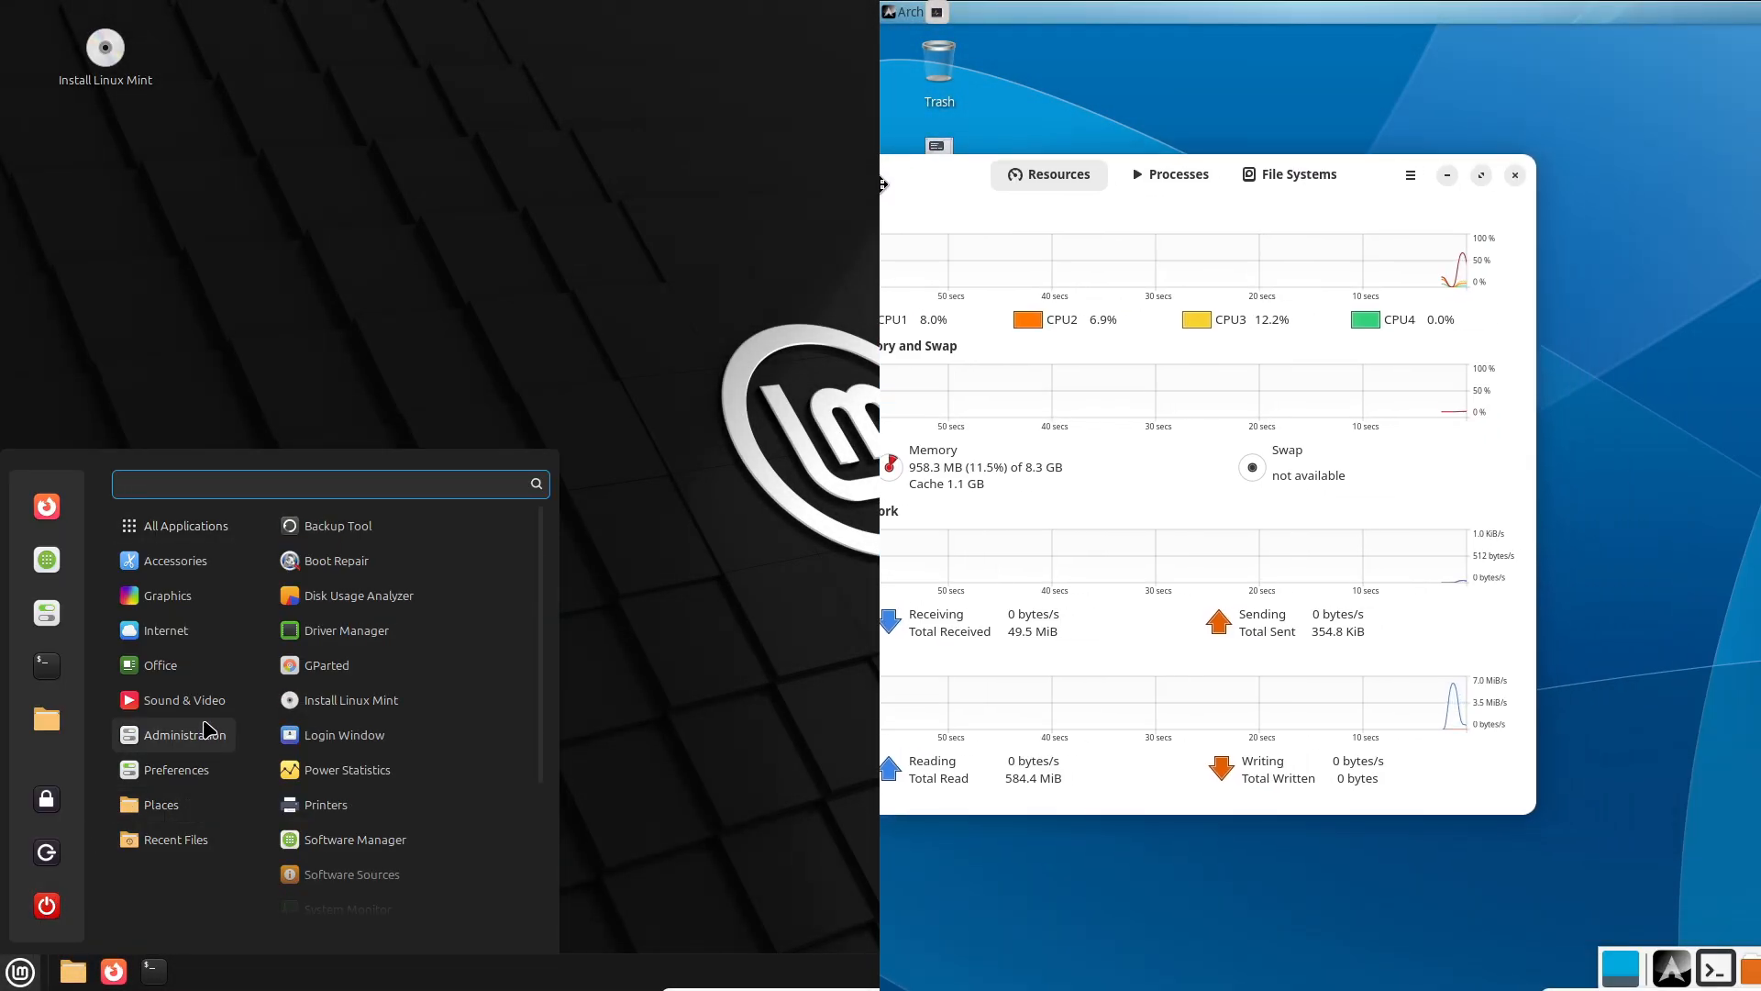
Launch Mint's System Monitor from the menu, maximize it, and dismiss Arch's monitor About (48.1).
text(mo)
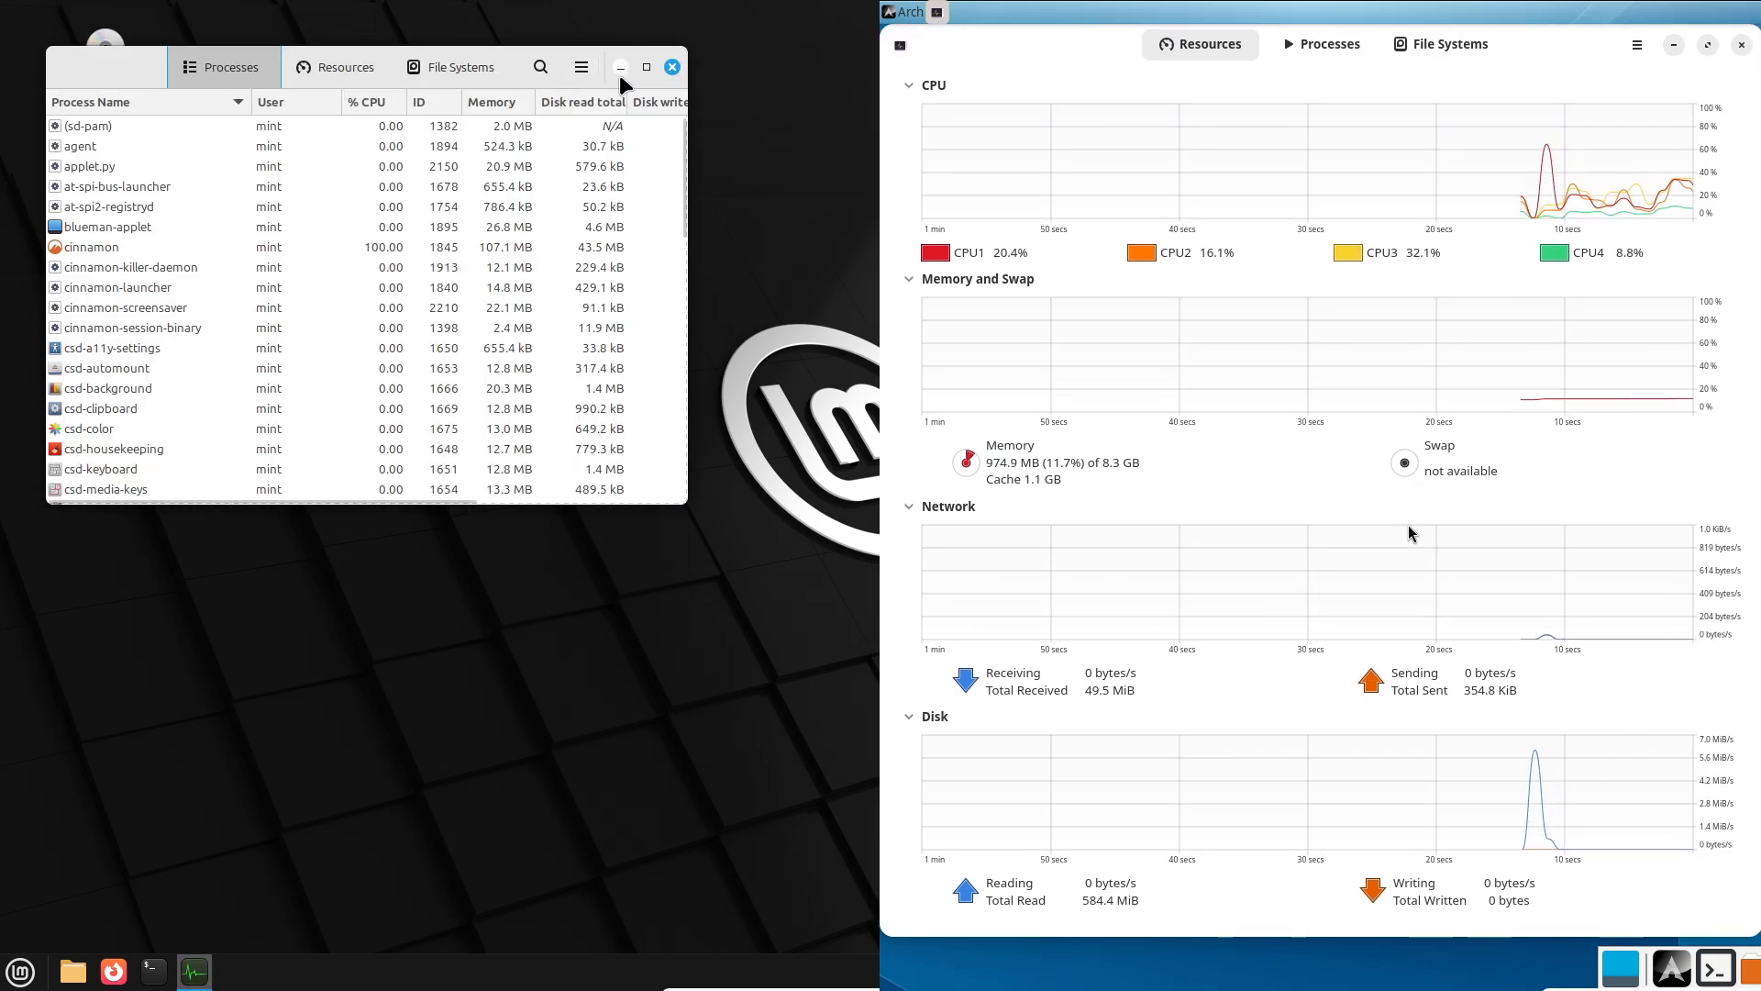
click(1635, 44)
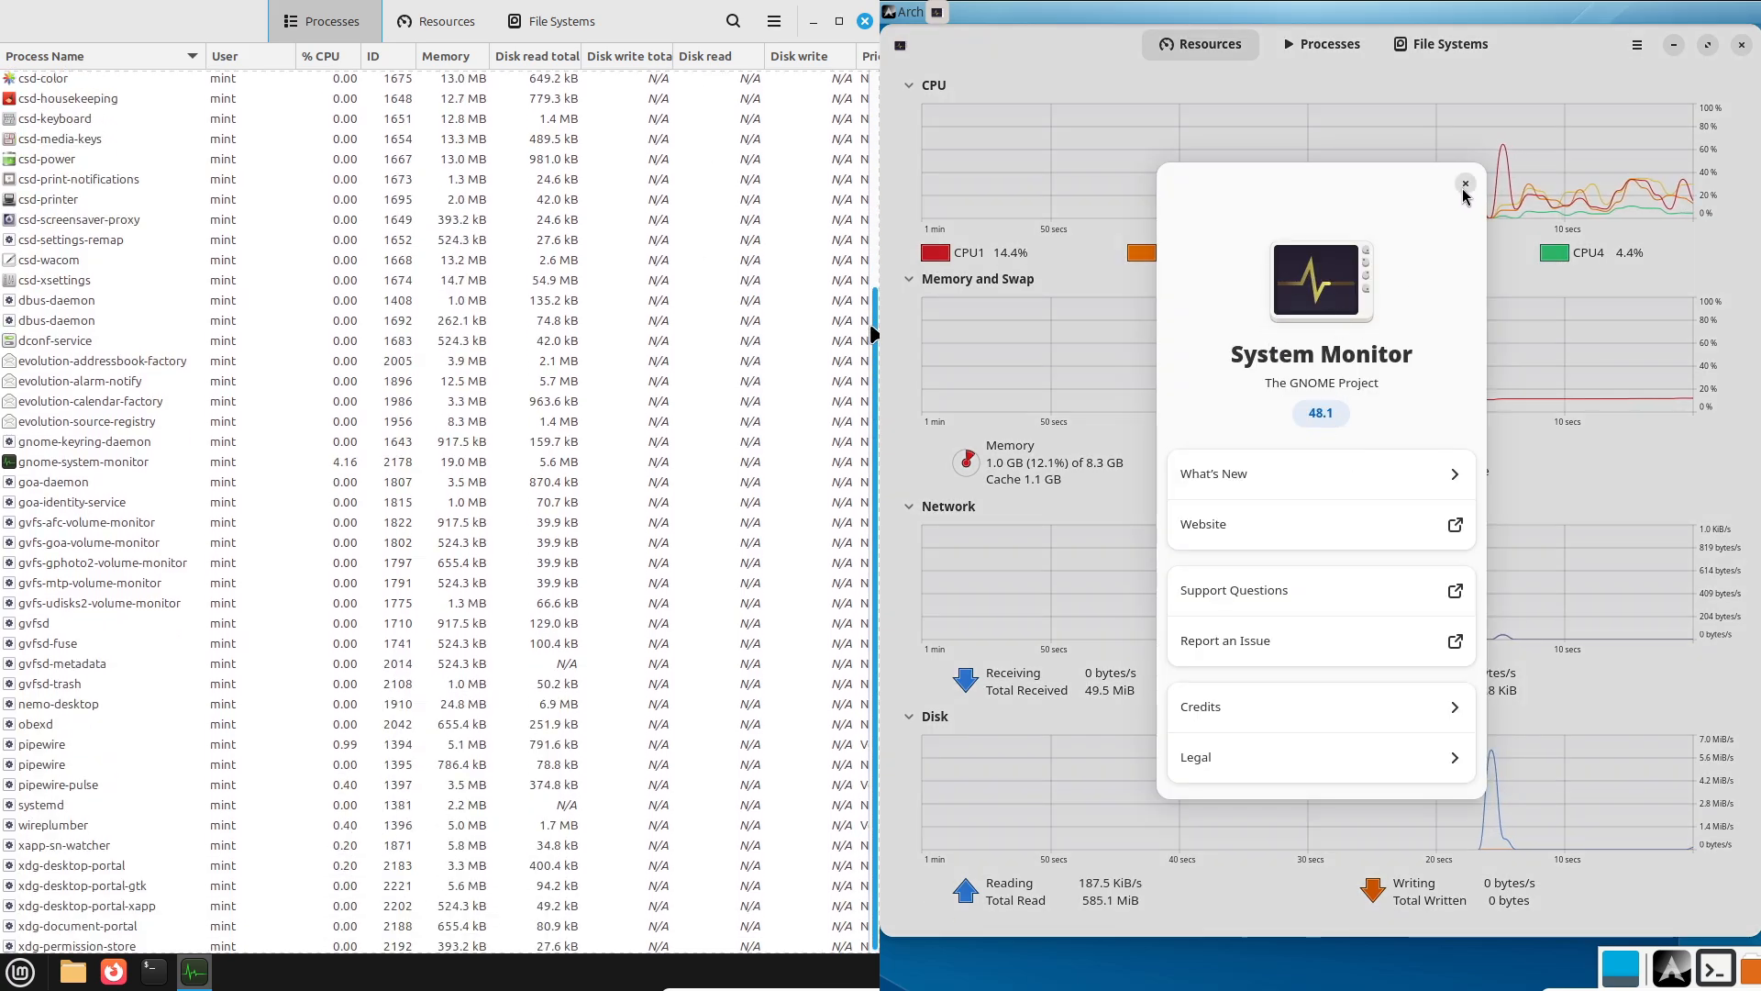
click(1466, 184)
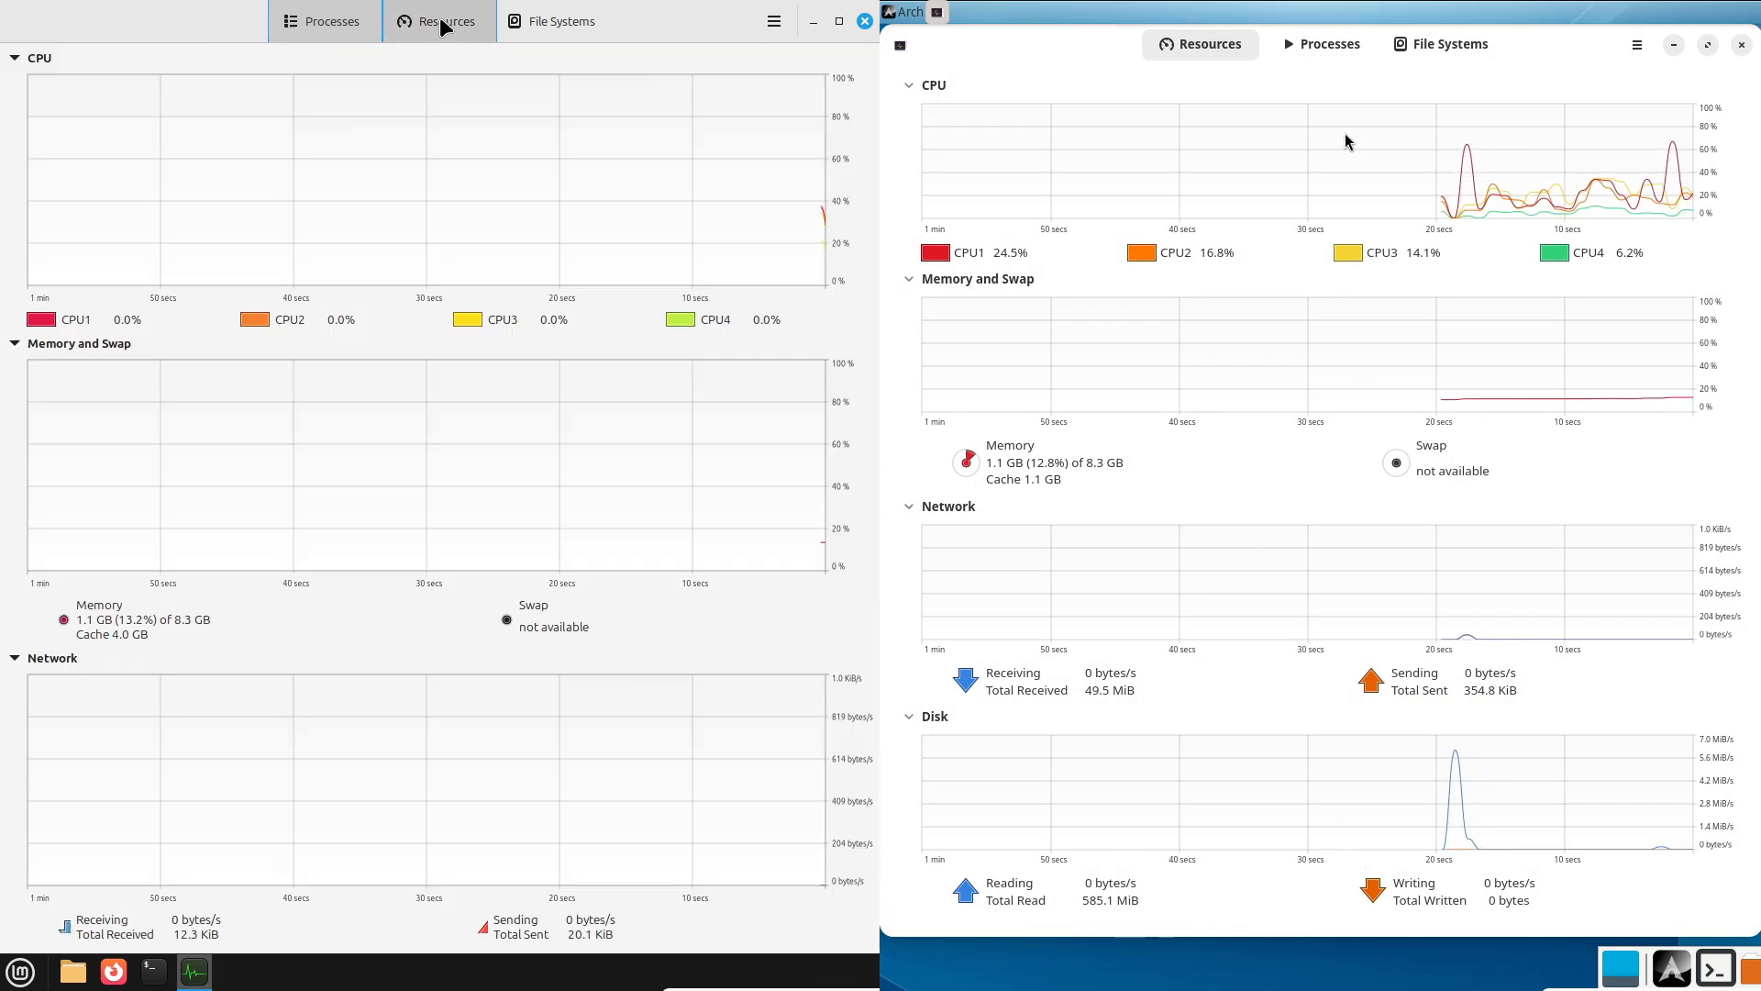
Check Mint's System Monitor version 45.0.2 in About while Arch returns to its Resources graphs.
click(772, 20)
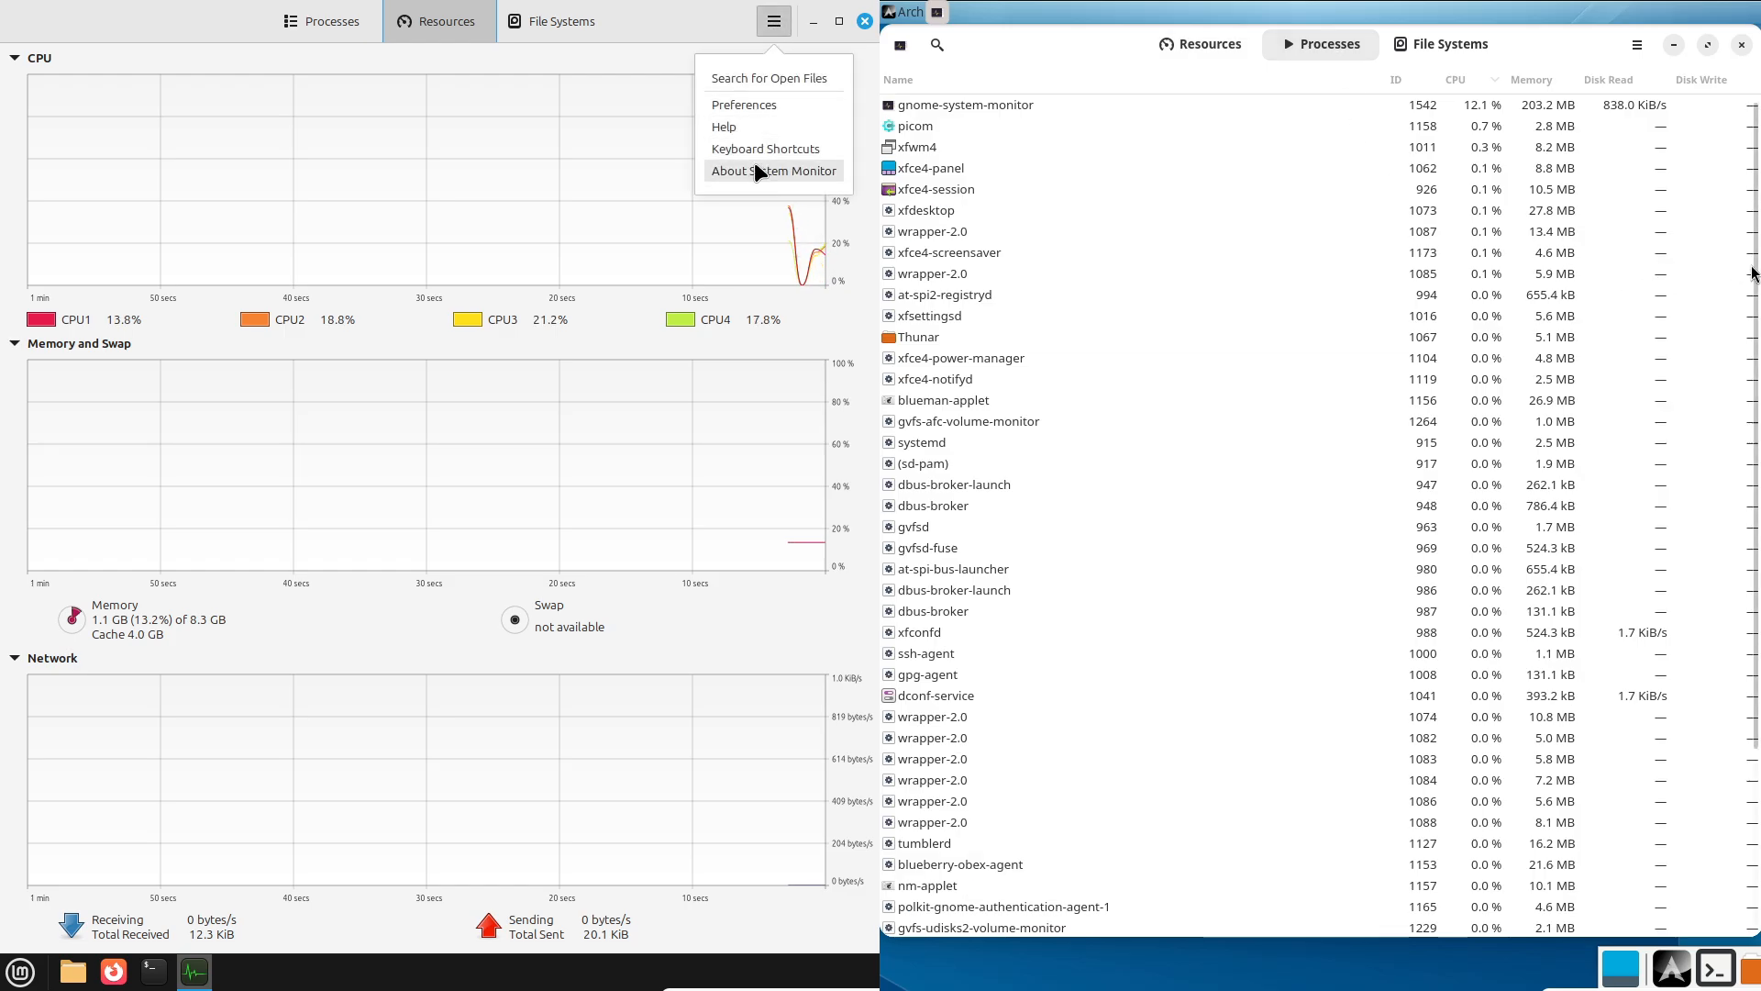
click(772, 169)
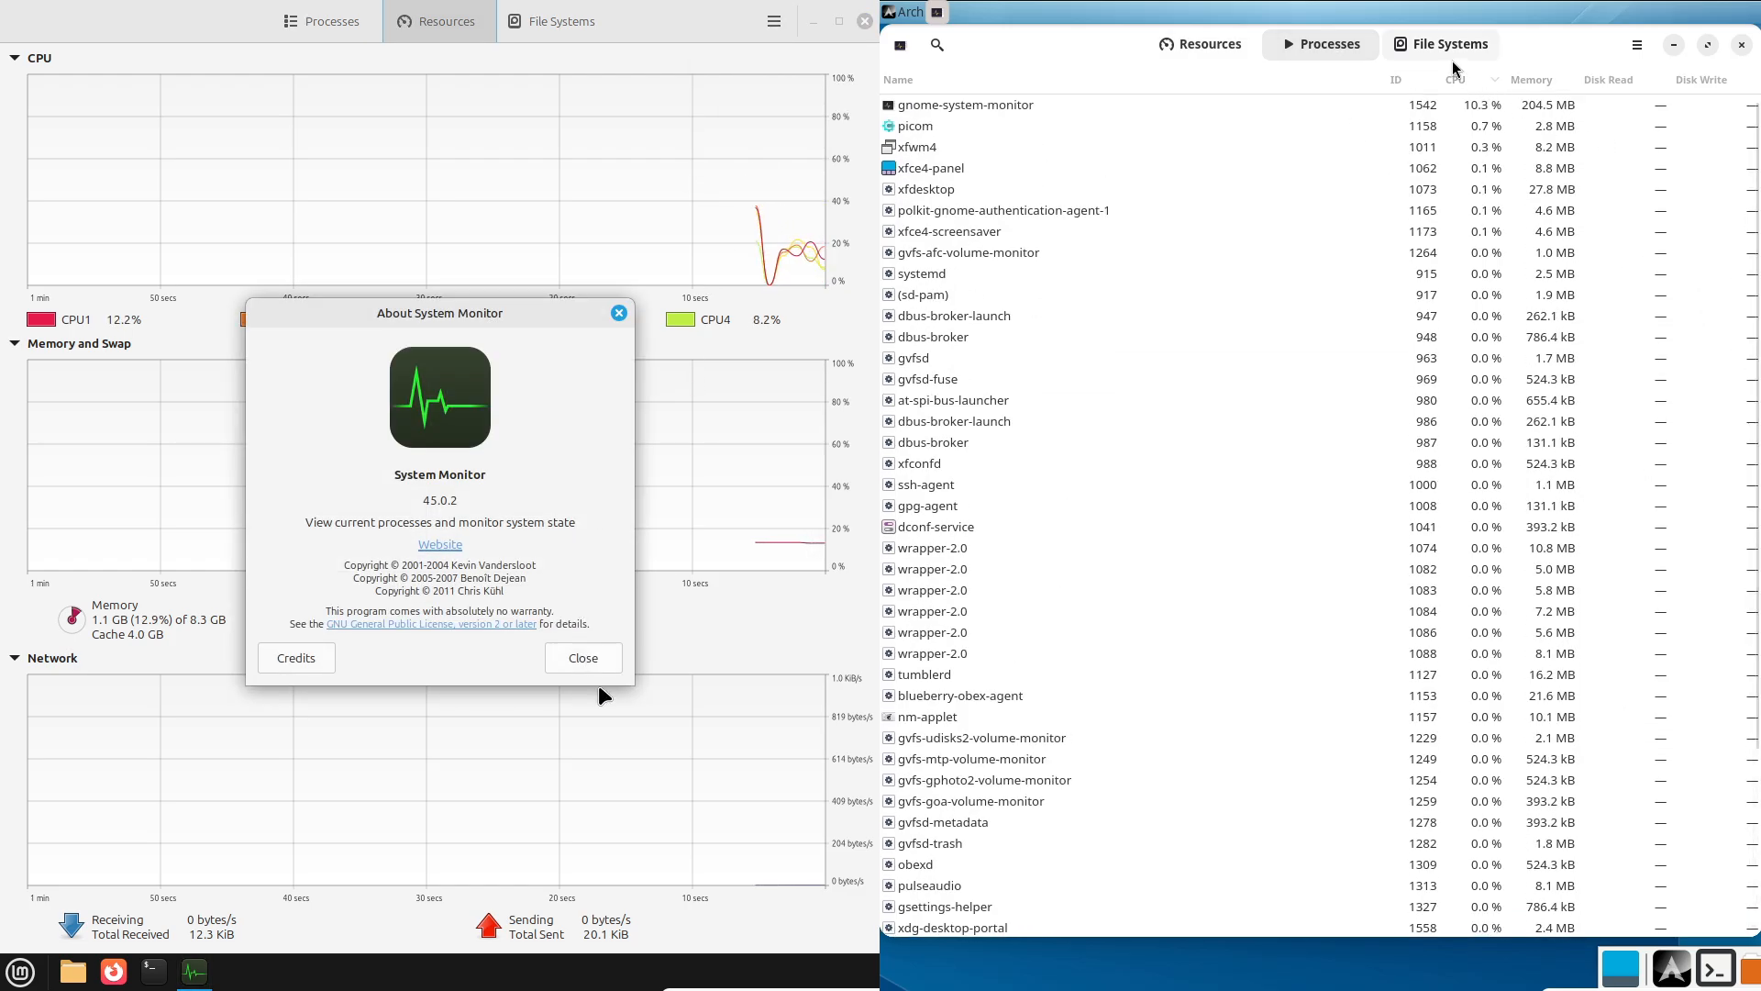
click(1198, 44)
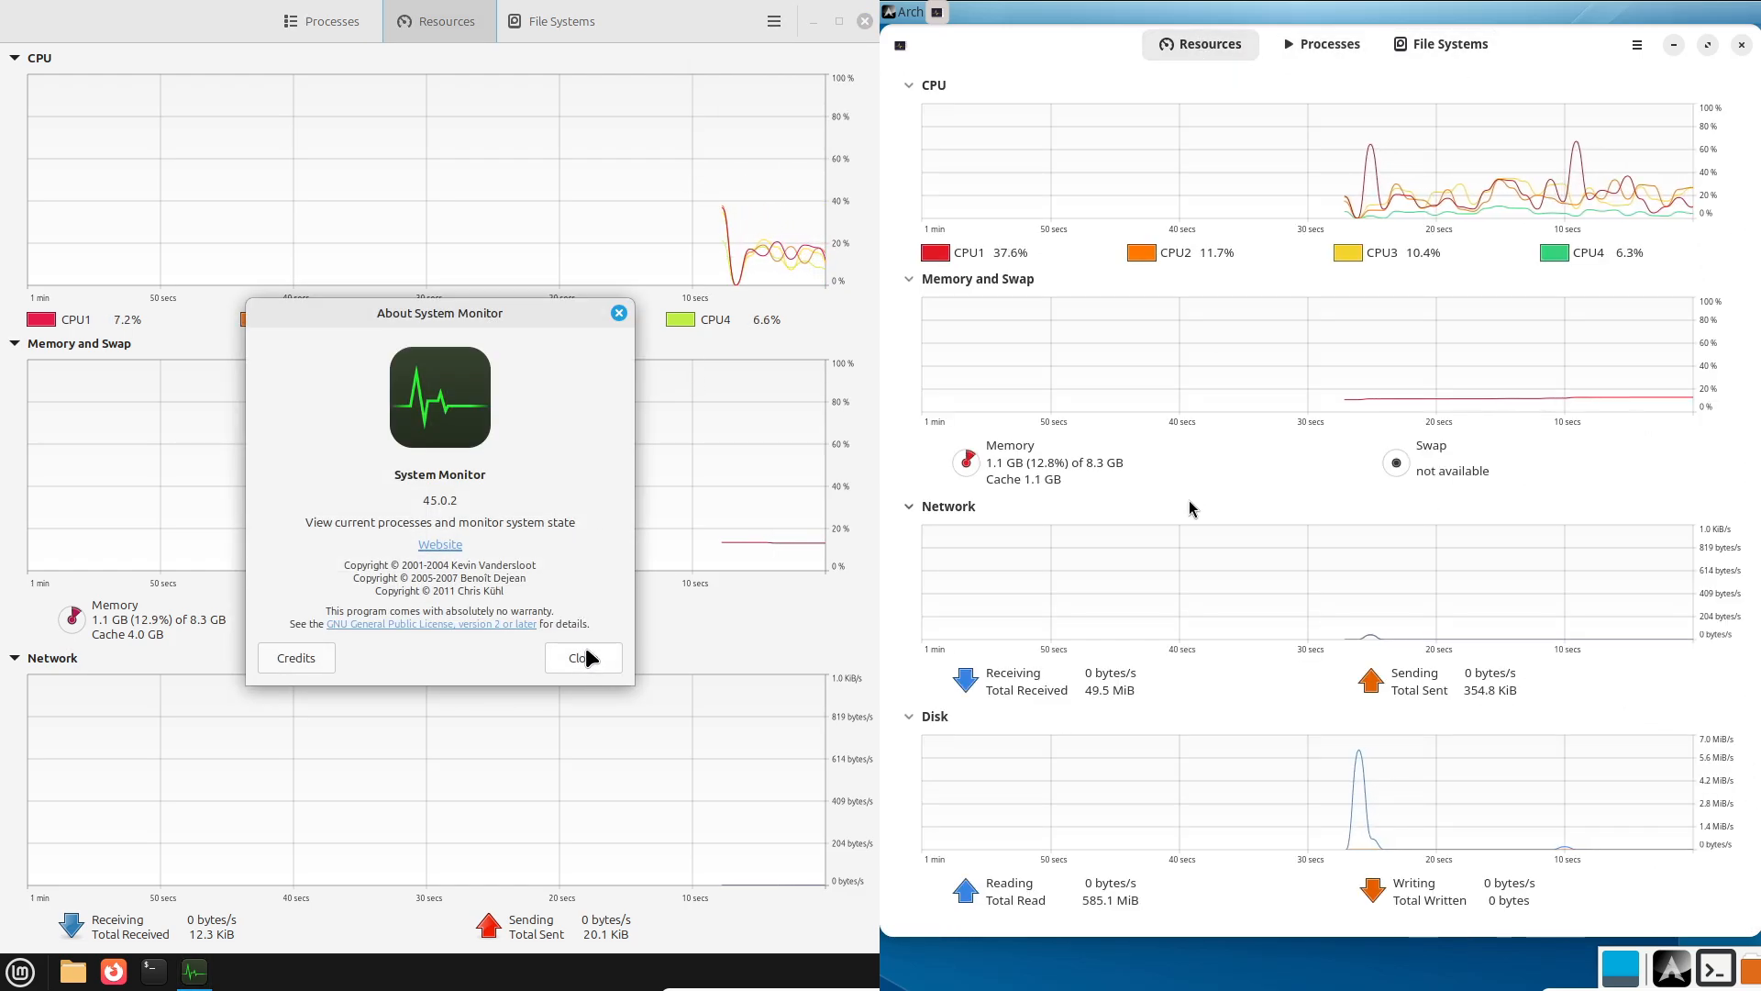
click(581, 657)
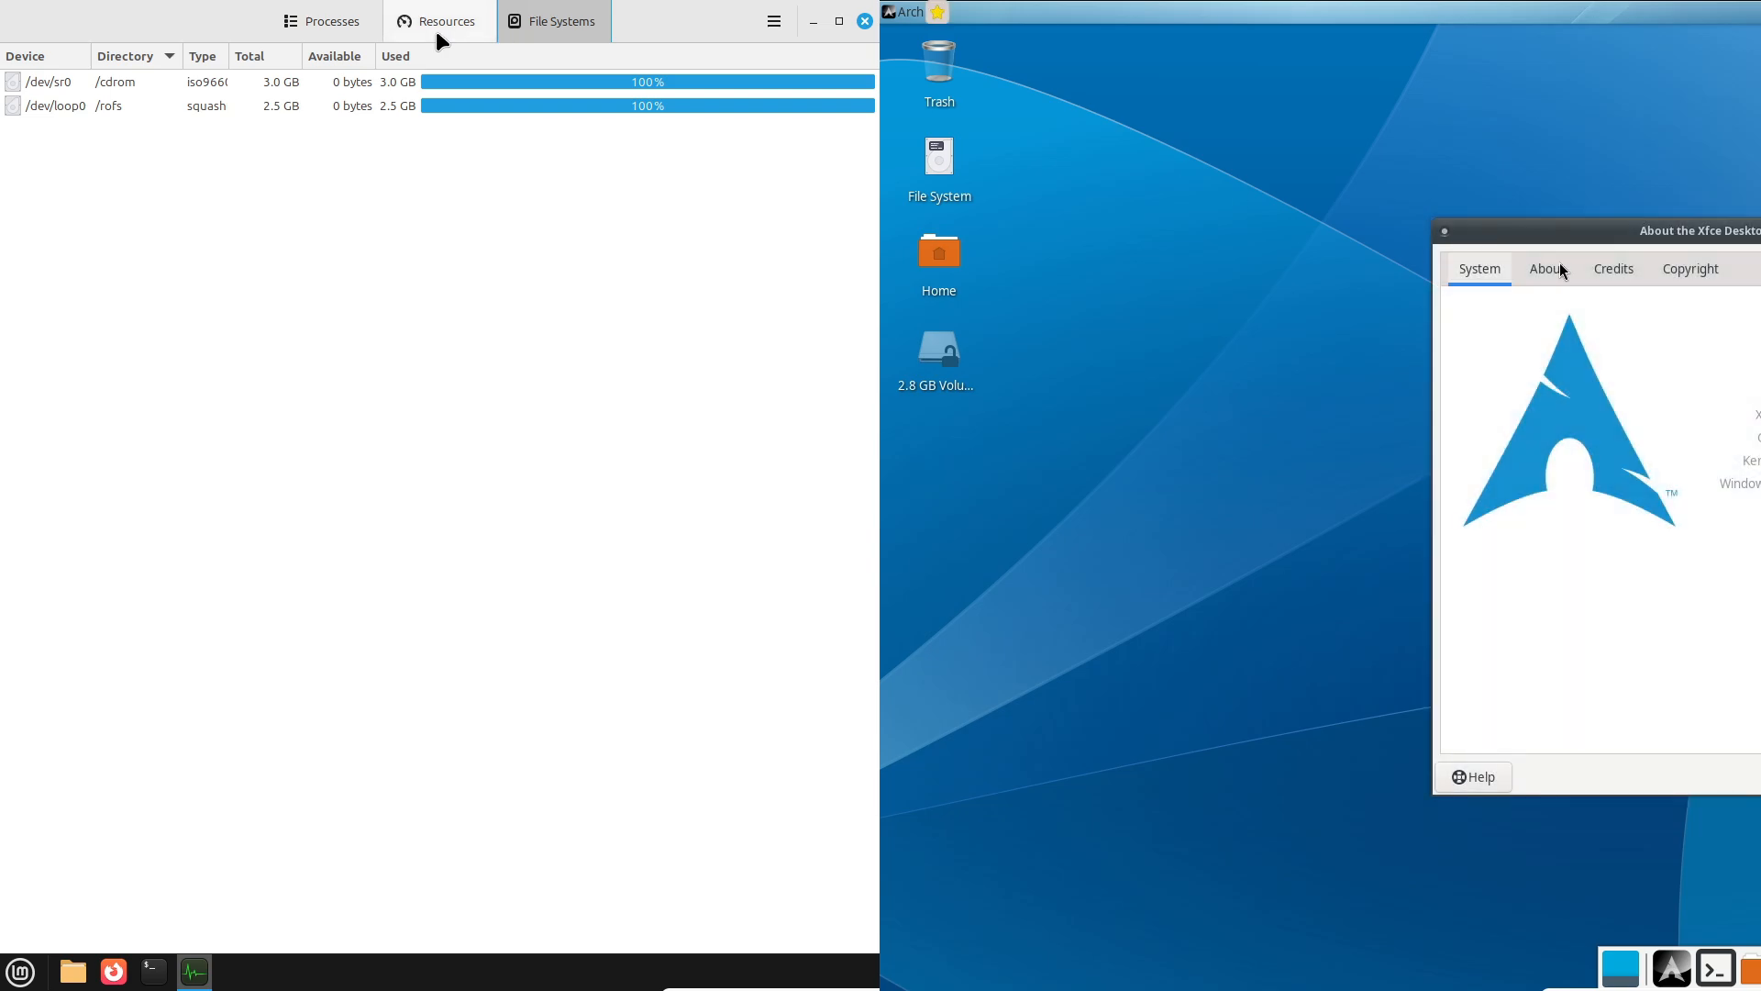
Browse Arch's Whisker Menu Accessories and Settings categories and bring up Mint's System Info from the Cinnamon menu.
click(445, 20)
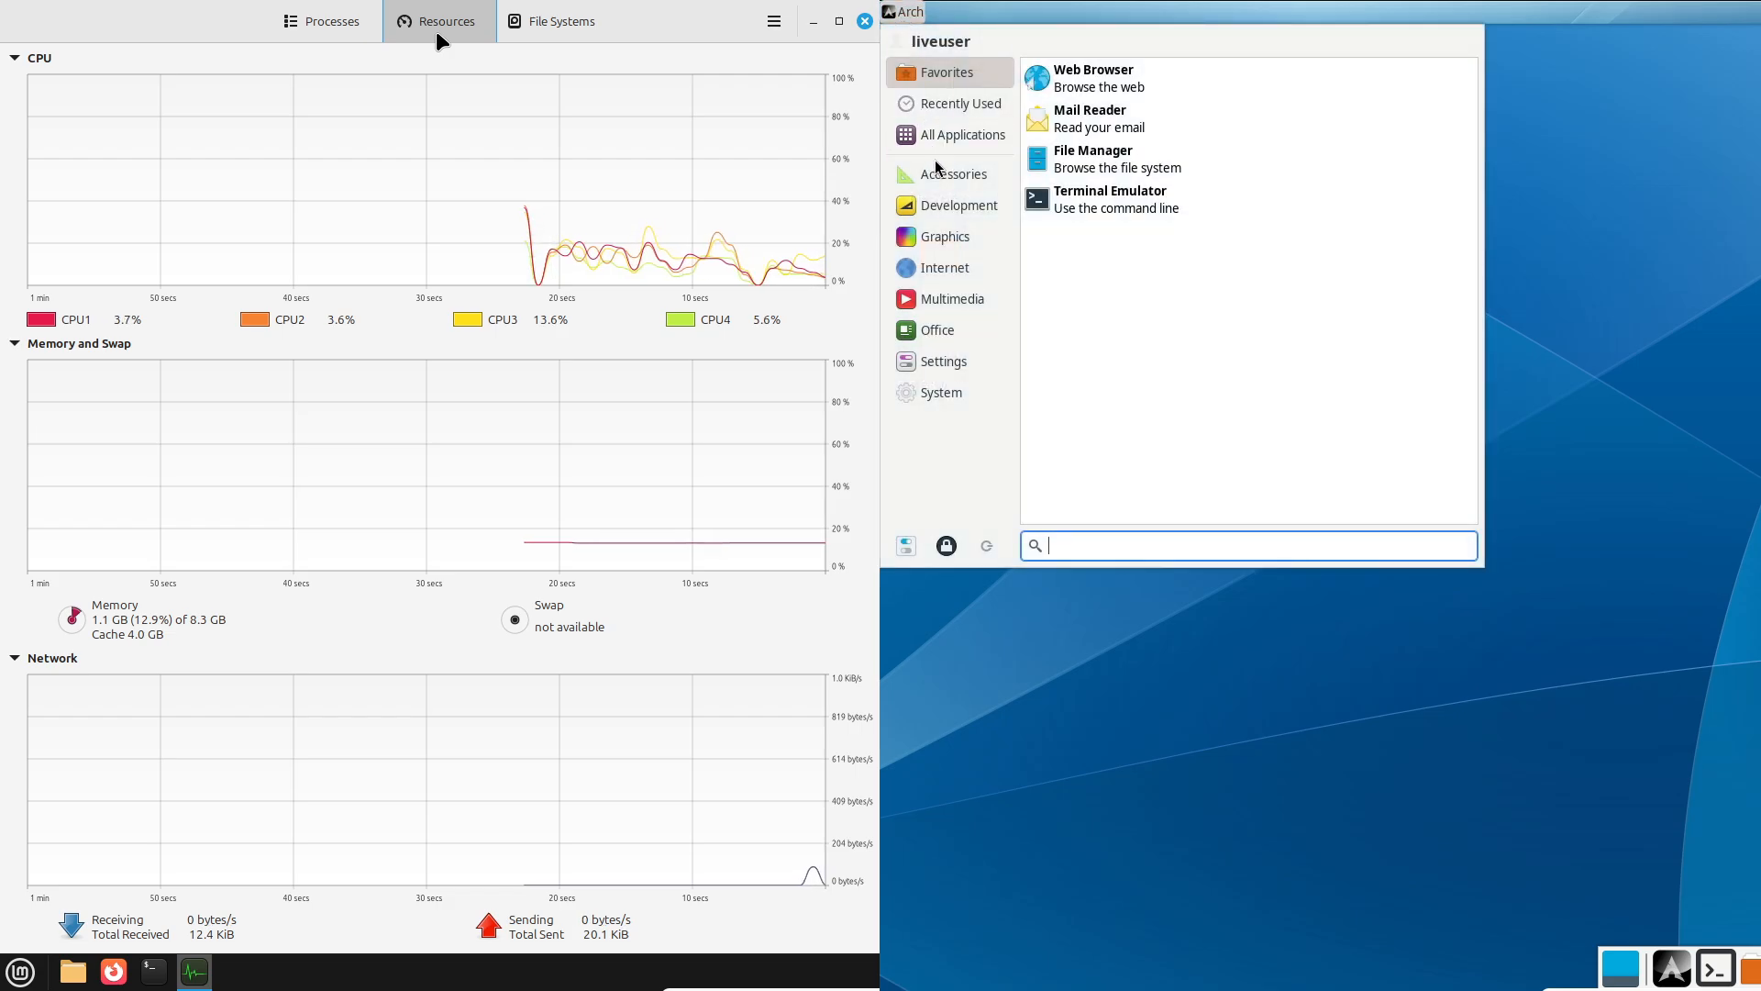
click(330, 20)
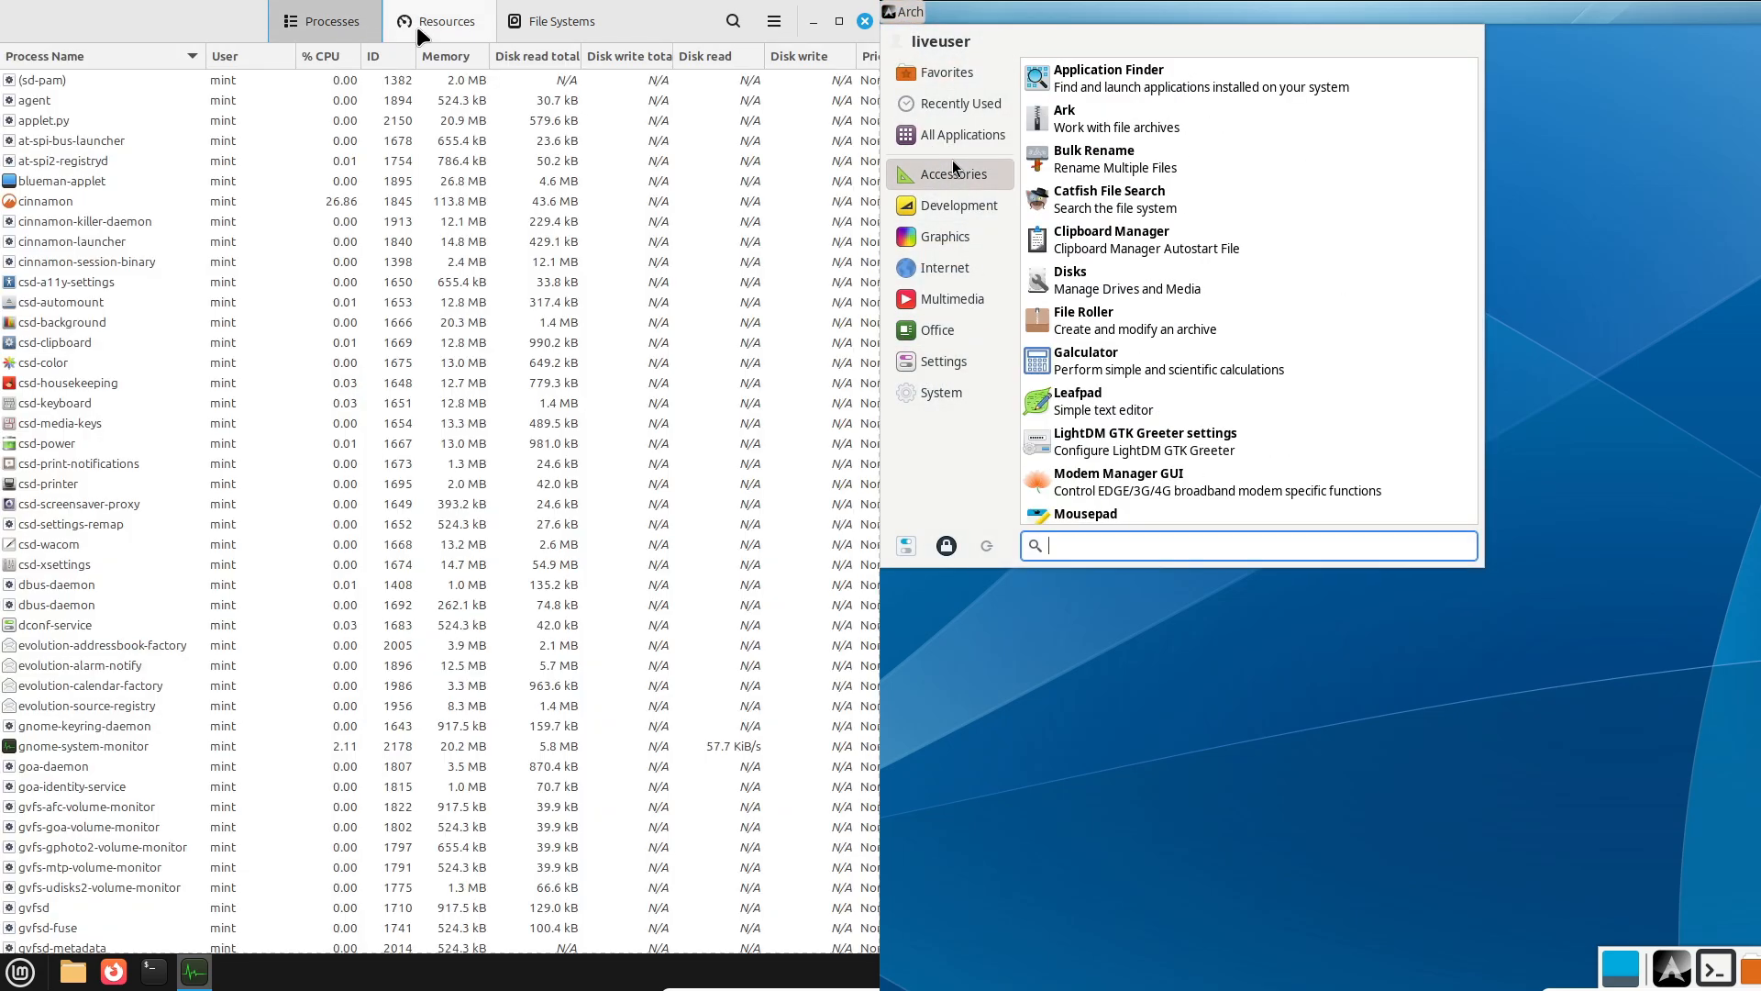
click(446, 20)
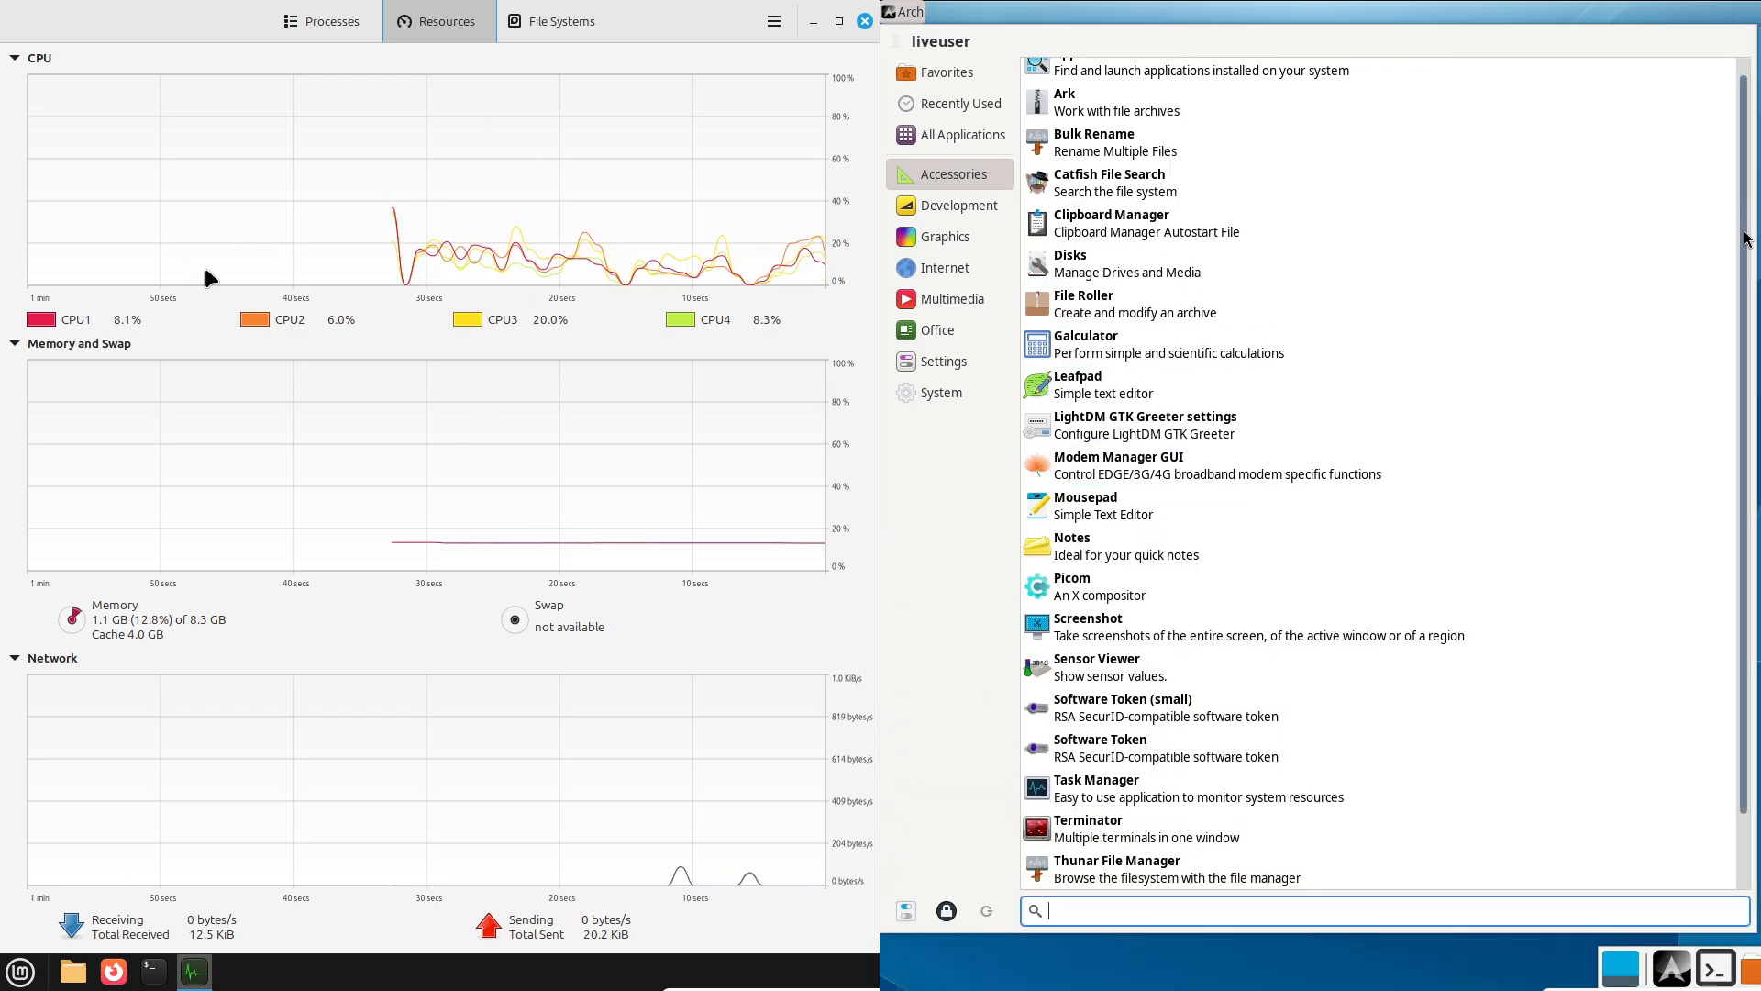
click(956, 204)
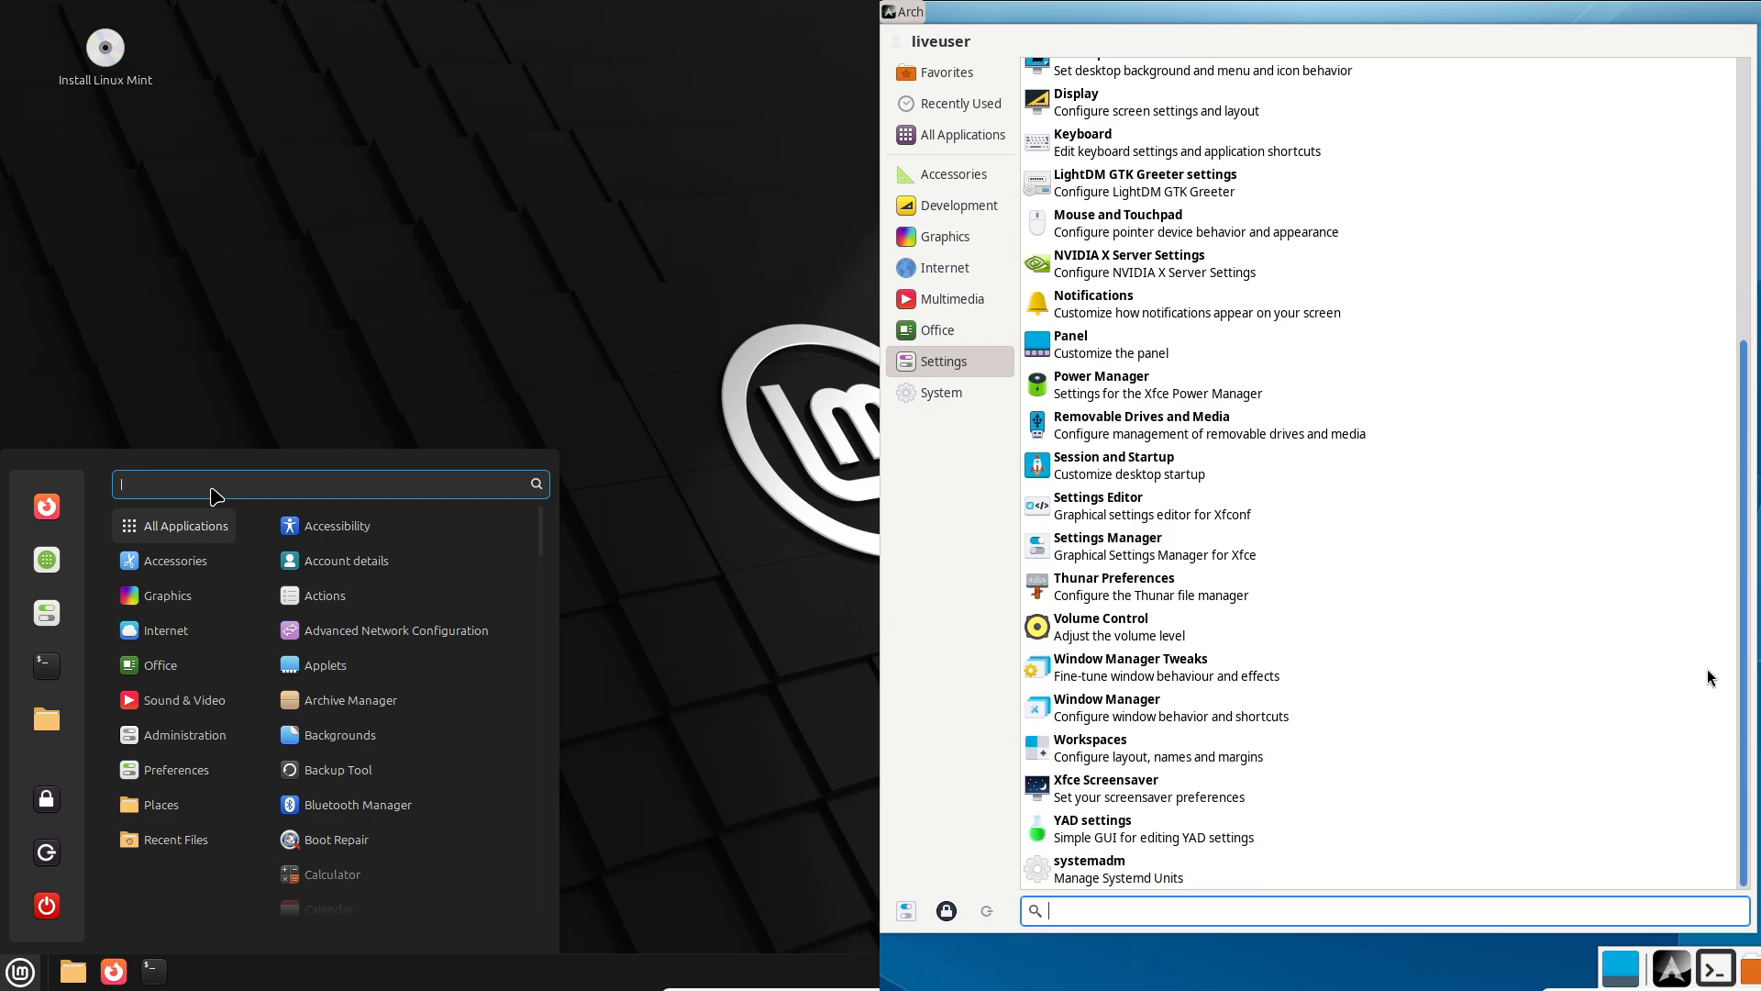
click(941, 392)
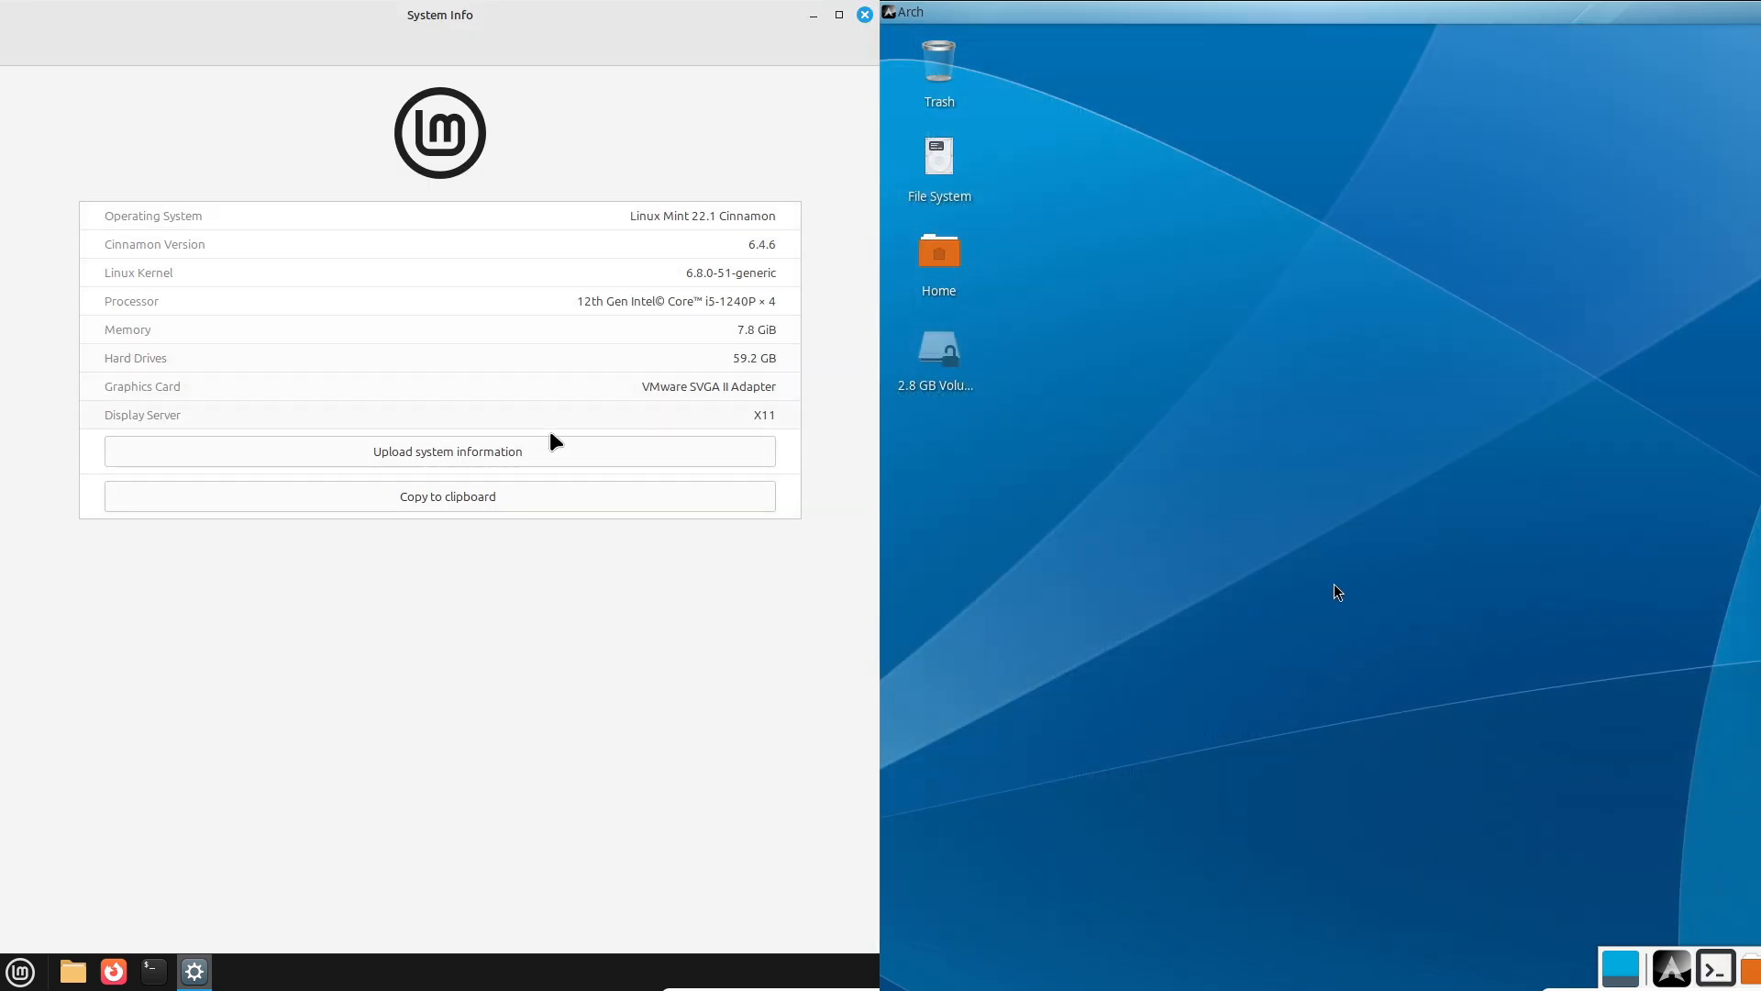
Start an Arch terminal, glance at its Edit preferences, and close Mint's System Info window.
click(1713, 969)
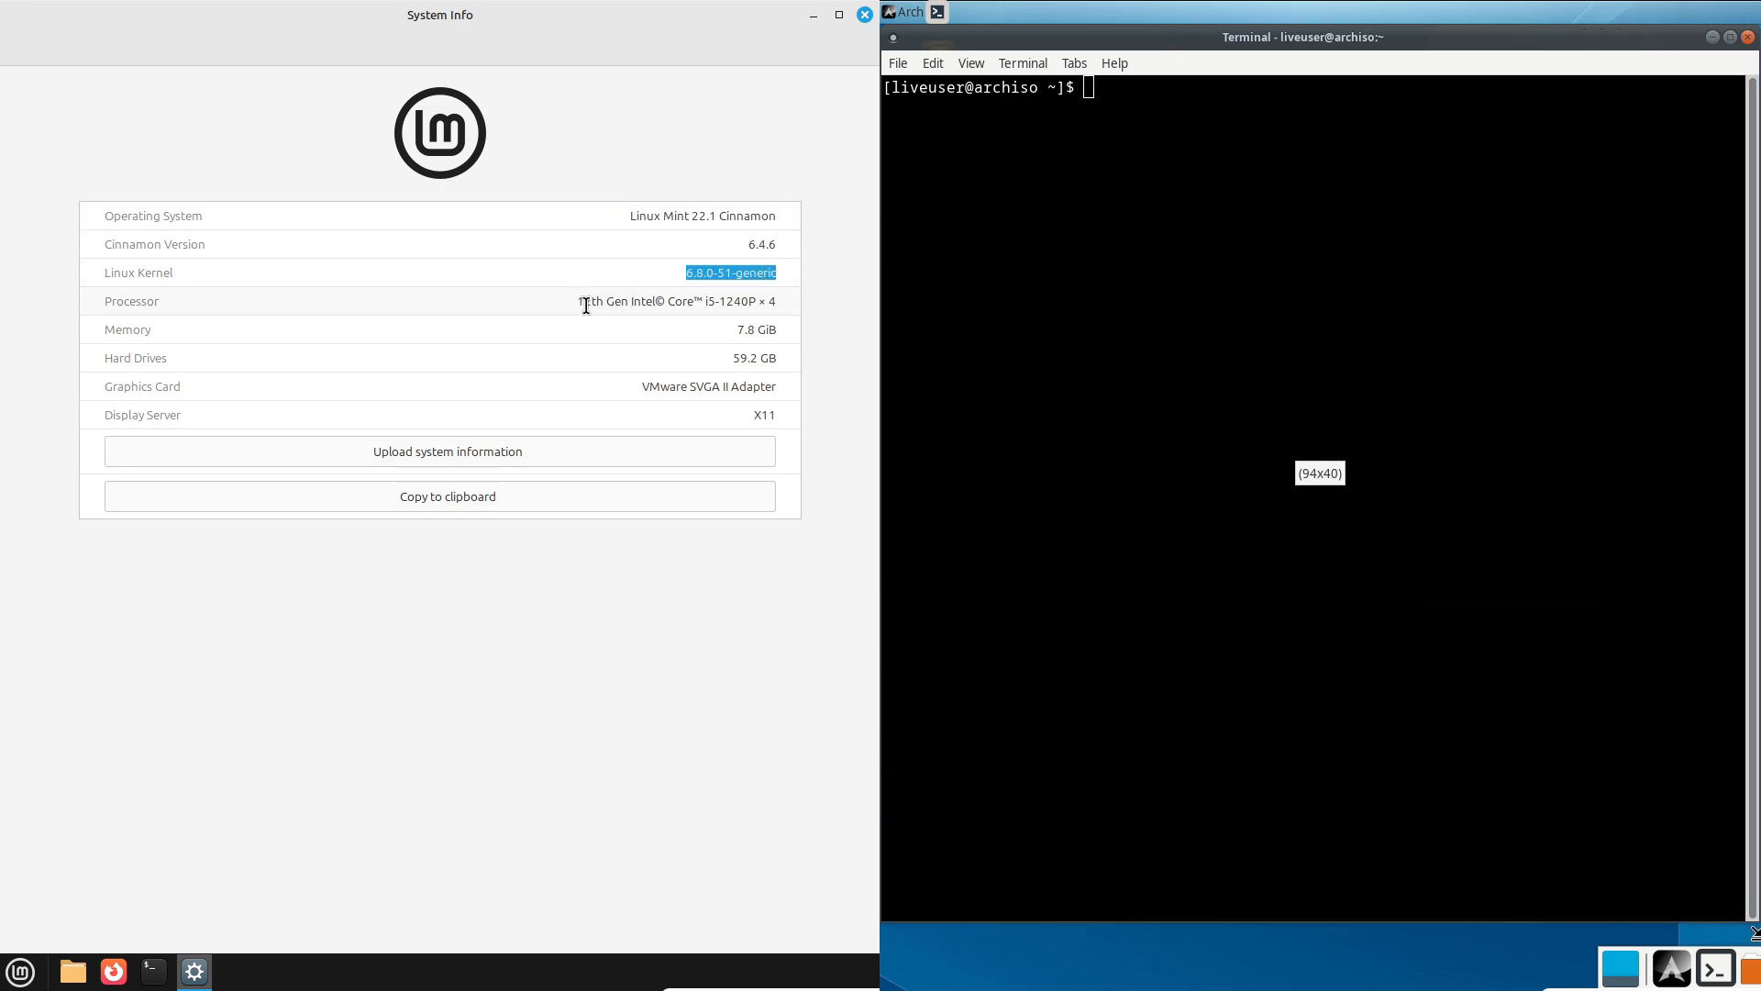
click(931, 62)
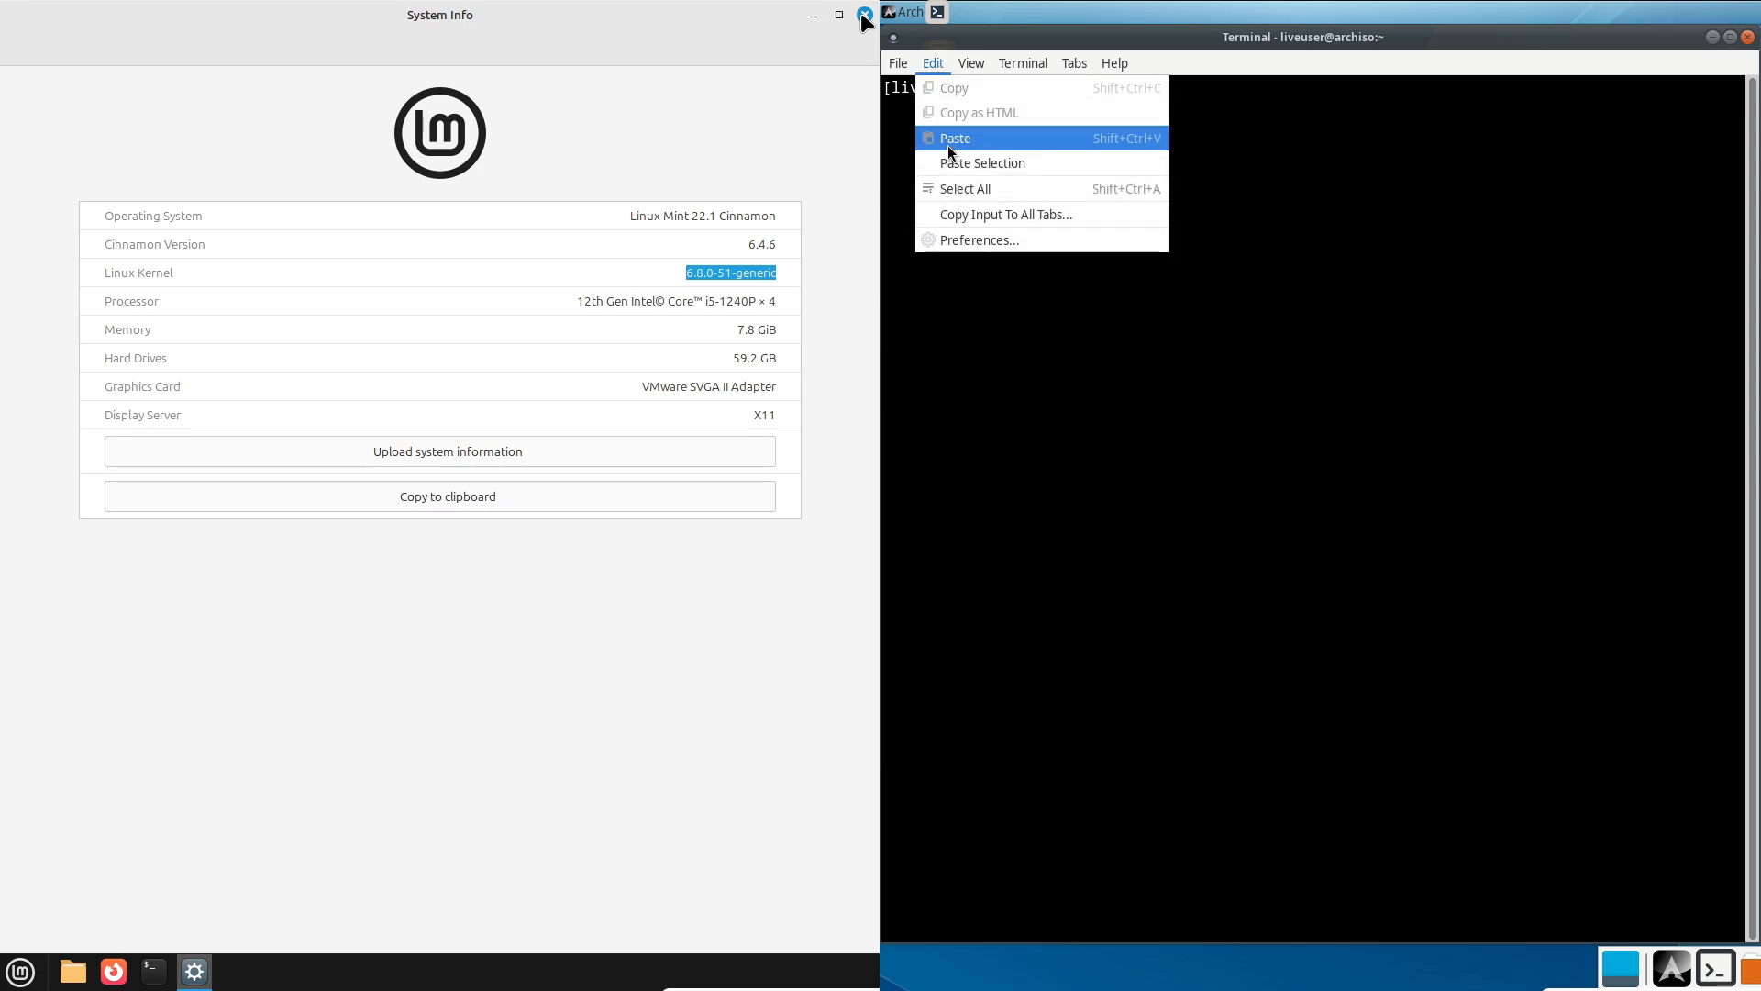
click(978, 239)
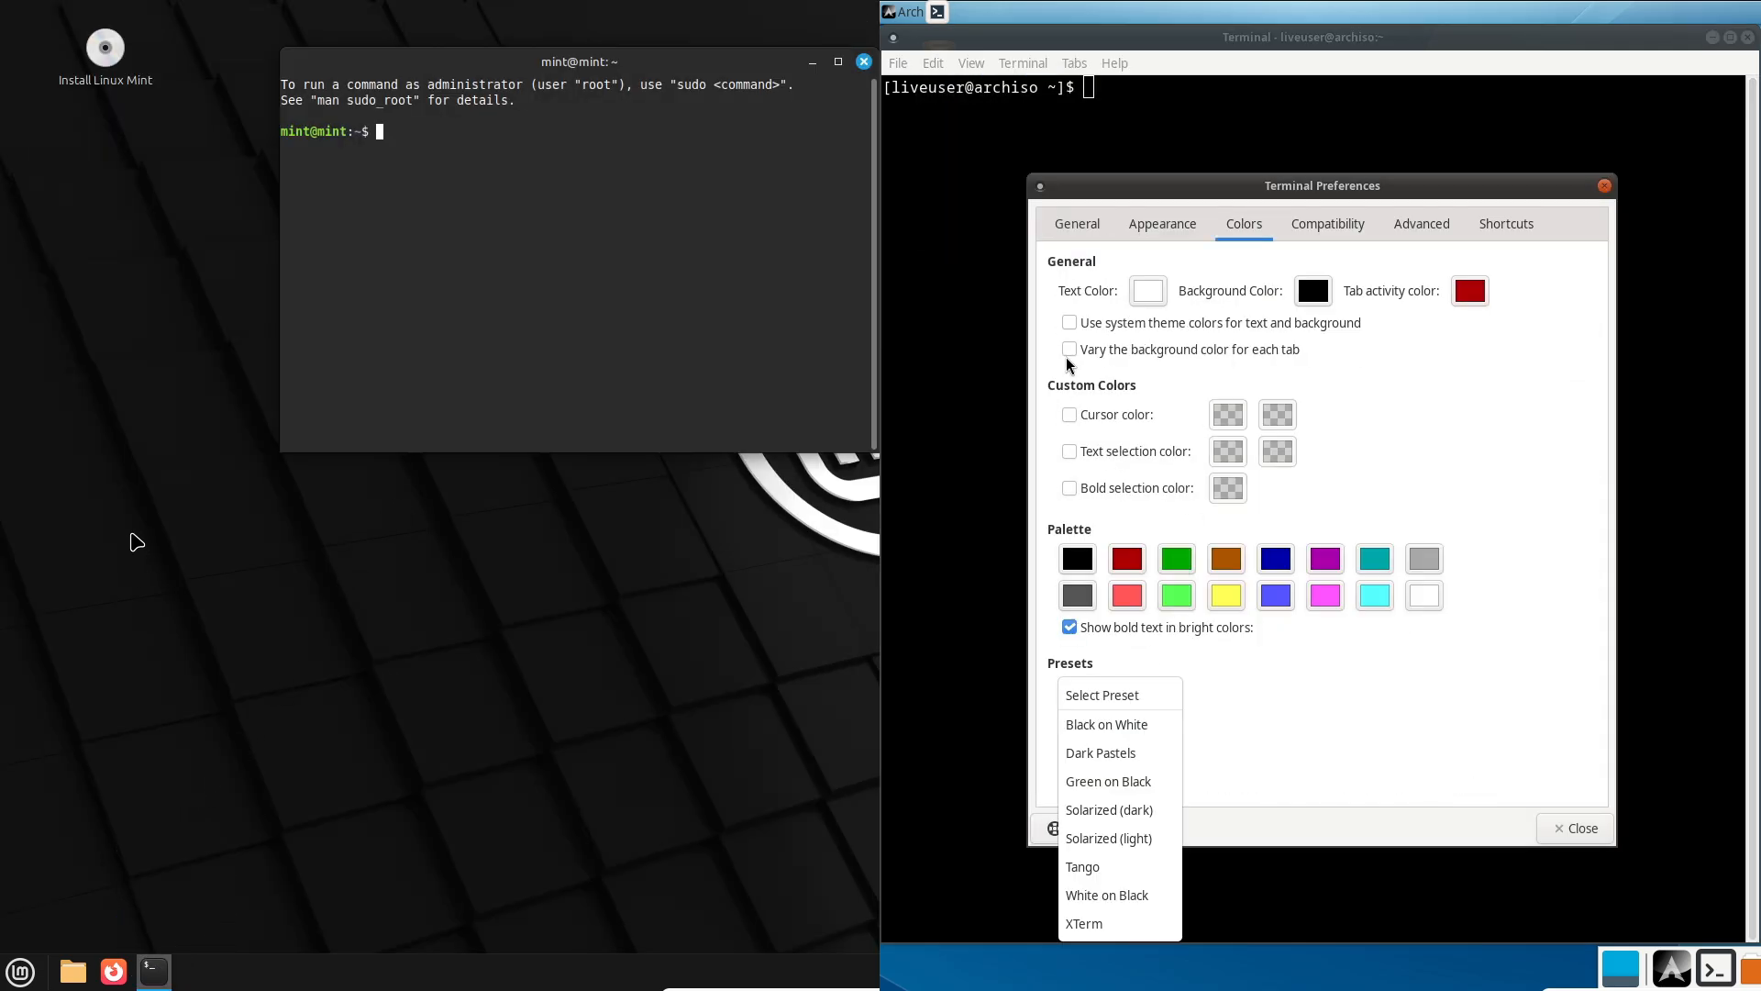
click(1075, 223)
text(neofetch)
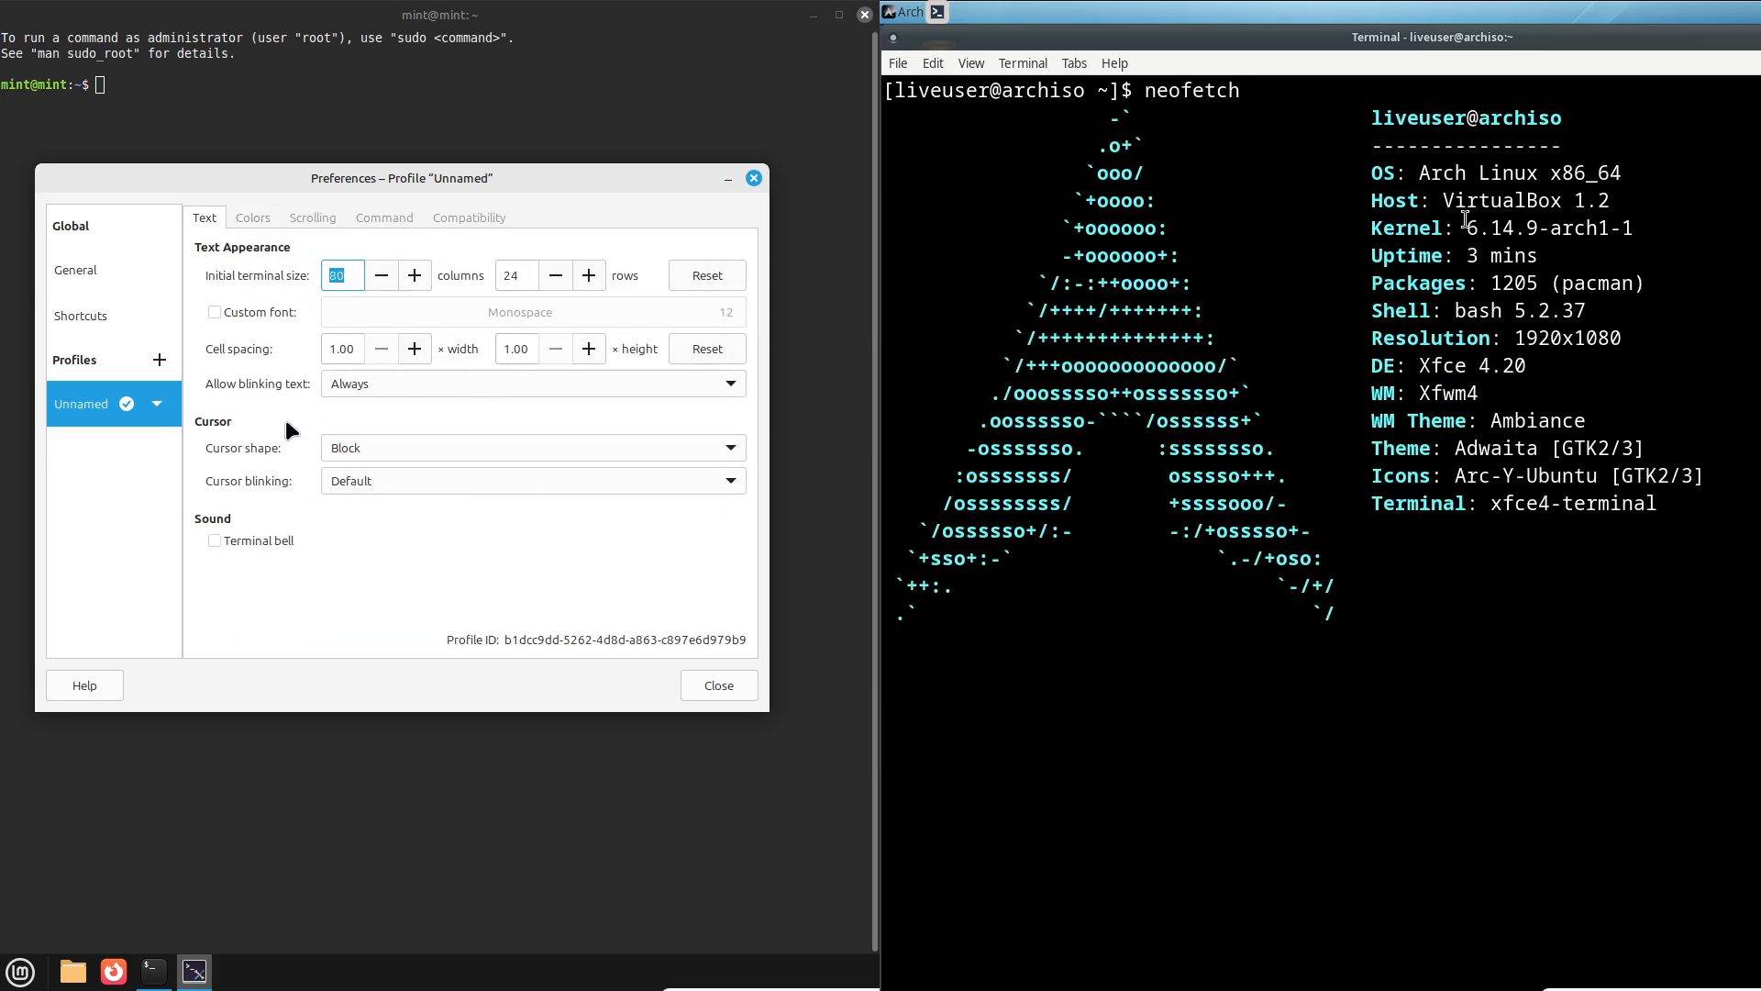
Review Mint's terminal profile Compatibility, Colours and General preferences, then dismiss them.
click(467, 216)
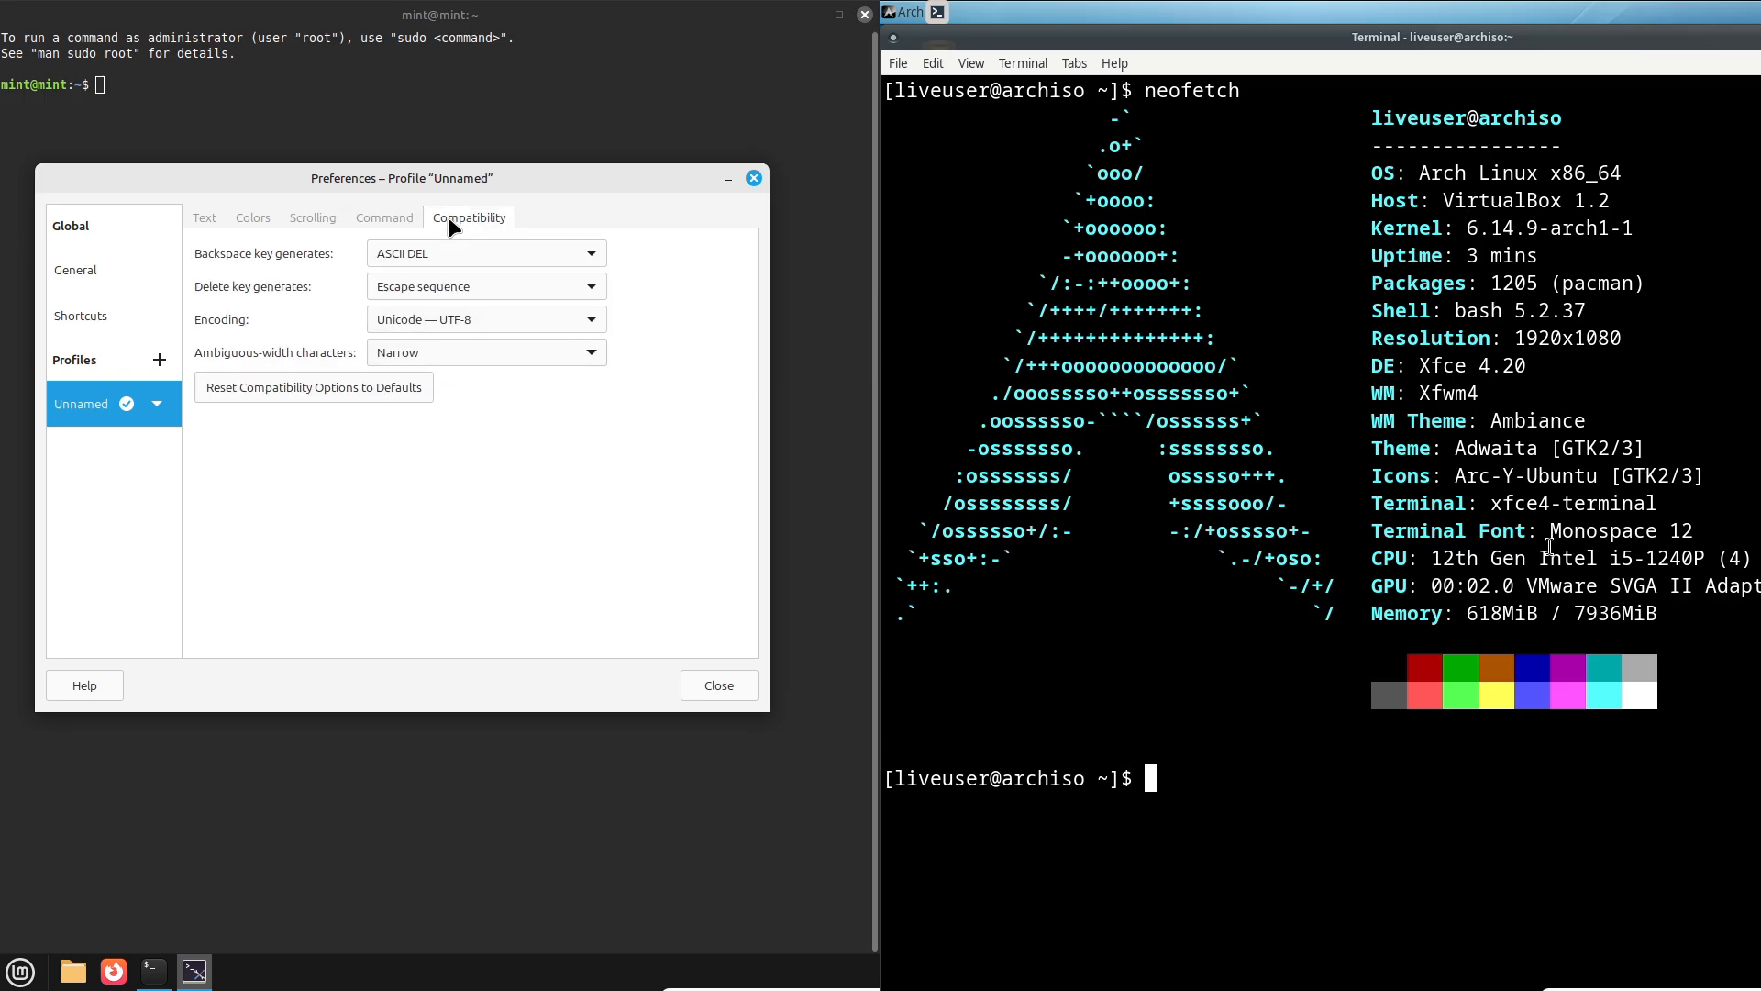
click(235, 216)
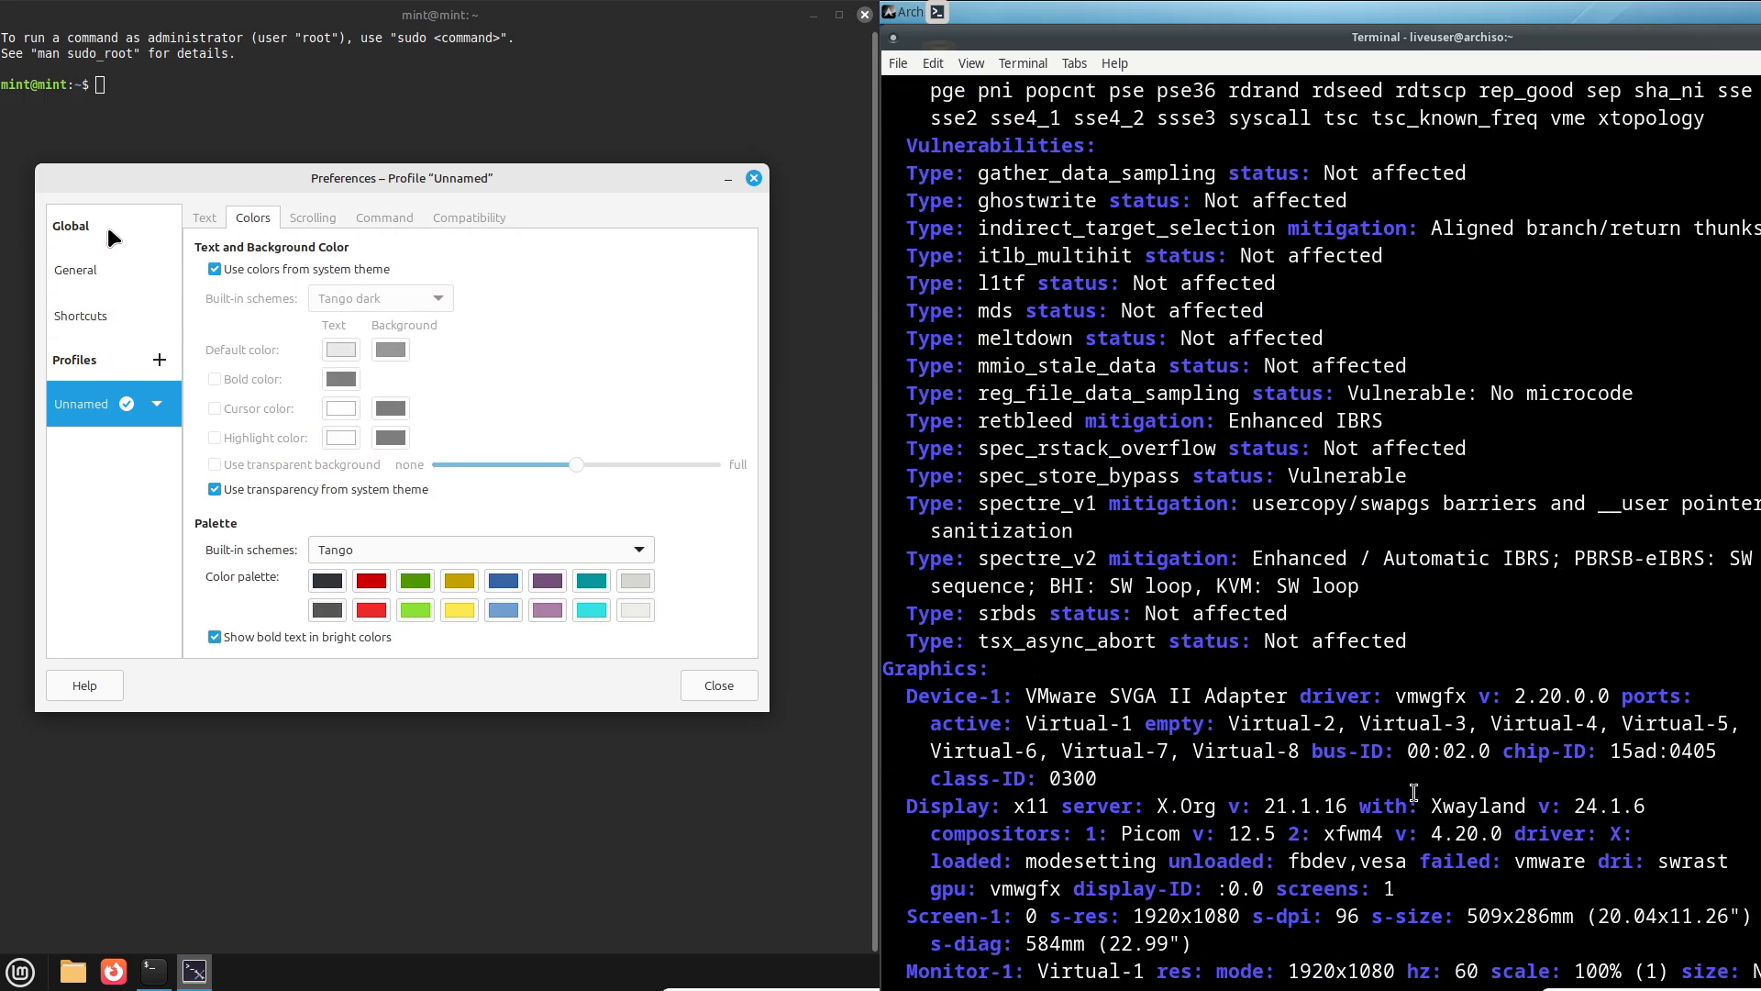
click(75, 270)
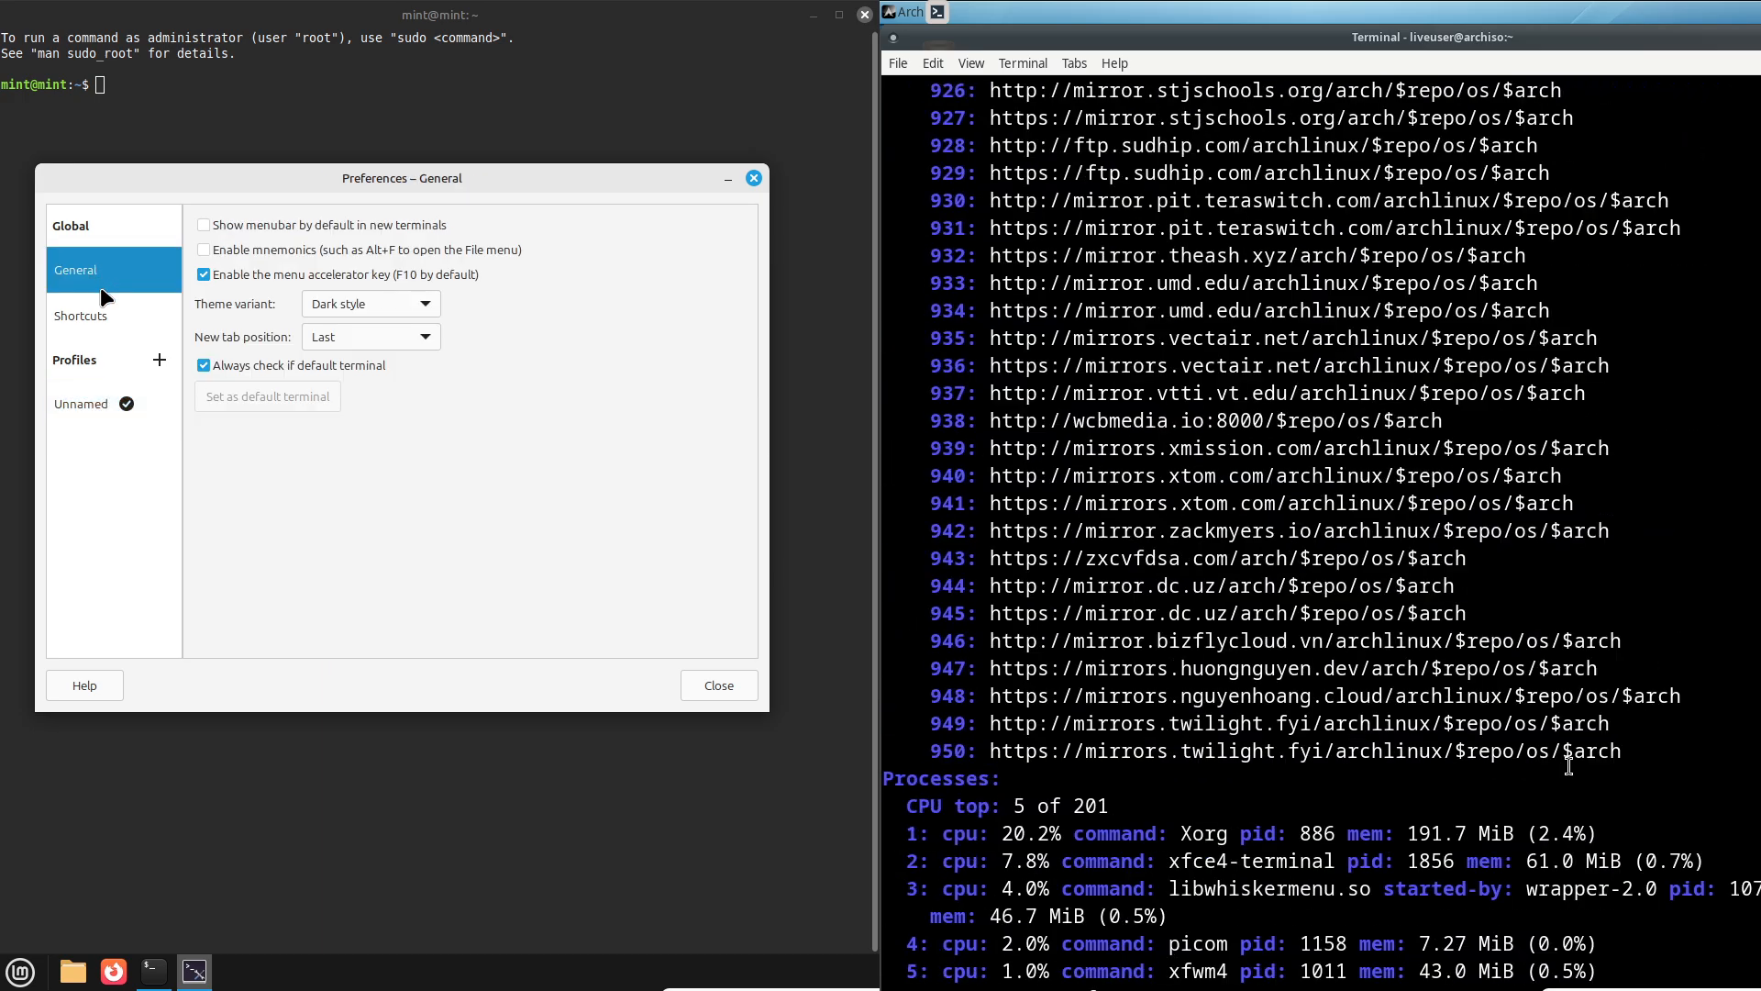
click(81, 403)
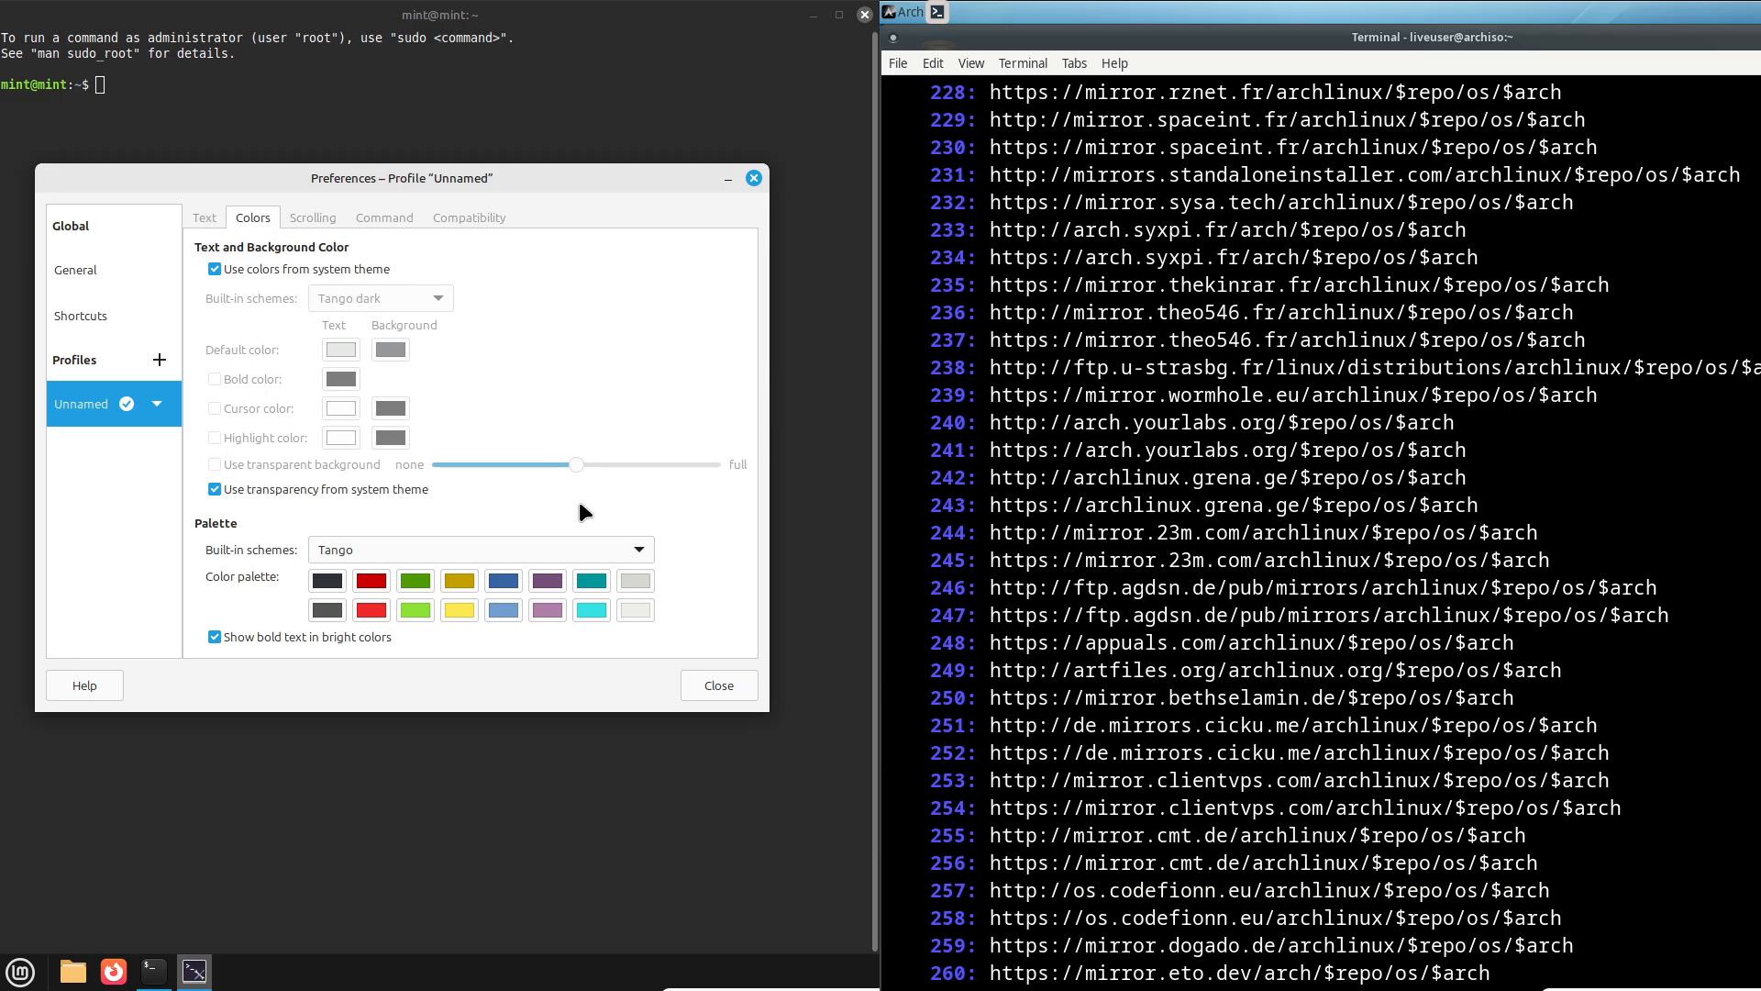
click(204, 216)
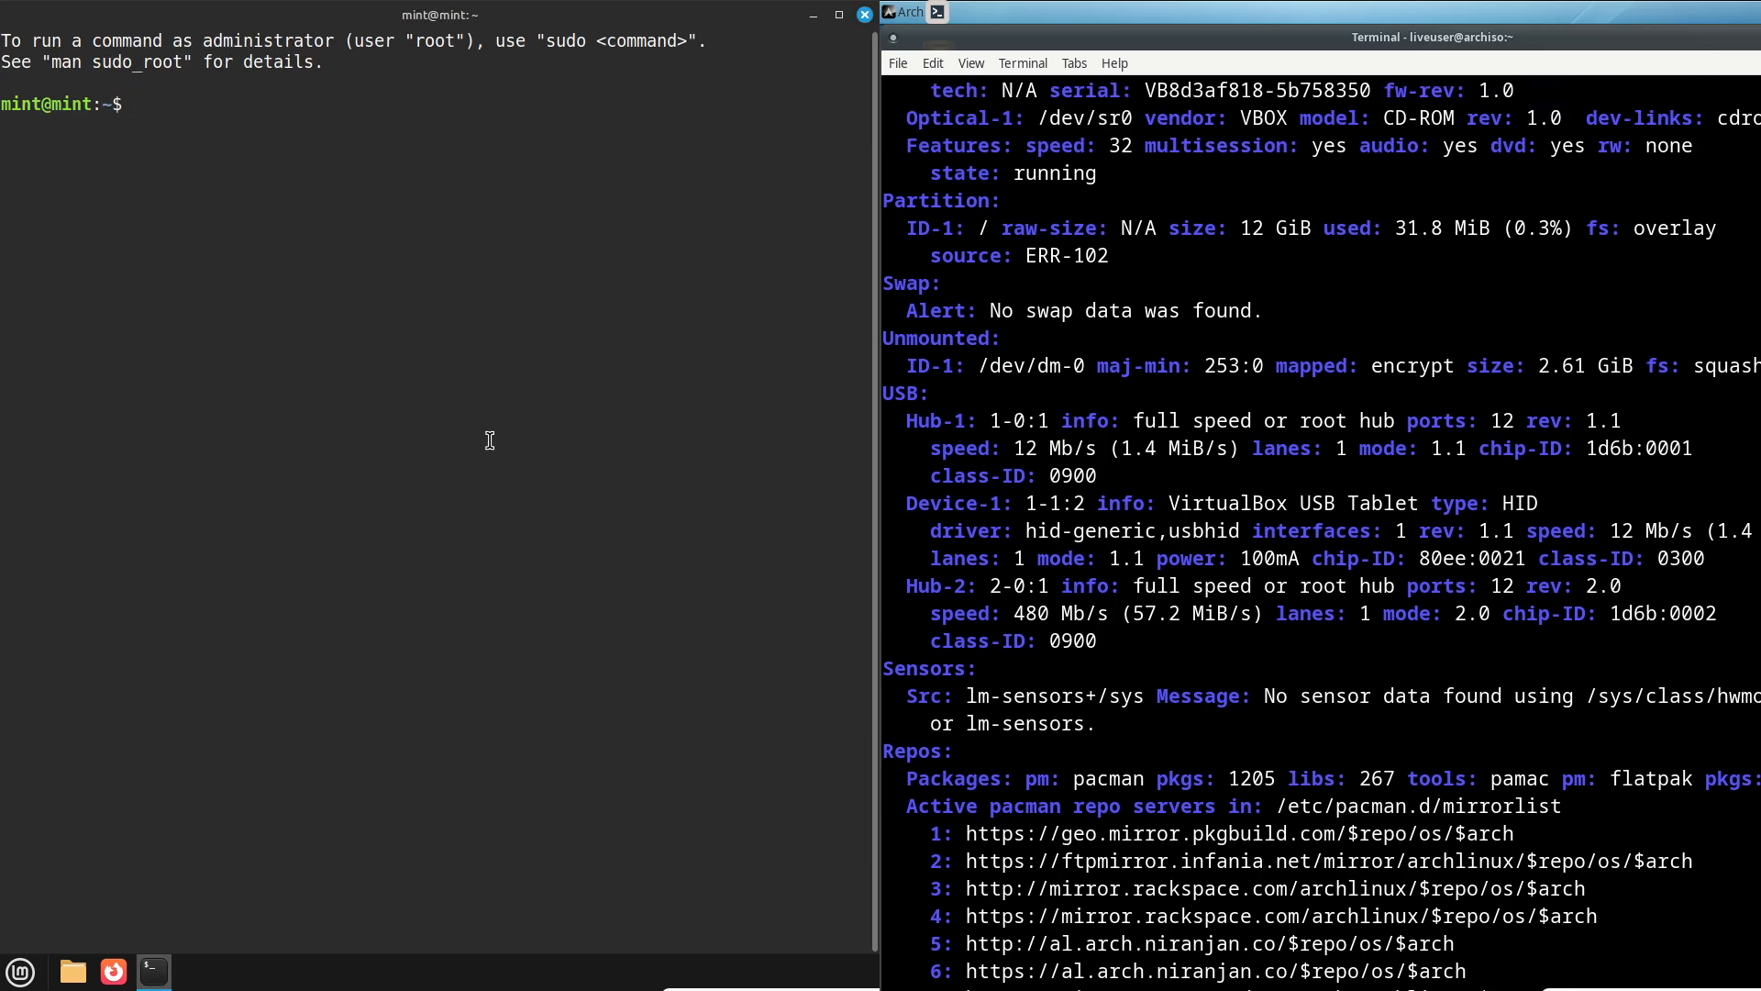
Confirm a new font in Arch's terminal preferences and start a fresh Arch terminal.
click(931, 62)
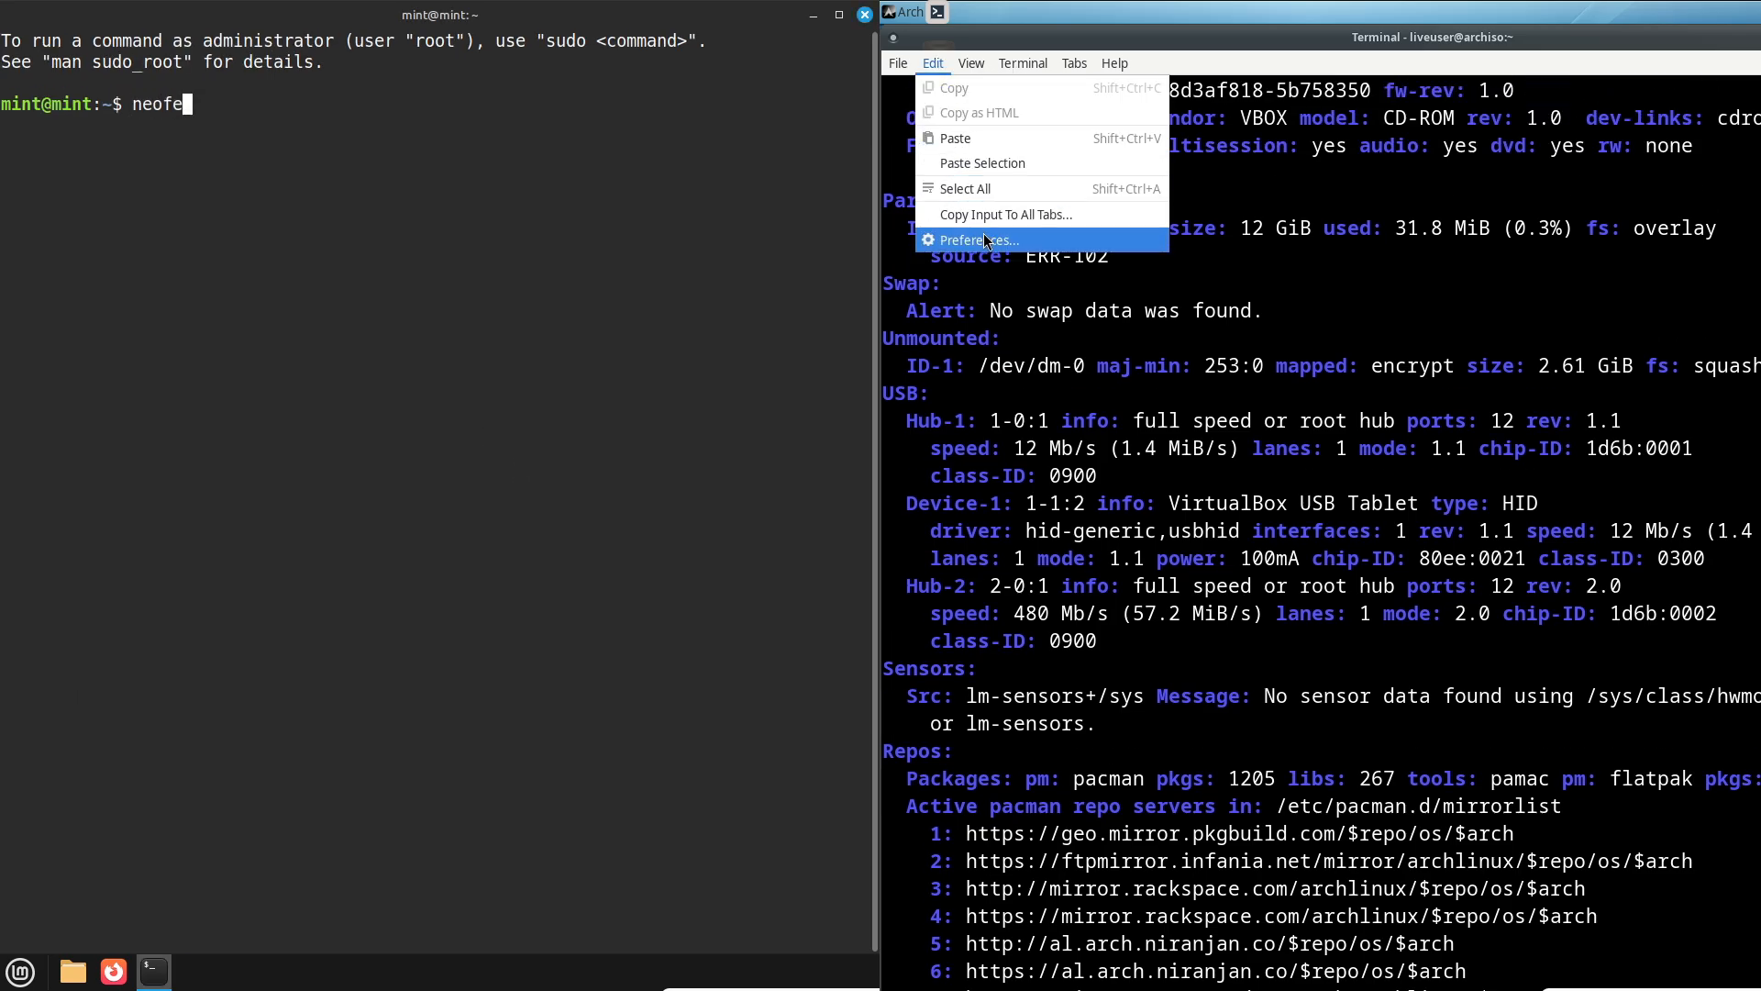
click(974, 239)
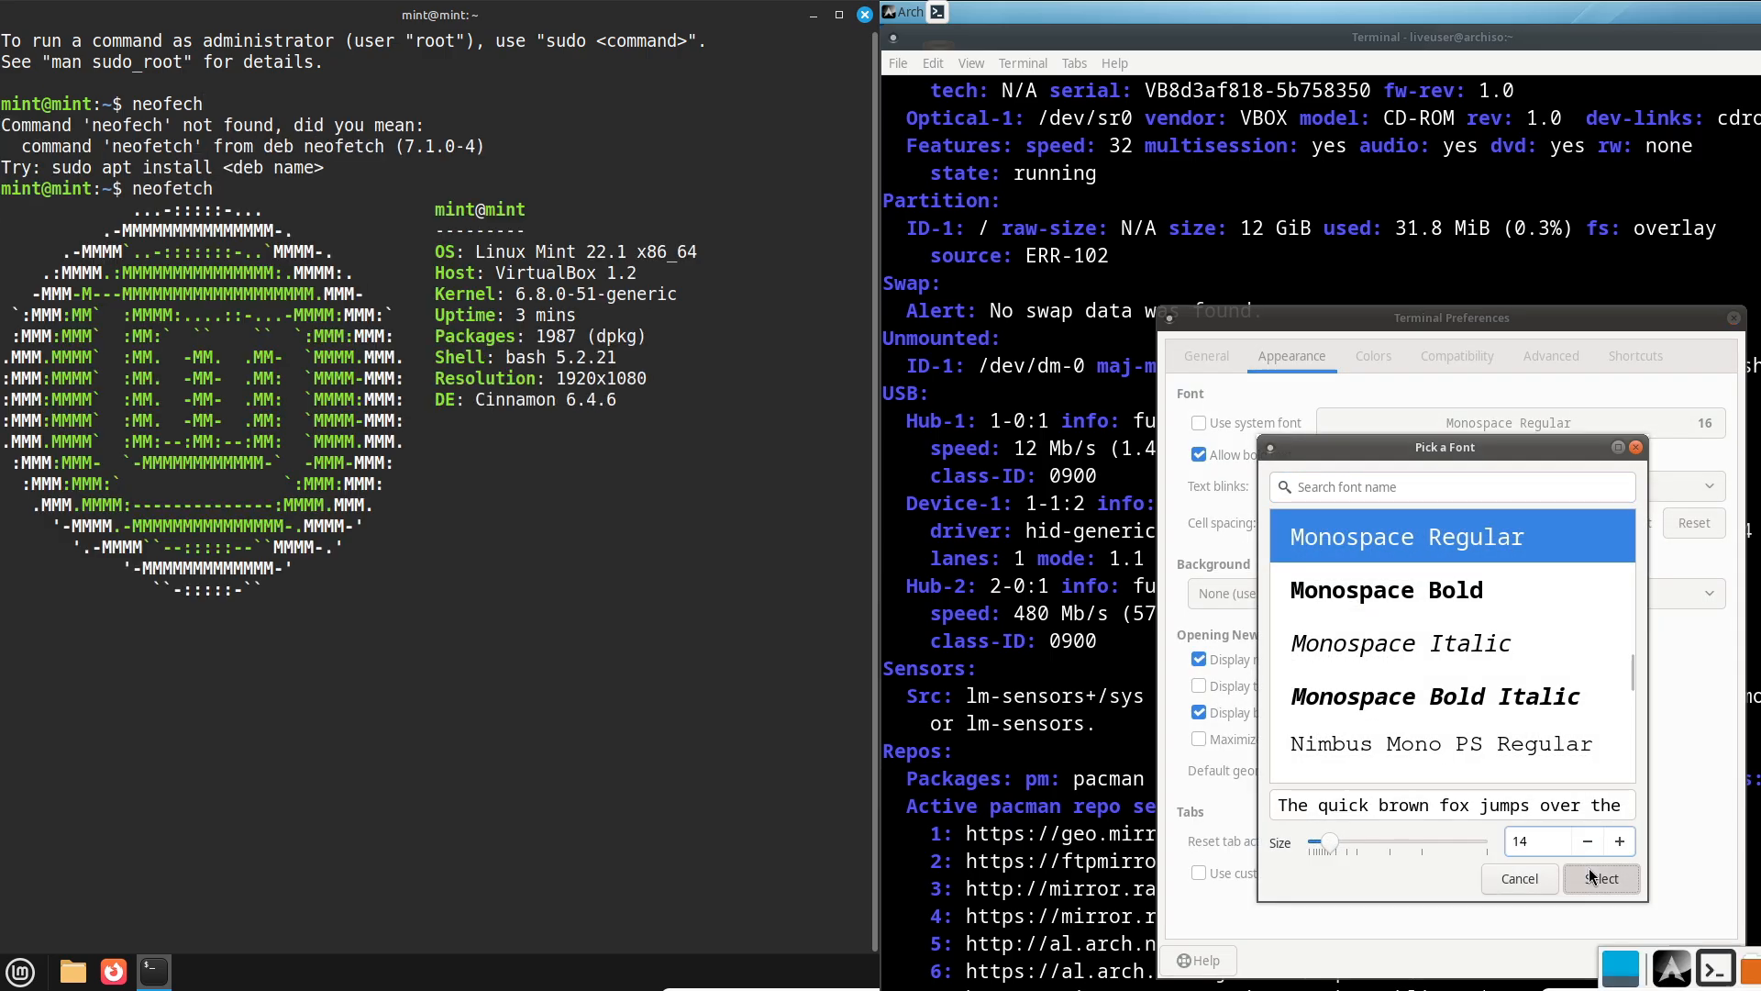
click(1600, 879)
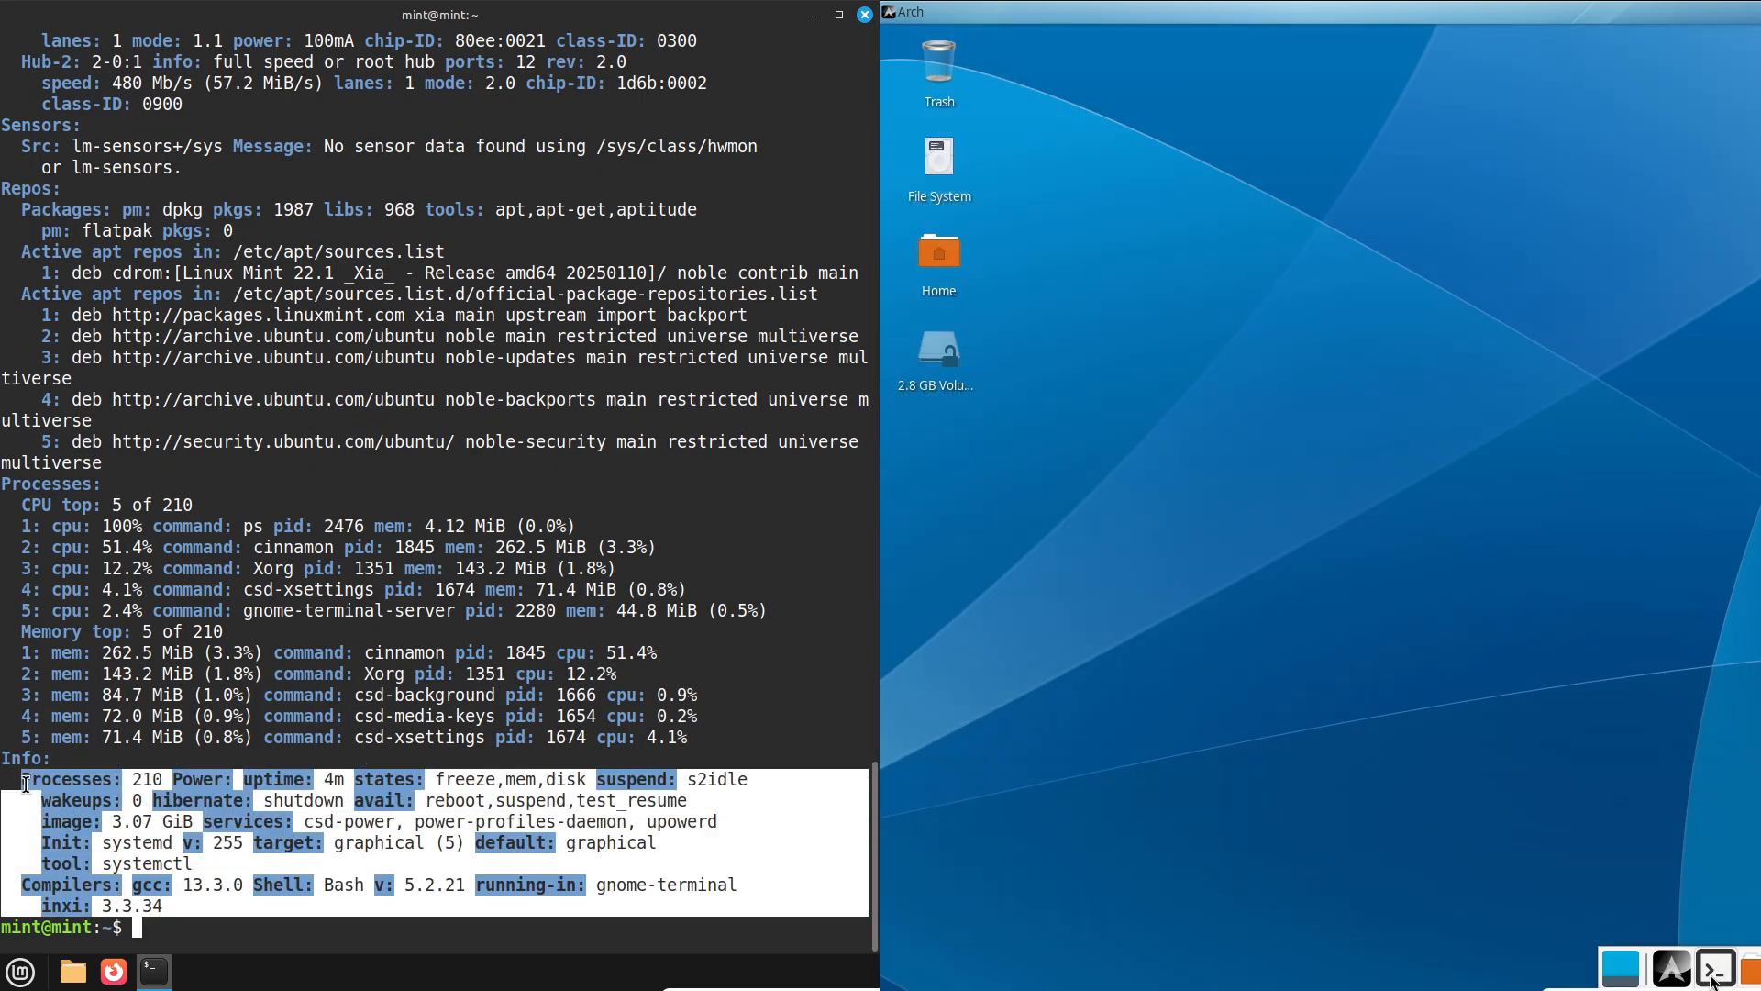
click(1713, 969)
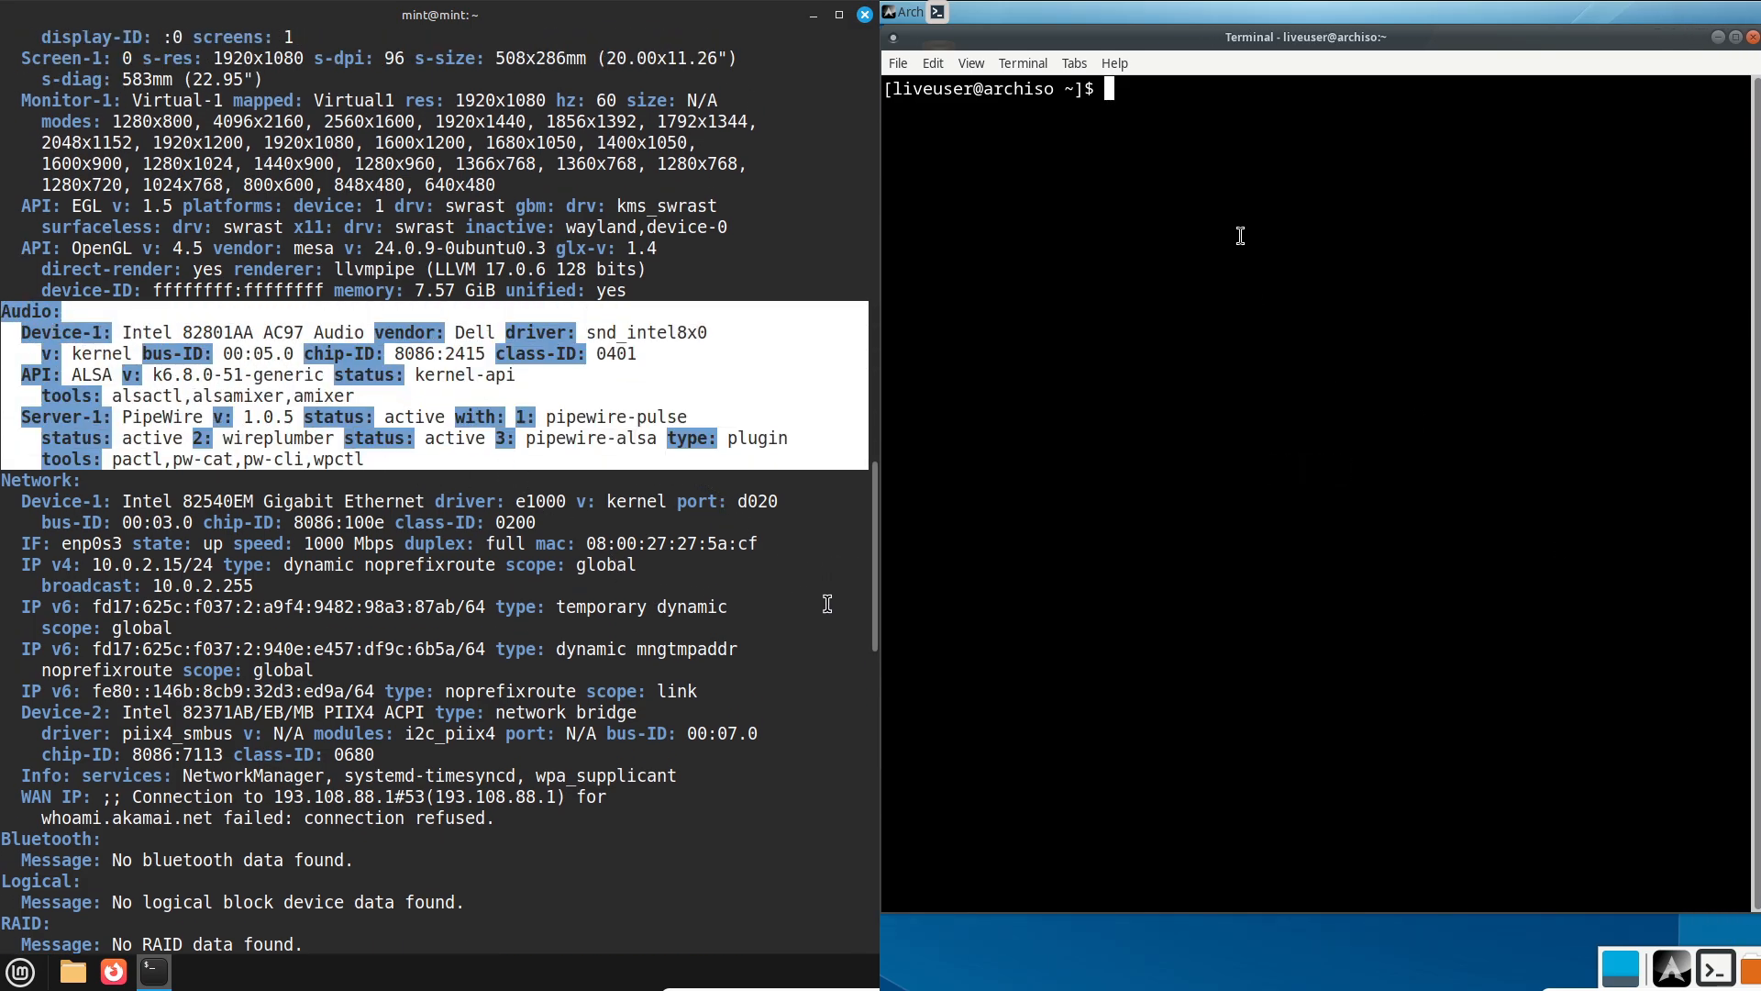
Run inxi -sv8 and cat /etc/issue to show Mint's full system report and release name.
text(inxi -sv8)
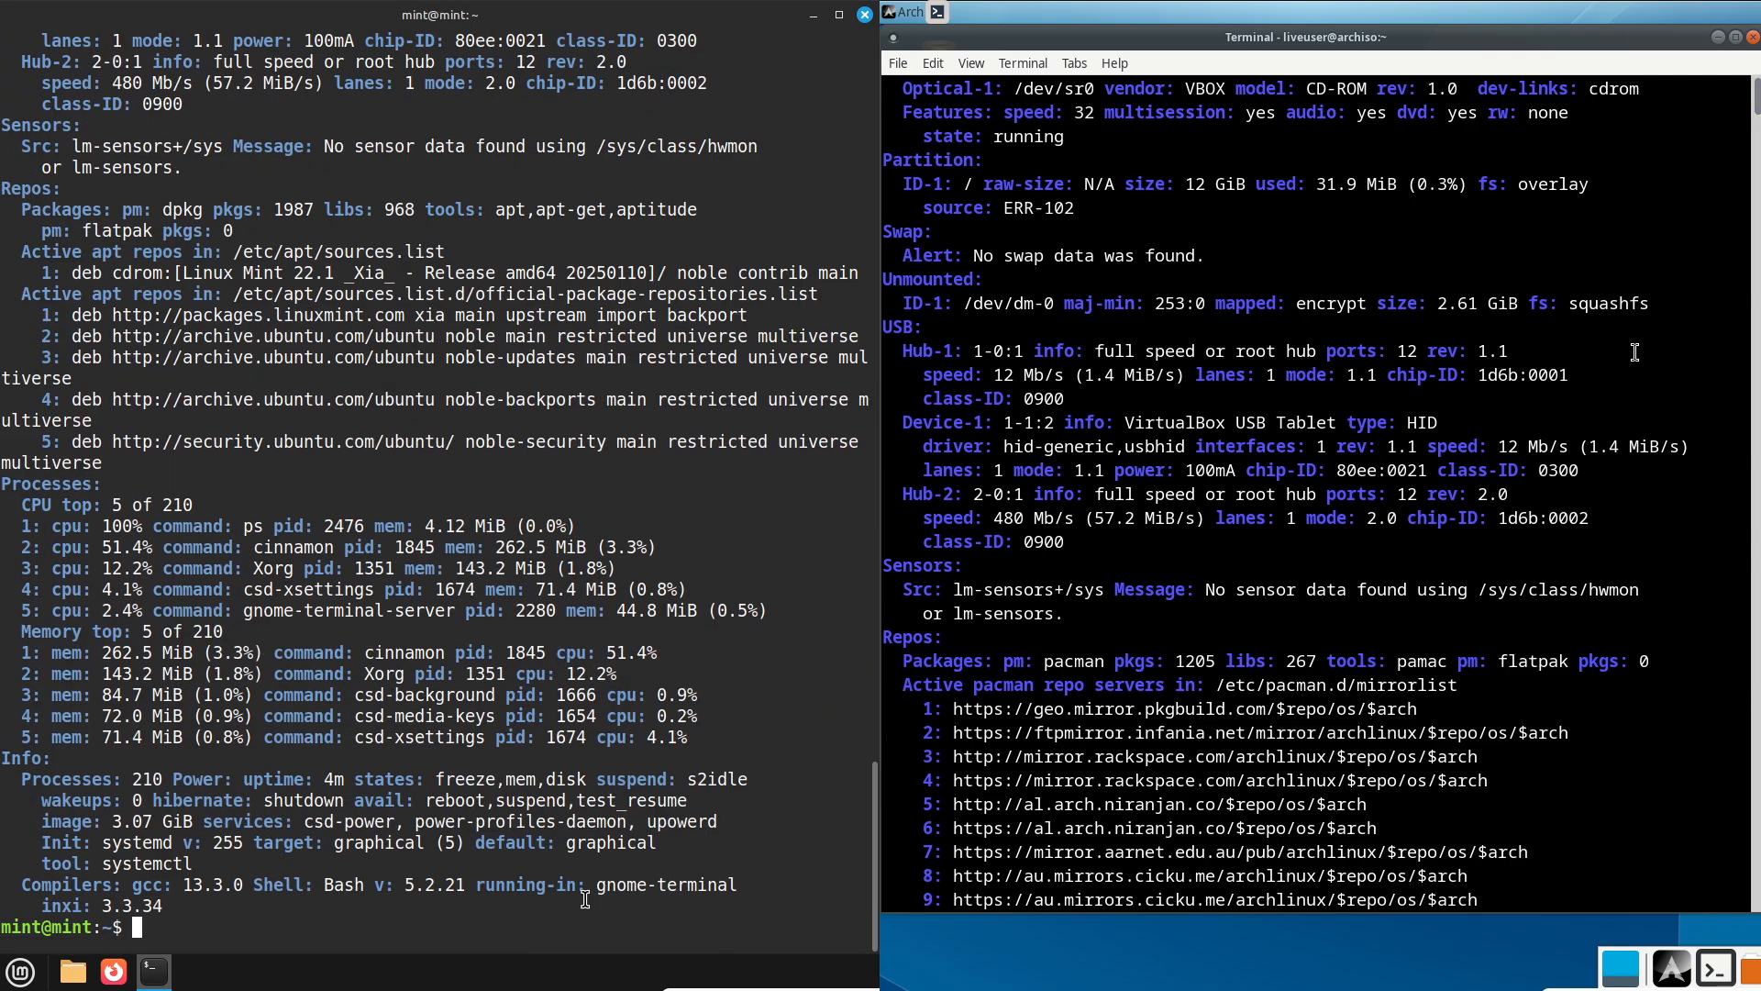
text(cat /etc/issue)
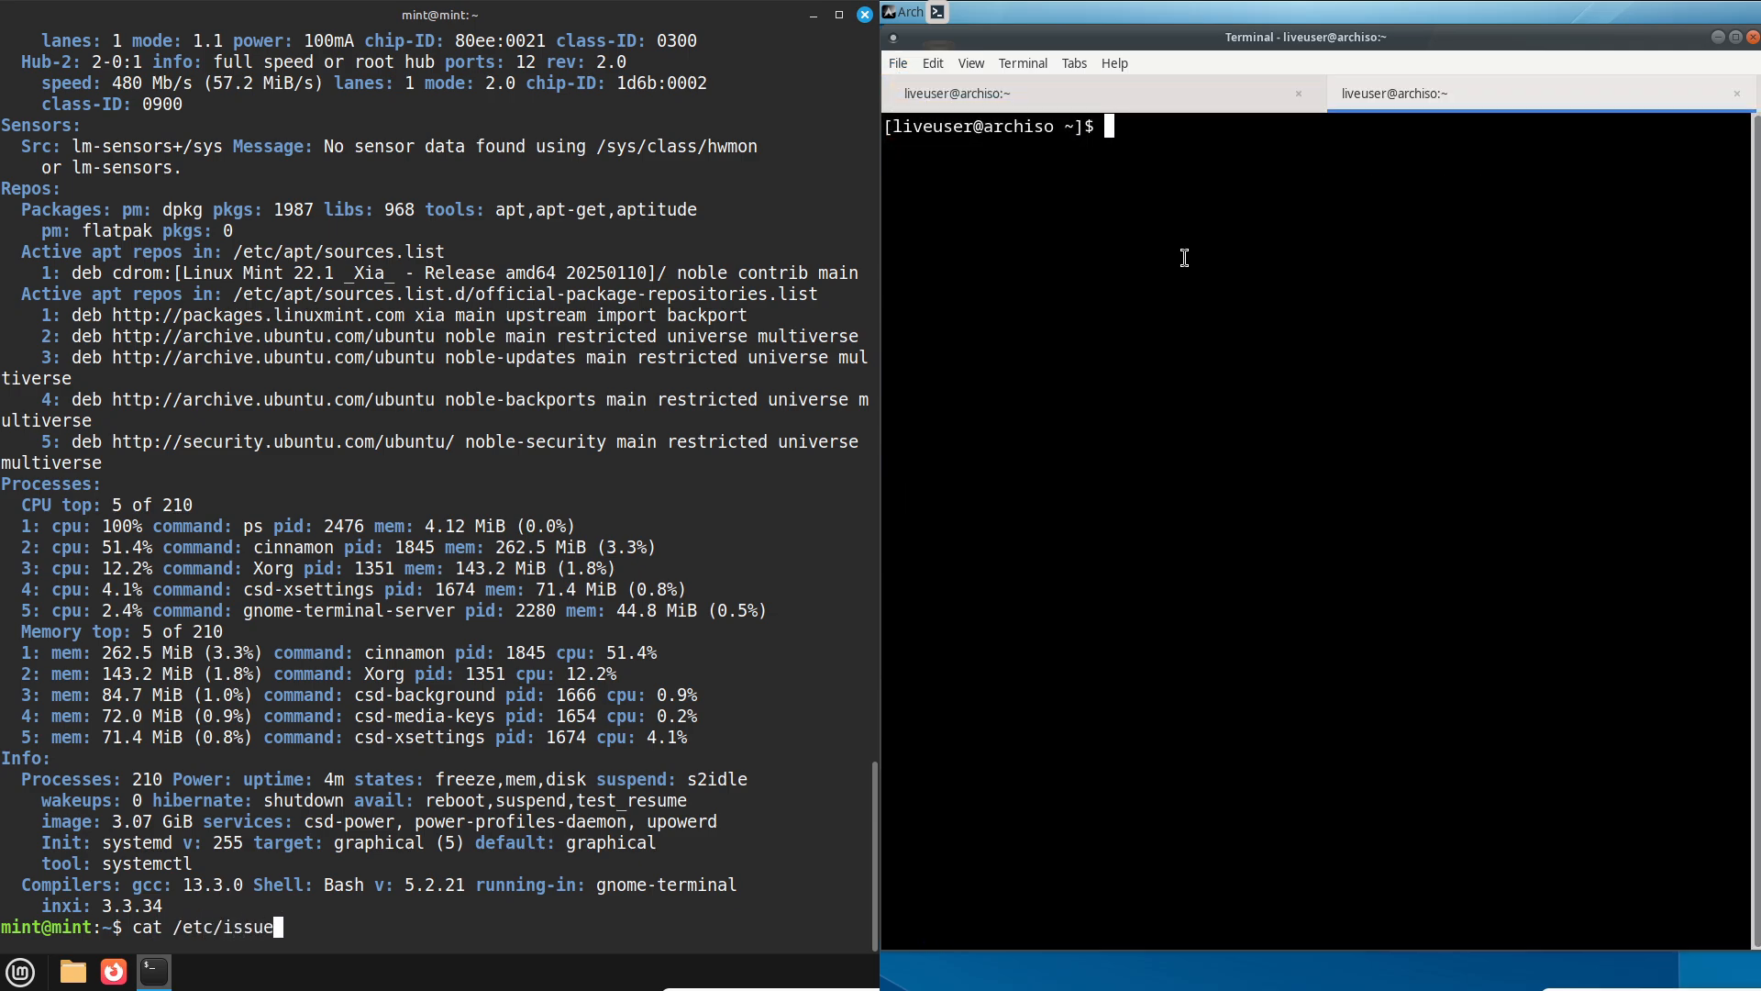
key(Return)
text(python3 --ver)
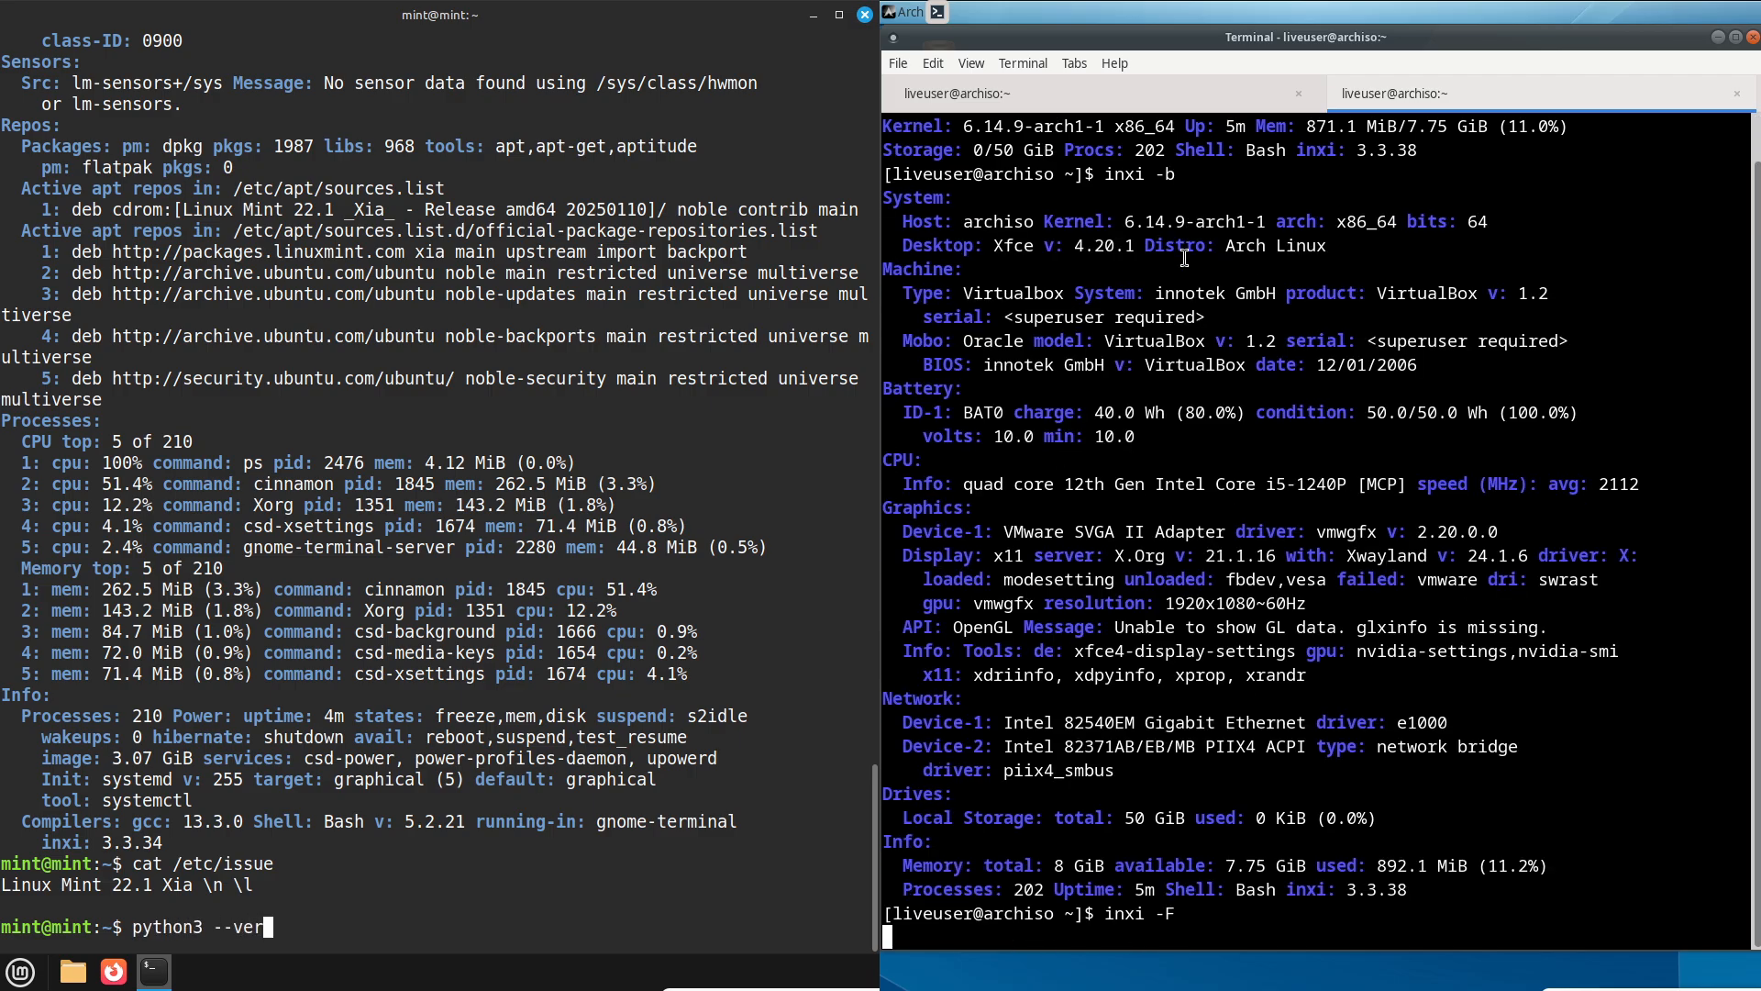
key(Return)
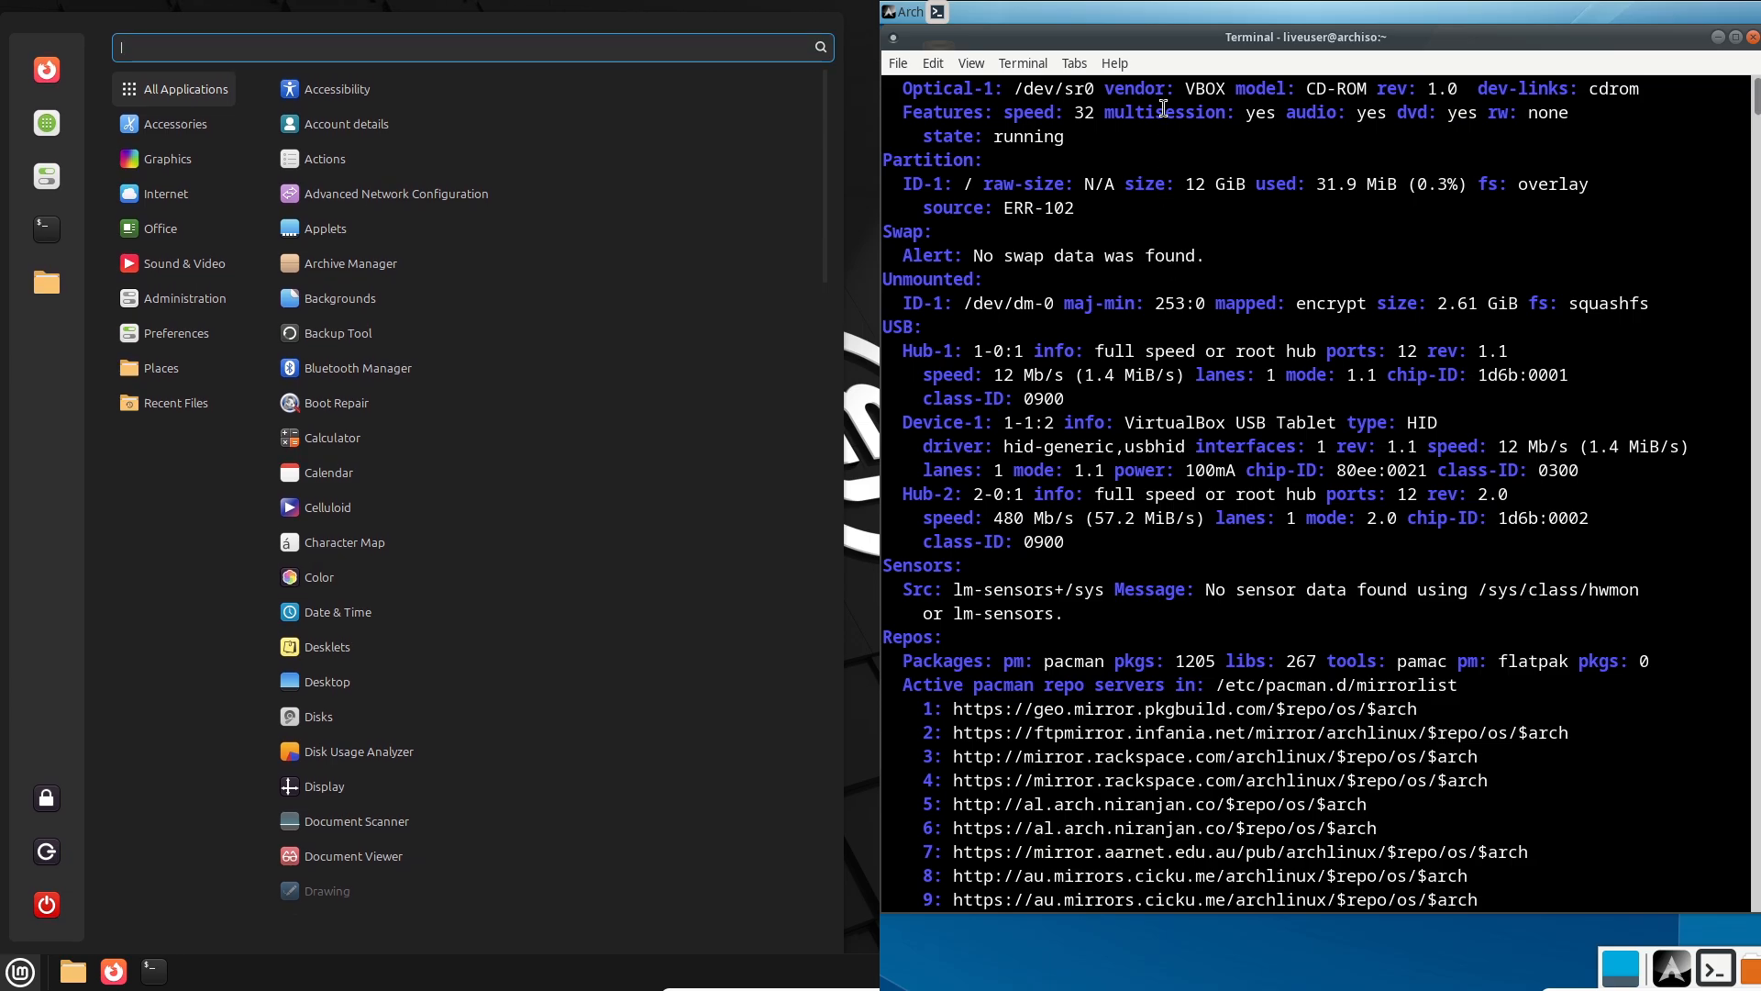
Show Mint's Preferences apps and the Cinnamon menu editor while Arch shows Appearance settings and the Multimedia menu category.
click(174, 122)
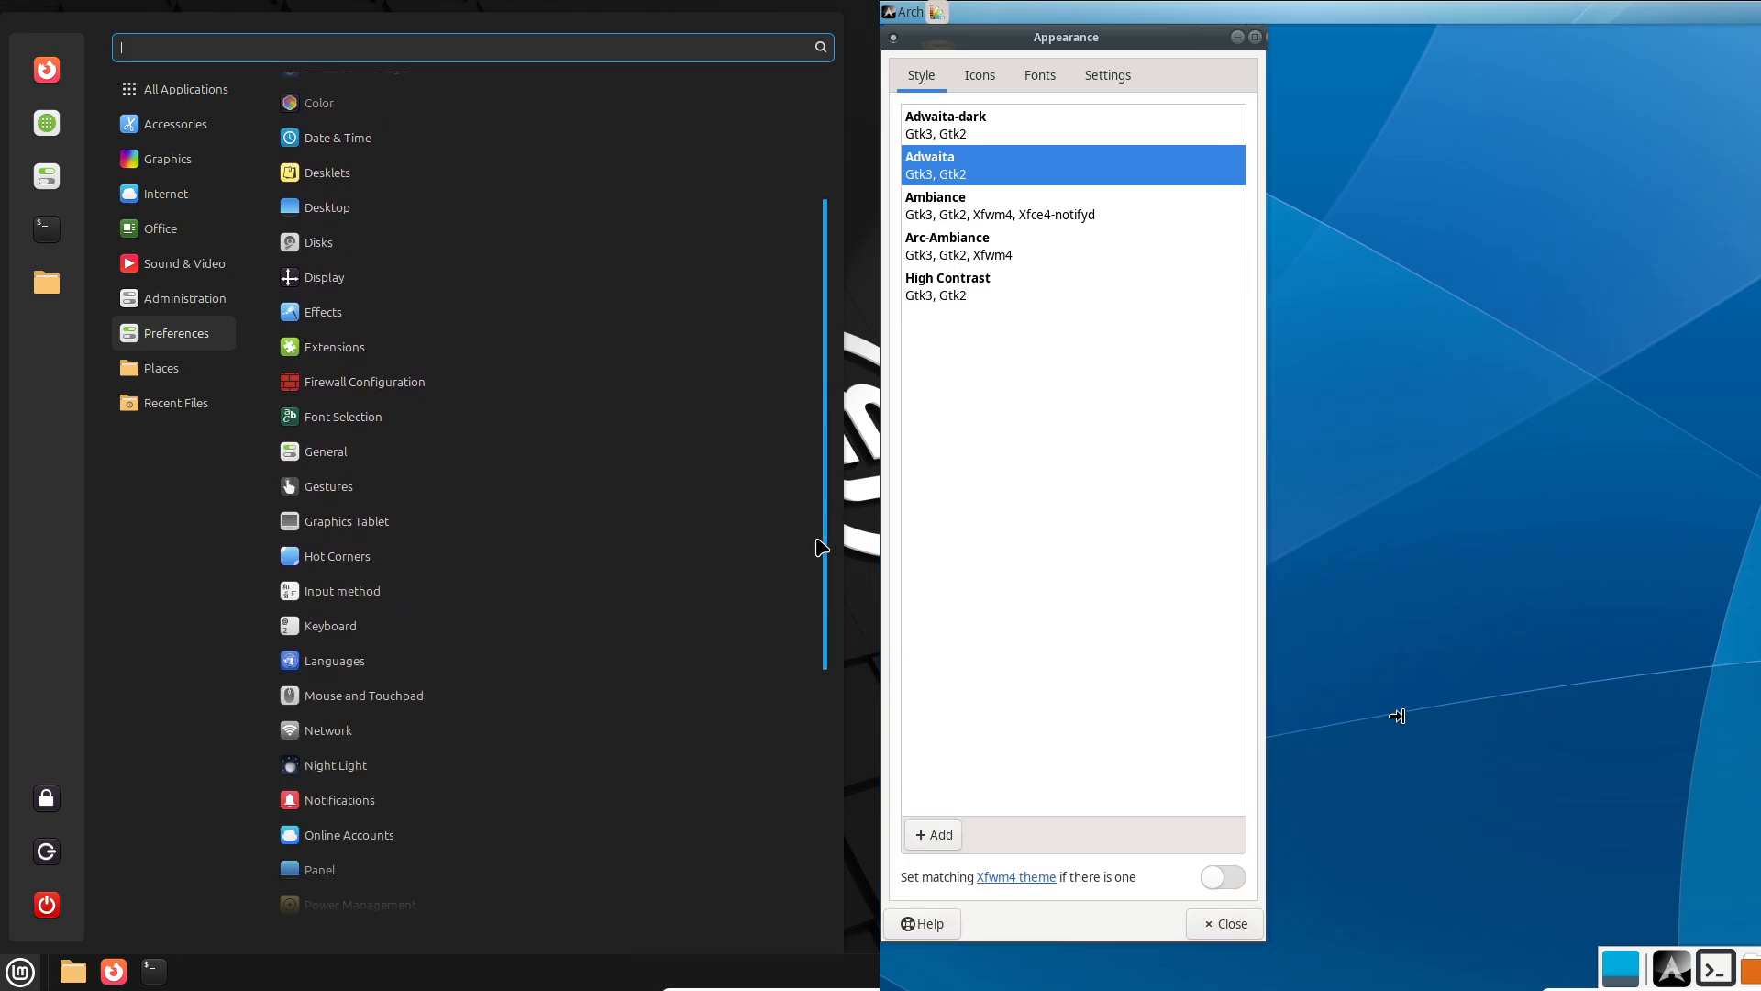
click(978, 76)
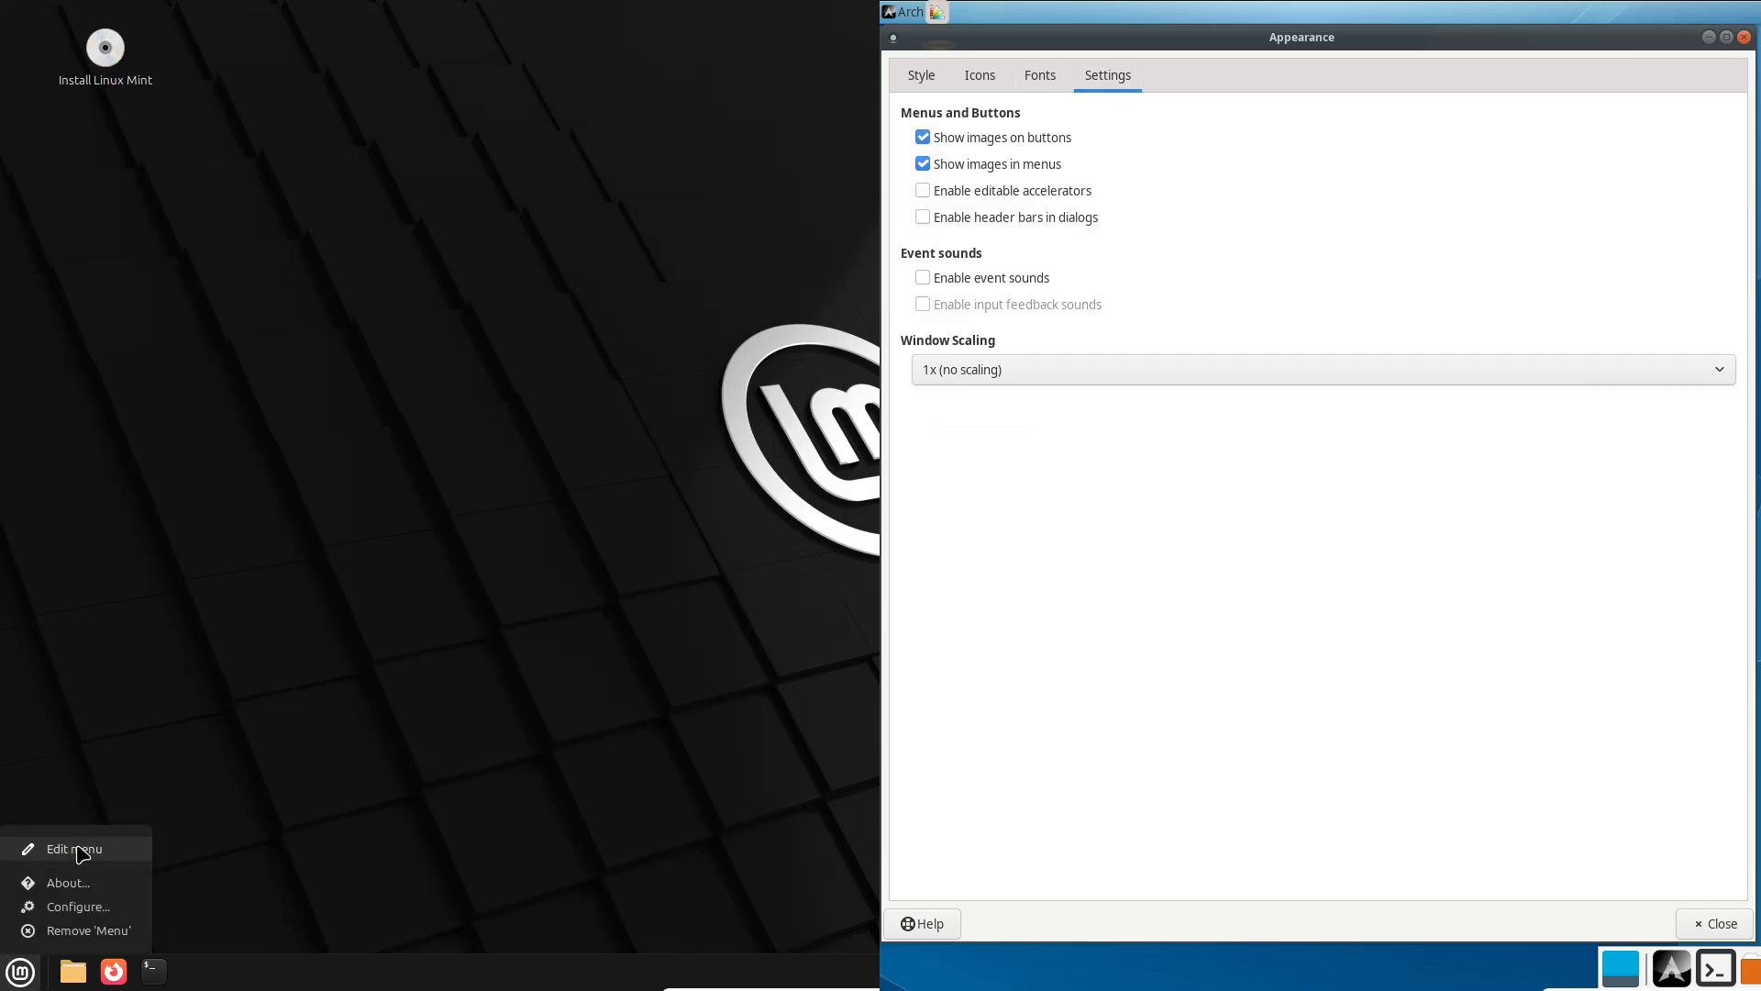
click(73, 848)
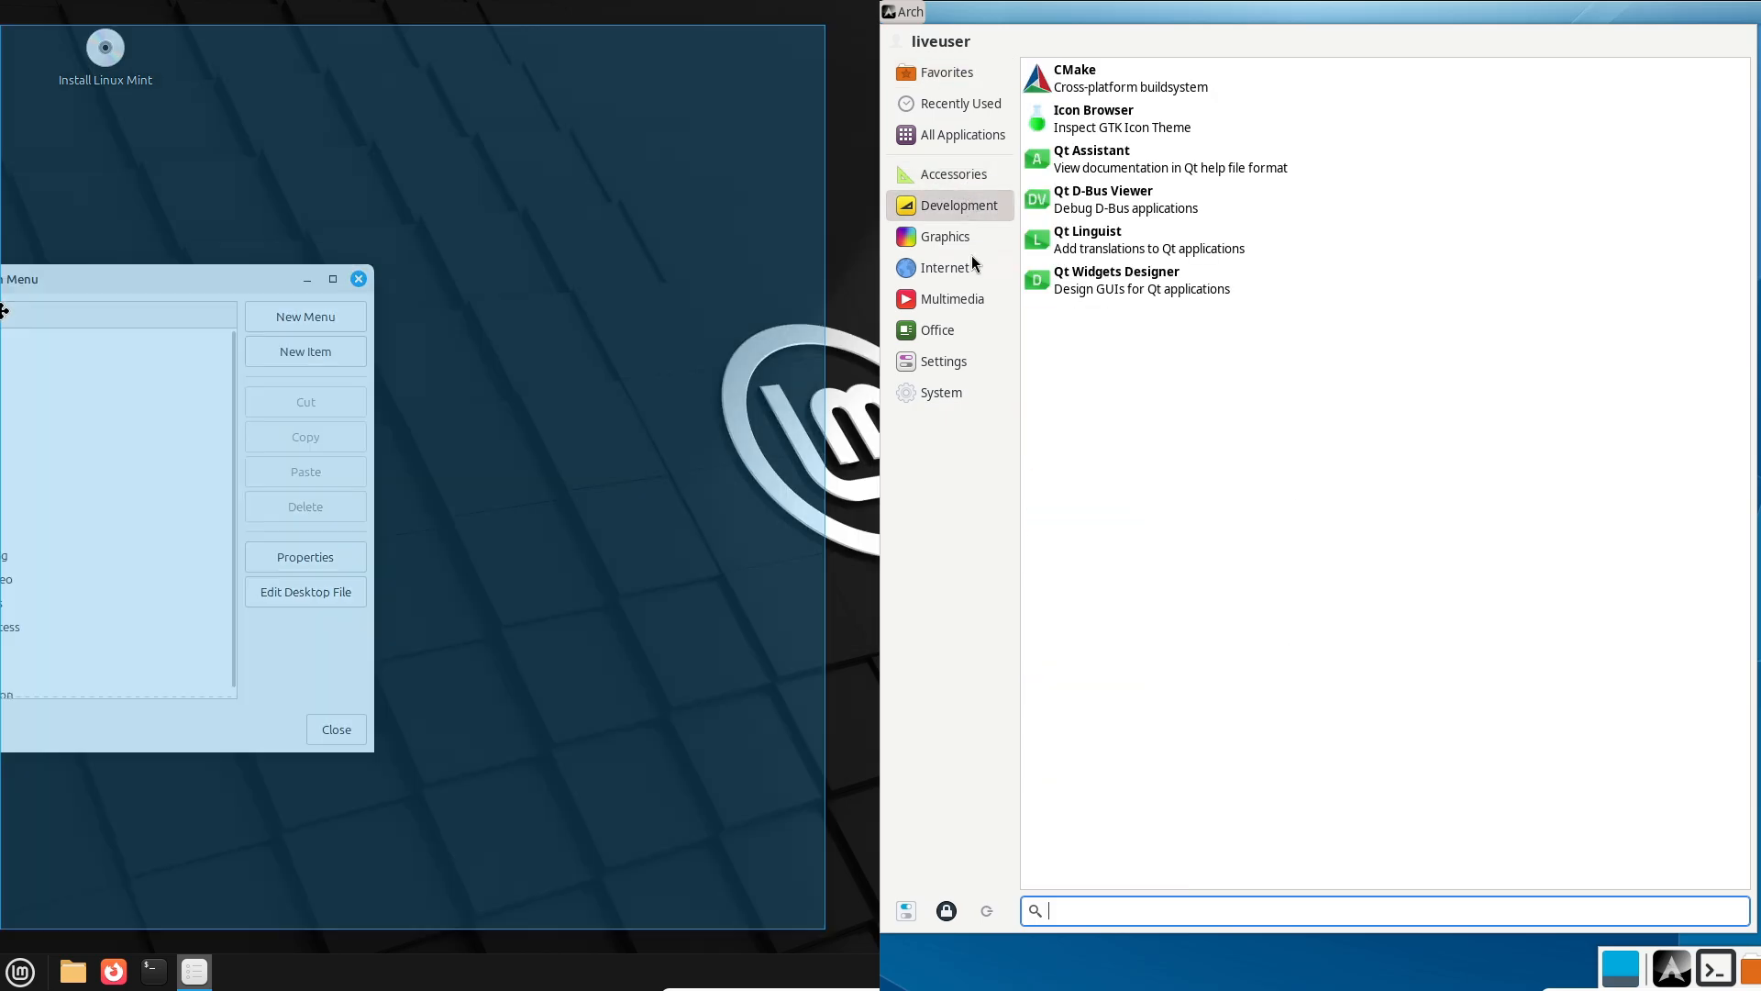
click(948, 297)
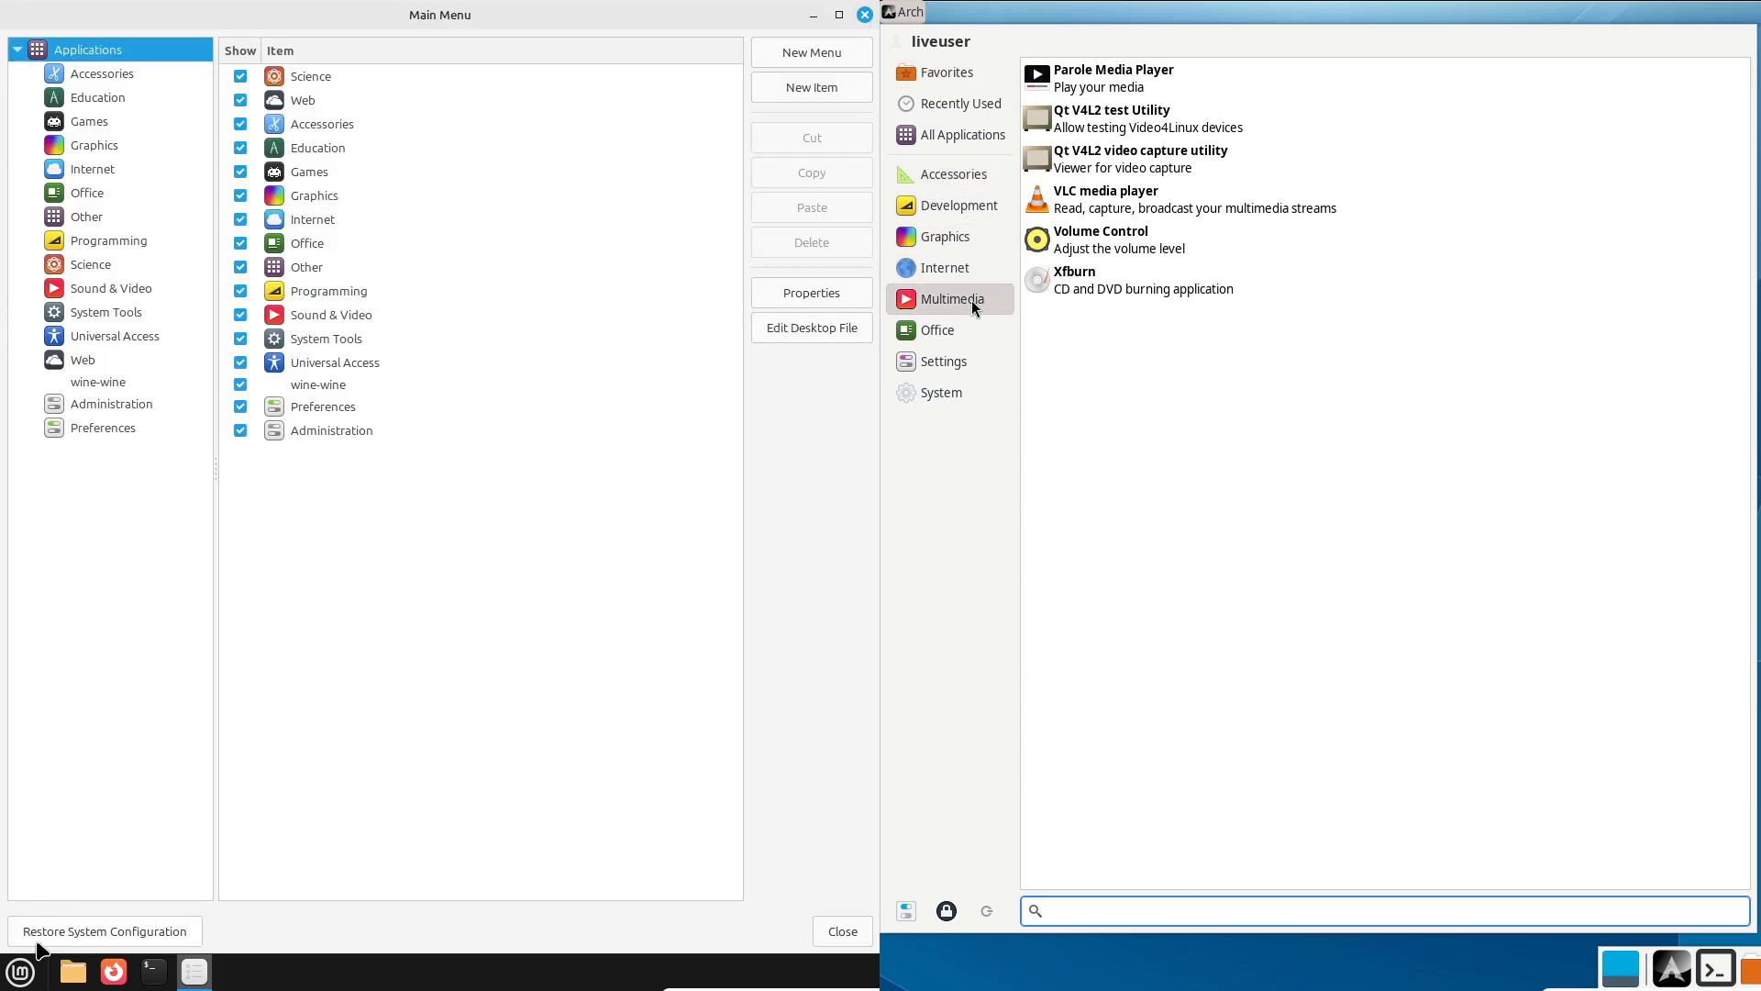
click(943, 362)
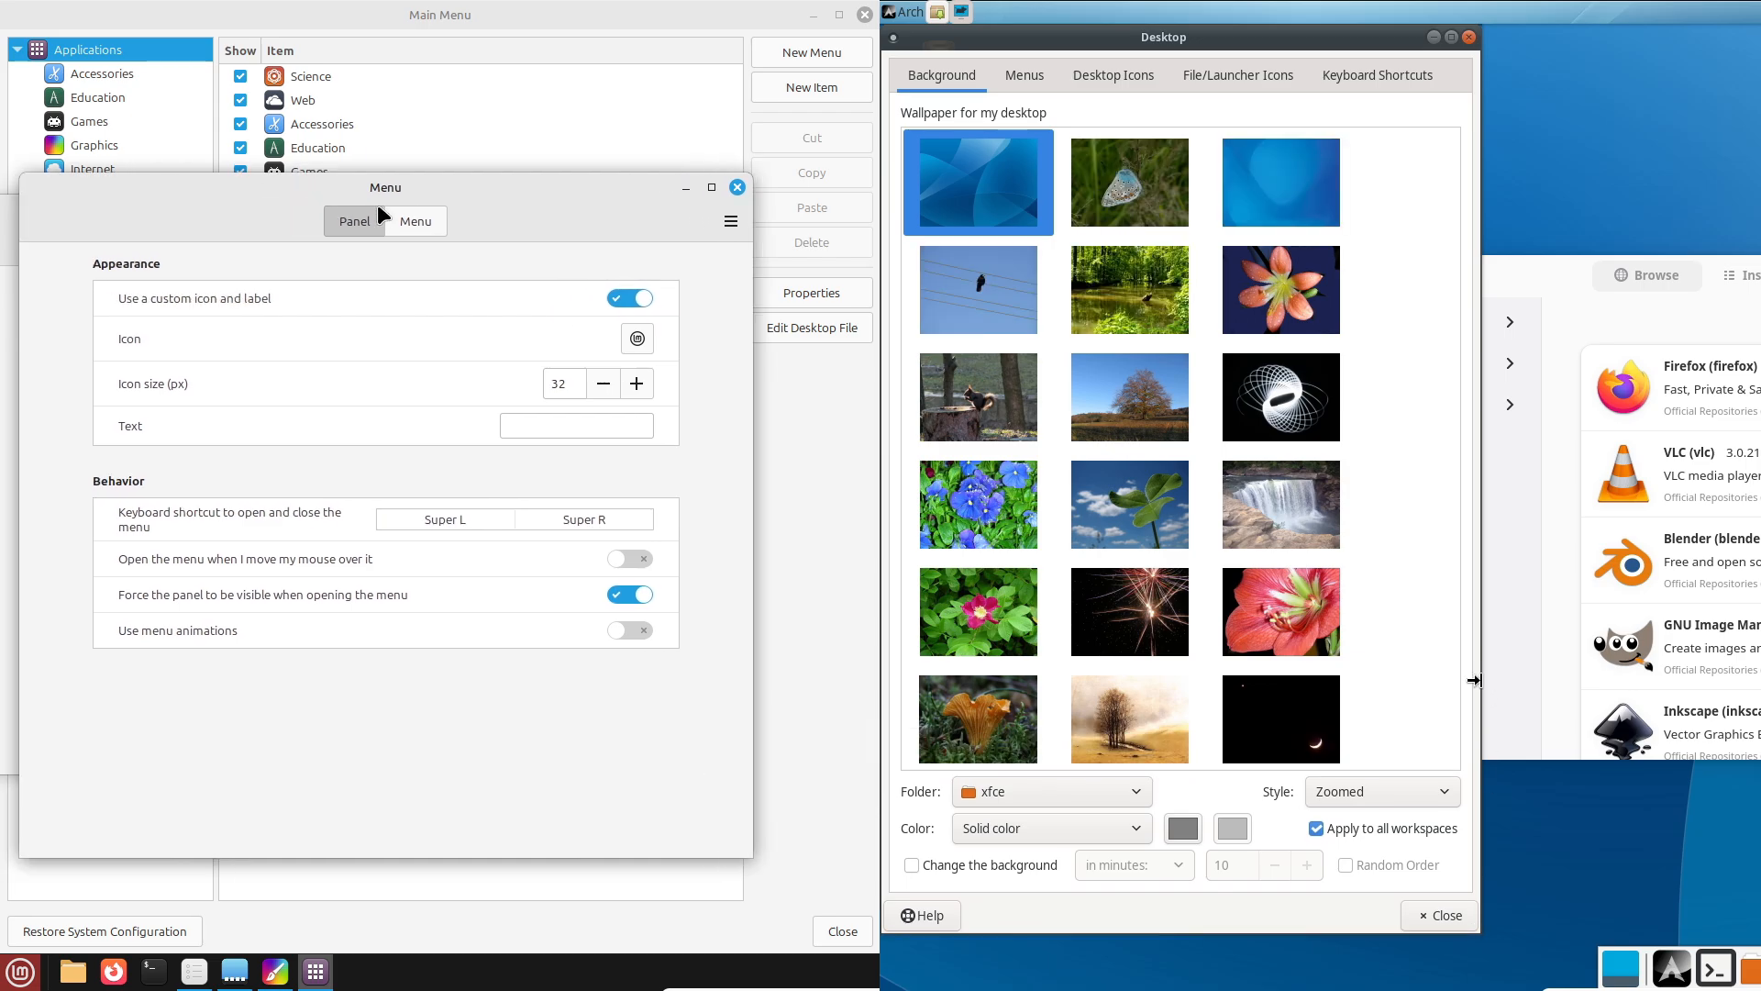
Review the Cinnamon menu applet's layout options alongside Xfce Desktop's Menus and File/Launcher Icons settings.
click(730, 220)
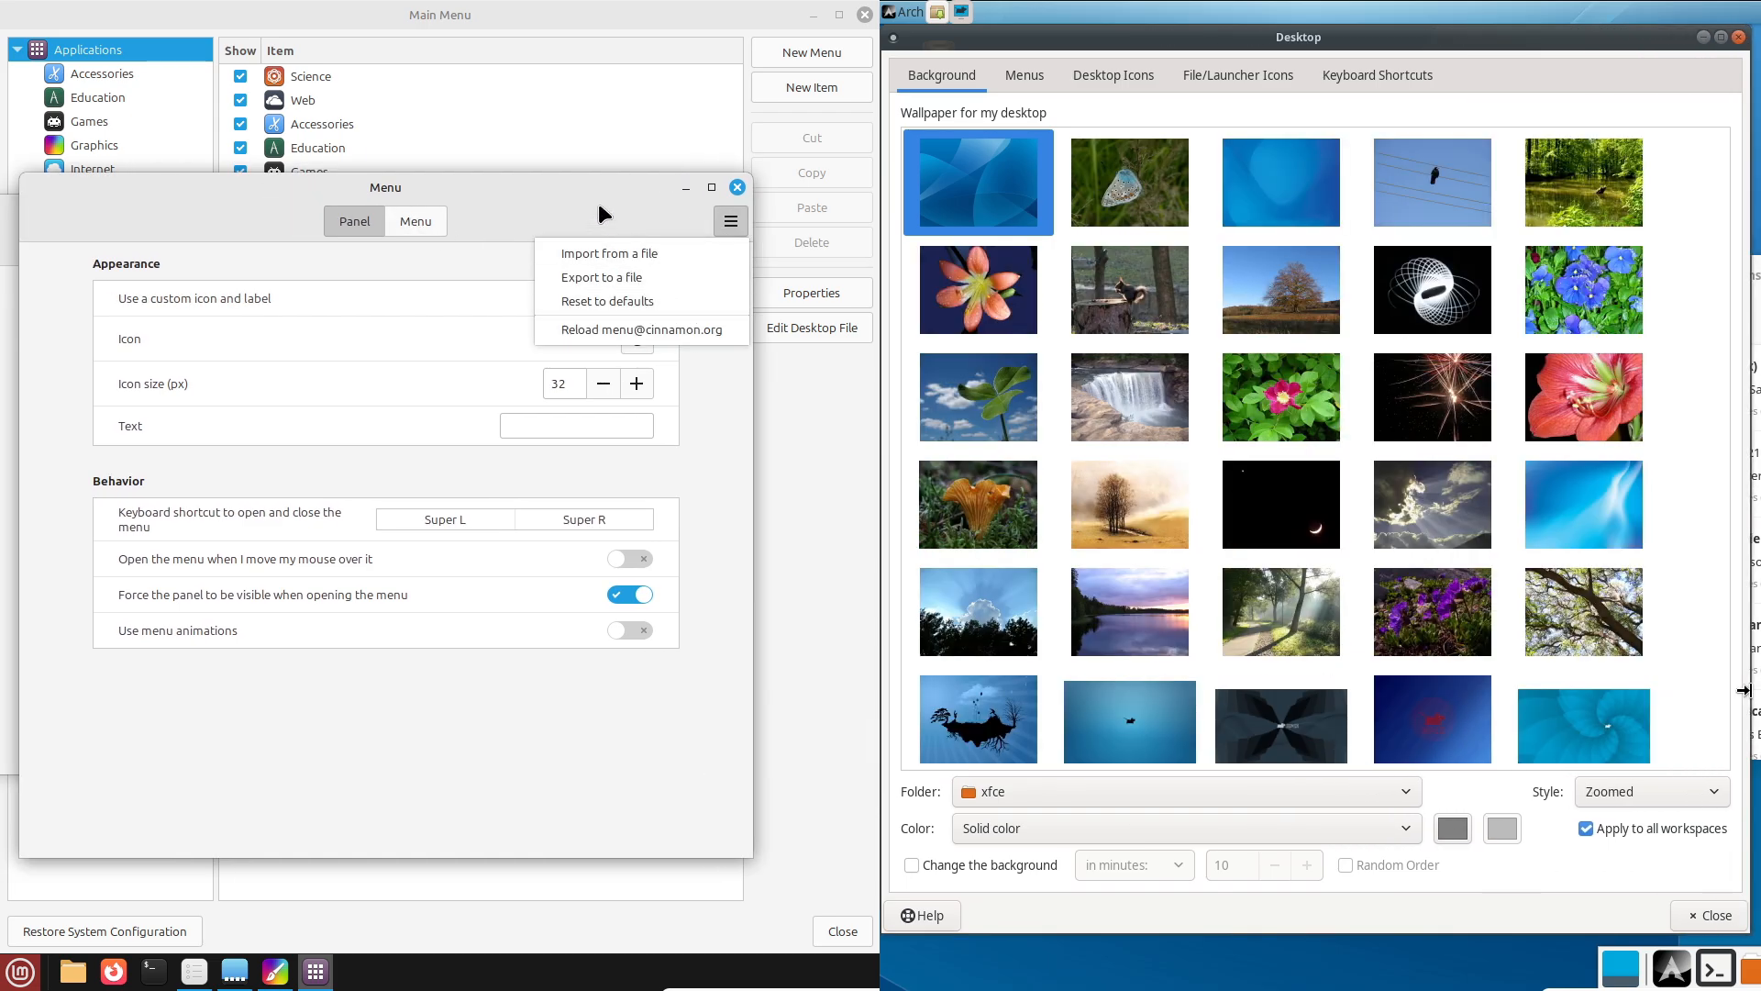
click(415, 220)
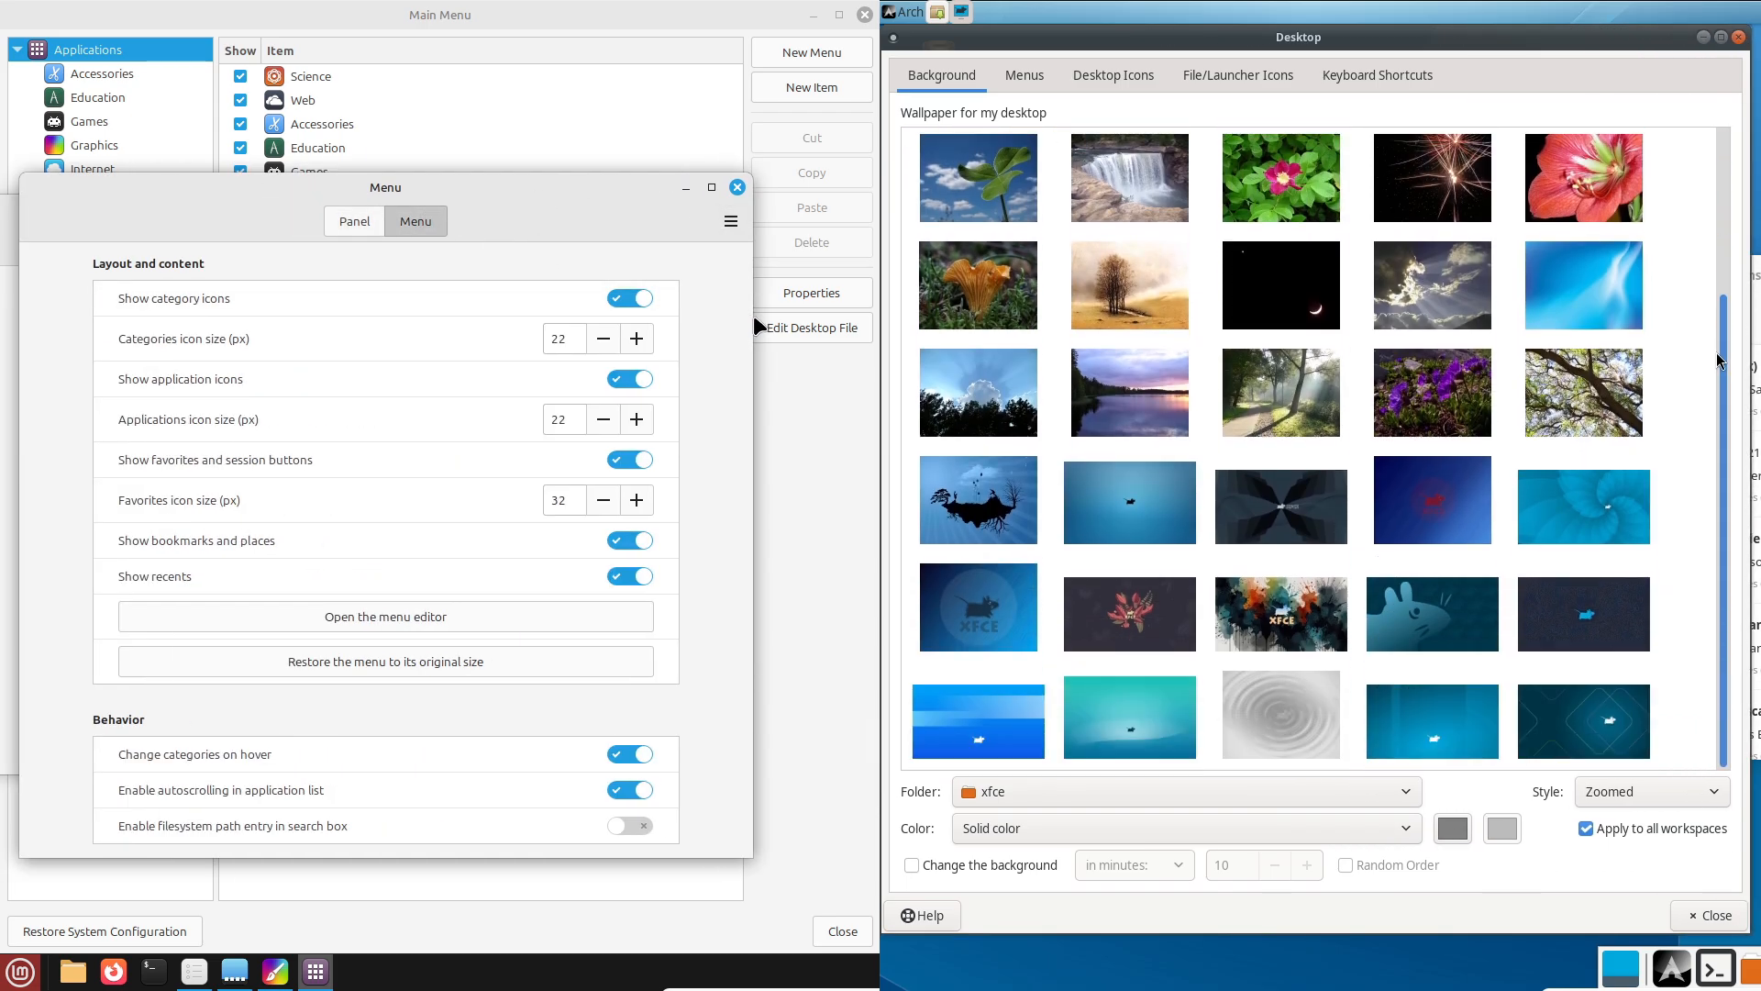
click(1021, 76)
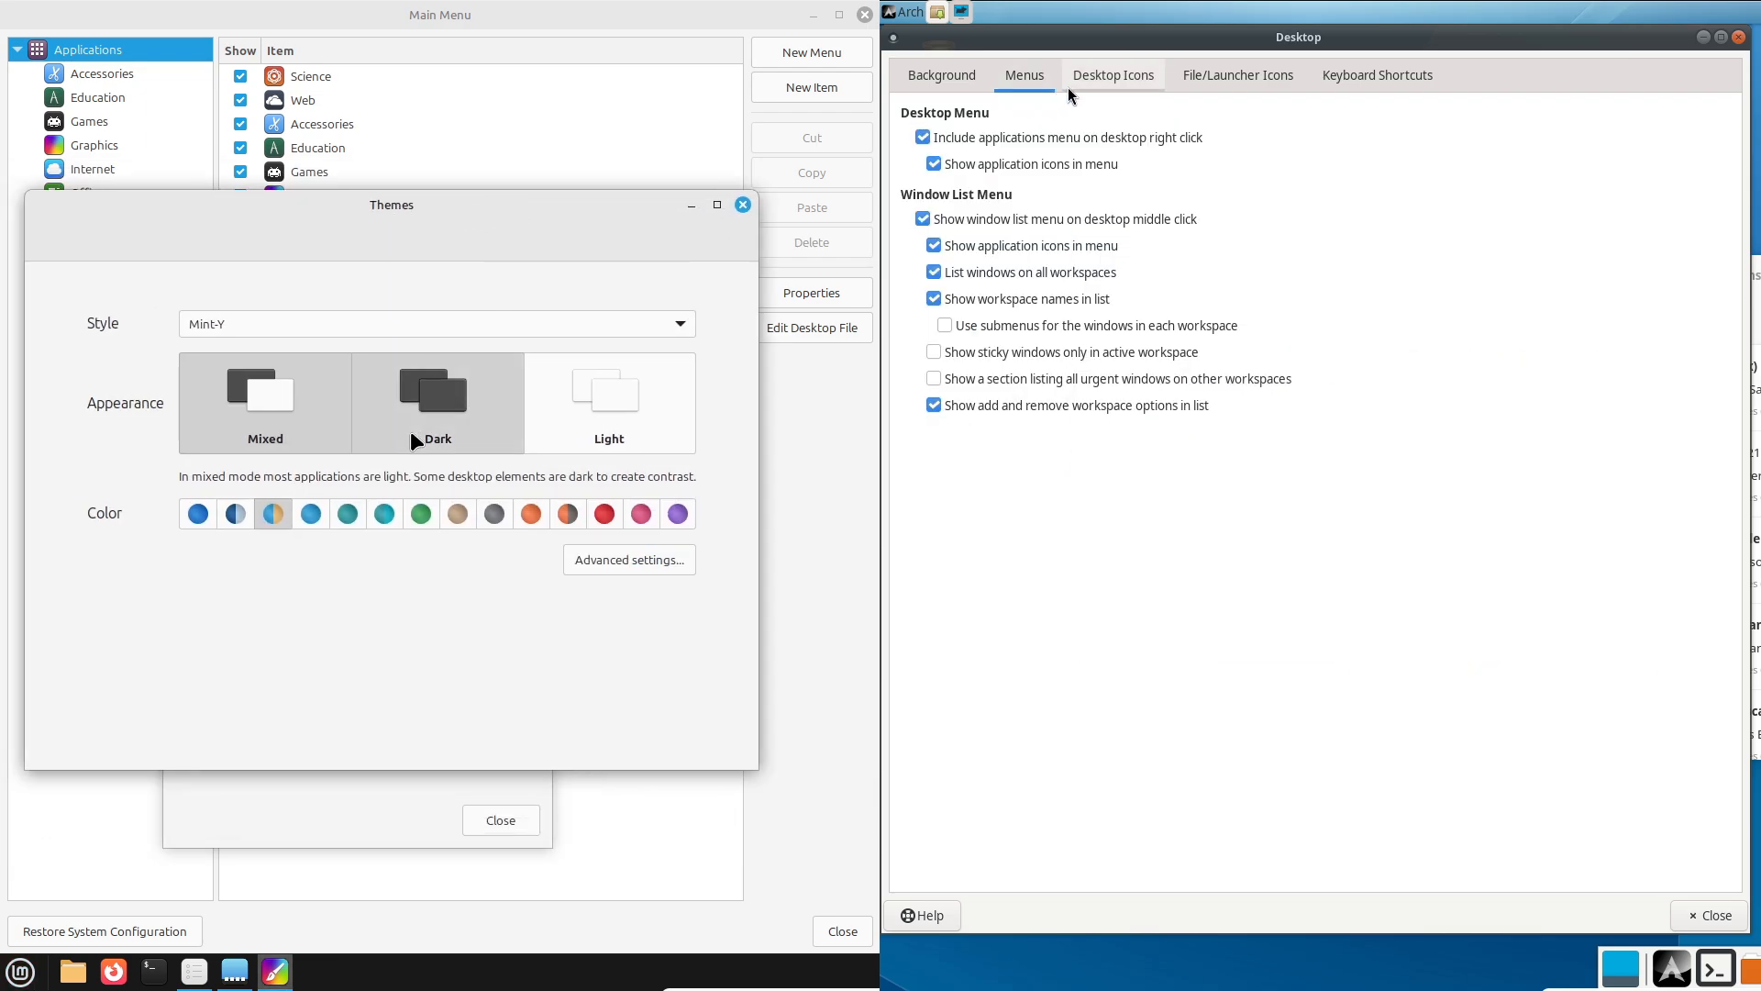
click(1234, 74)
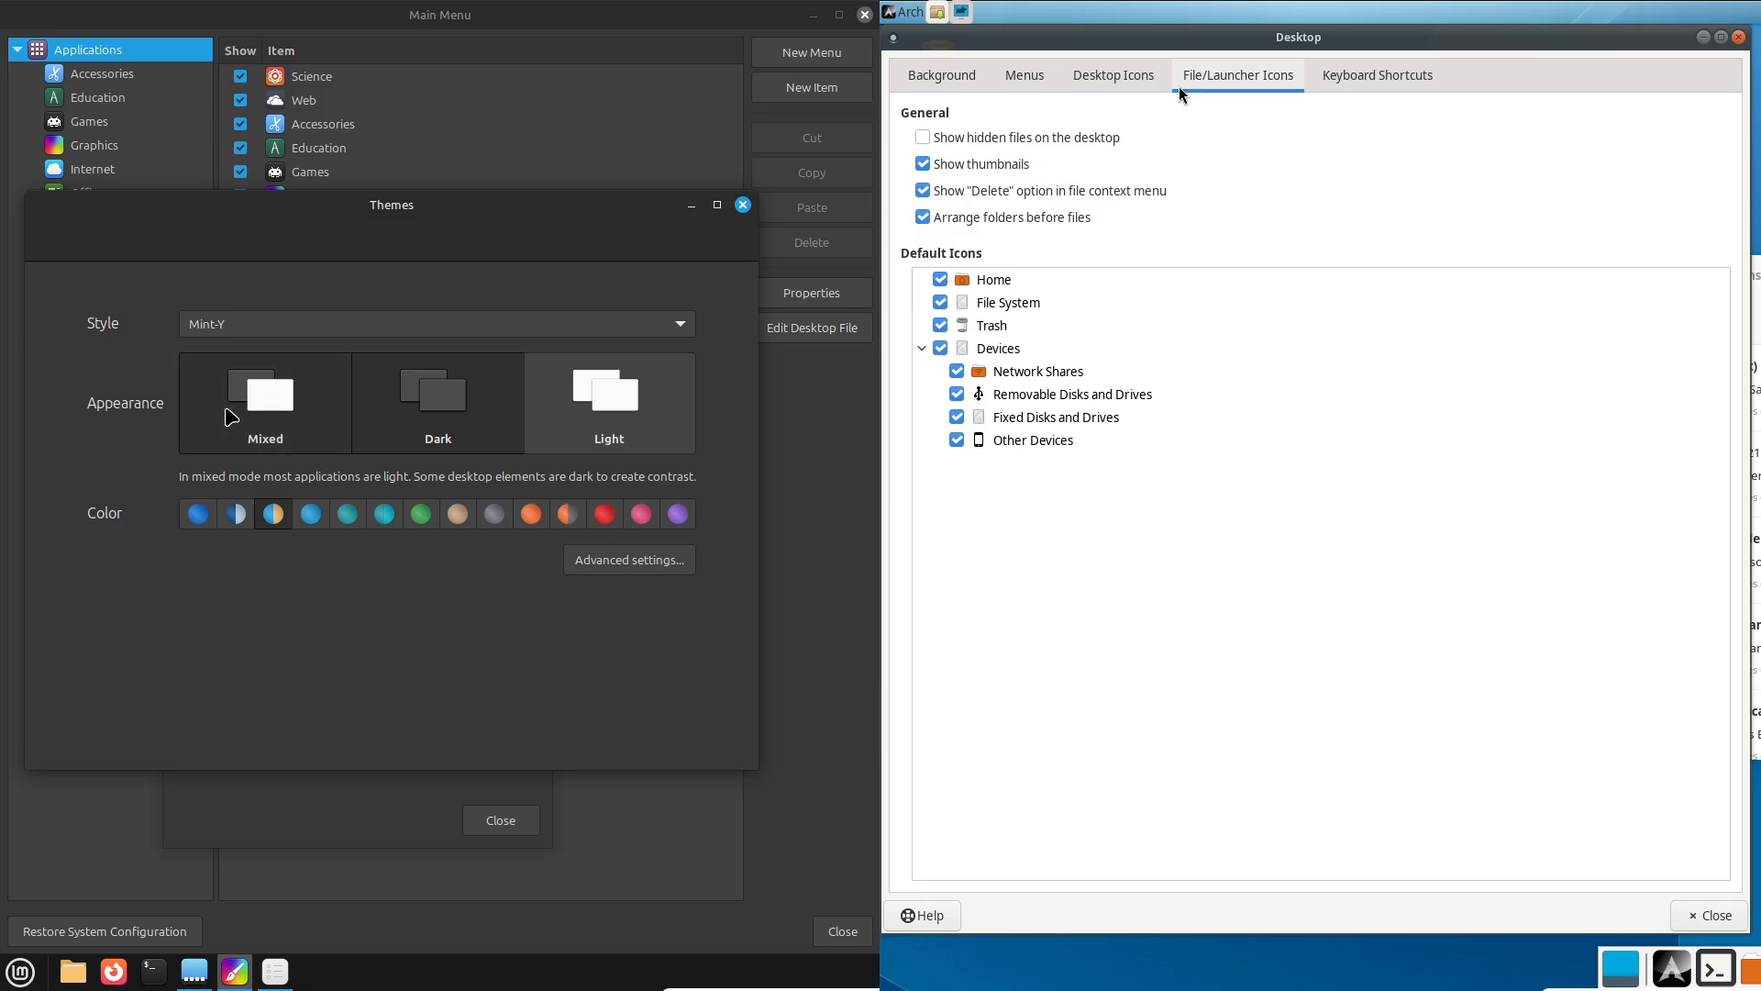
Browse Cinnamon Themes' download, miscellaneous and theme-selection pages.
click(1376, 73)
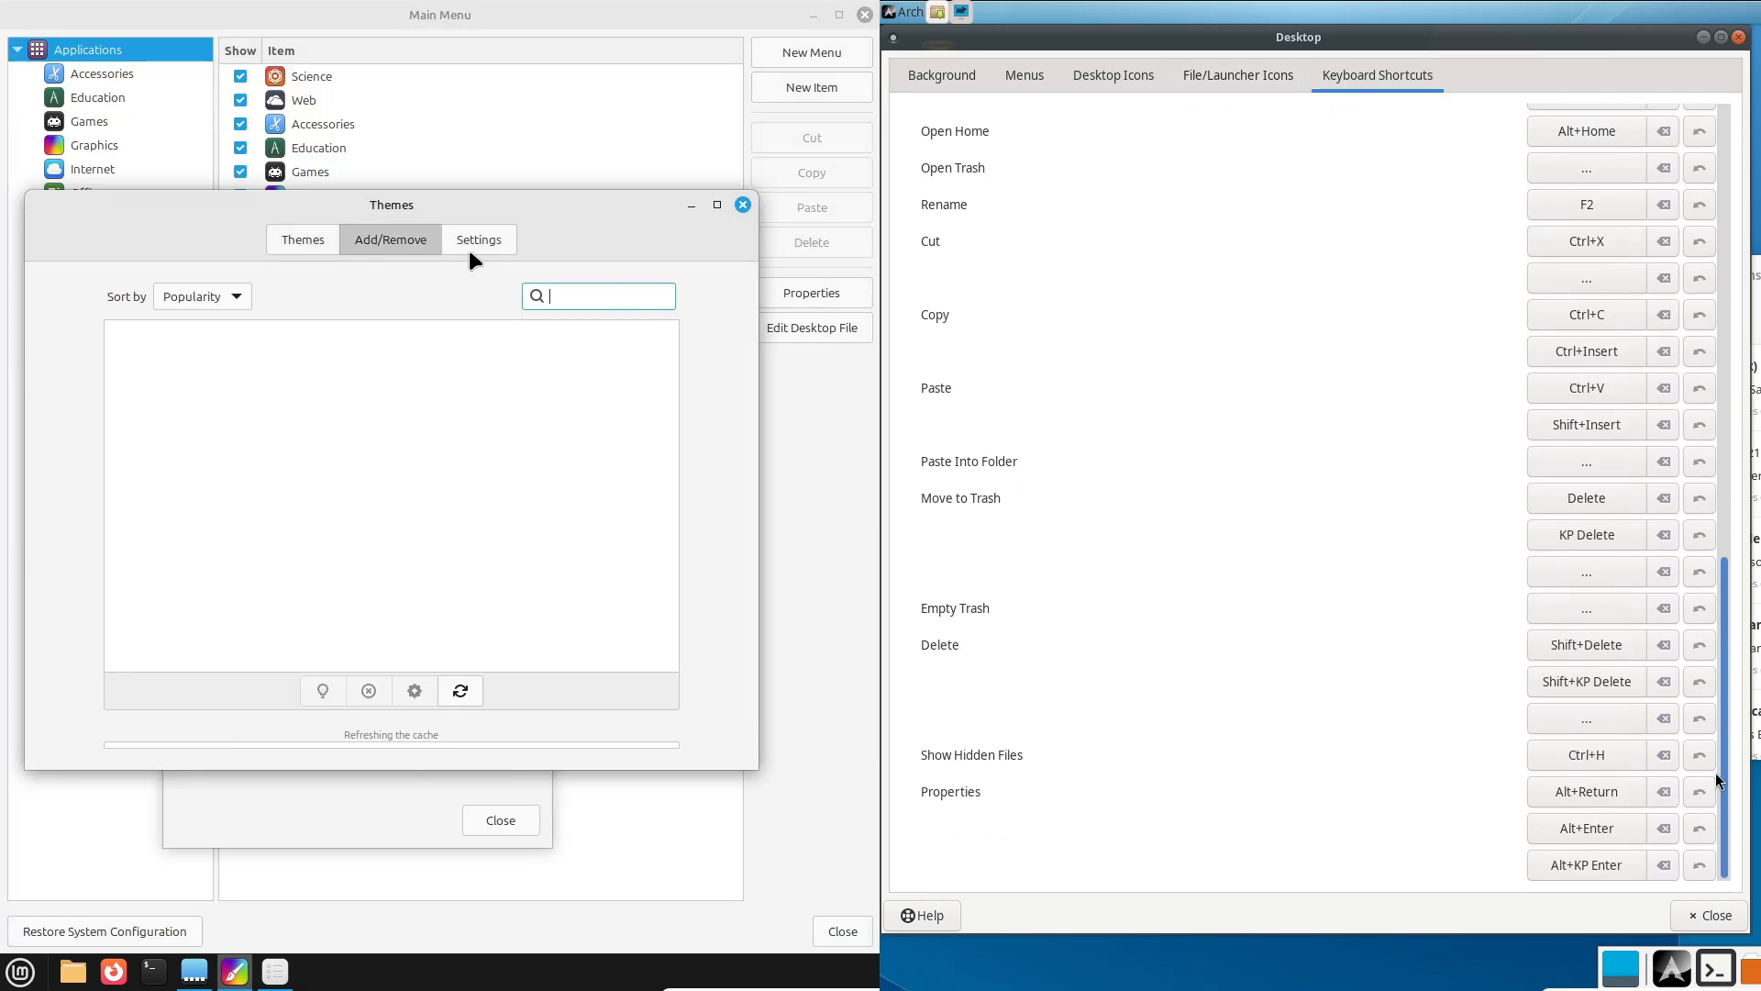
click(477, 238)
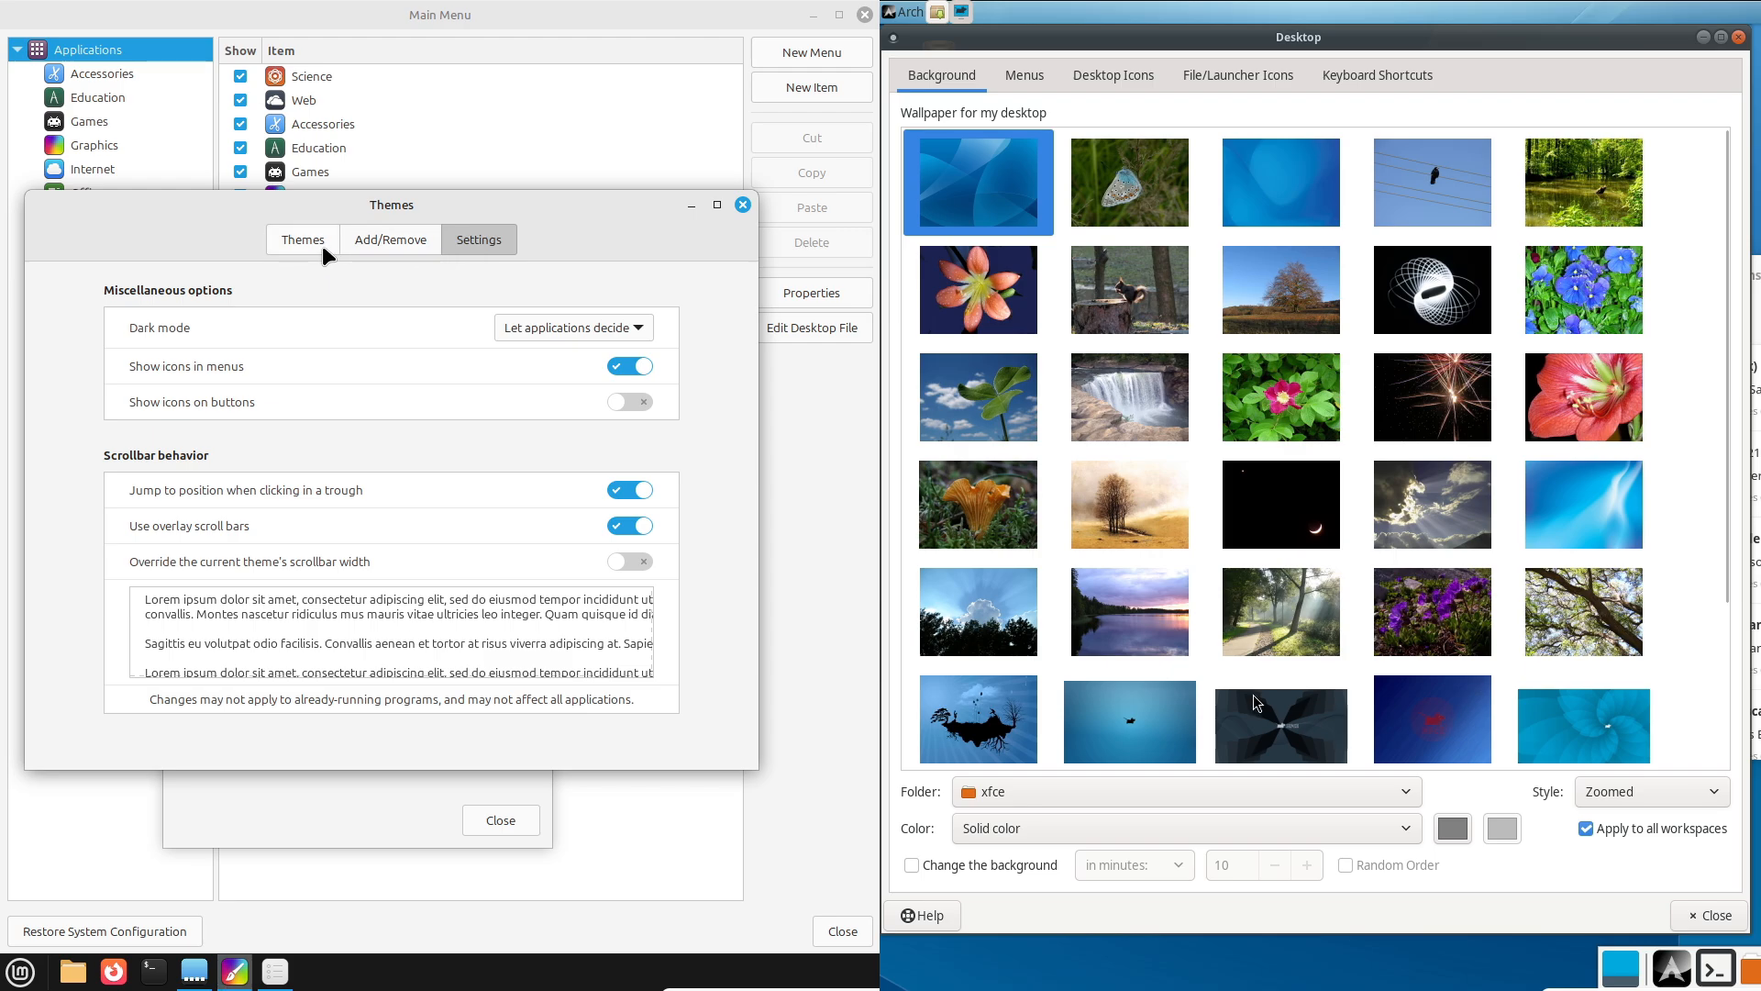
click(303, 238)
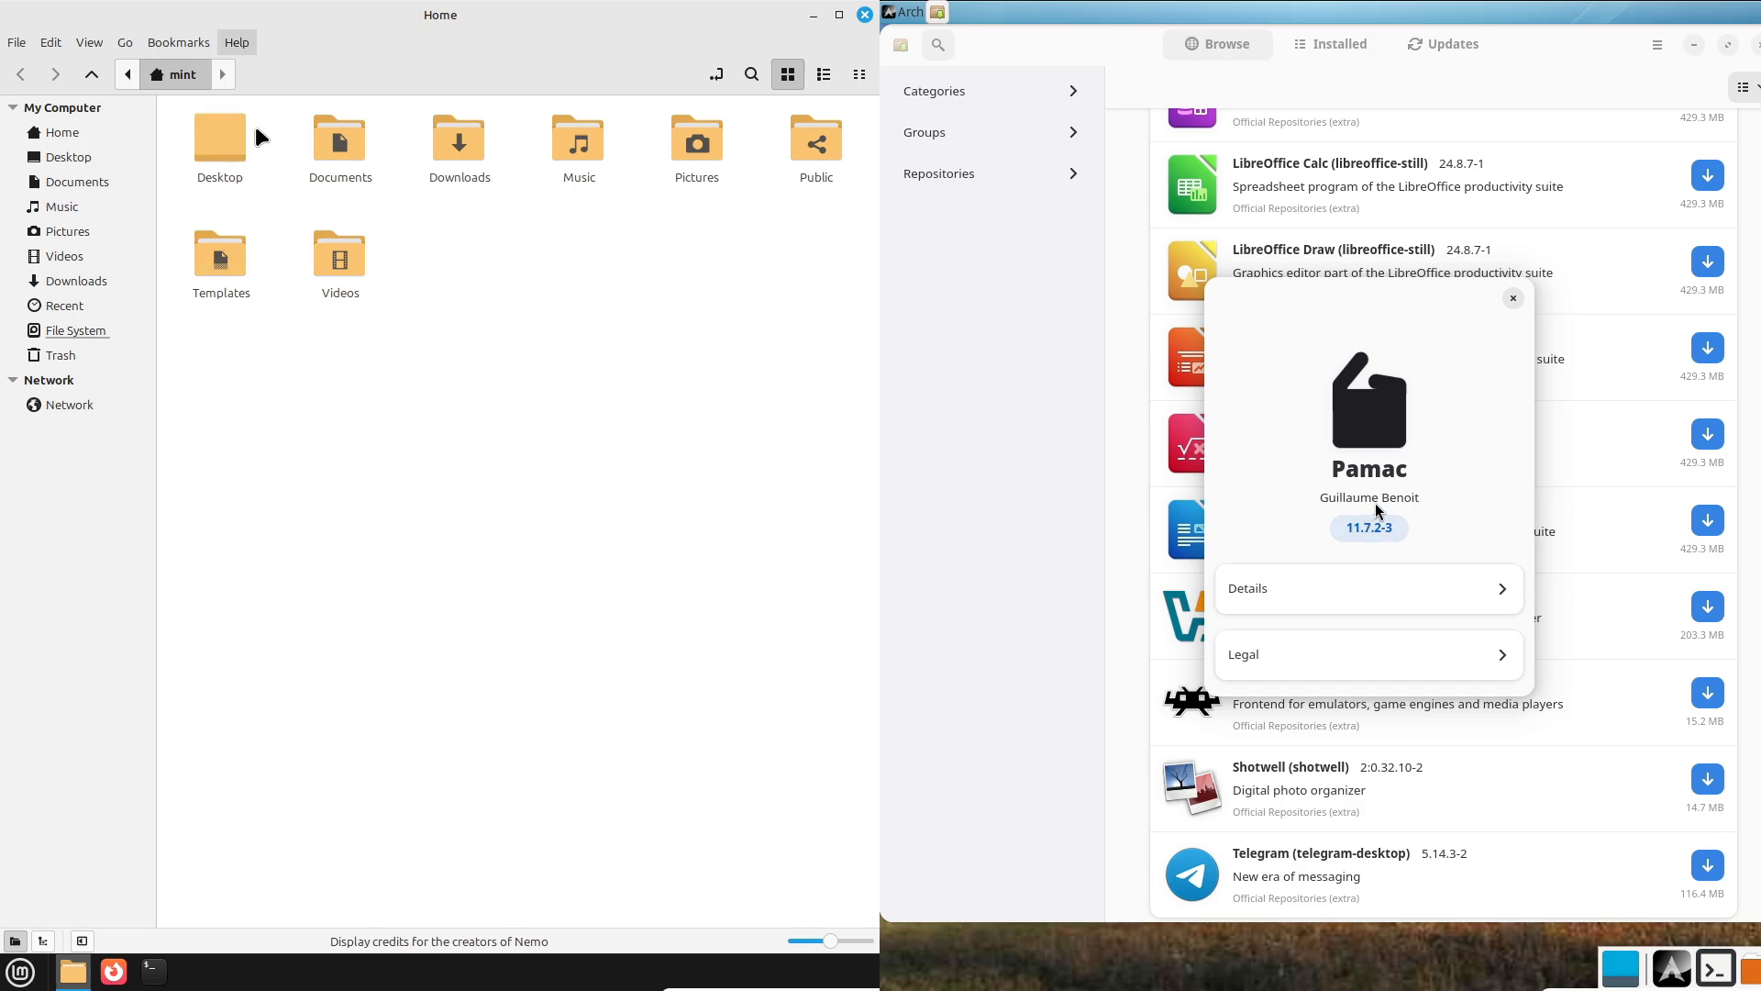
Dismiss Pamac's About and bring up the Pamac and Nemo preference dialogs.
click(1512, 297)
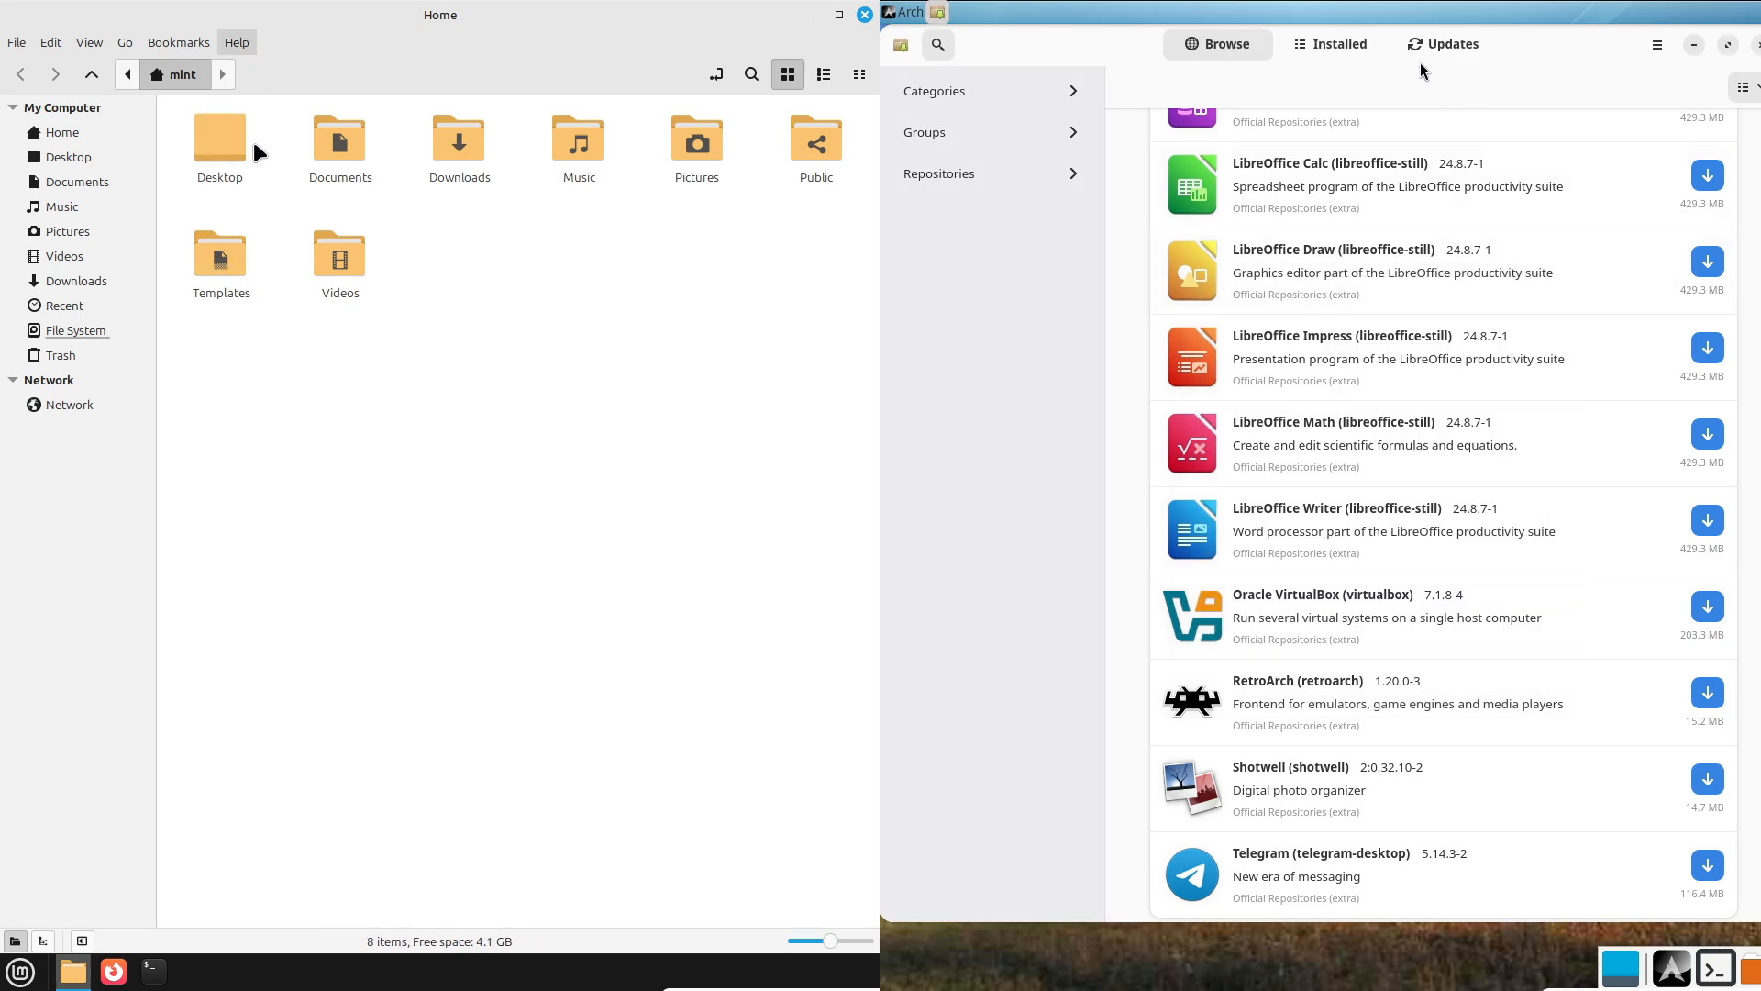
click(235, 42)
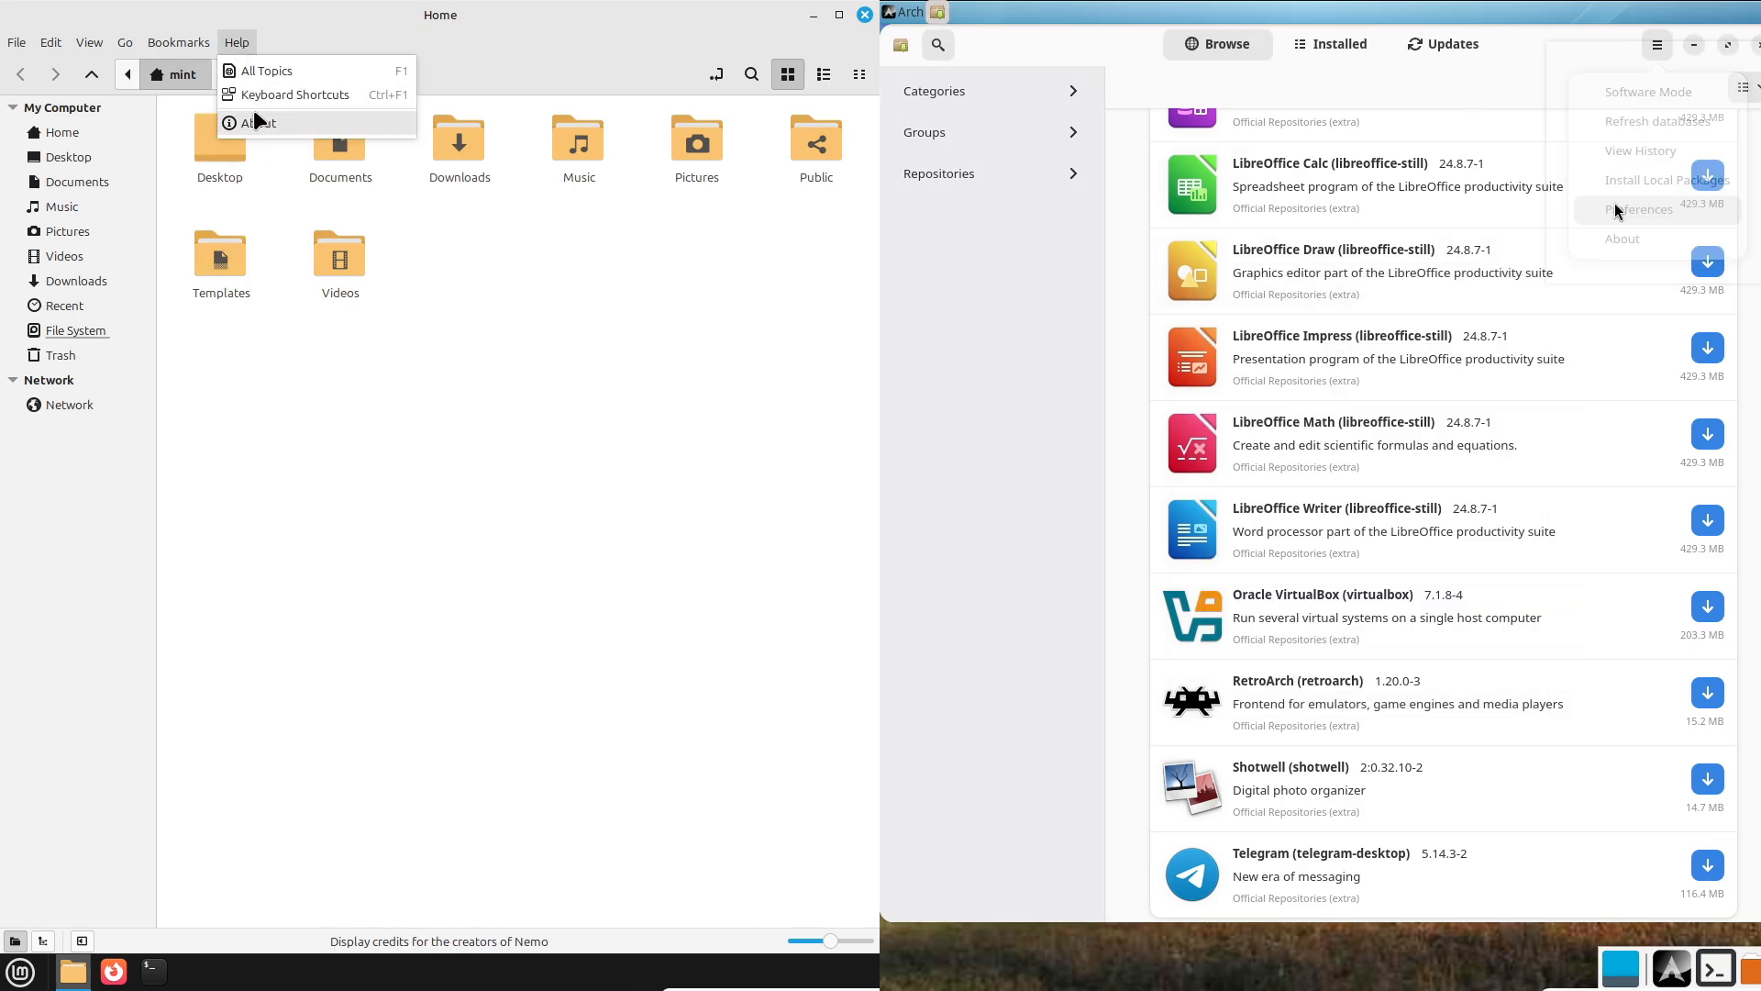
click(1638, 209)
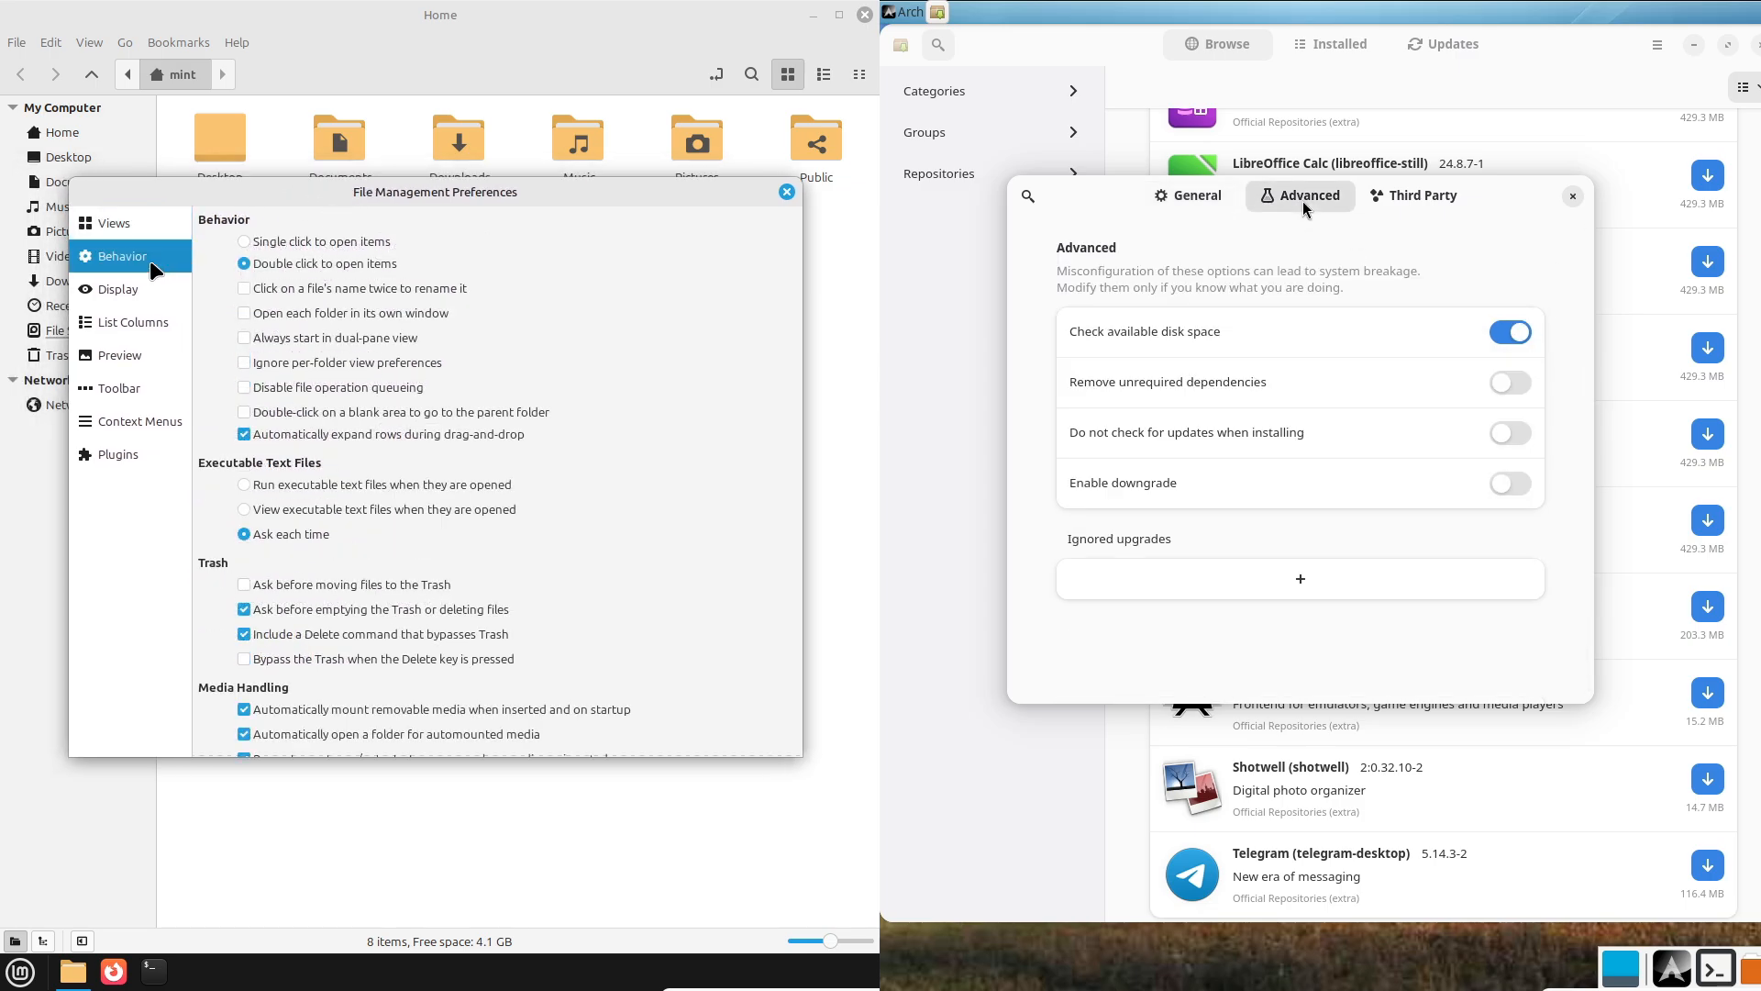
Review Nemo's List Columns, Preview and Context Menus options, then show Pamac's Photo & Video category.
click(127, 323)
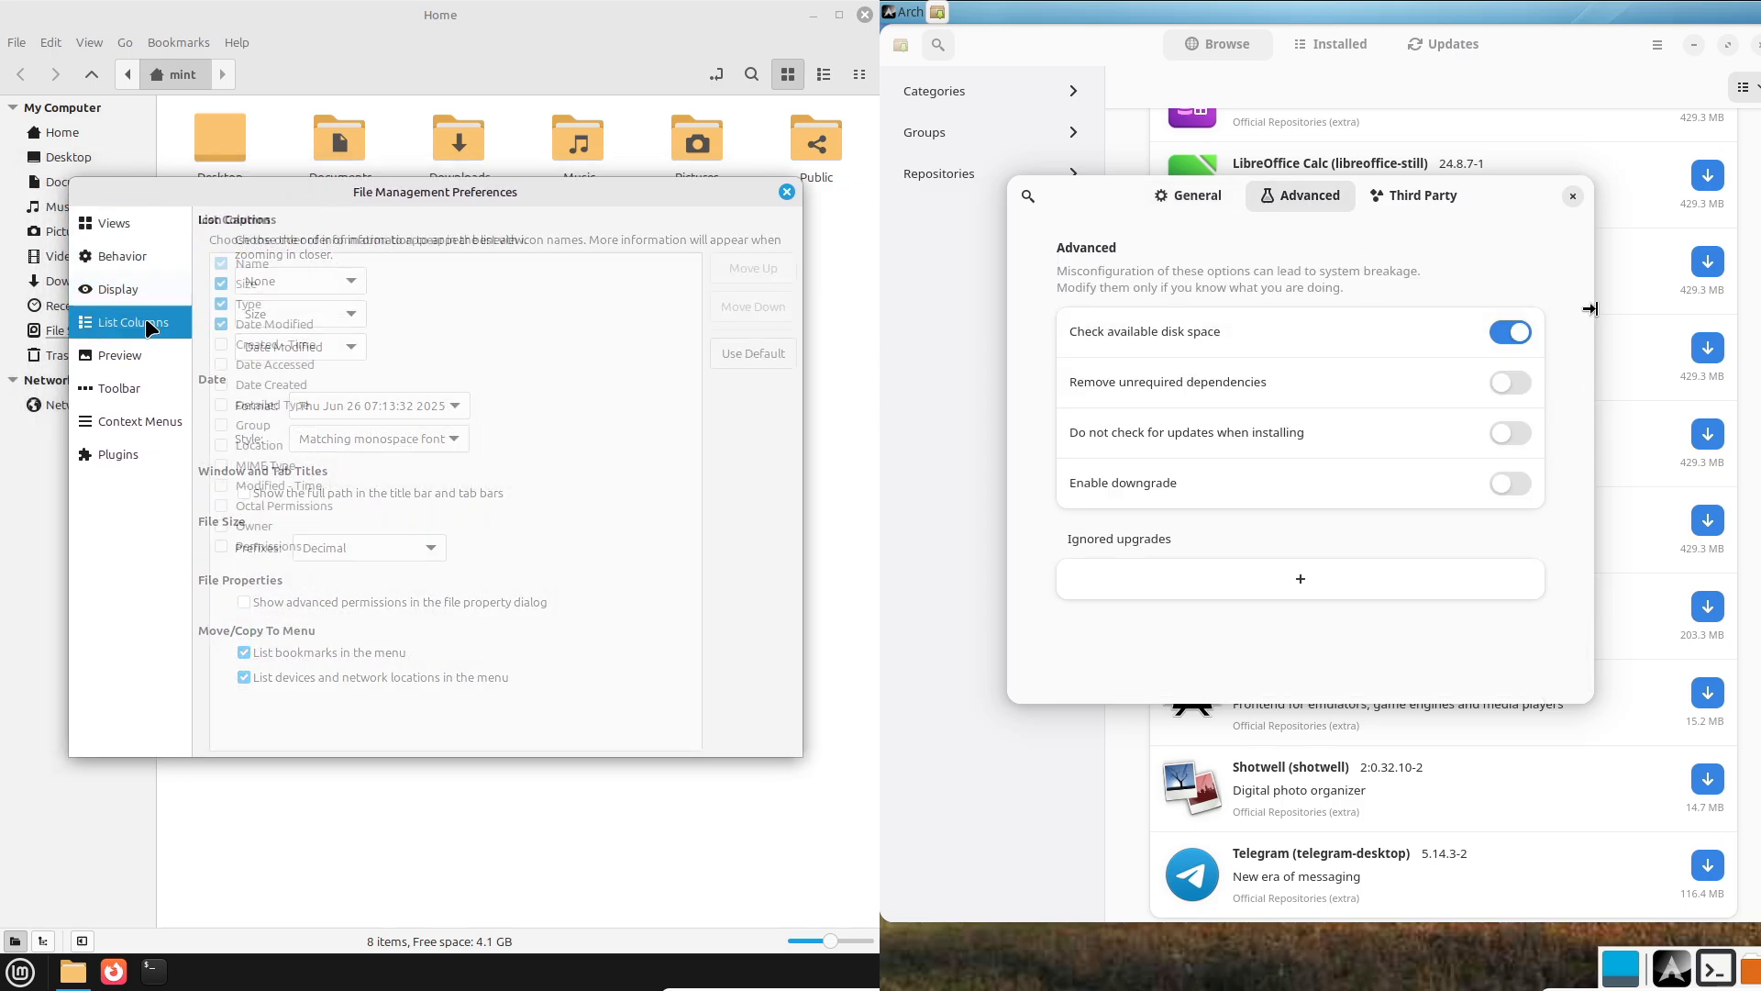
click(120, 354)
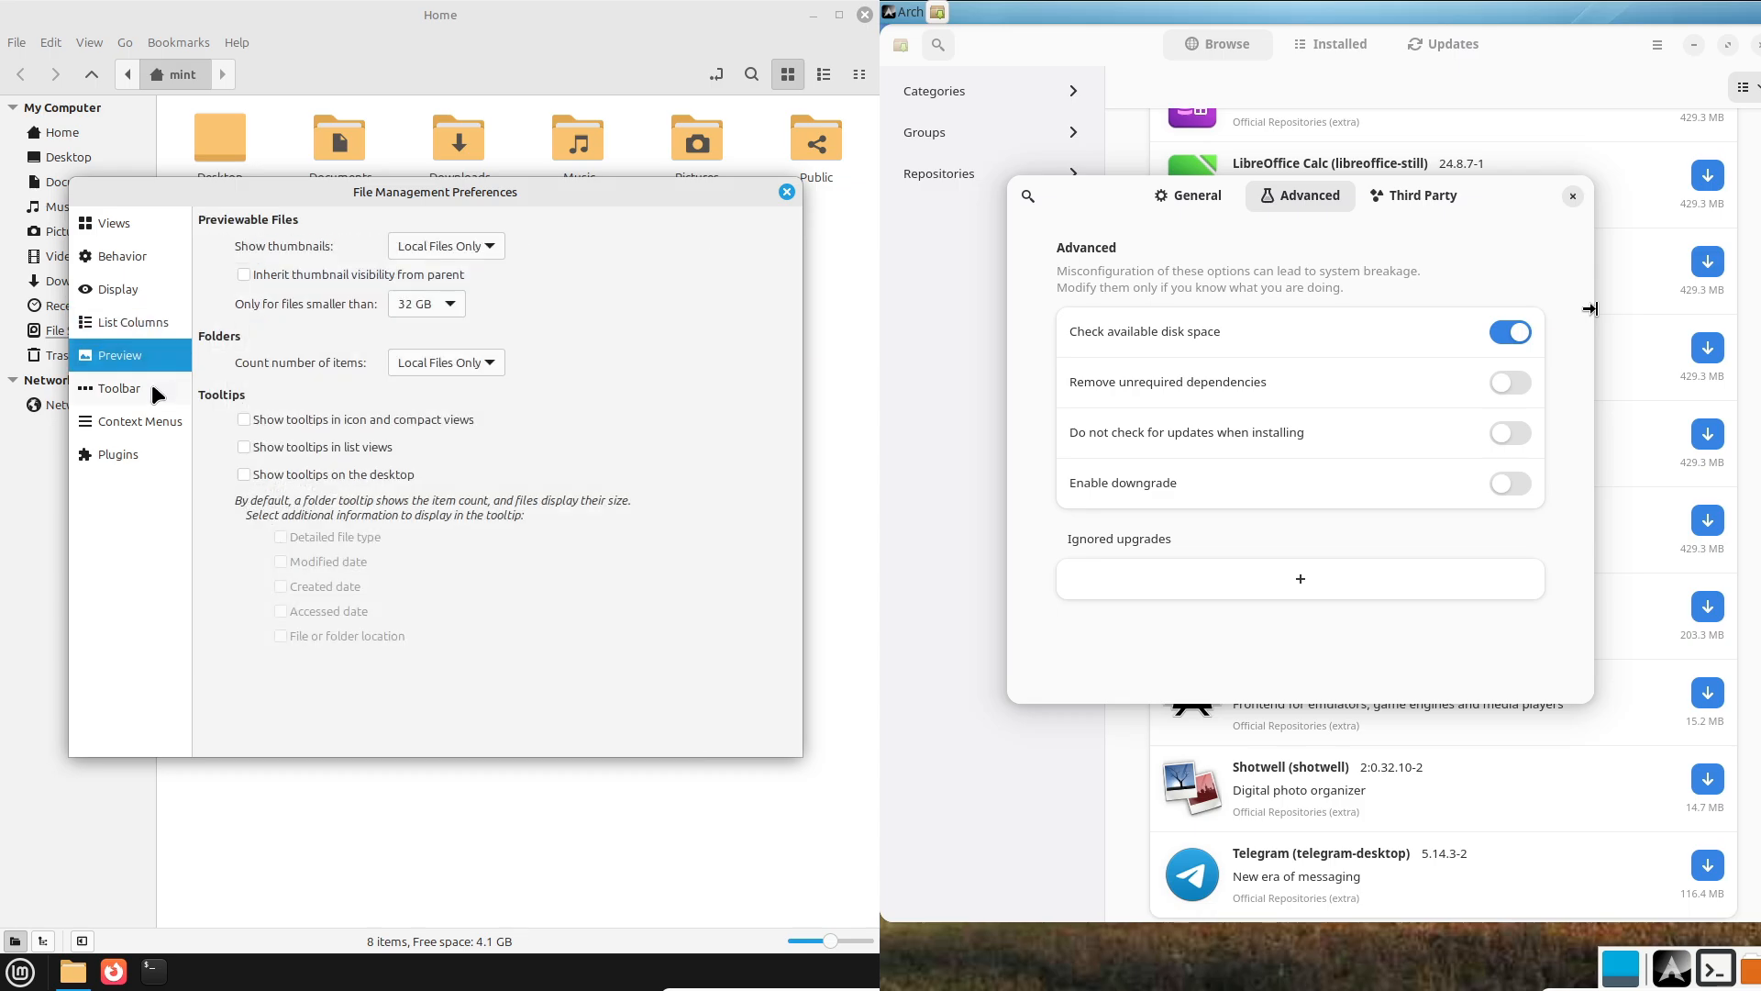
click(140, 420)
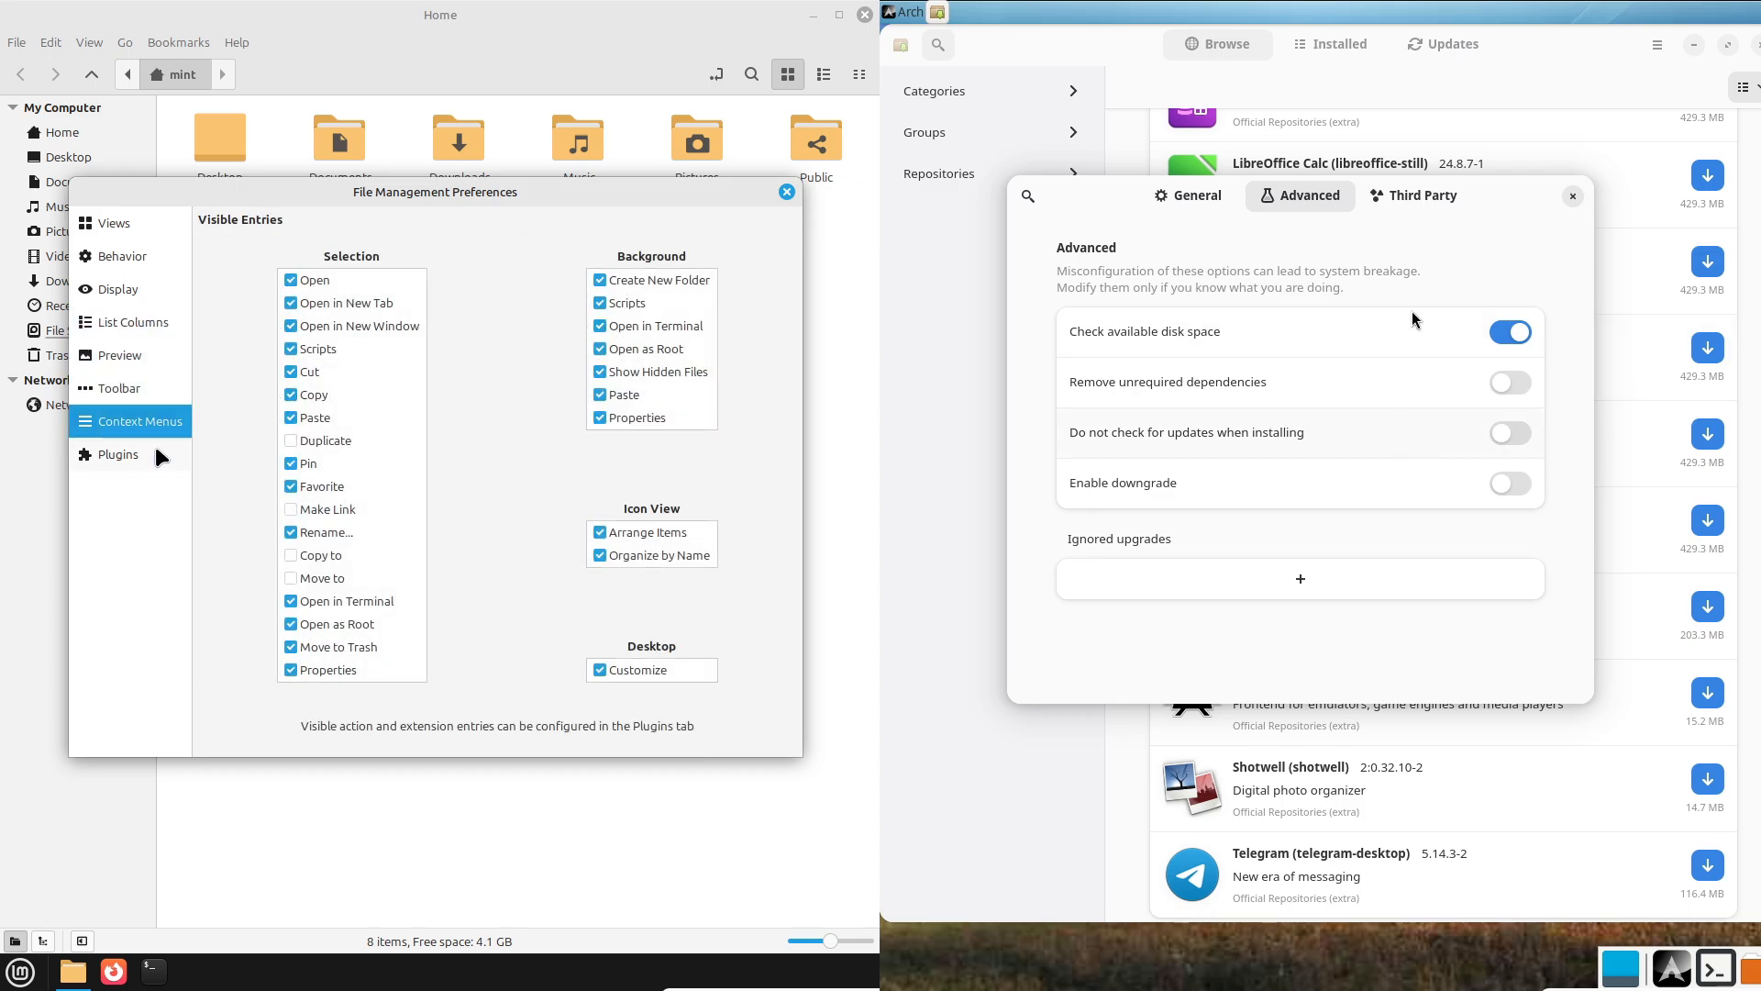
click(1420, 196)
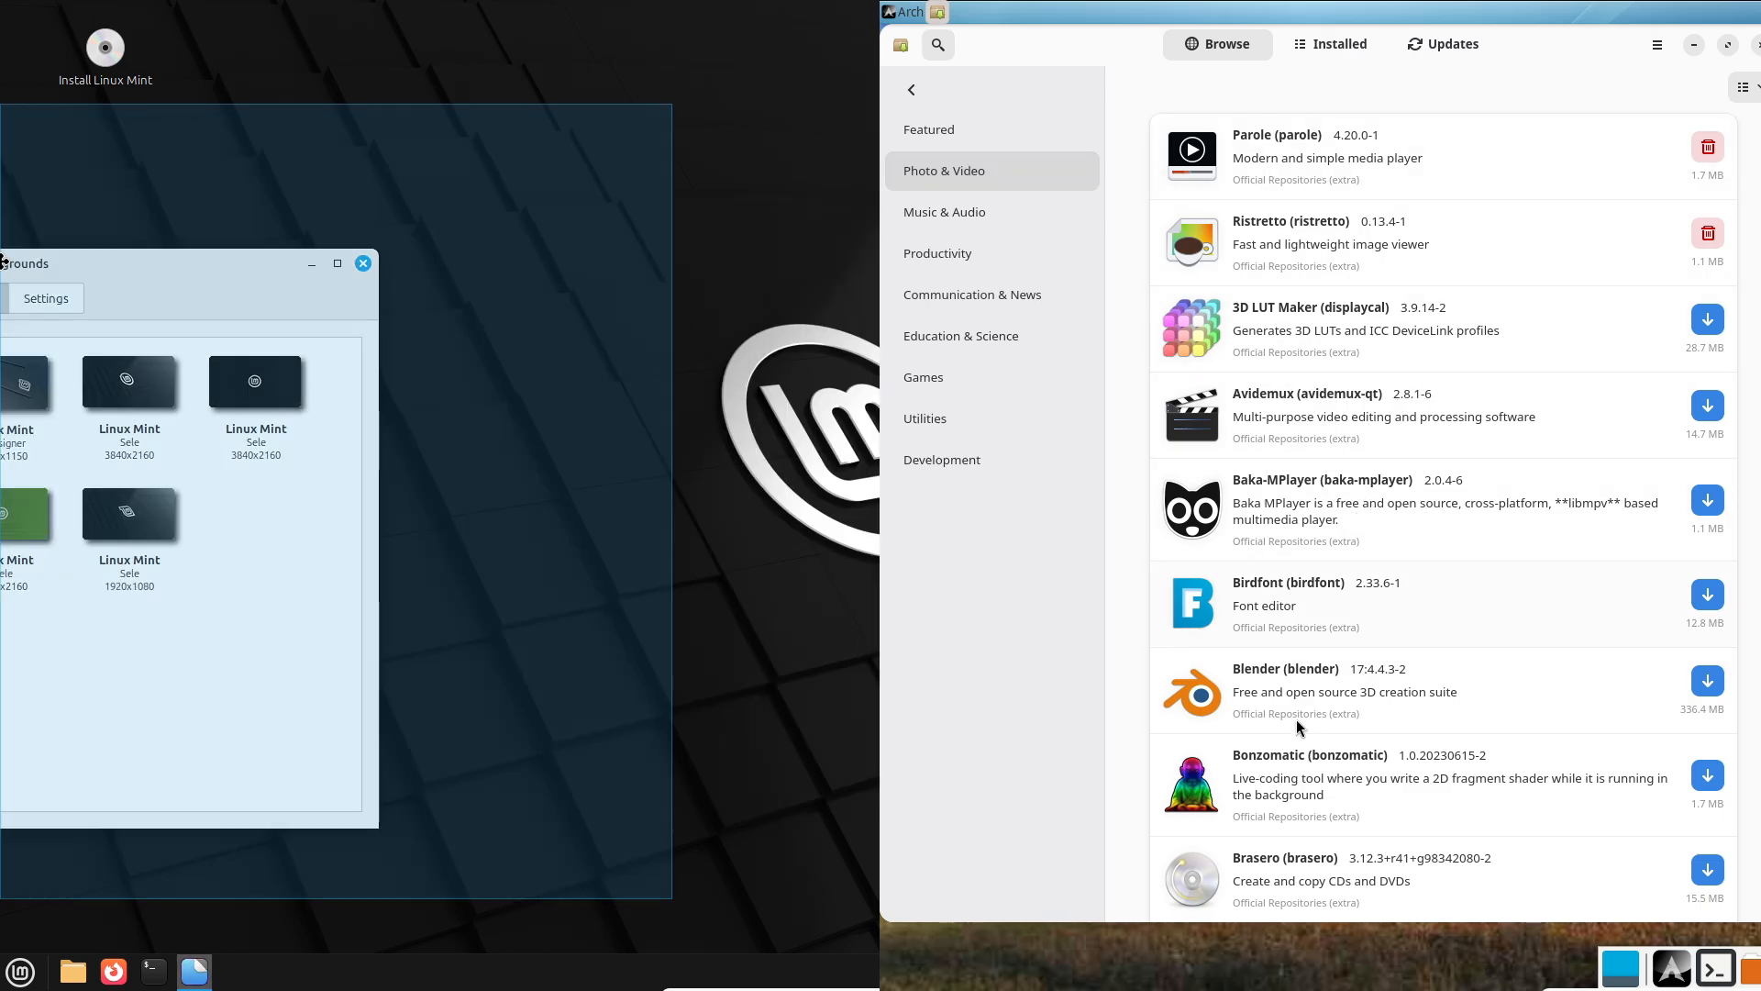
Pick a red sunset wallpaper from another Mint collection and review Xfce Panel Preferences appearance on Arch.
click(1284, 668)
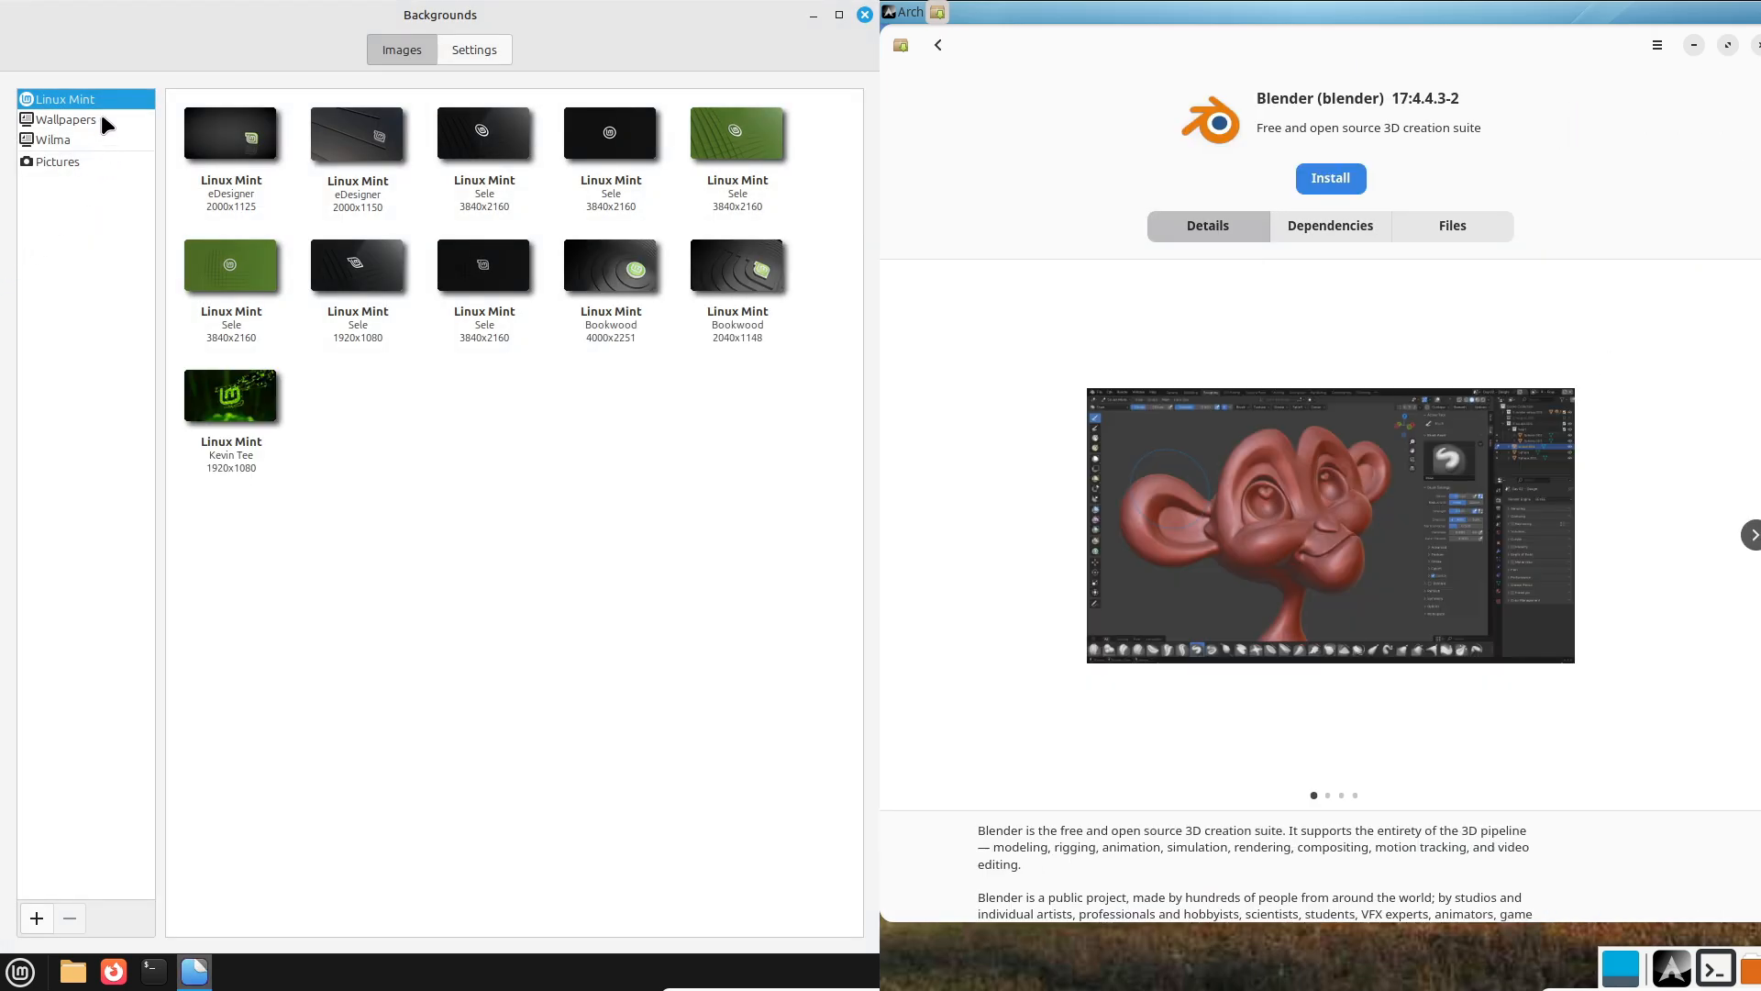
click(474, 48)
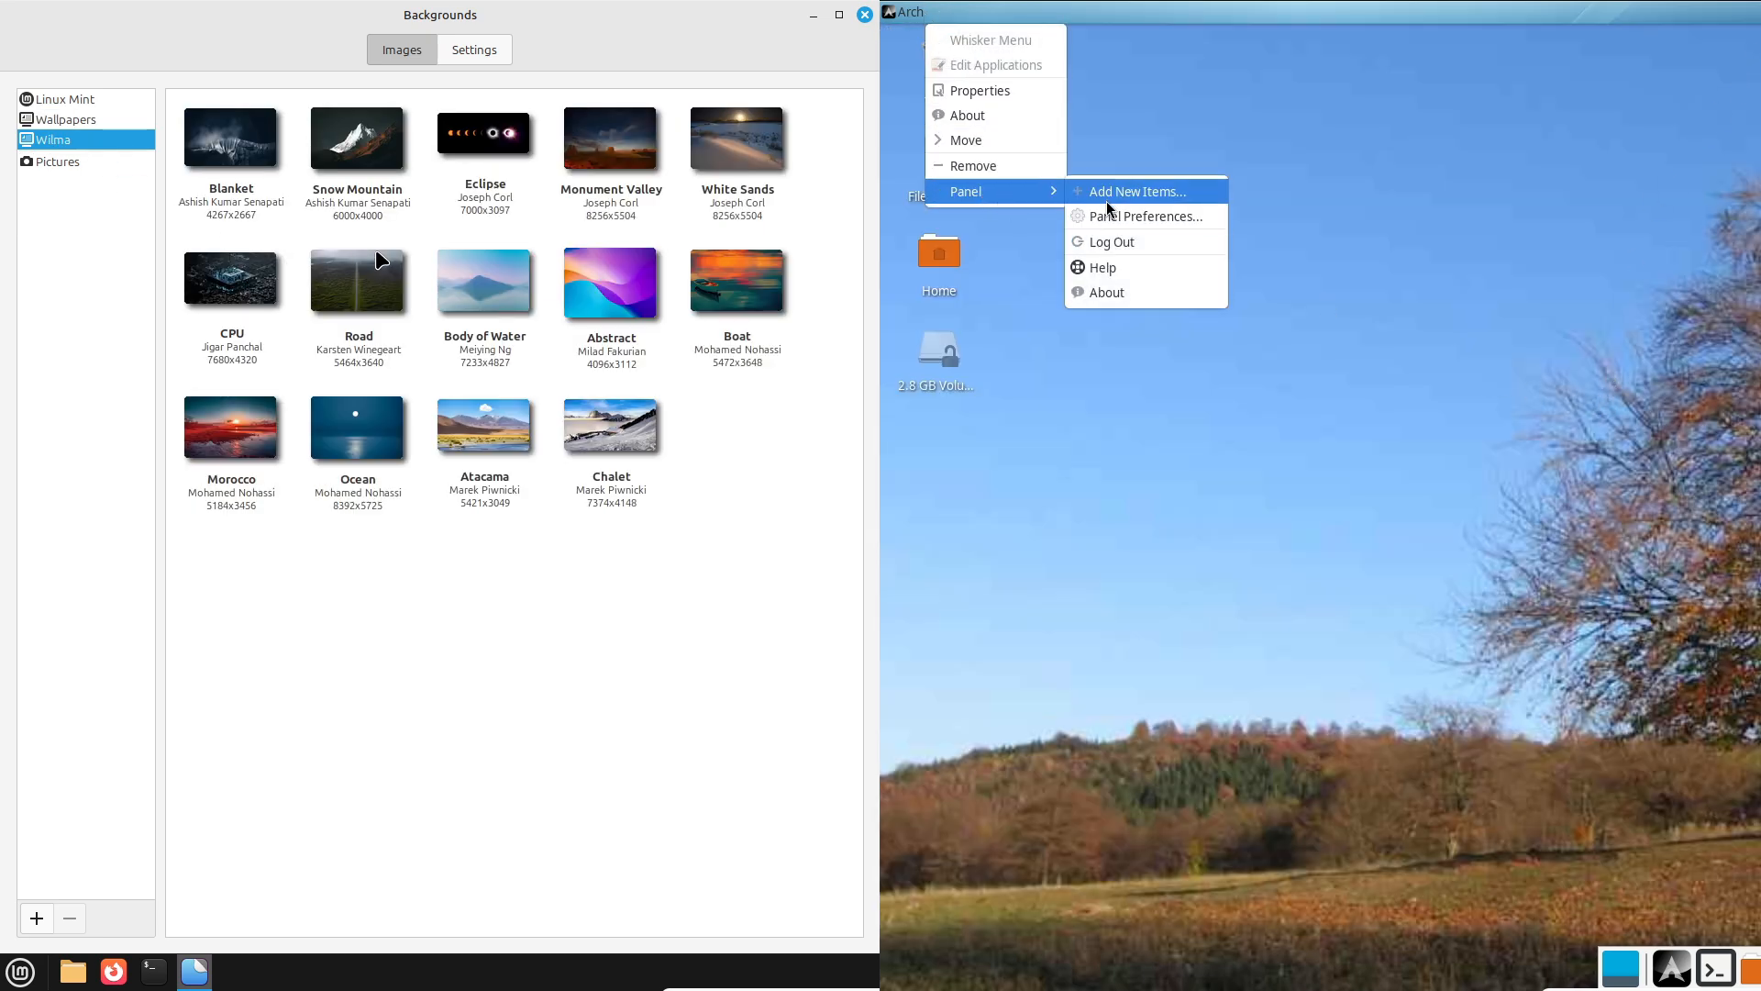
click(1145, 216)
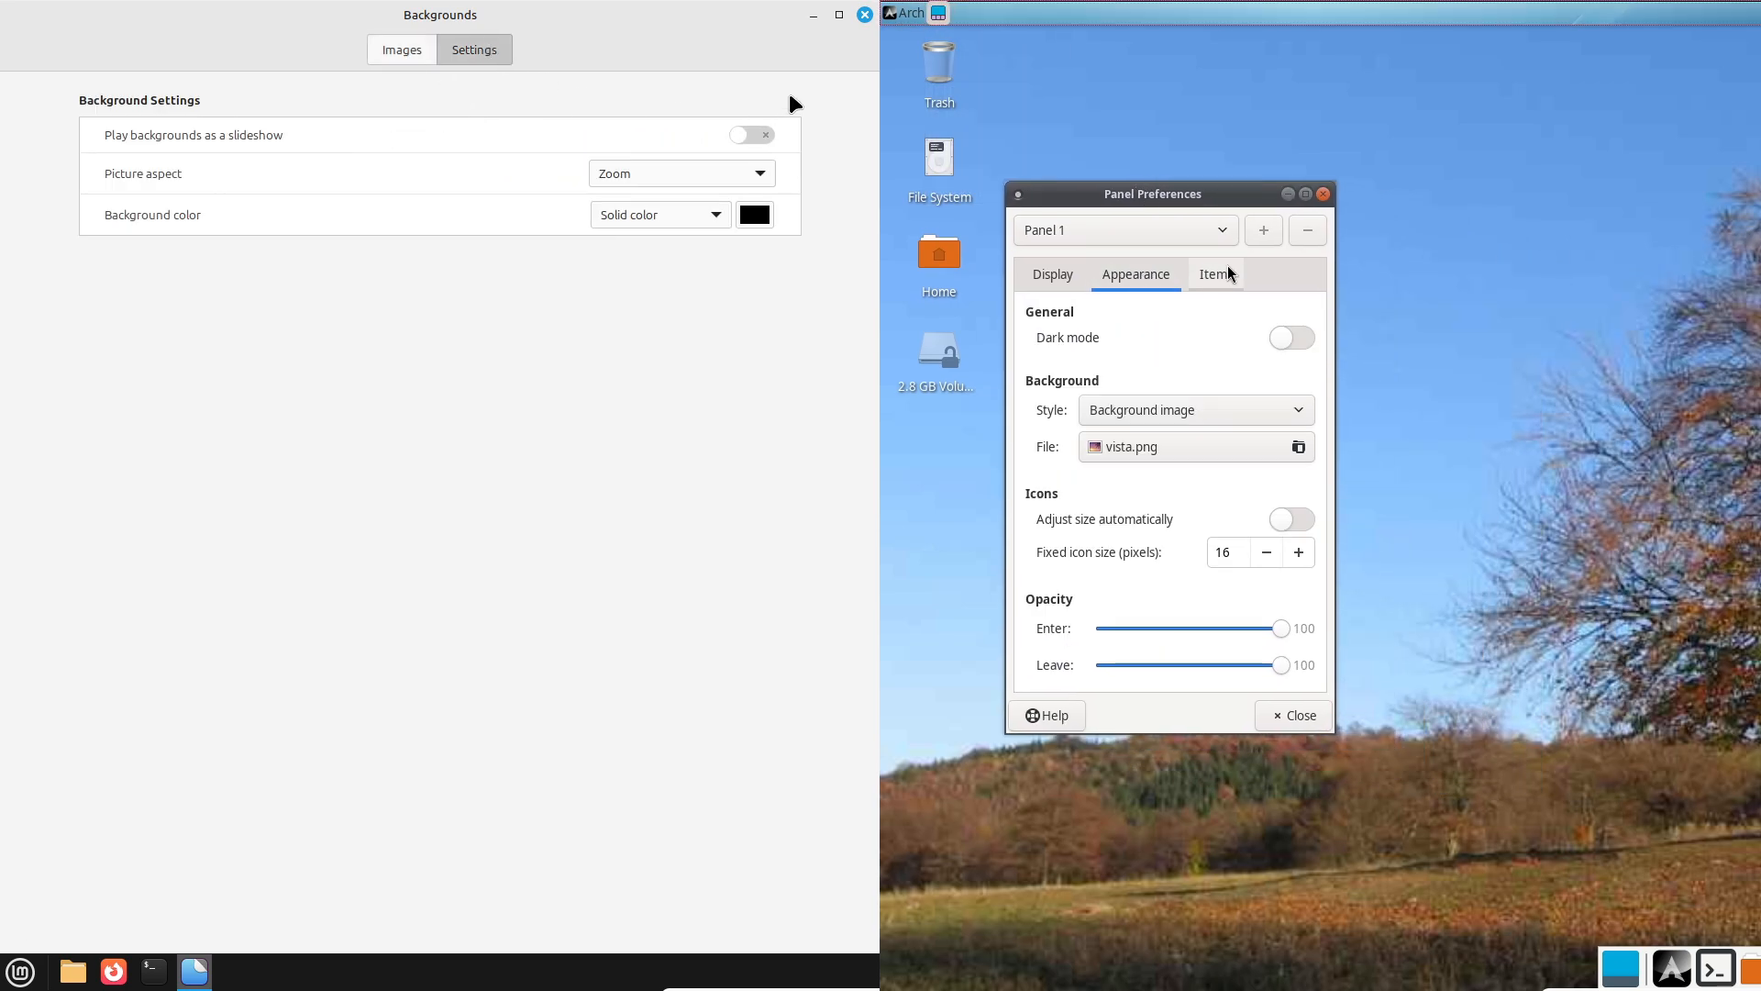
click(1051, 273)
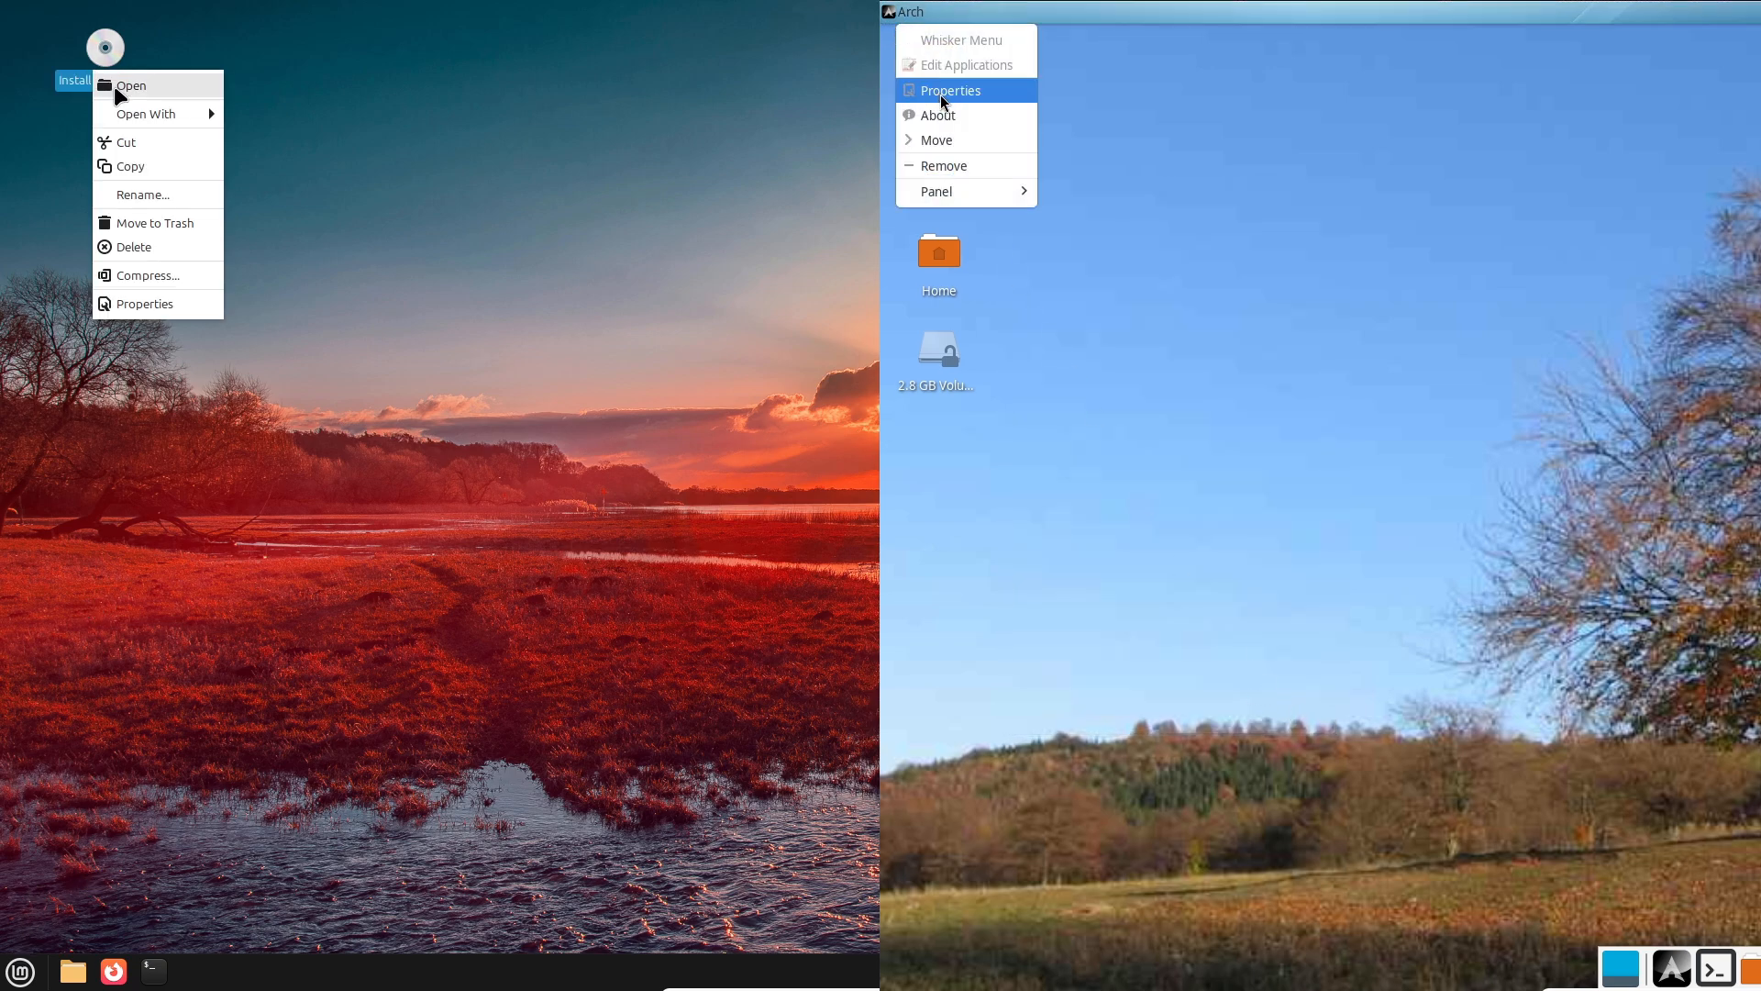
click(948, 92)
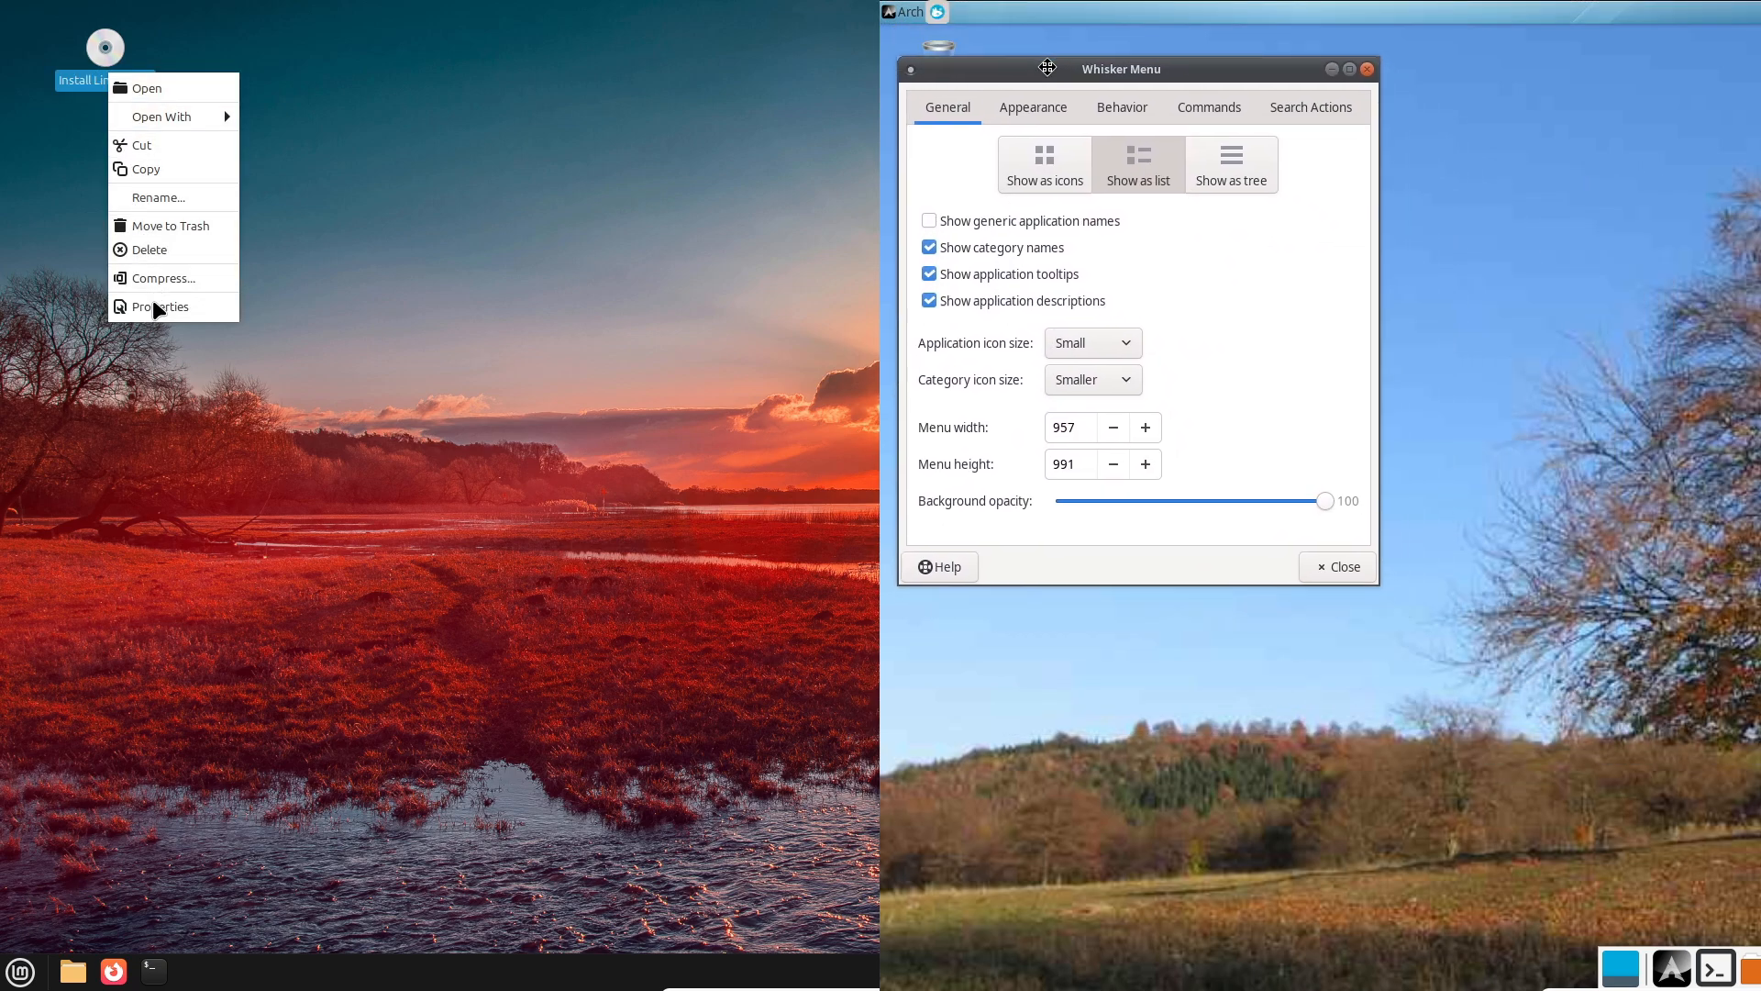
click(162, 306)
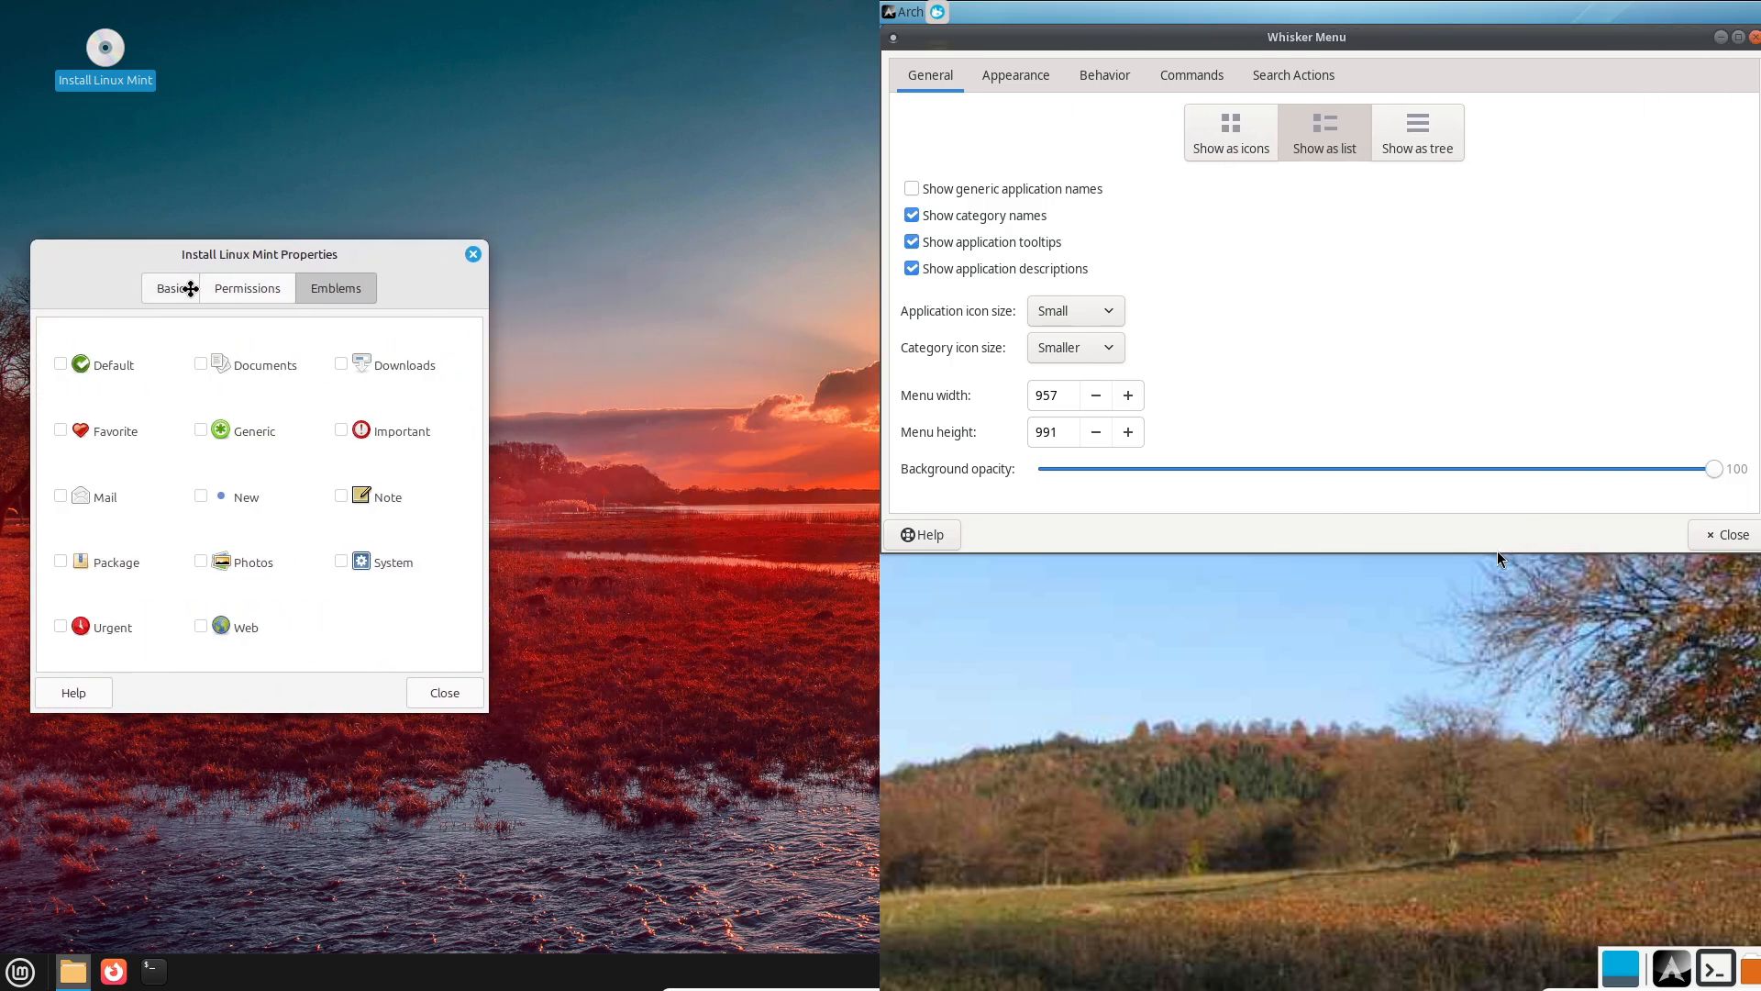
click(246, 288)
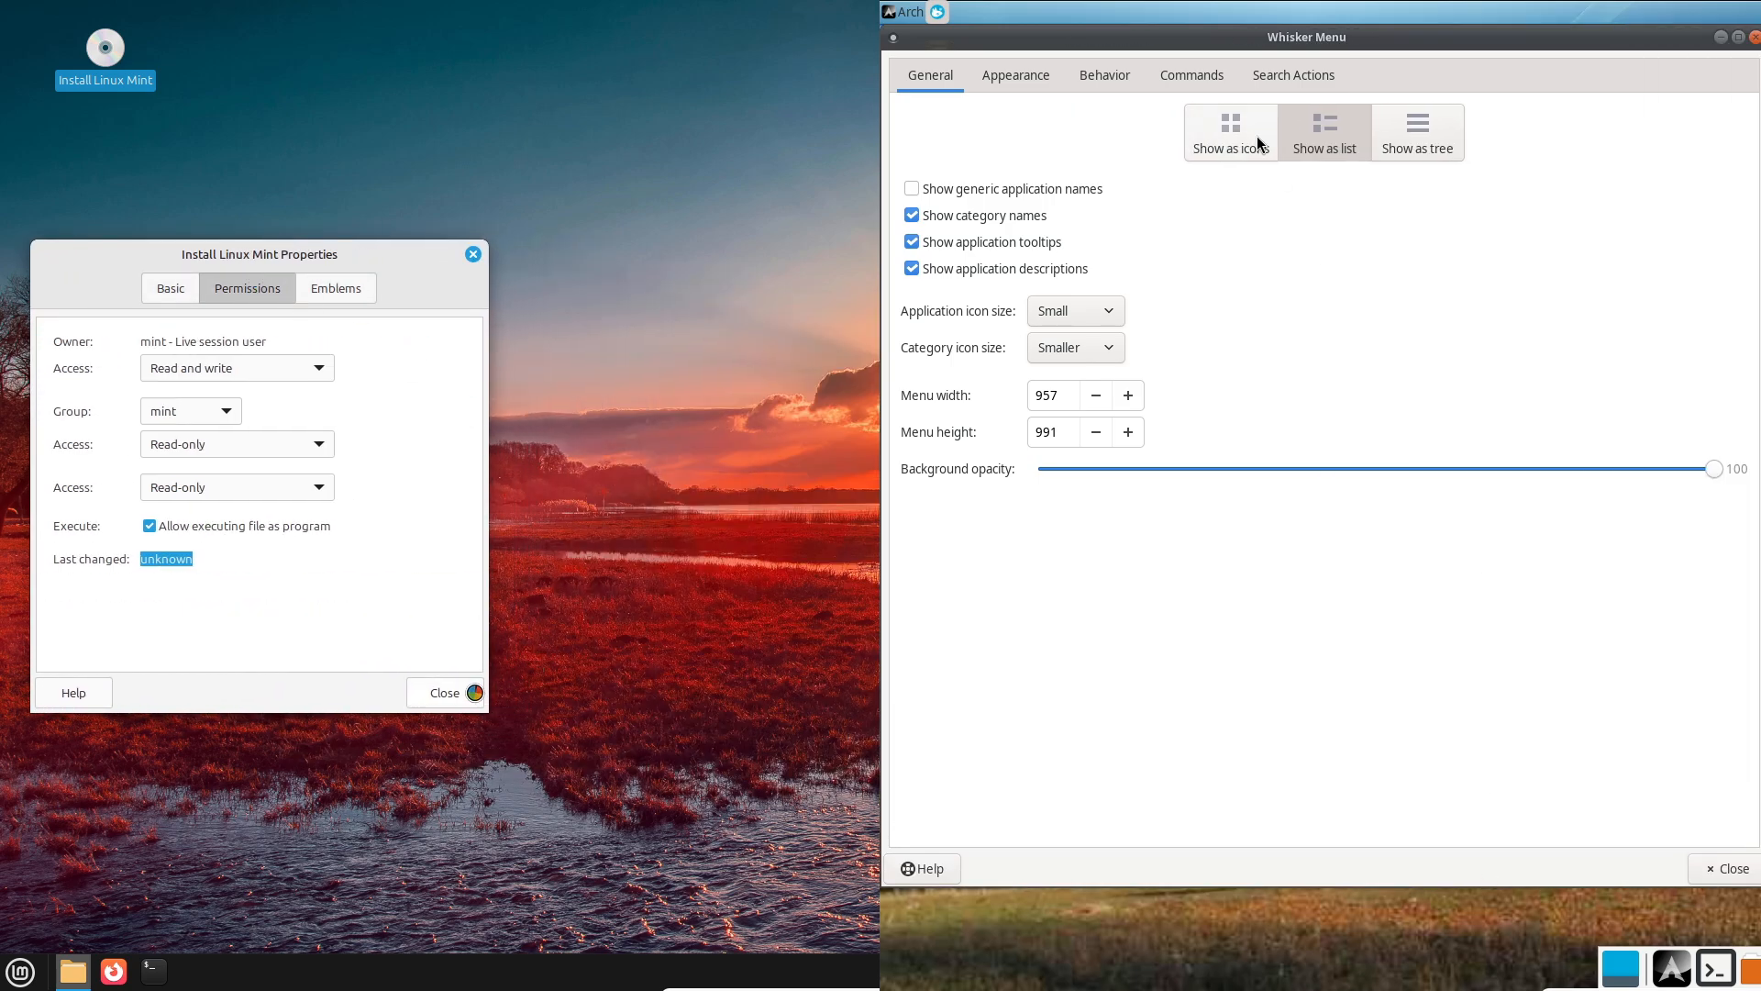
click(1015, 74)
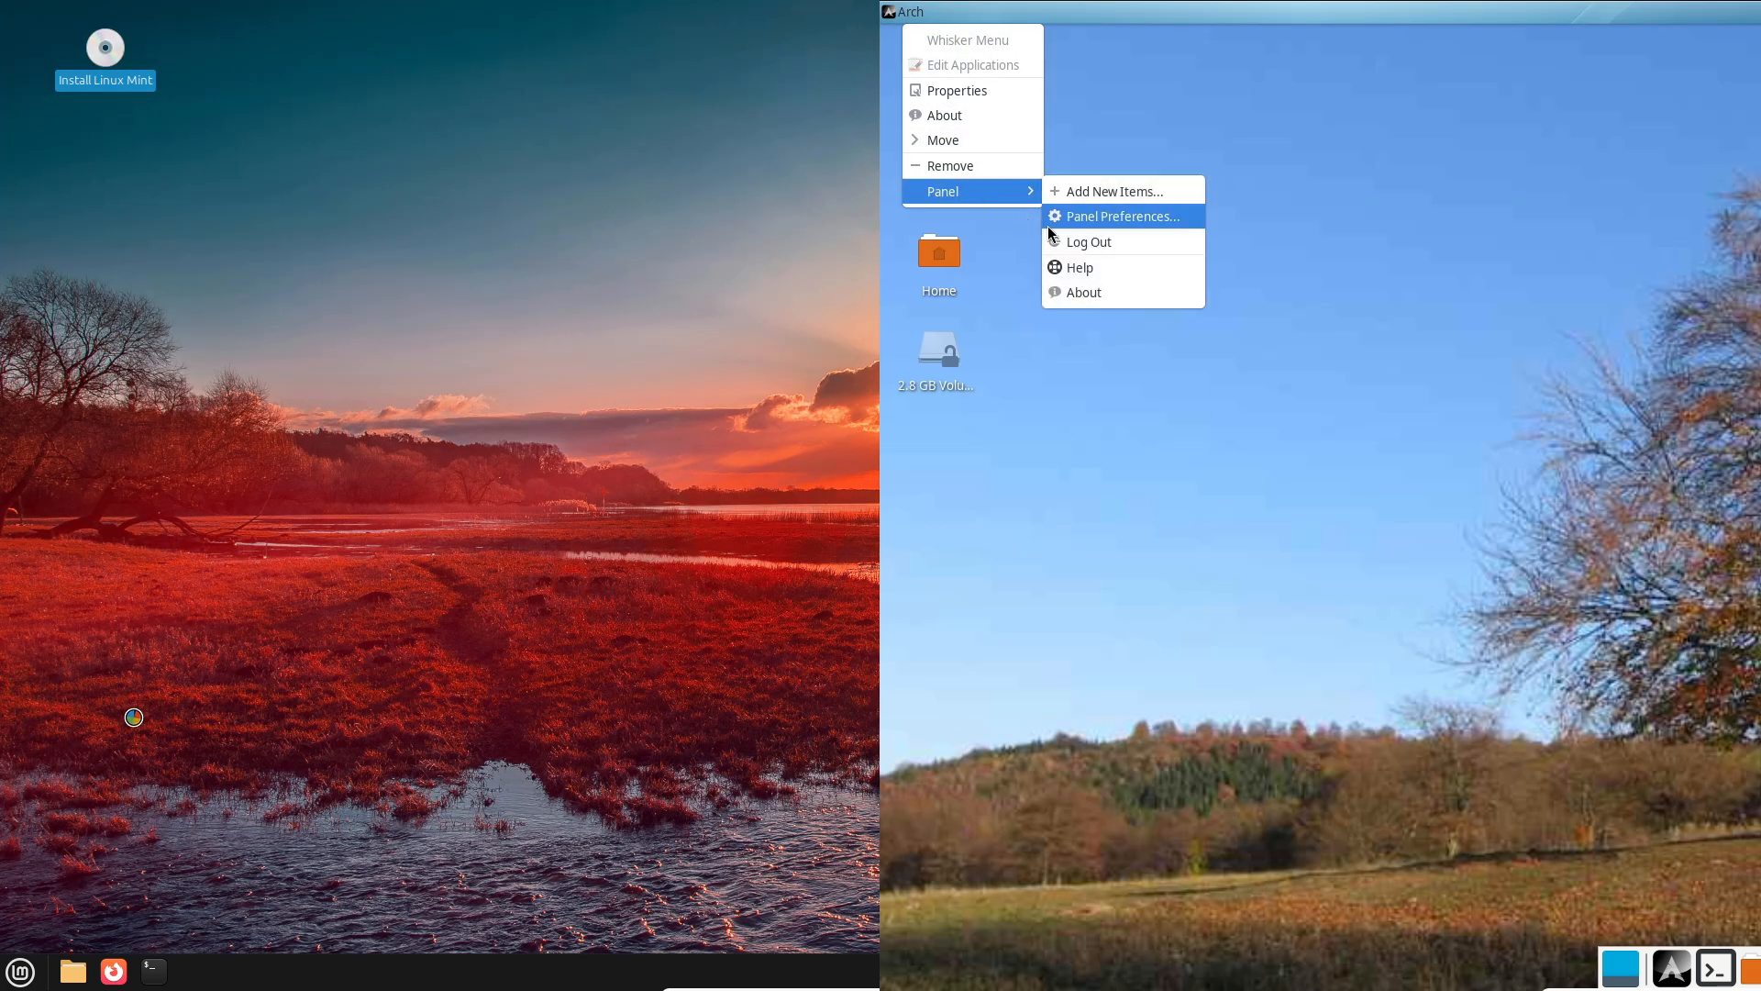
click(1123, 217)
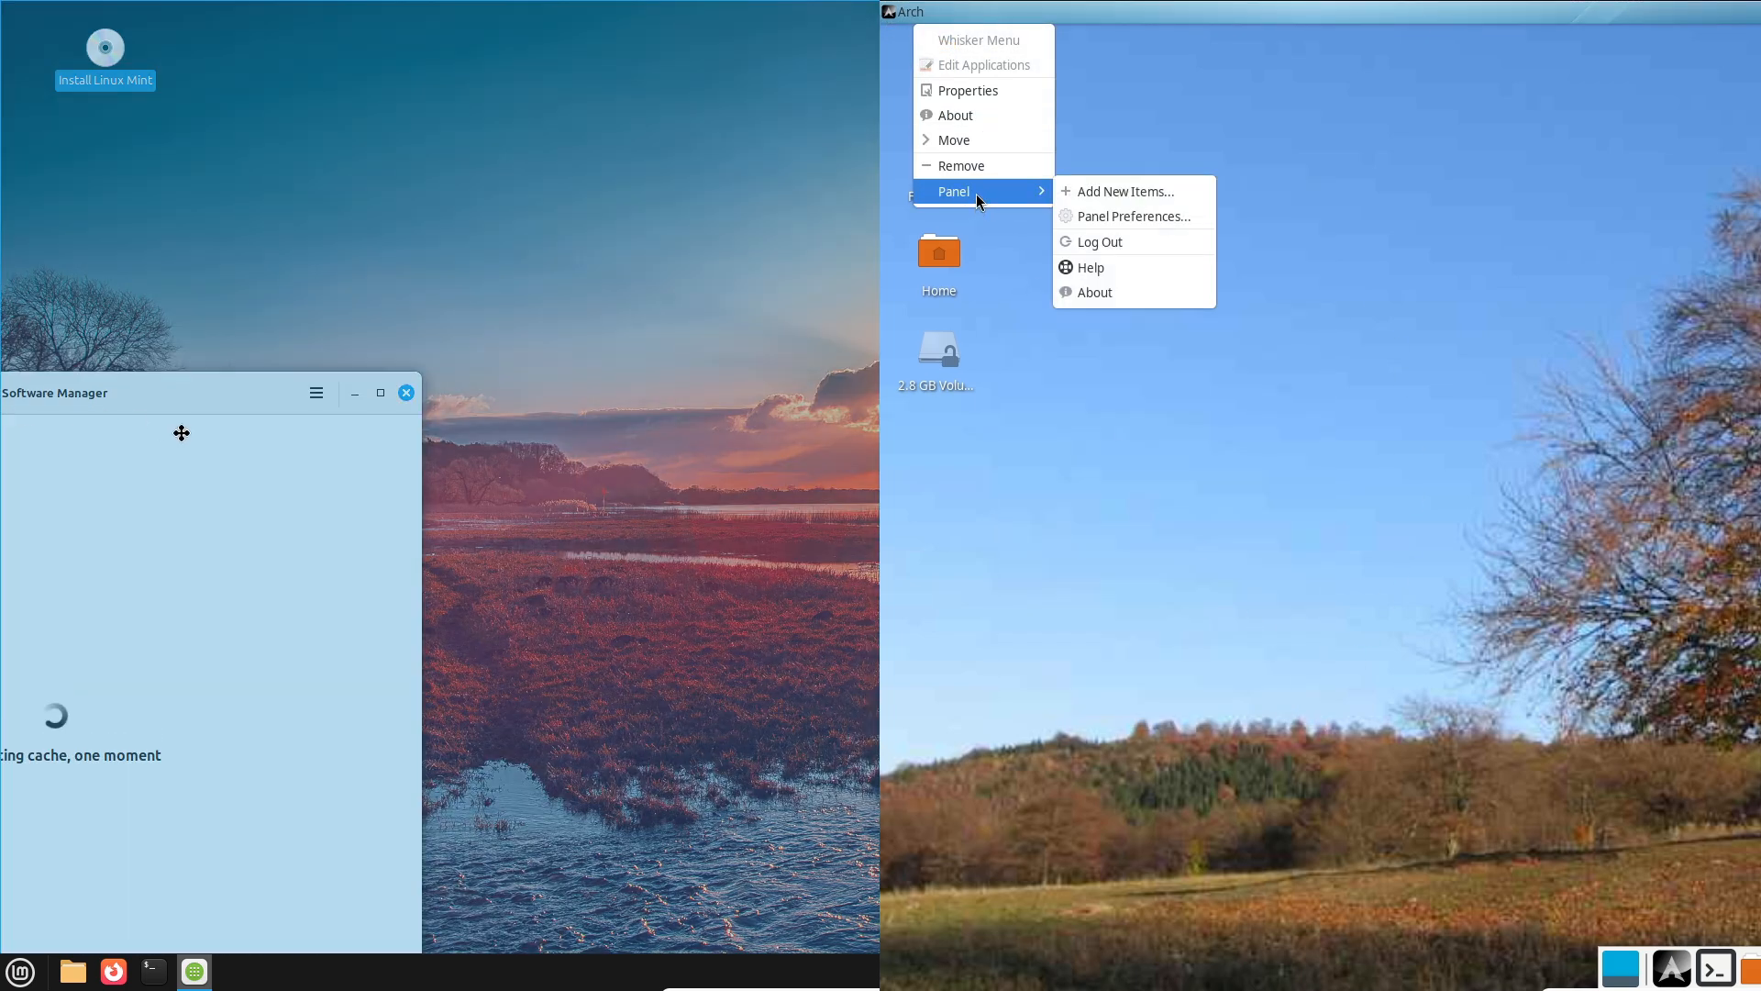
Dismiss Whisker Menu's About, open the Home folder in Thunar and bring up its preferences.
click(1094, 292)
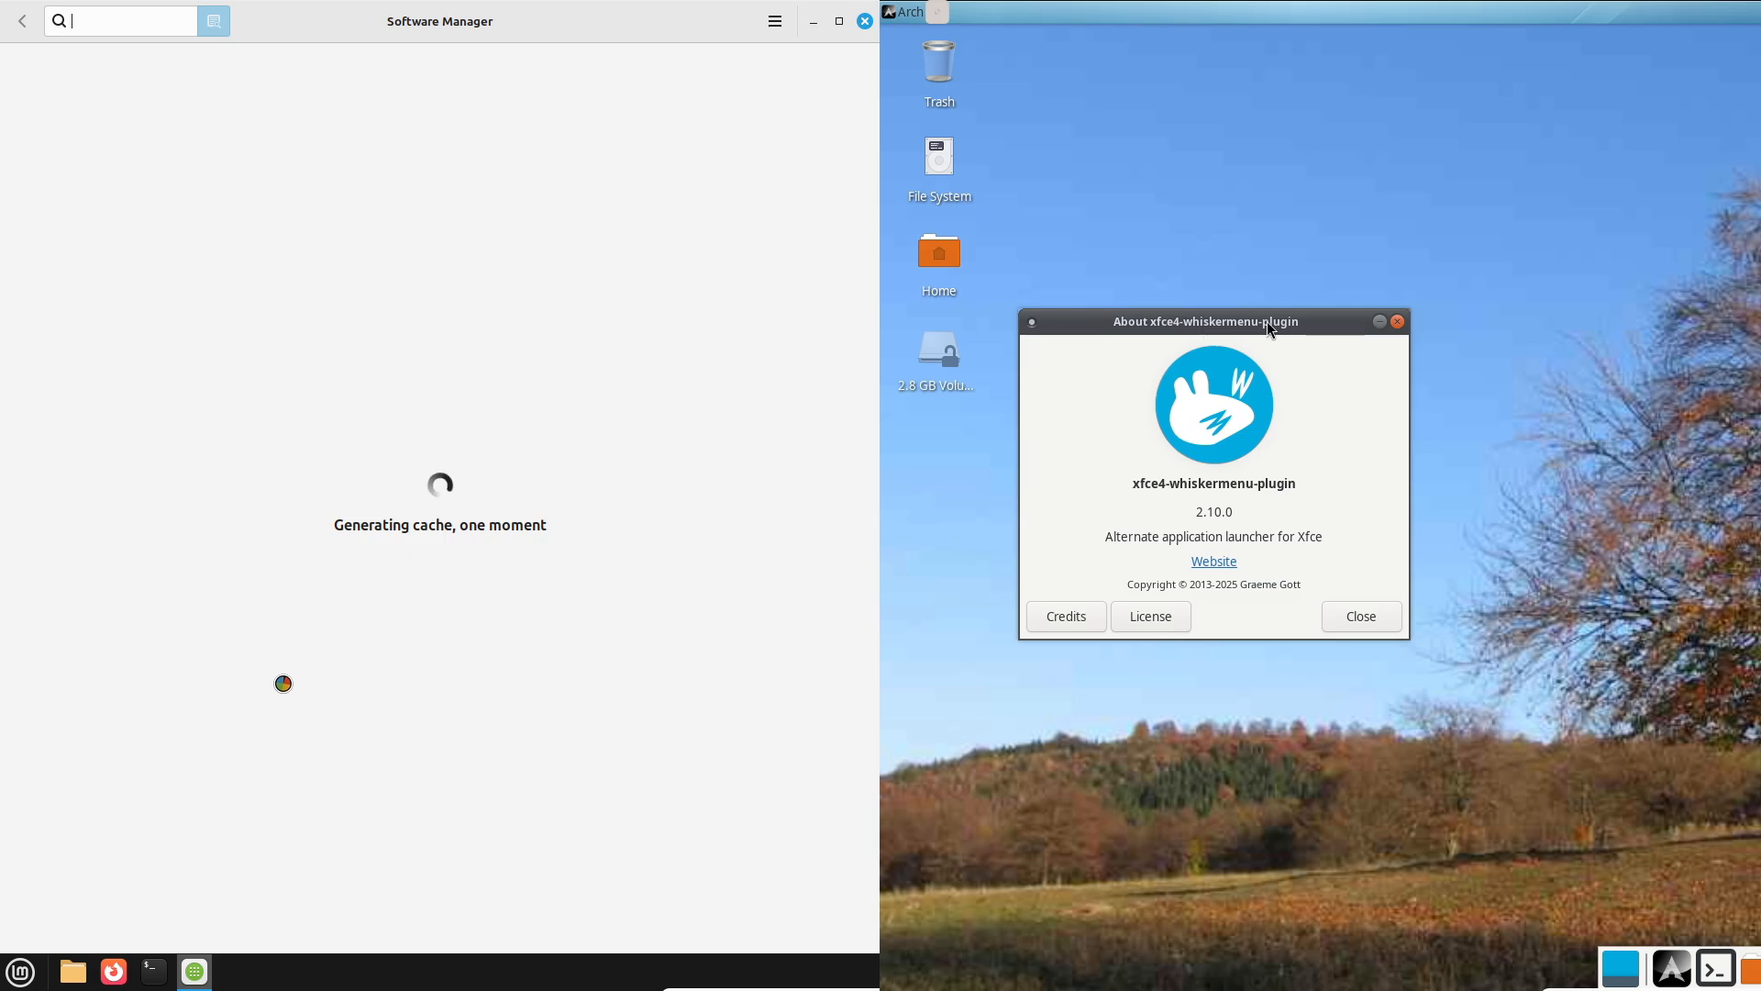
click(1359, 616)
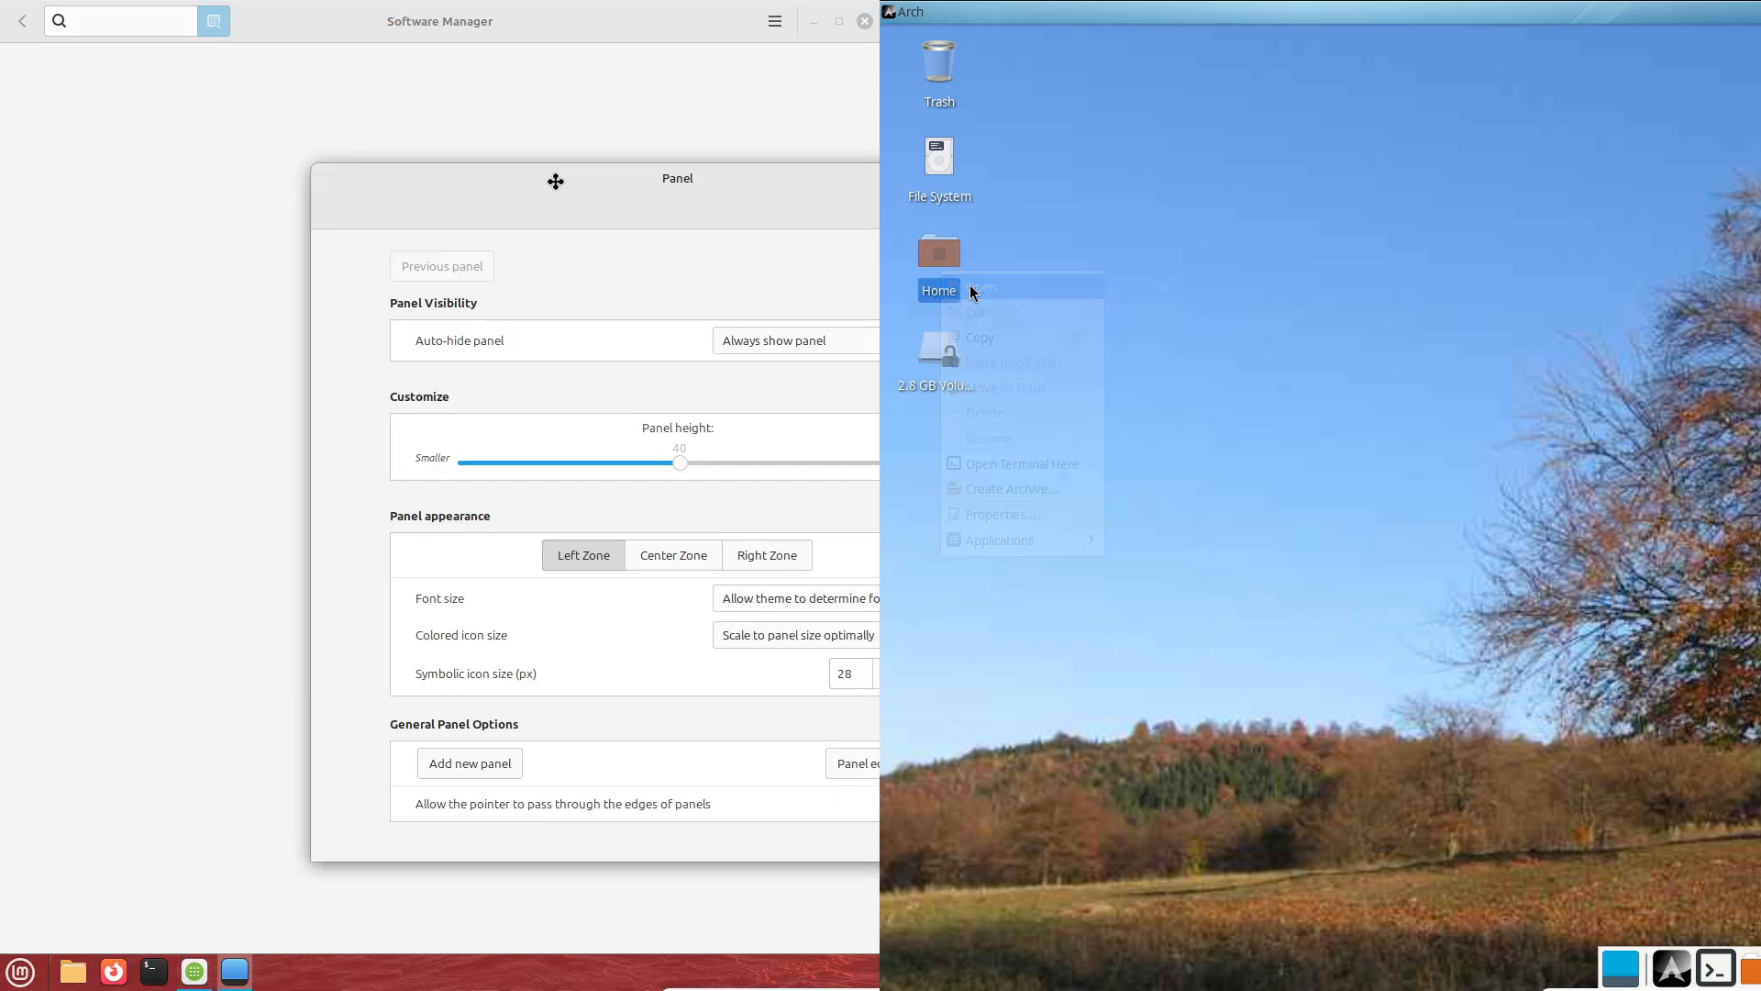
click(979, 290)
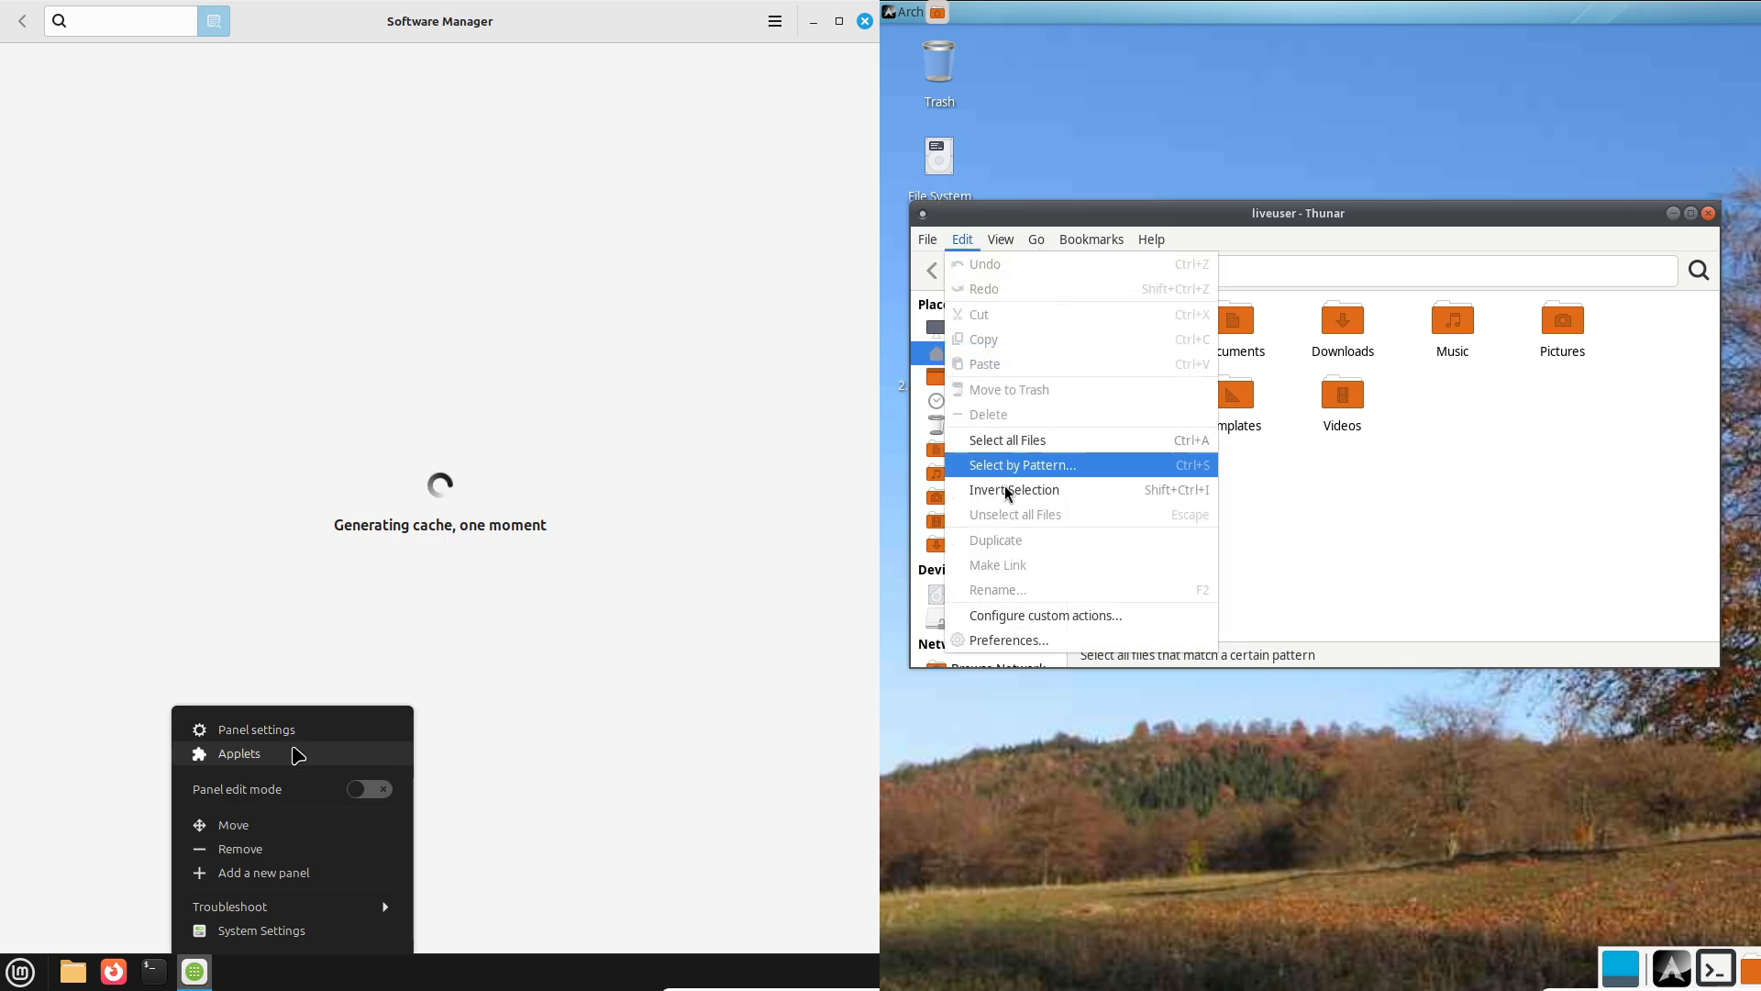
click(1009, 639)
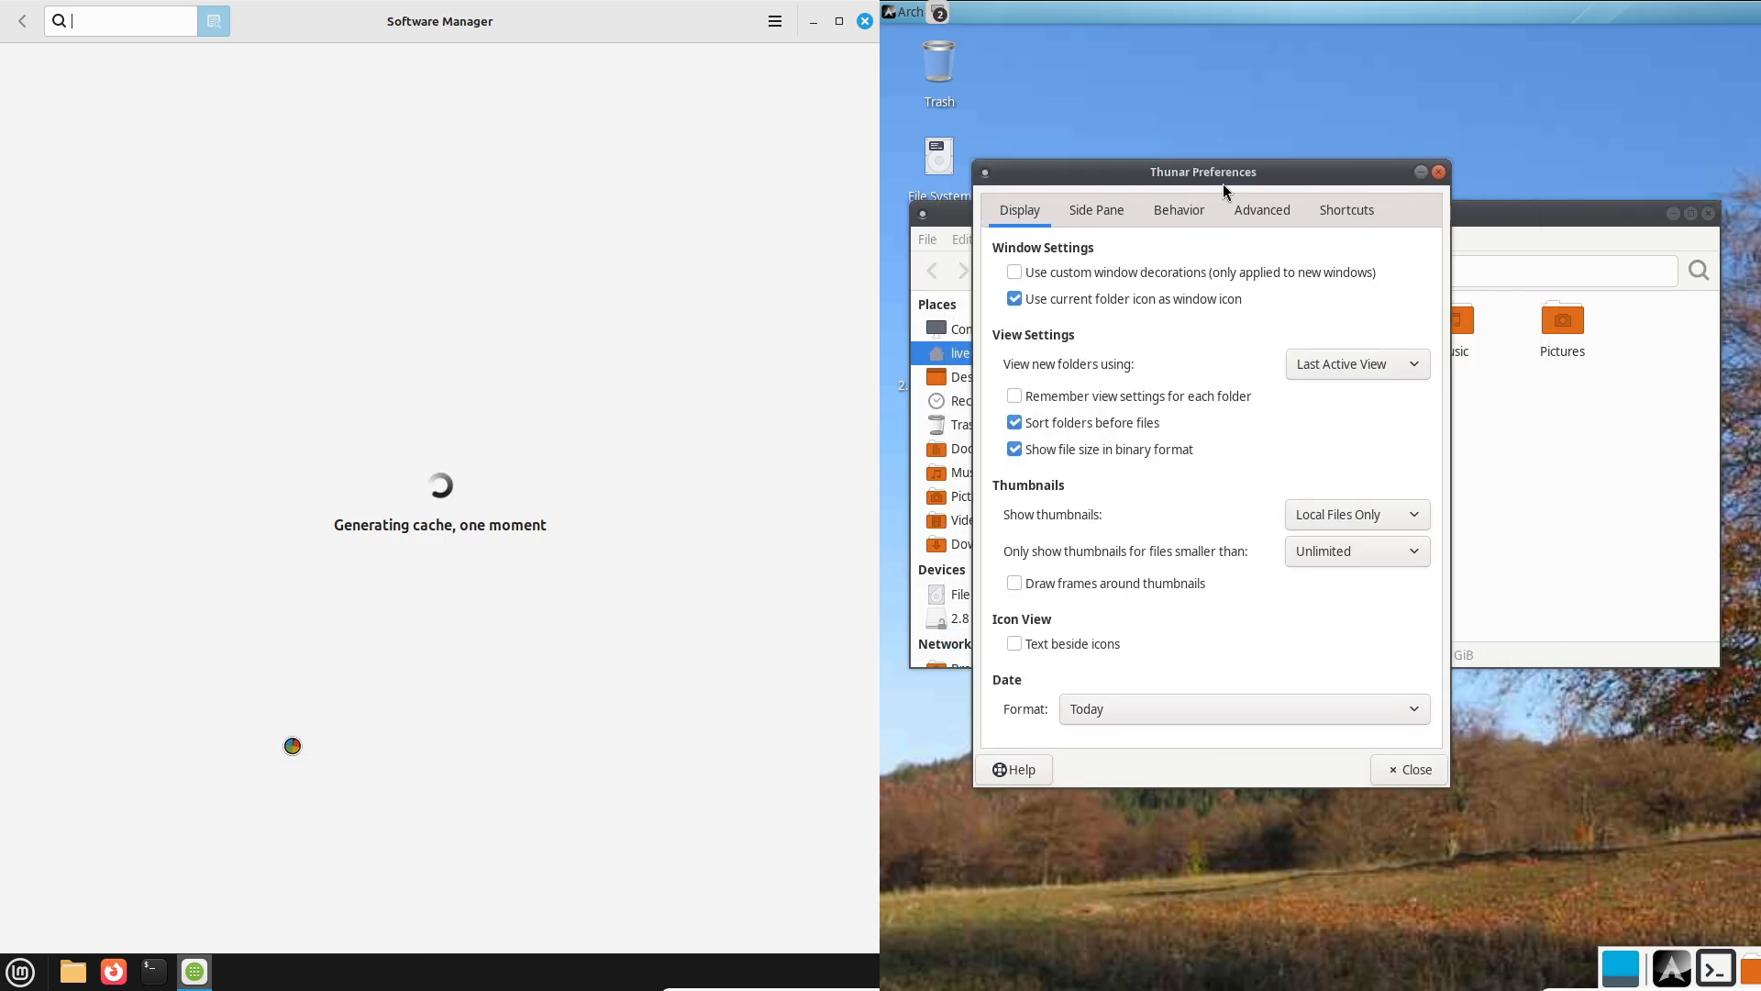
Check Thunar's Behavior and Shortcuts preferences, close them, and reopen Arch's Whisker Menu.
click(1177, 209)
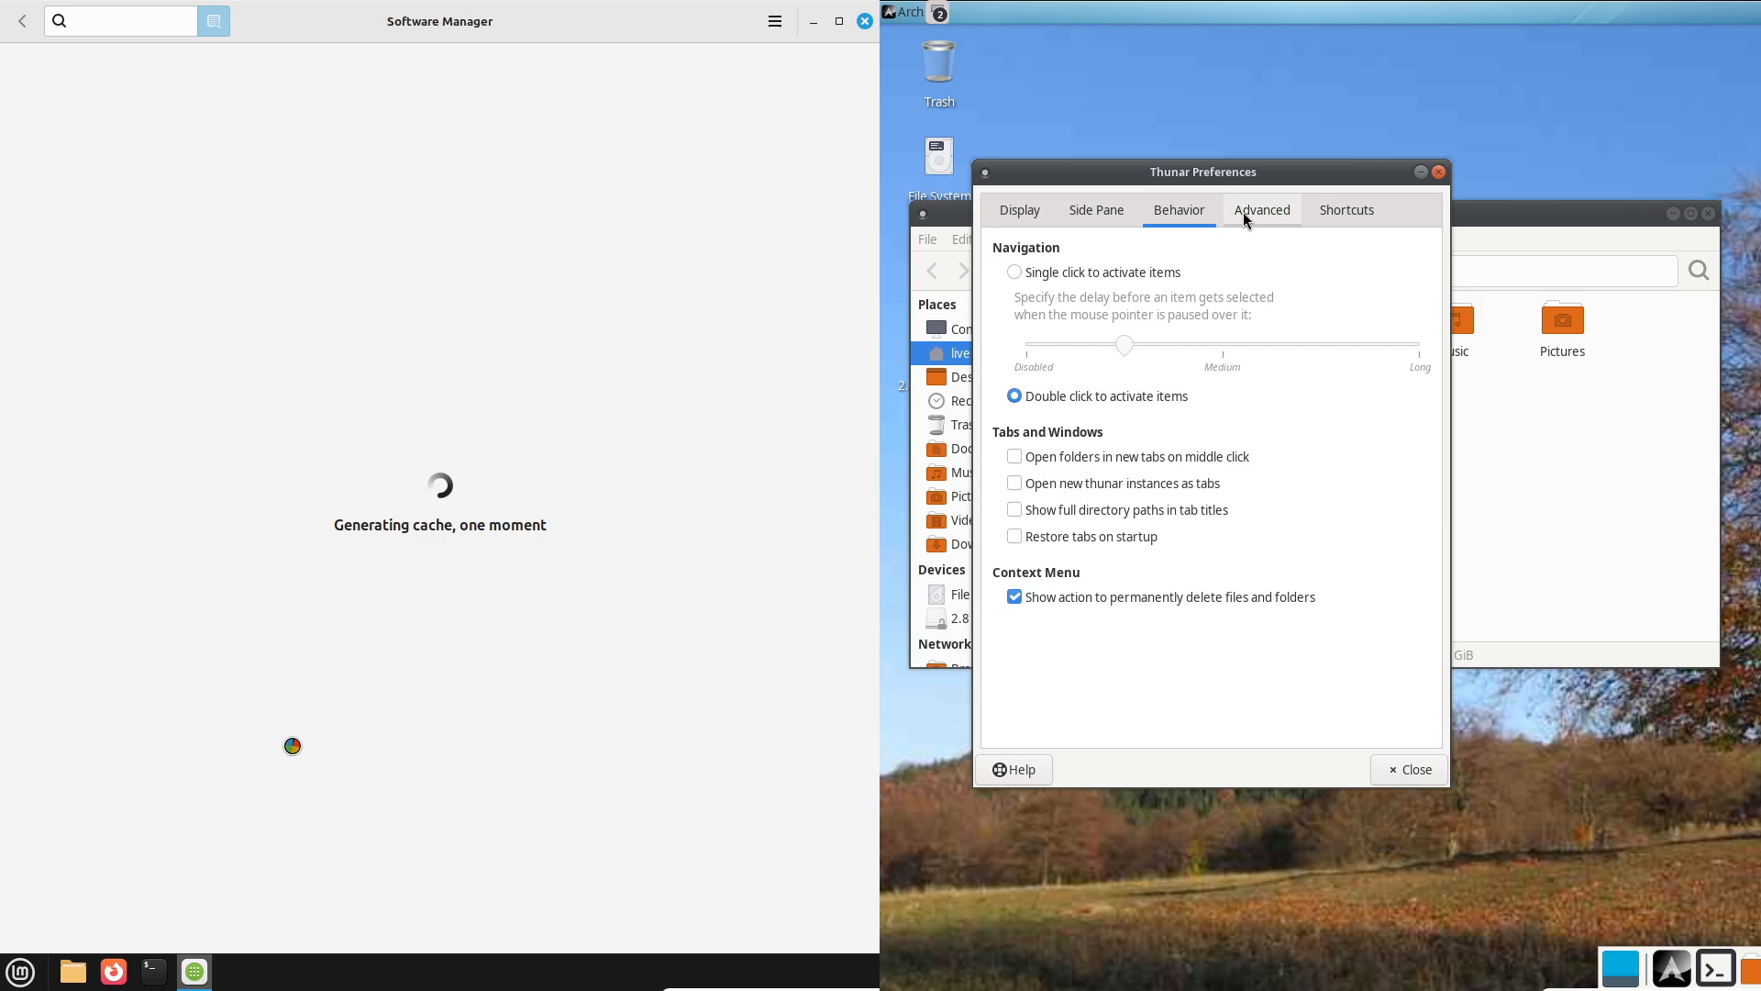
click(1344, 209)
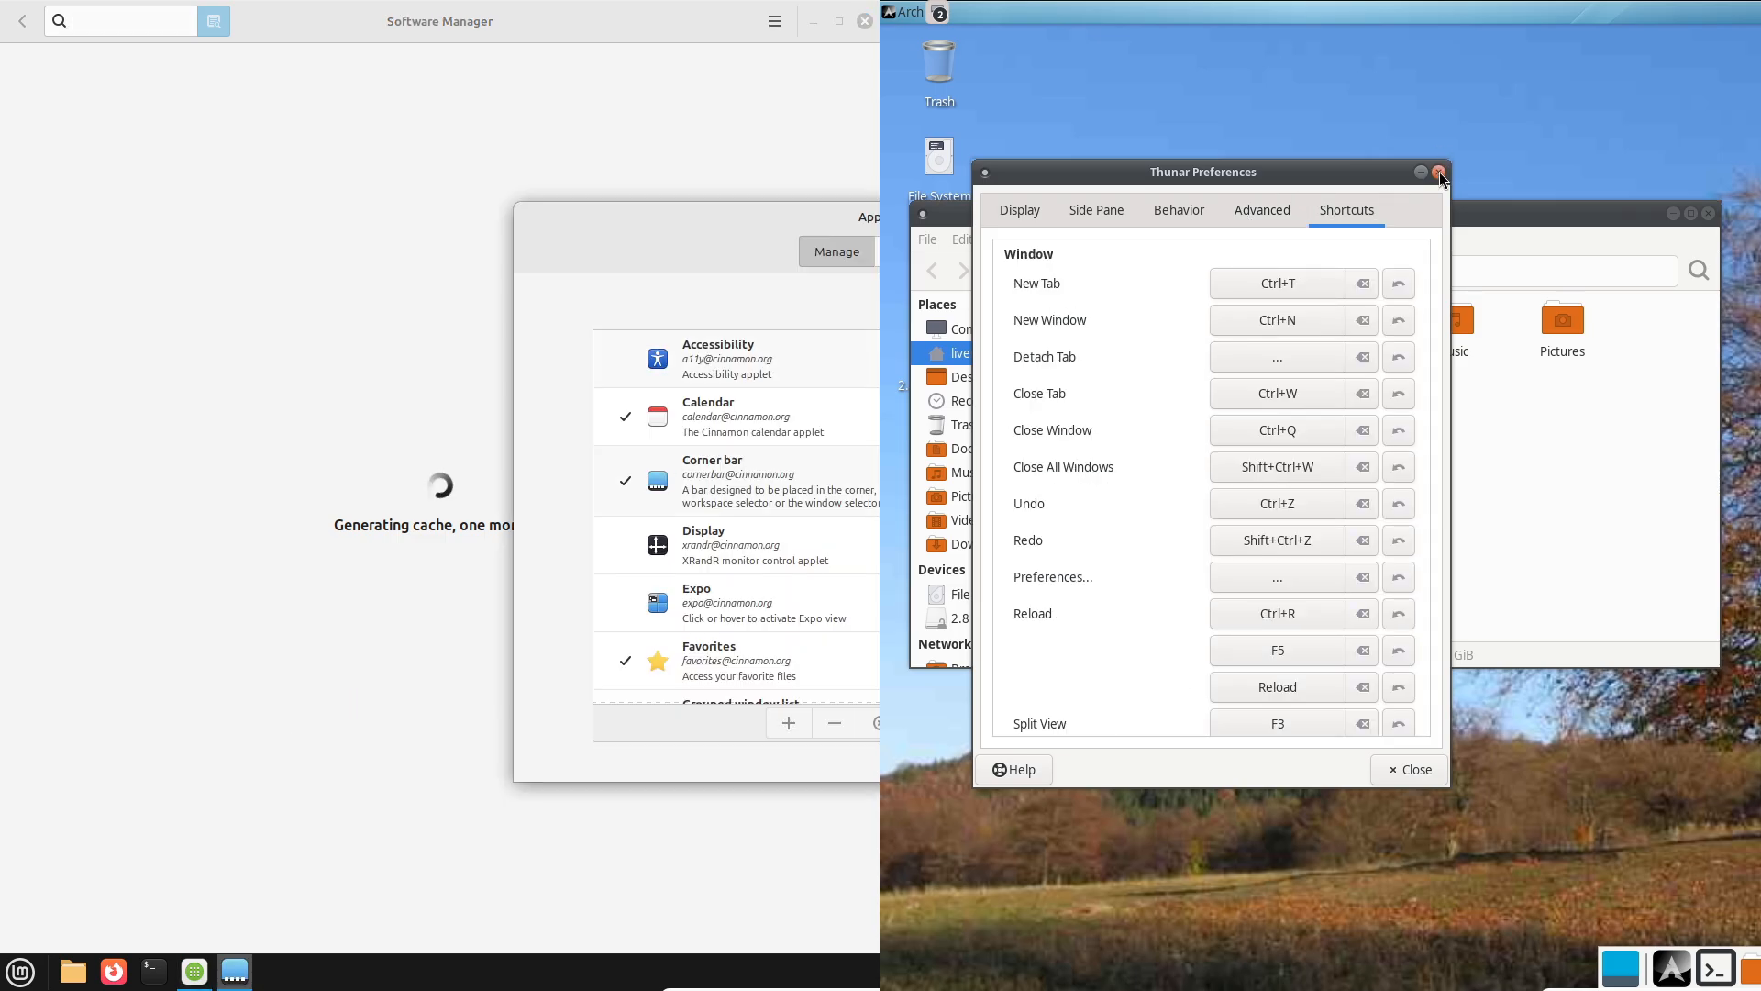
click(1438, 173)
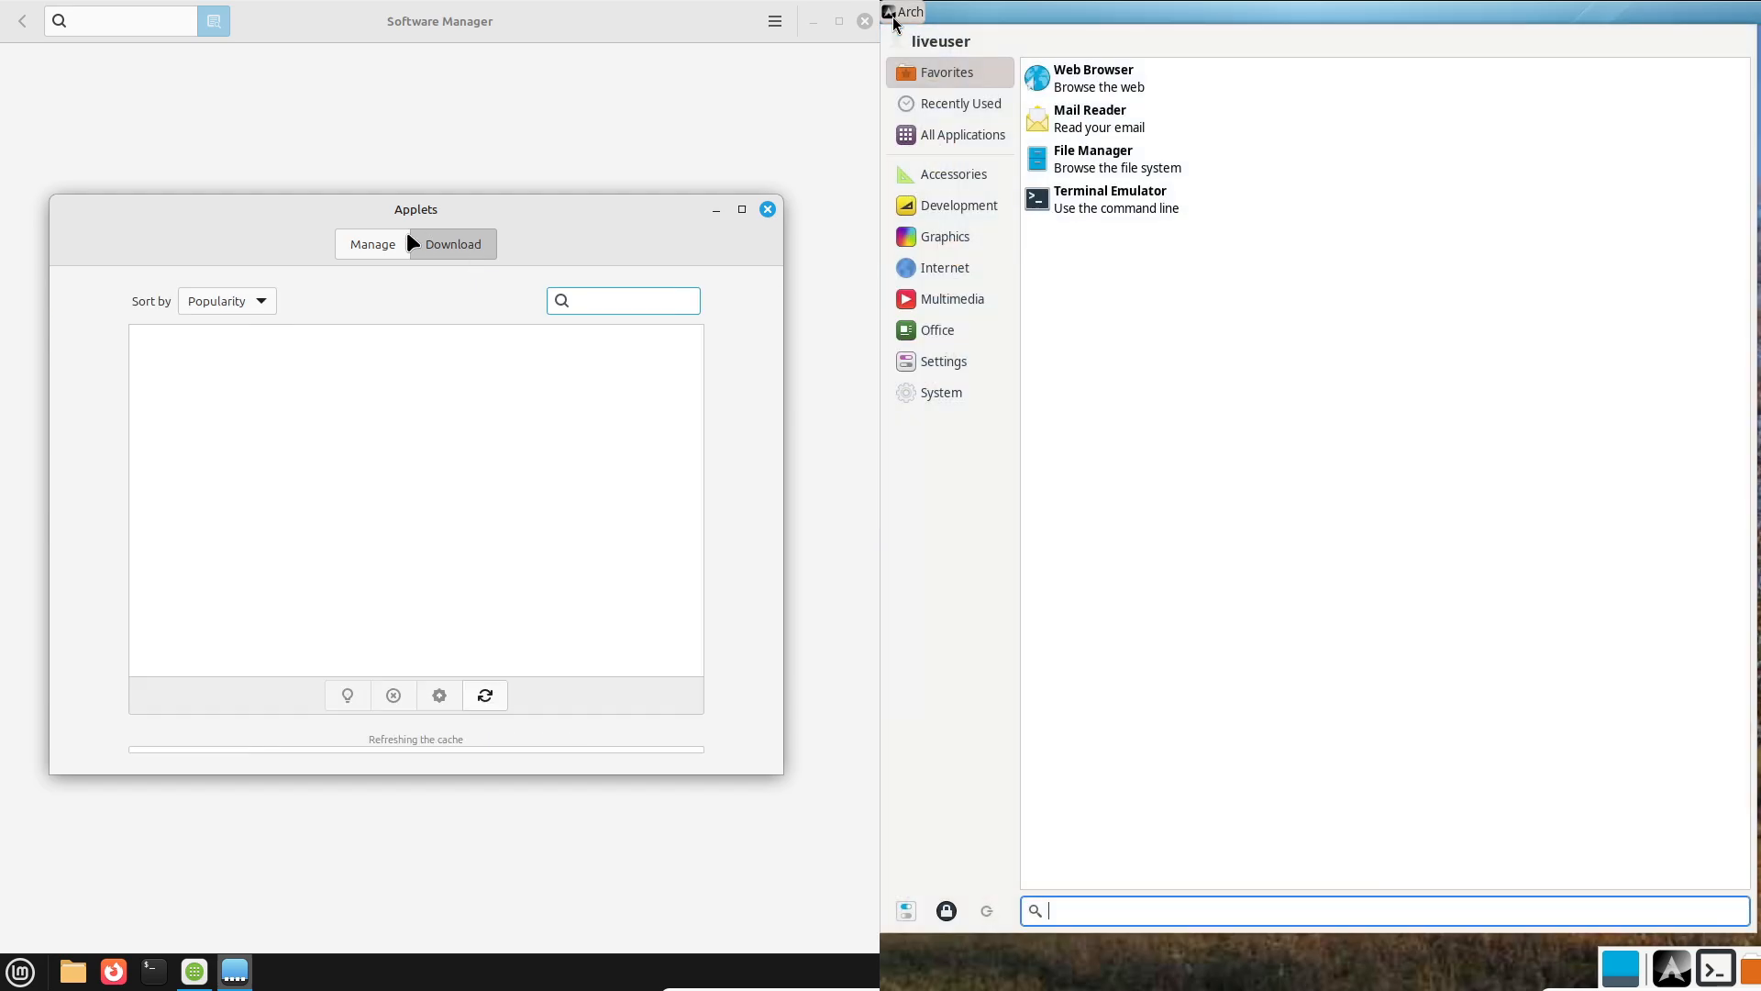
click(952, 172)
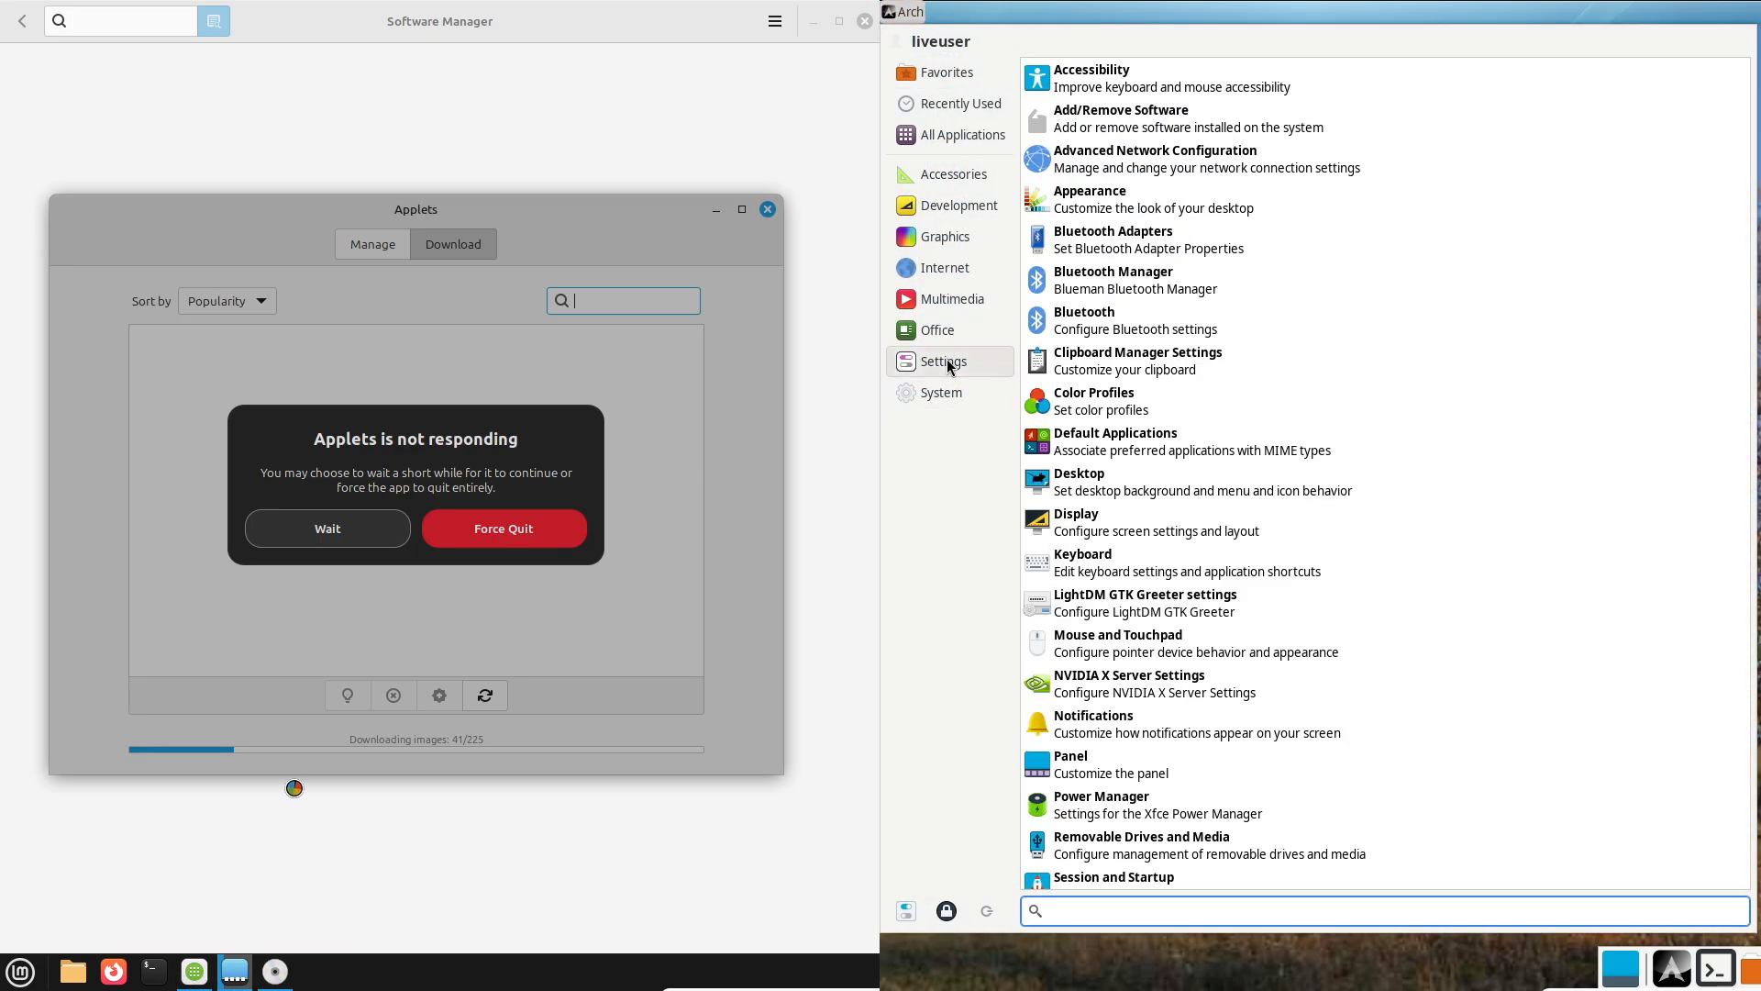
Force quit the frozen Applets window and launch Mint's installer codecs step beside Arch's System Monitor.
click(941, 392)
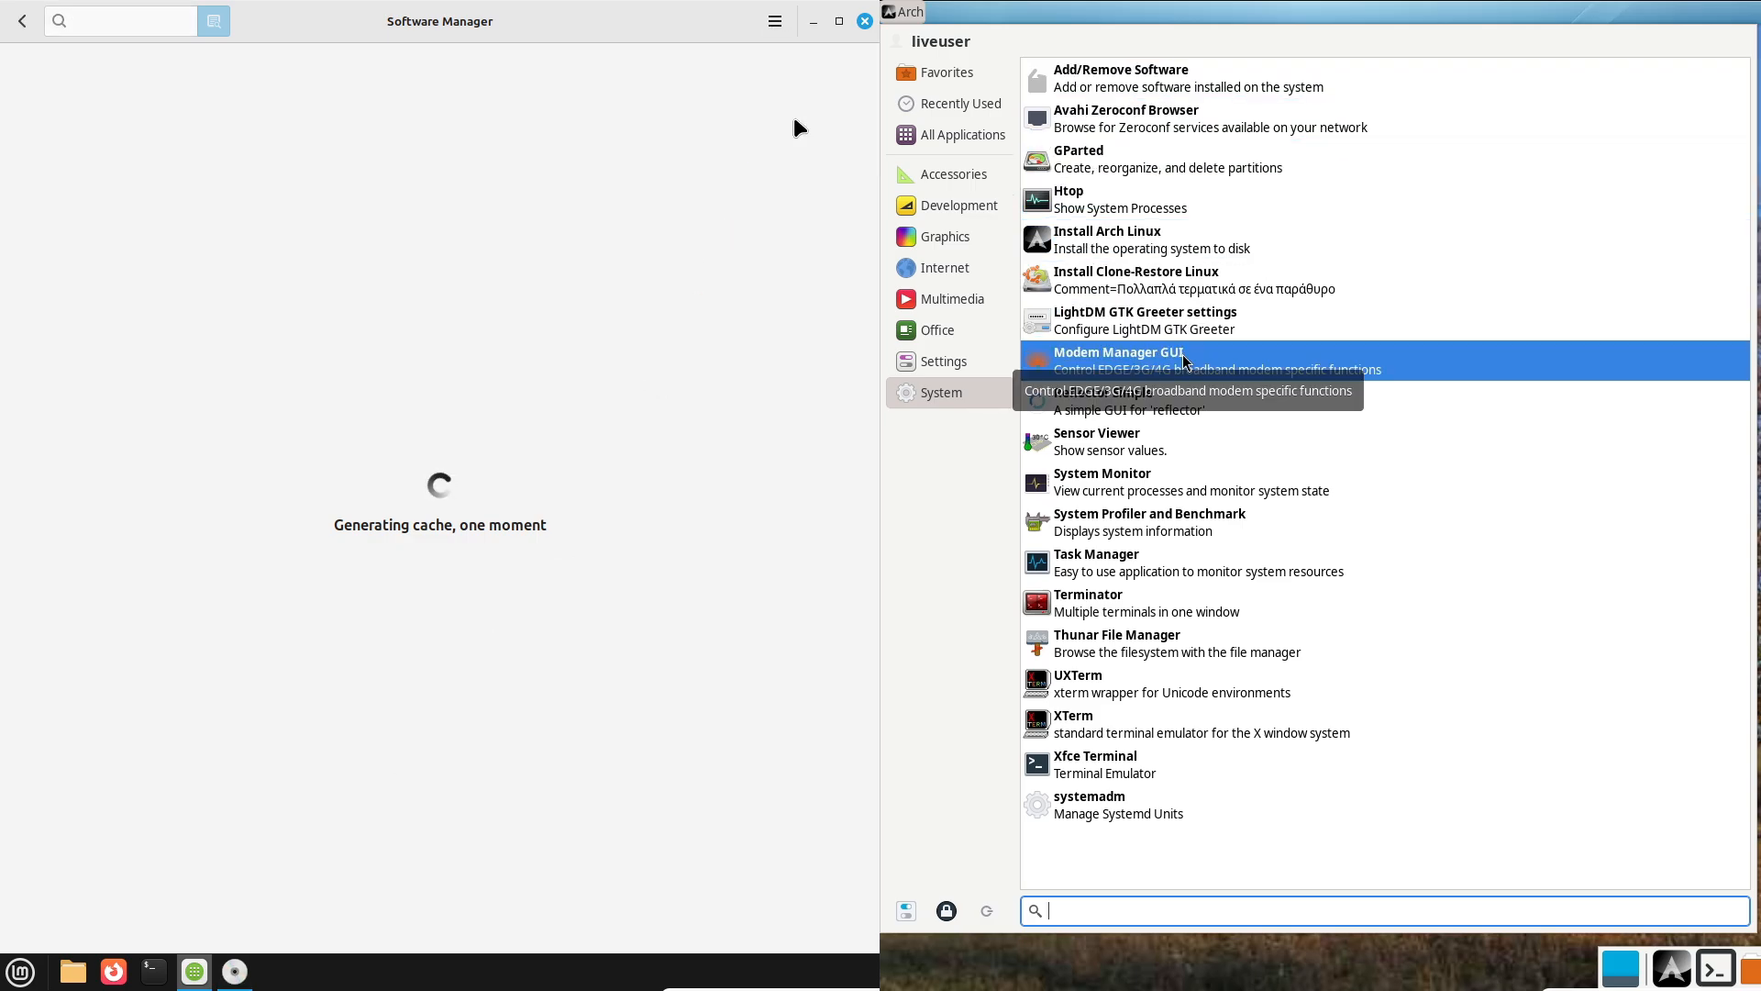
click(943, 362)
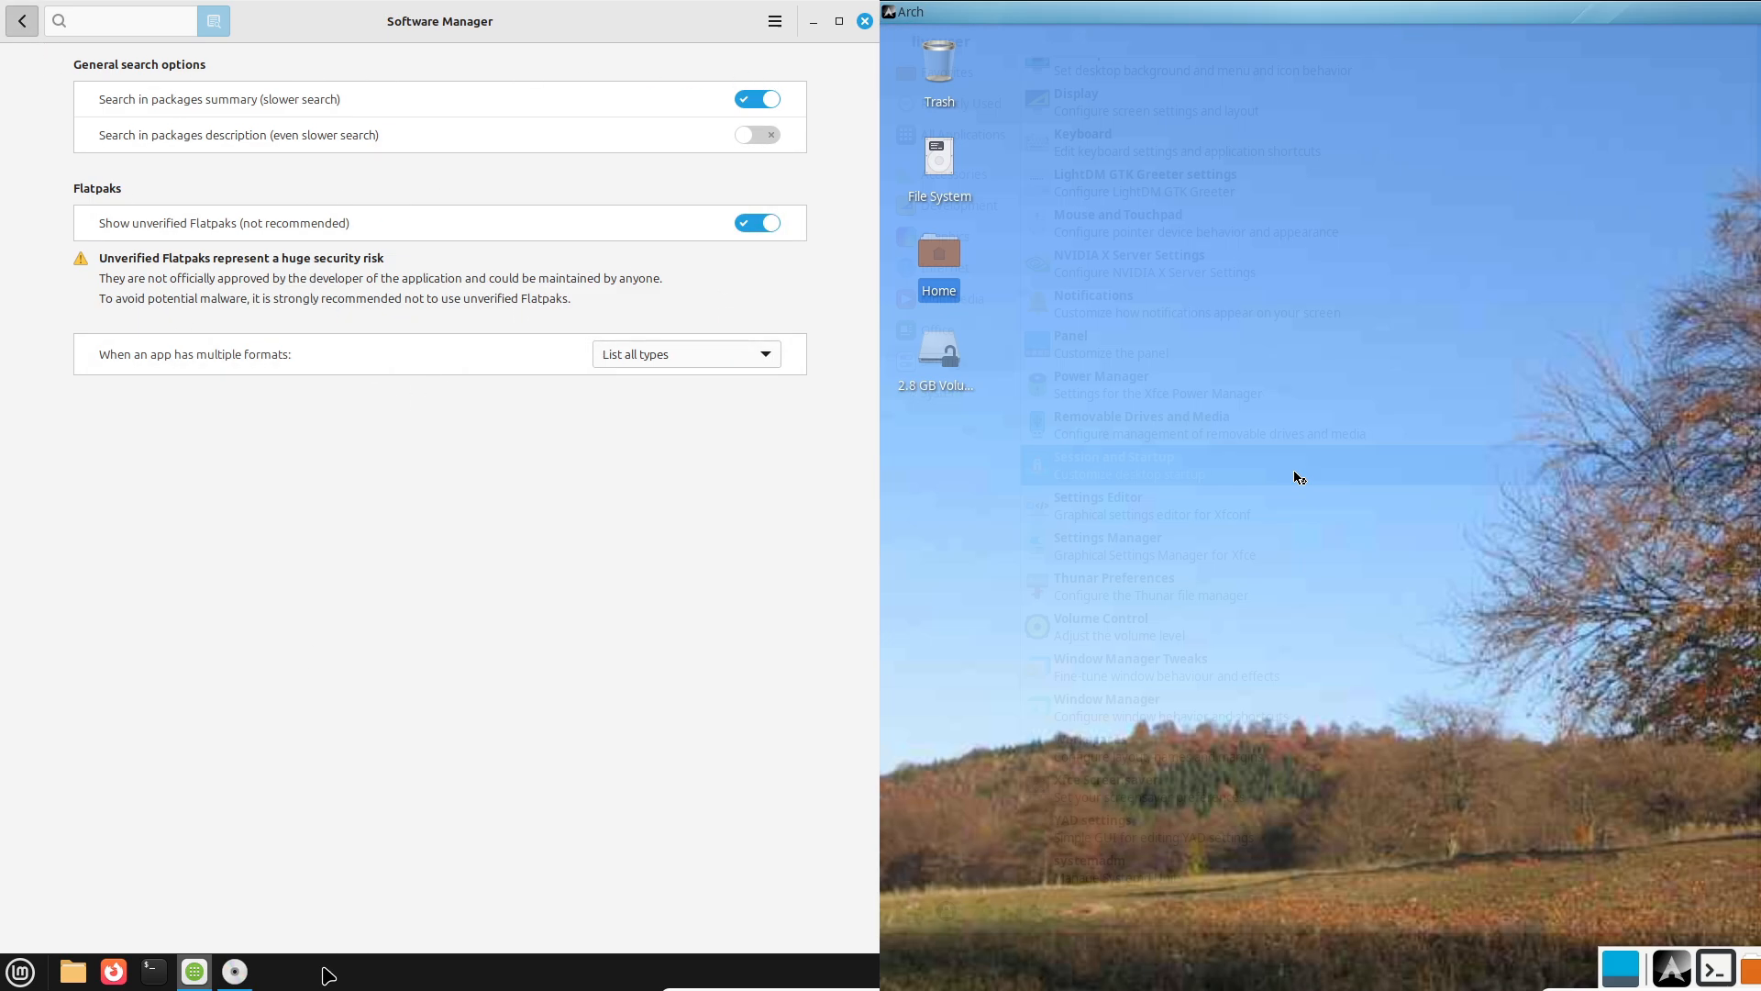
click(1106, 462)
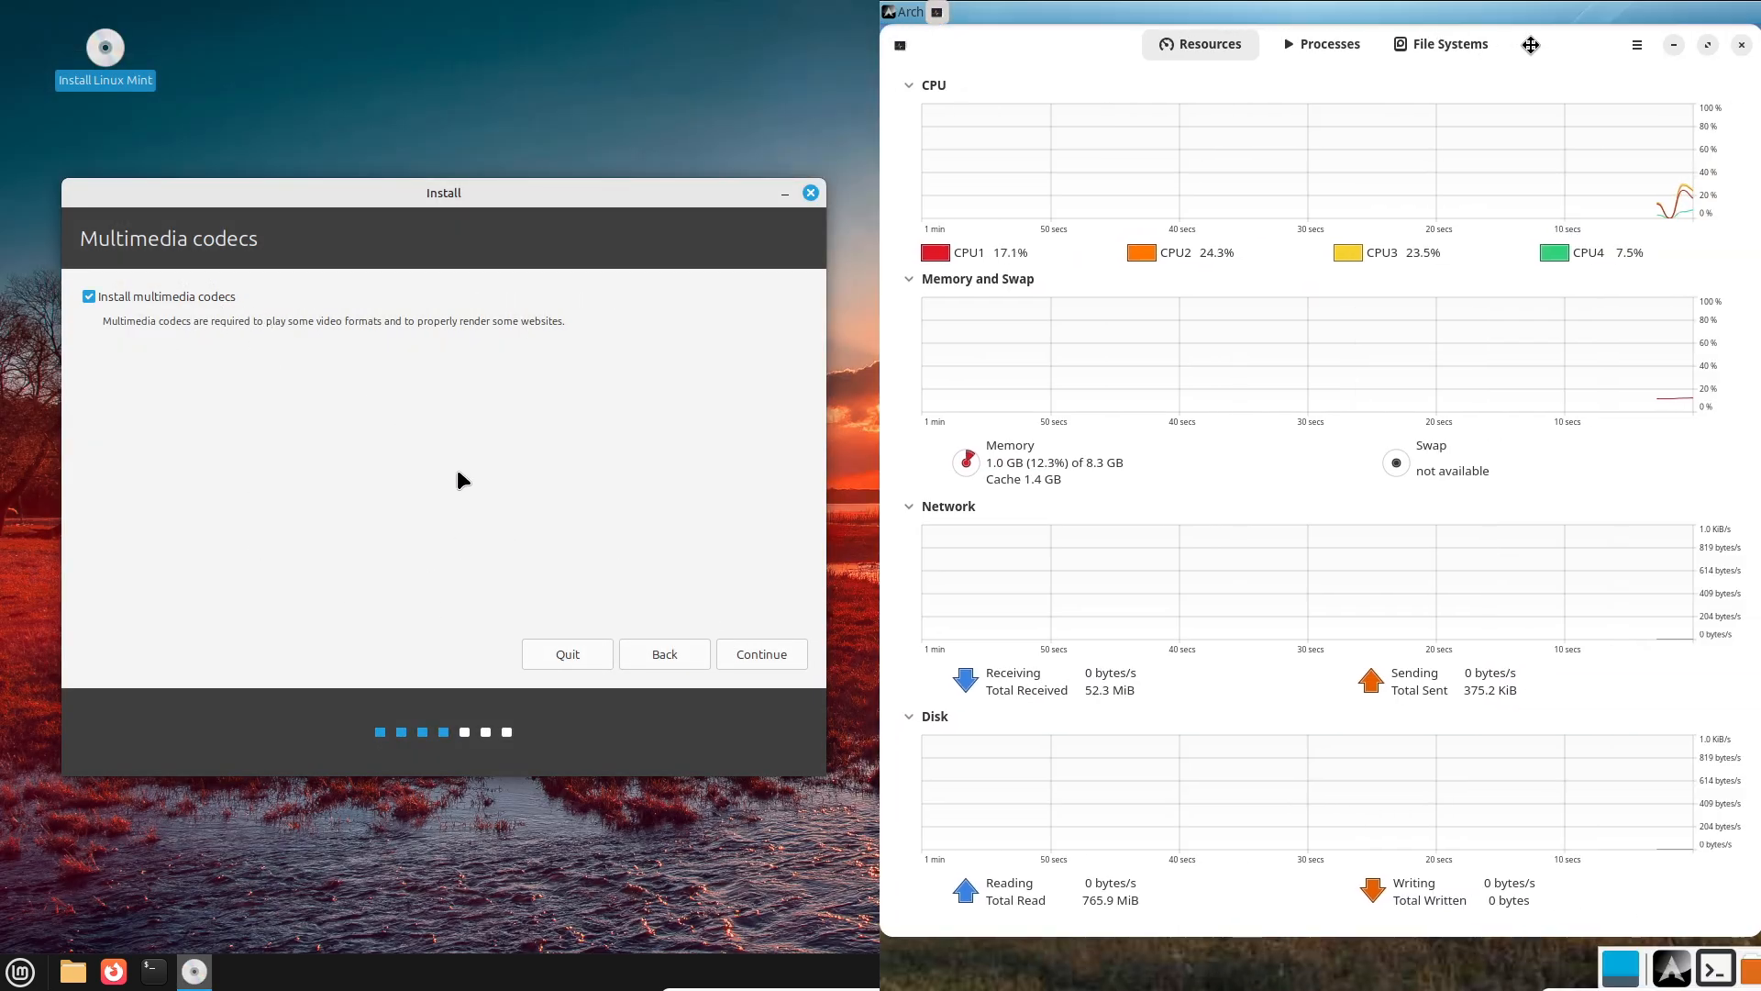
Continue past the codecs step, view Arch's process list, close the monitor and bring up the Cinnamon menu.
click(1634, 44)
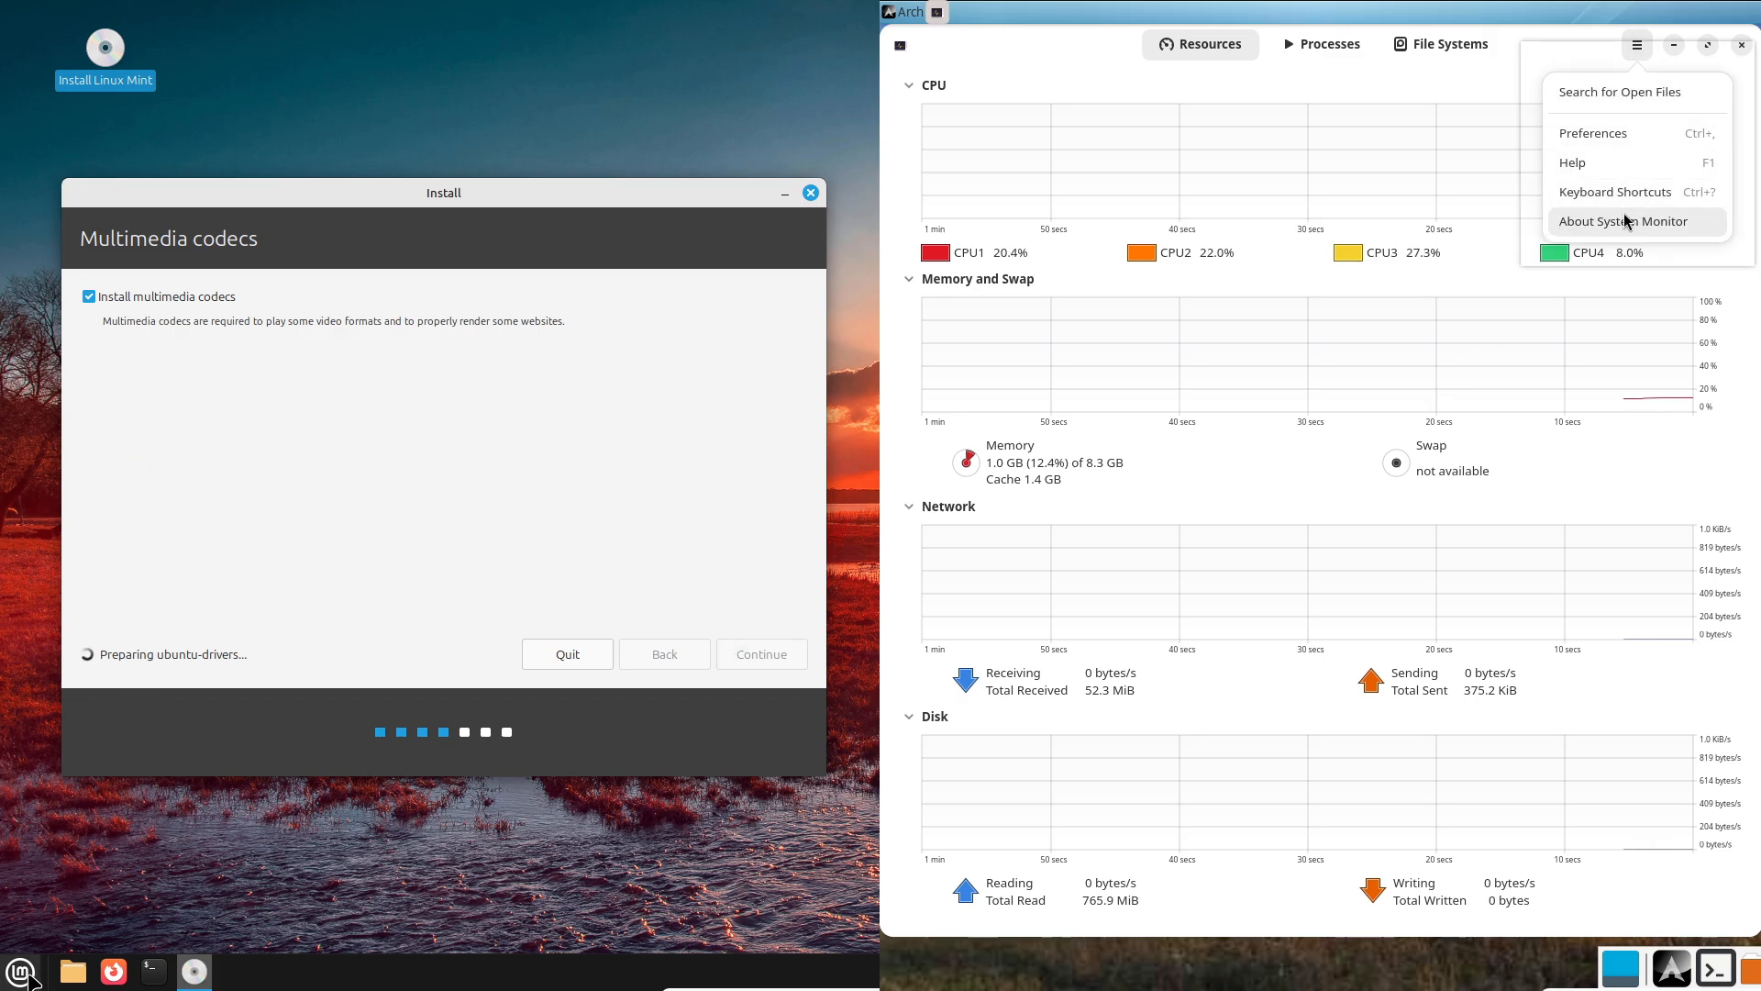
click(1629, 222)
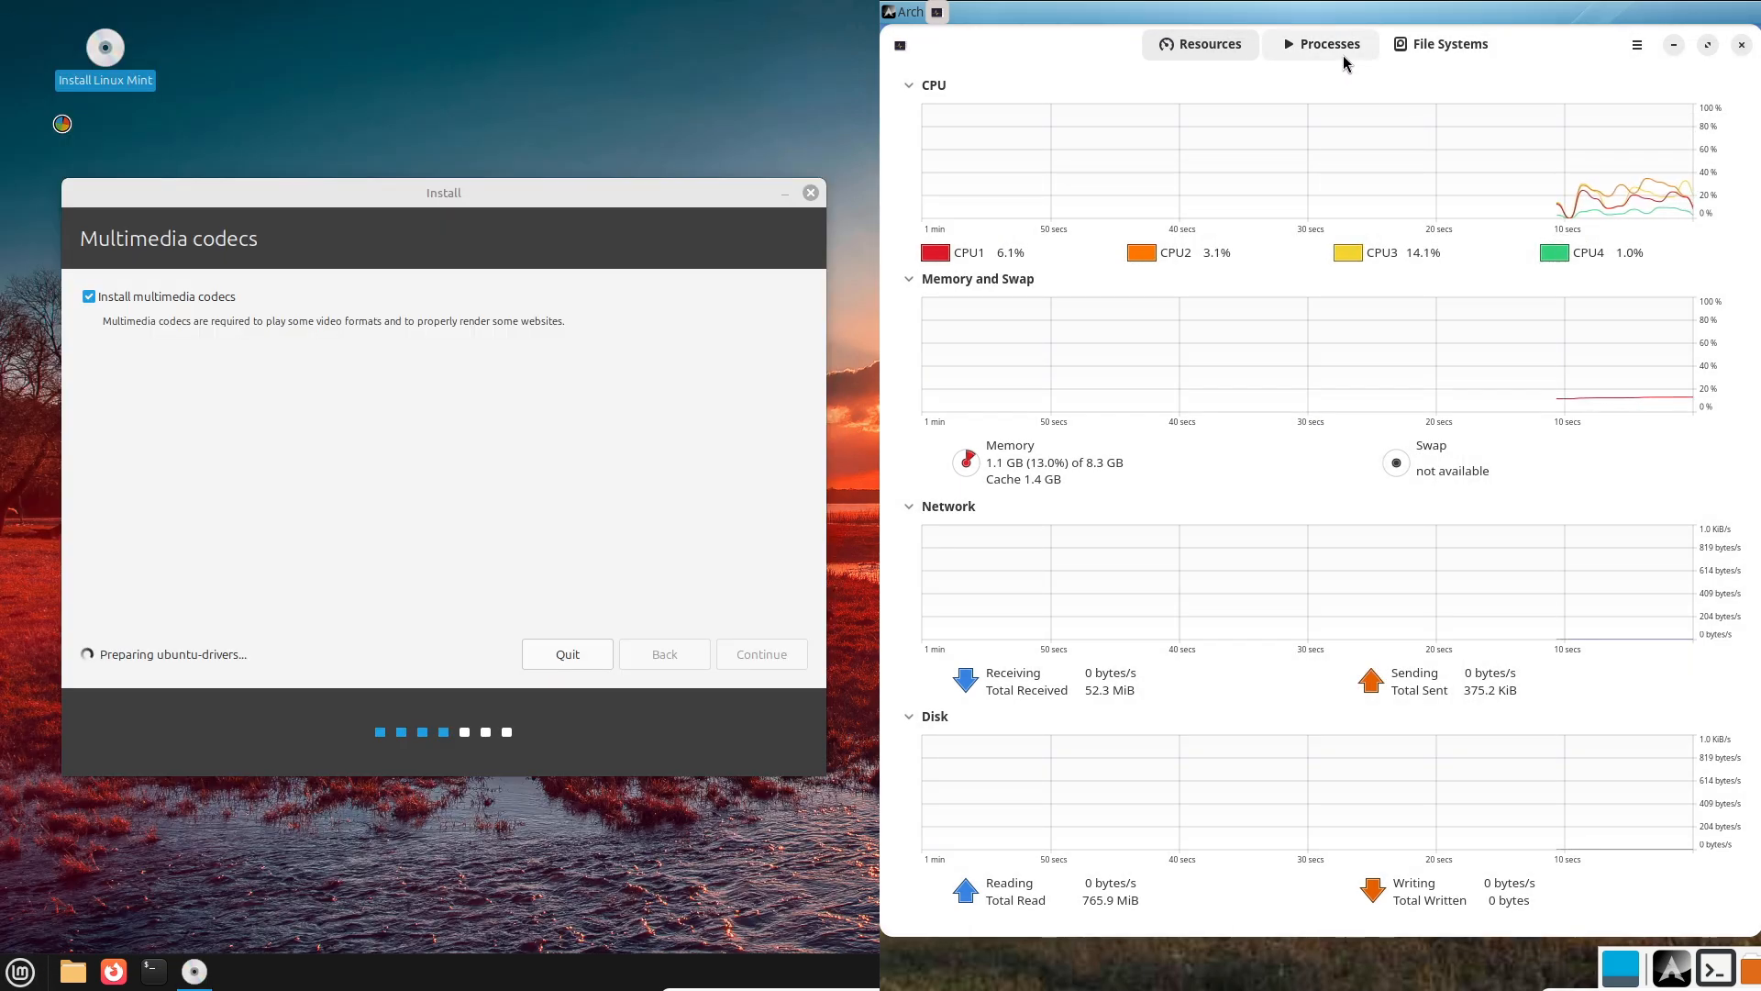
click(1328, 44)
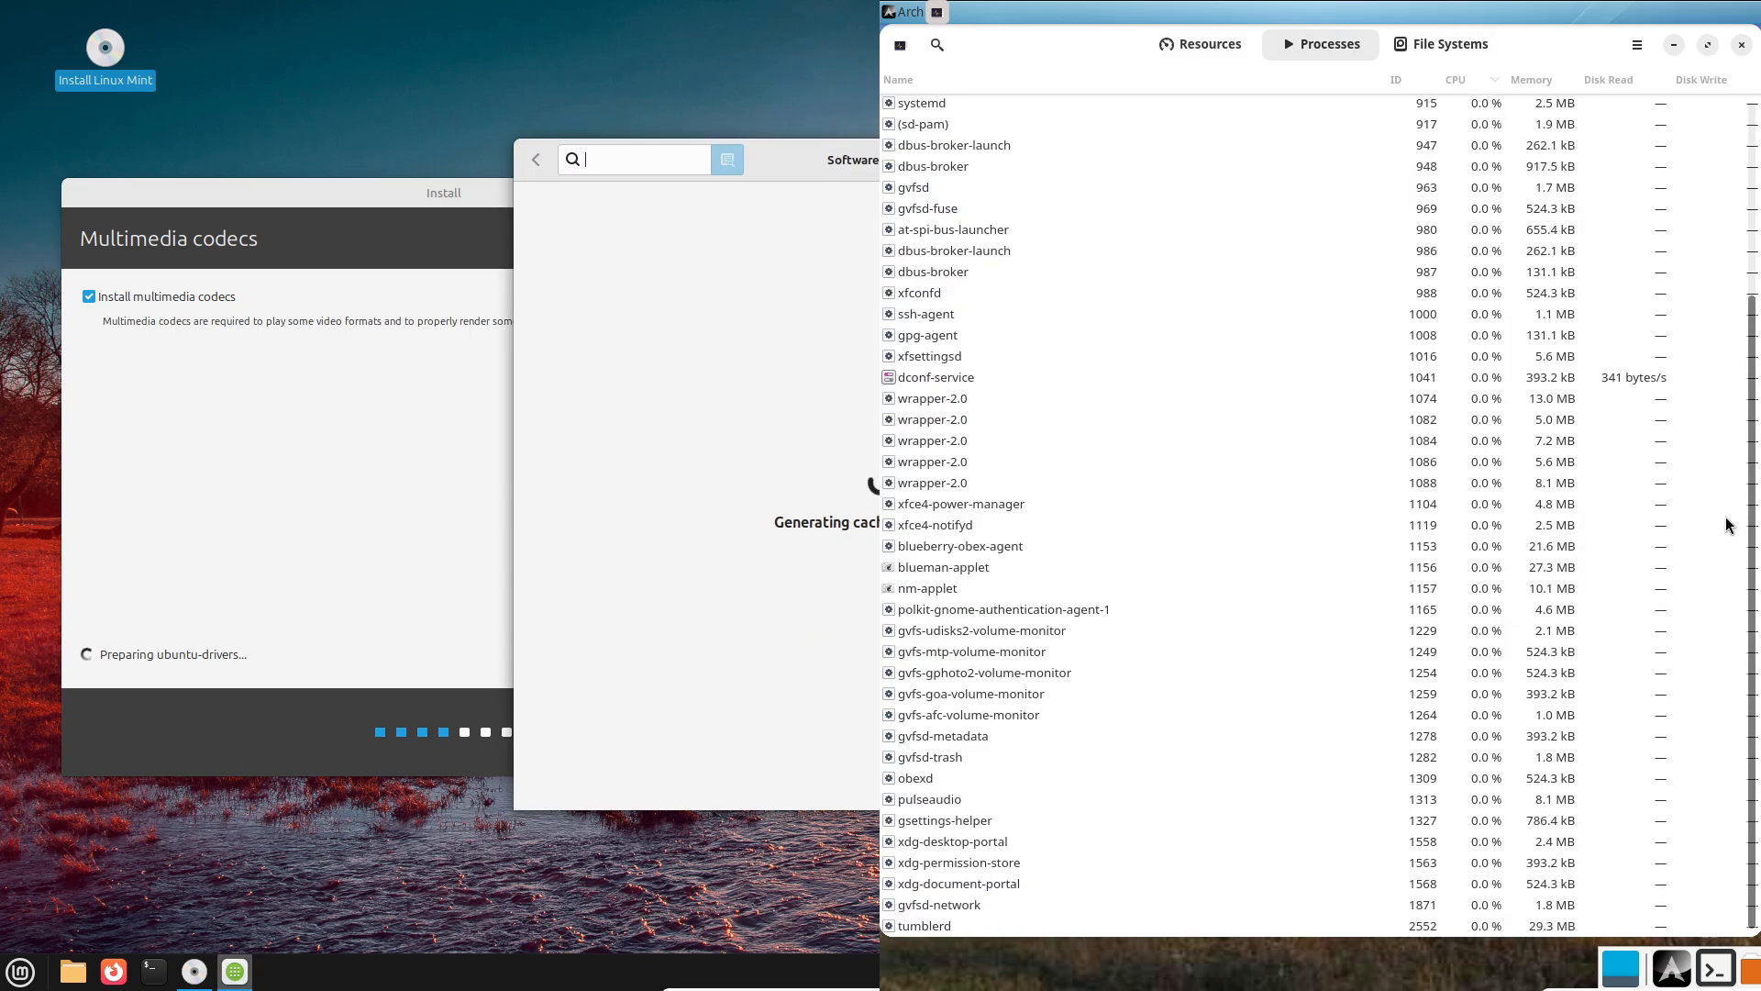
click(1200, 44)
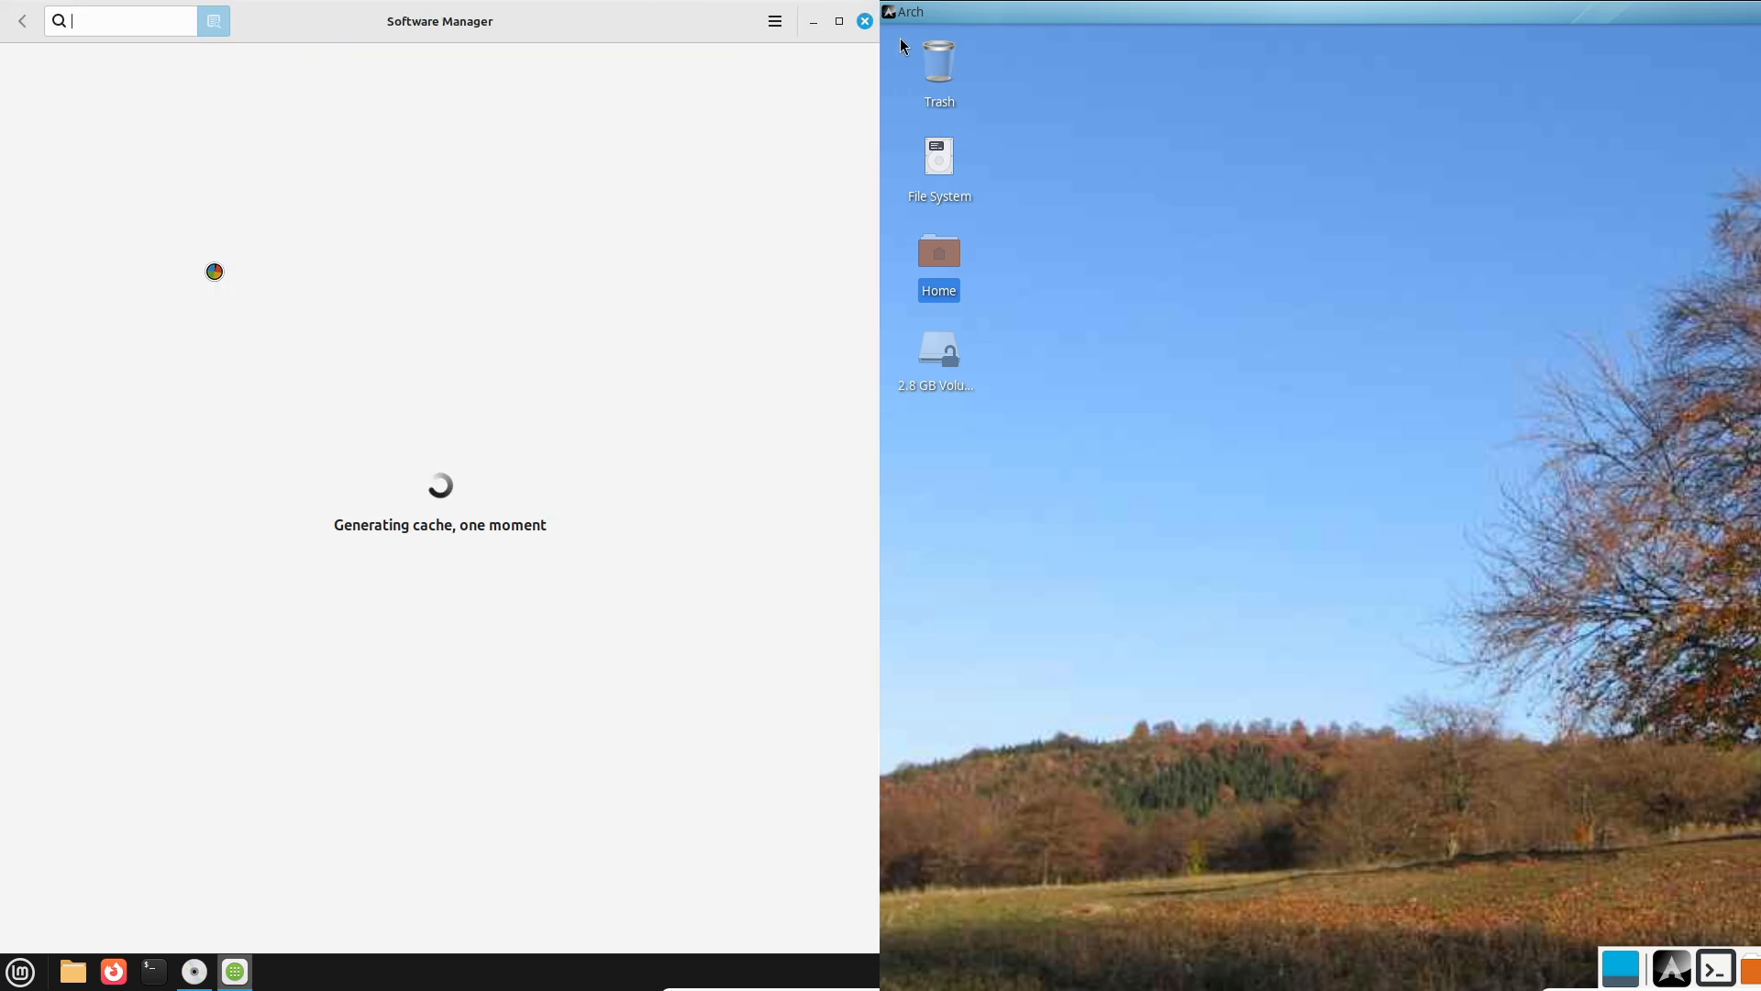
click(18, 970)
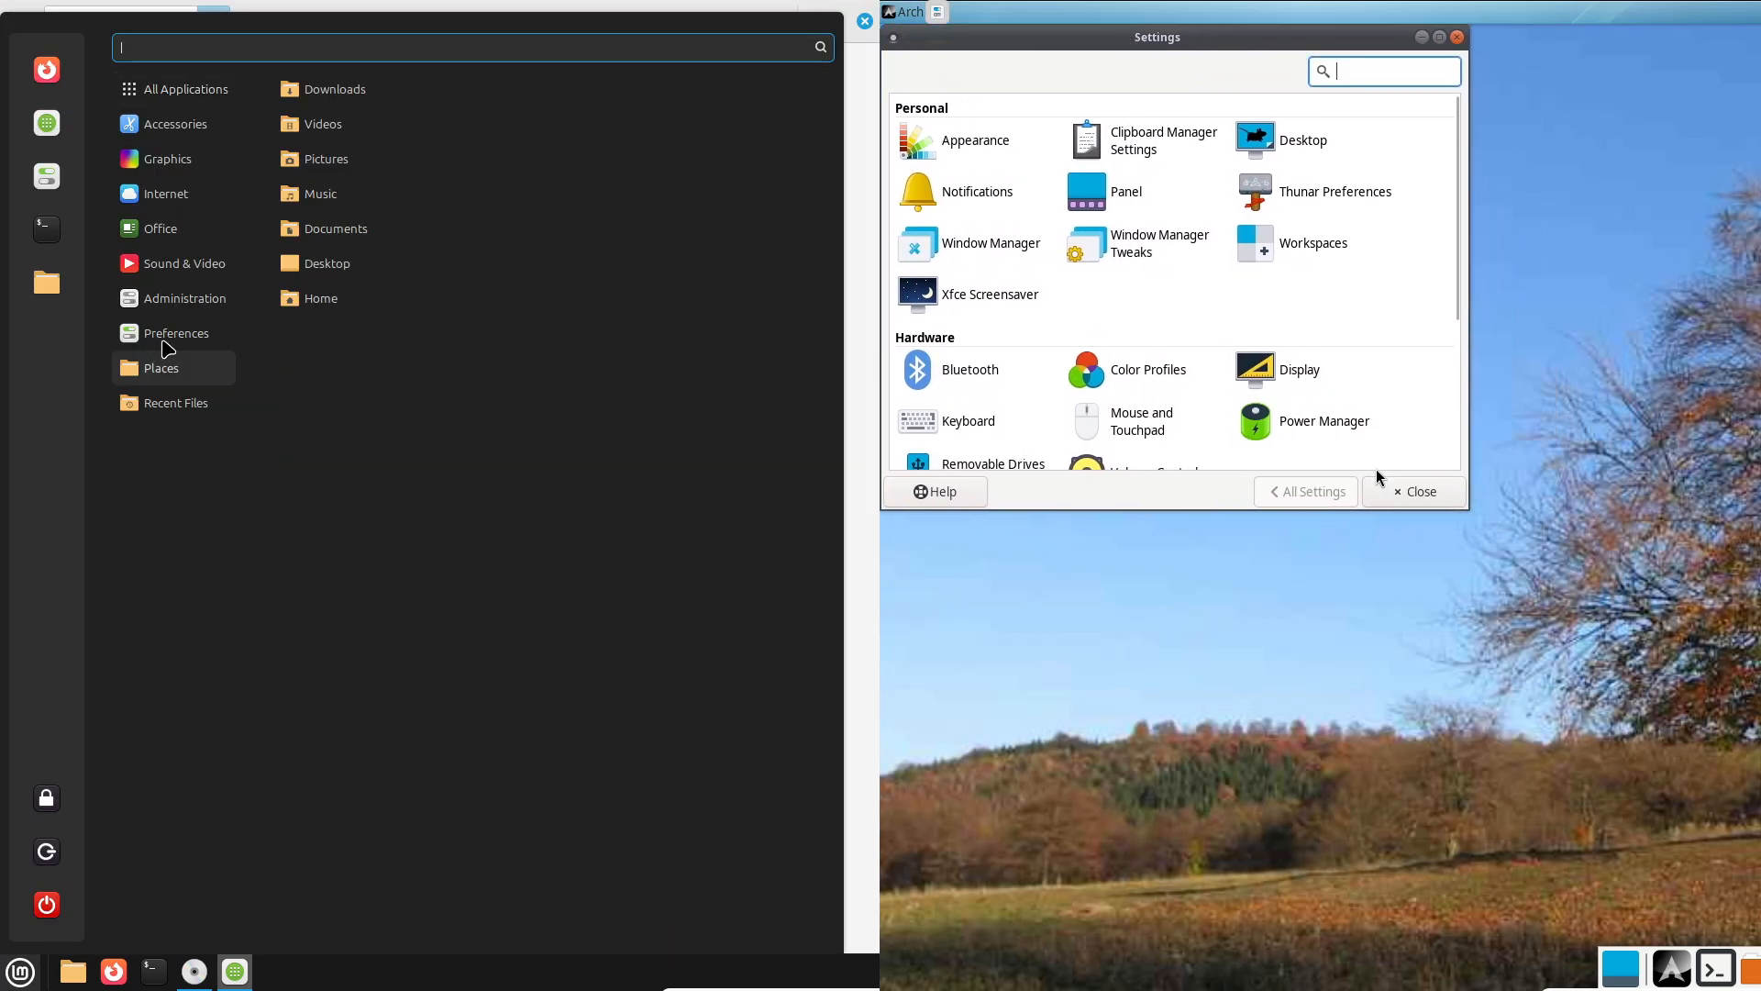
Maximize Settings Manager and view Window Manager Tweaks' Accessibility options.
click(176, 332)
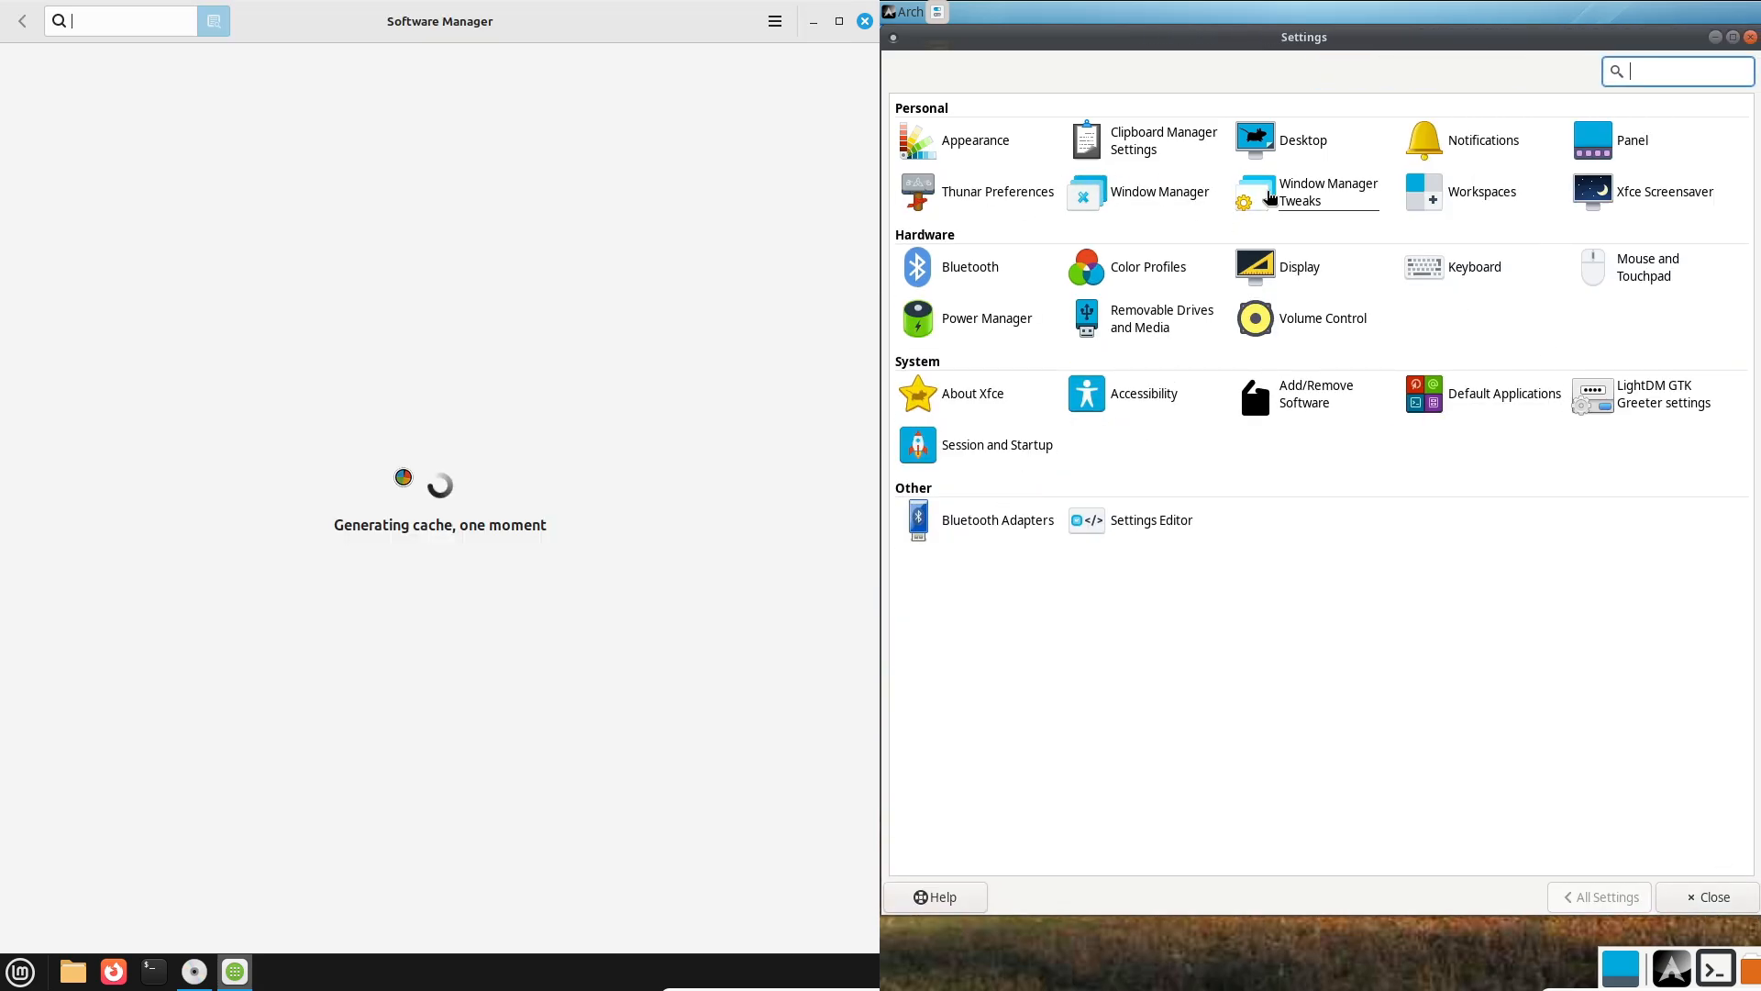
mouse_move(1647, 268)
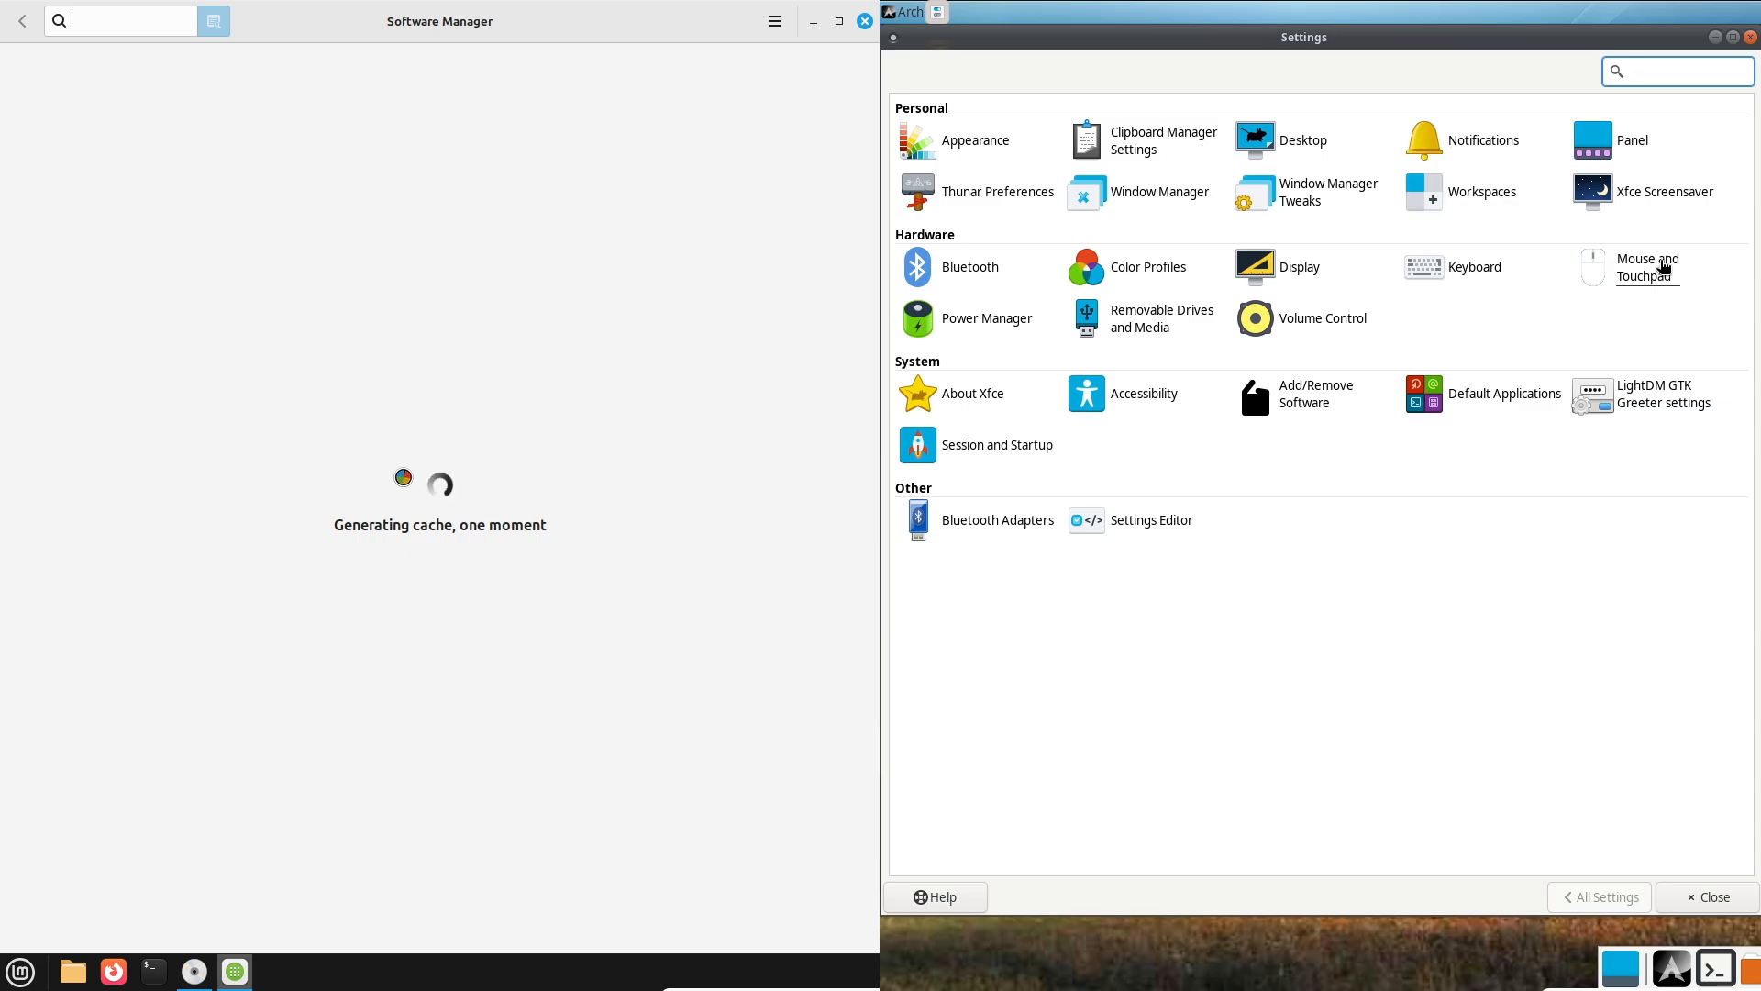
click(1647, 266)
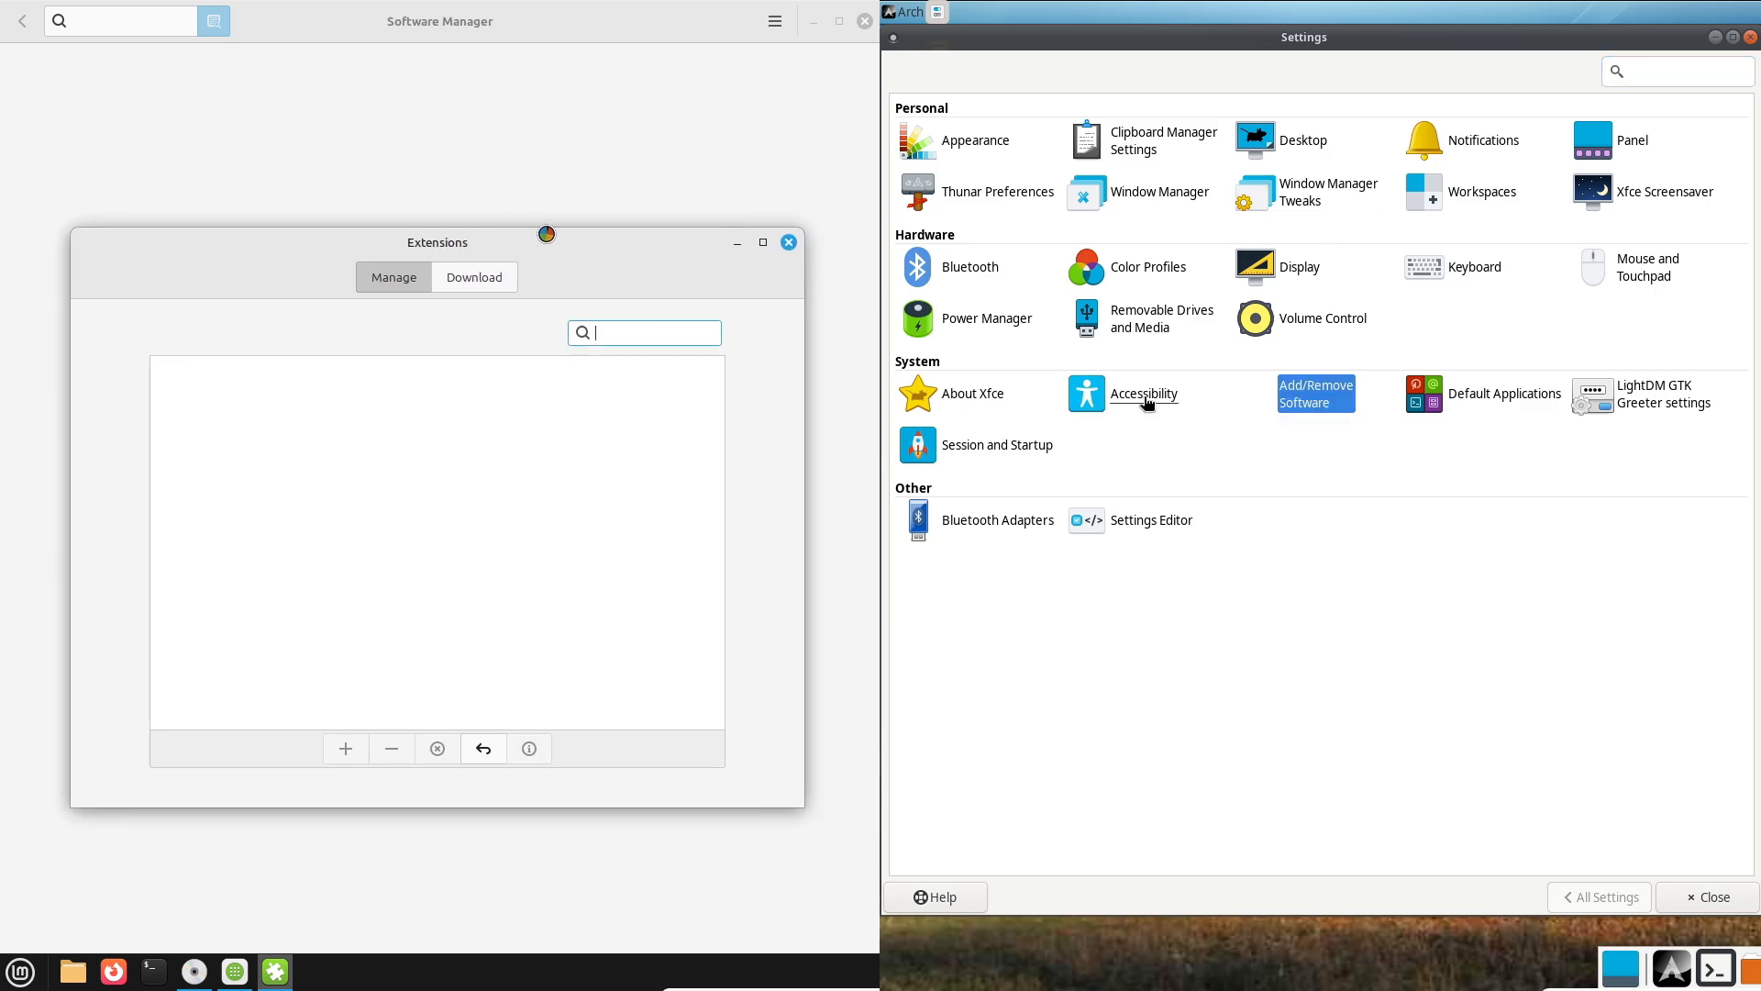
click(1316, 394)
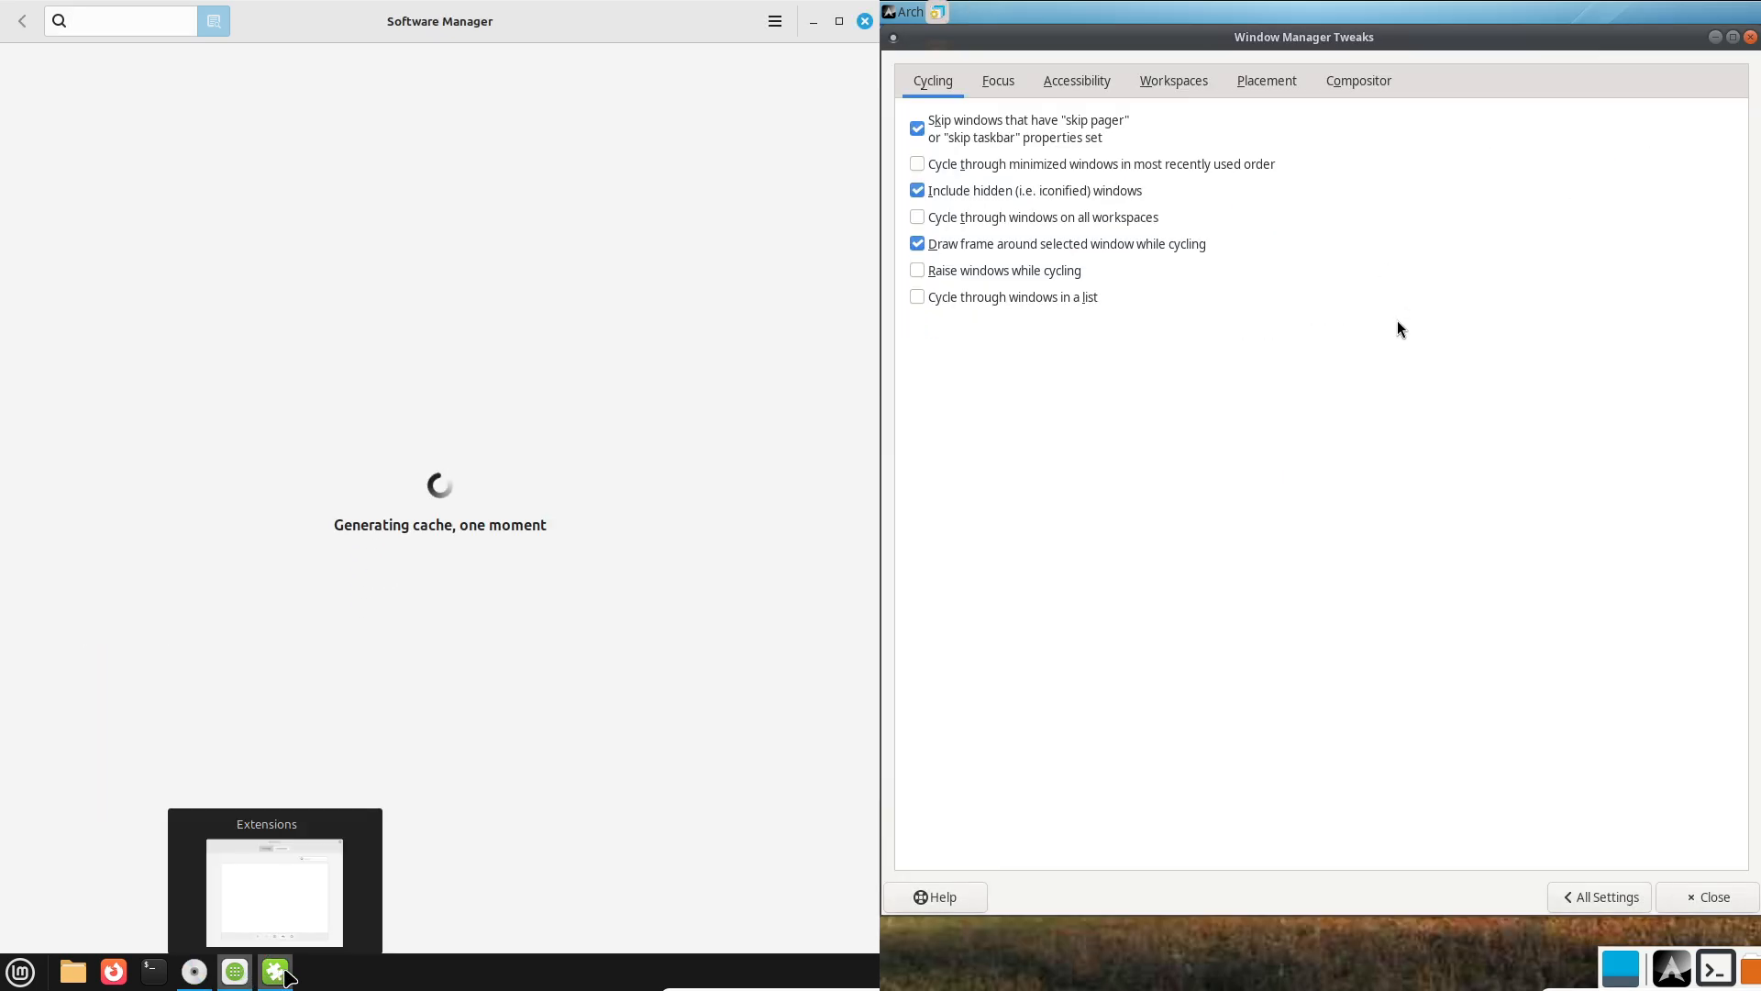
click(1075, 79)
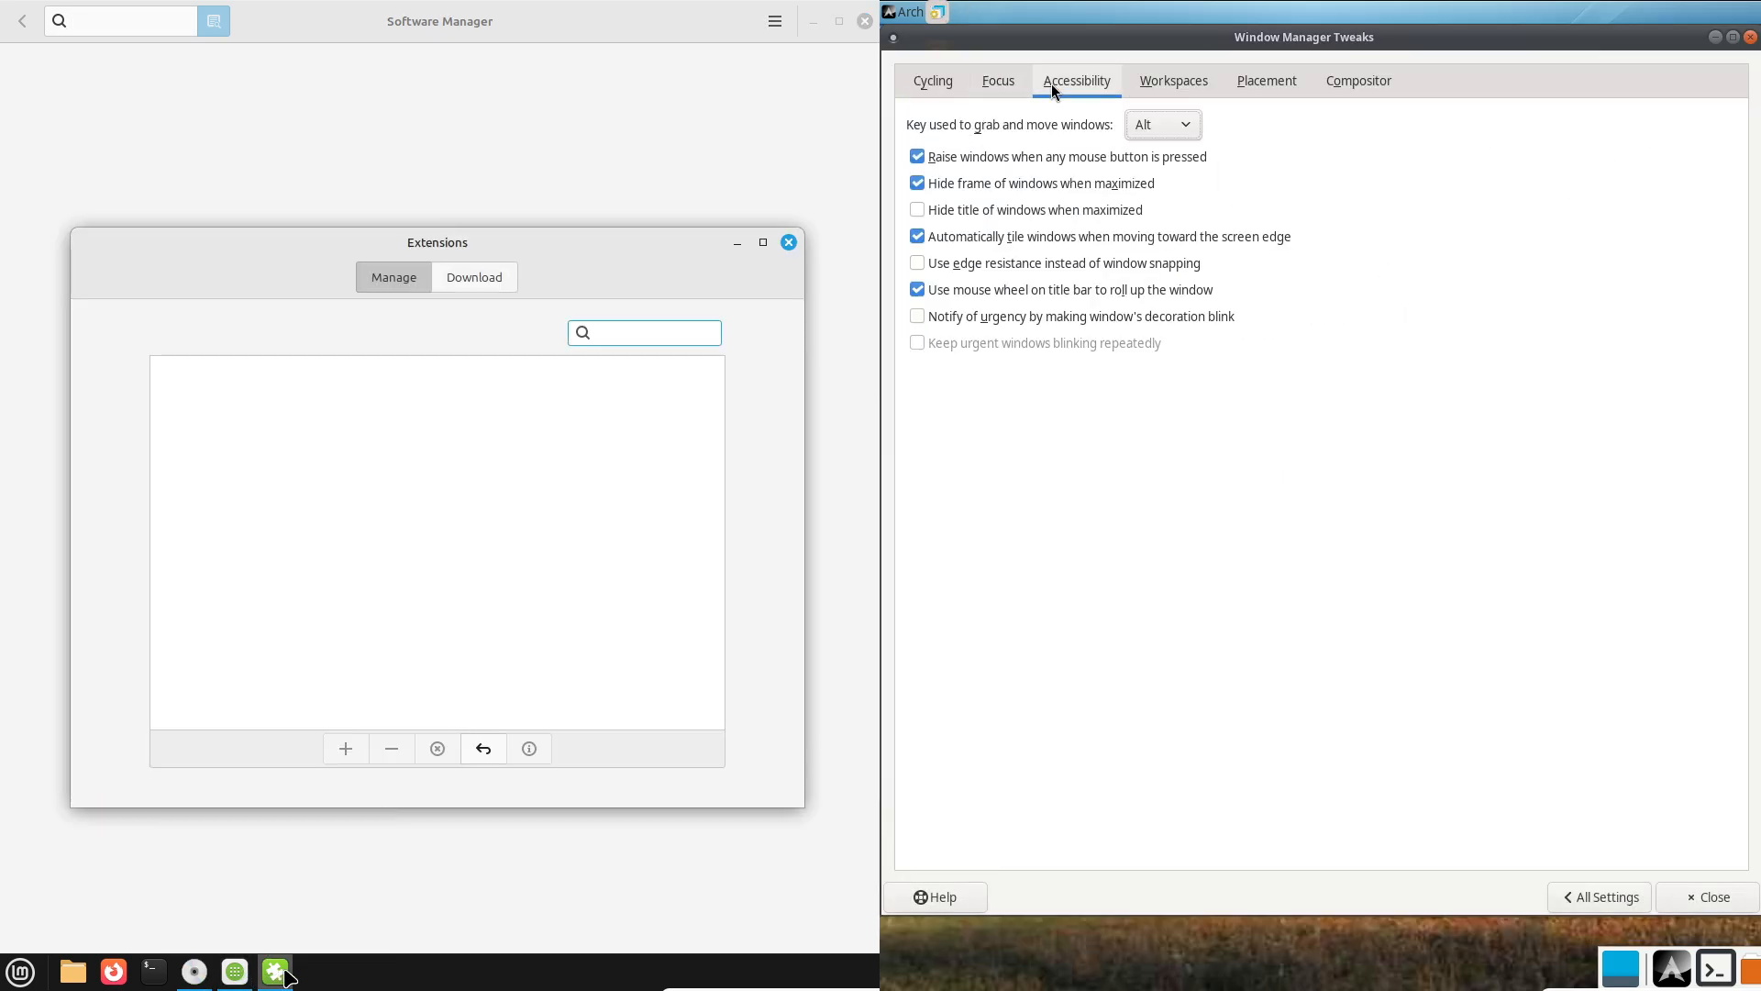
Review the Workspaces tab, then show Blender's store page and Arch's Partitions step.
click(1172, 79)
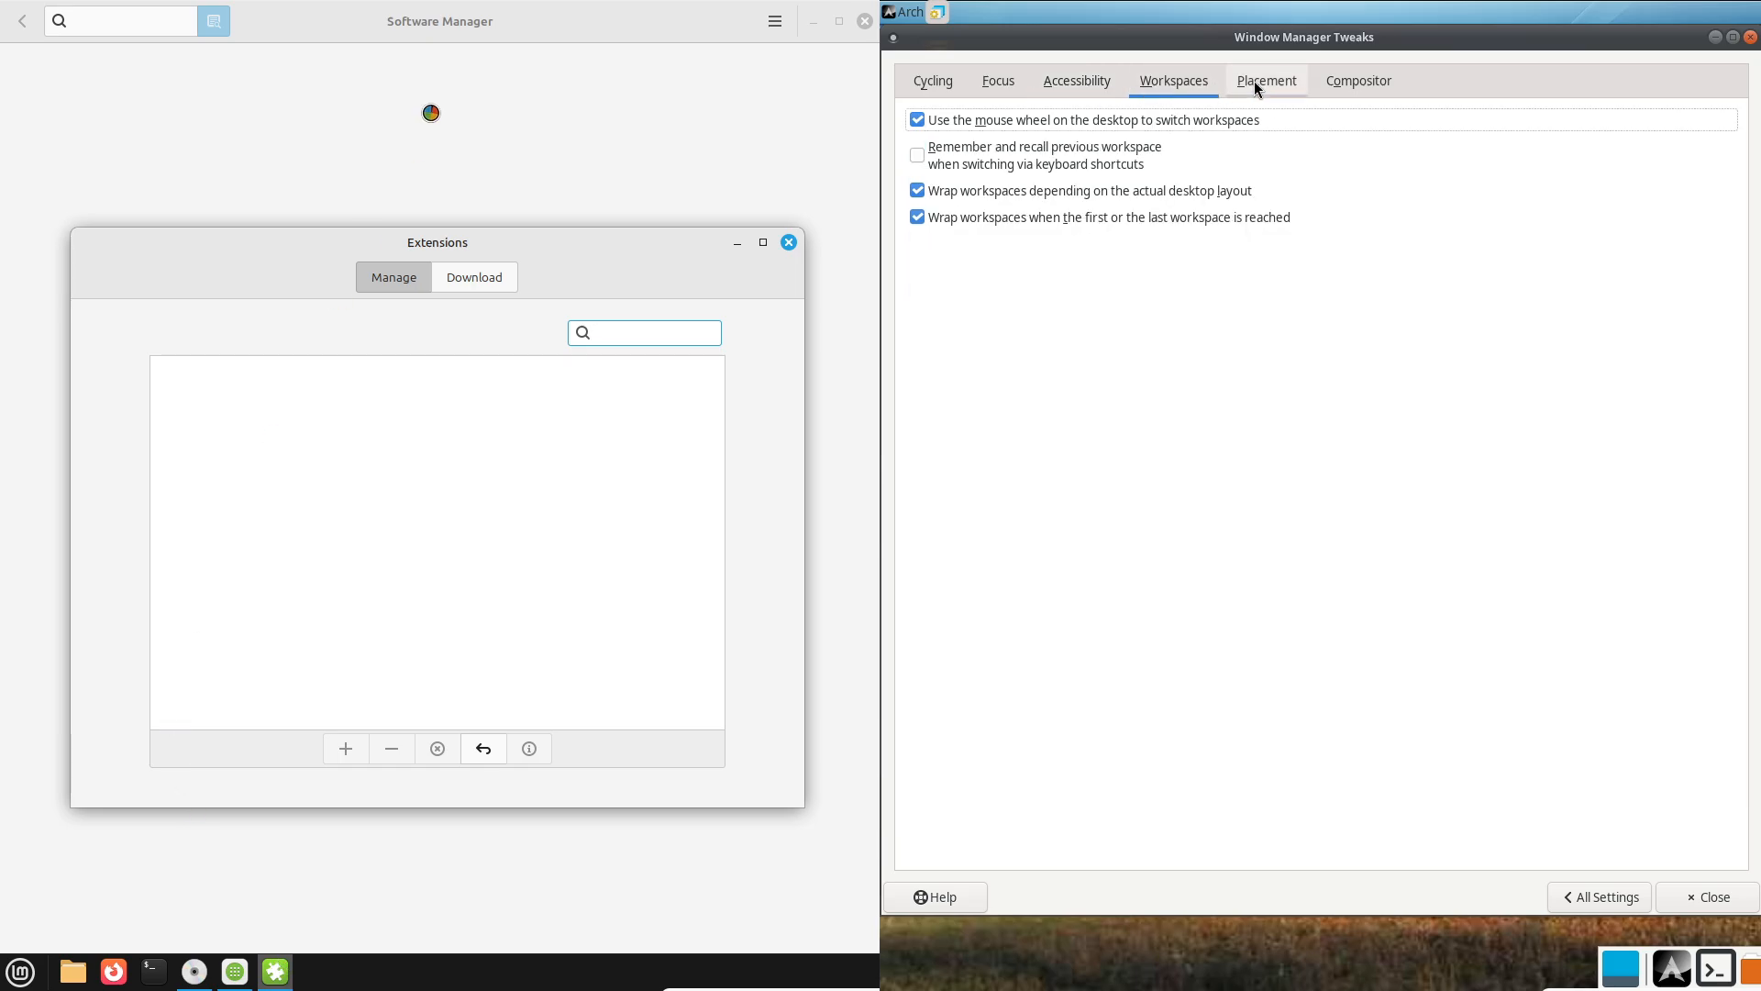
click(1357, 79)
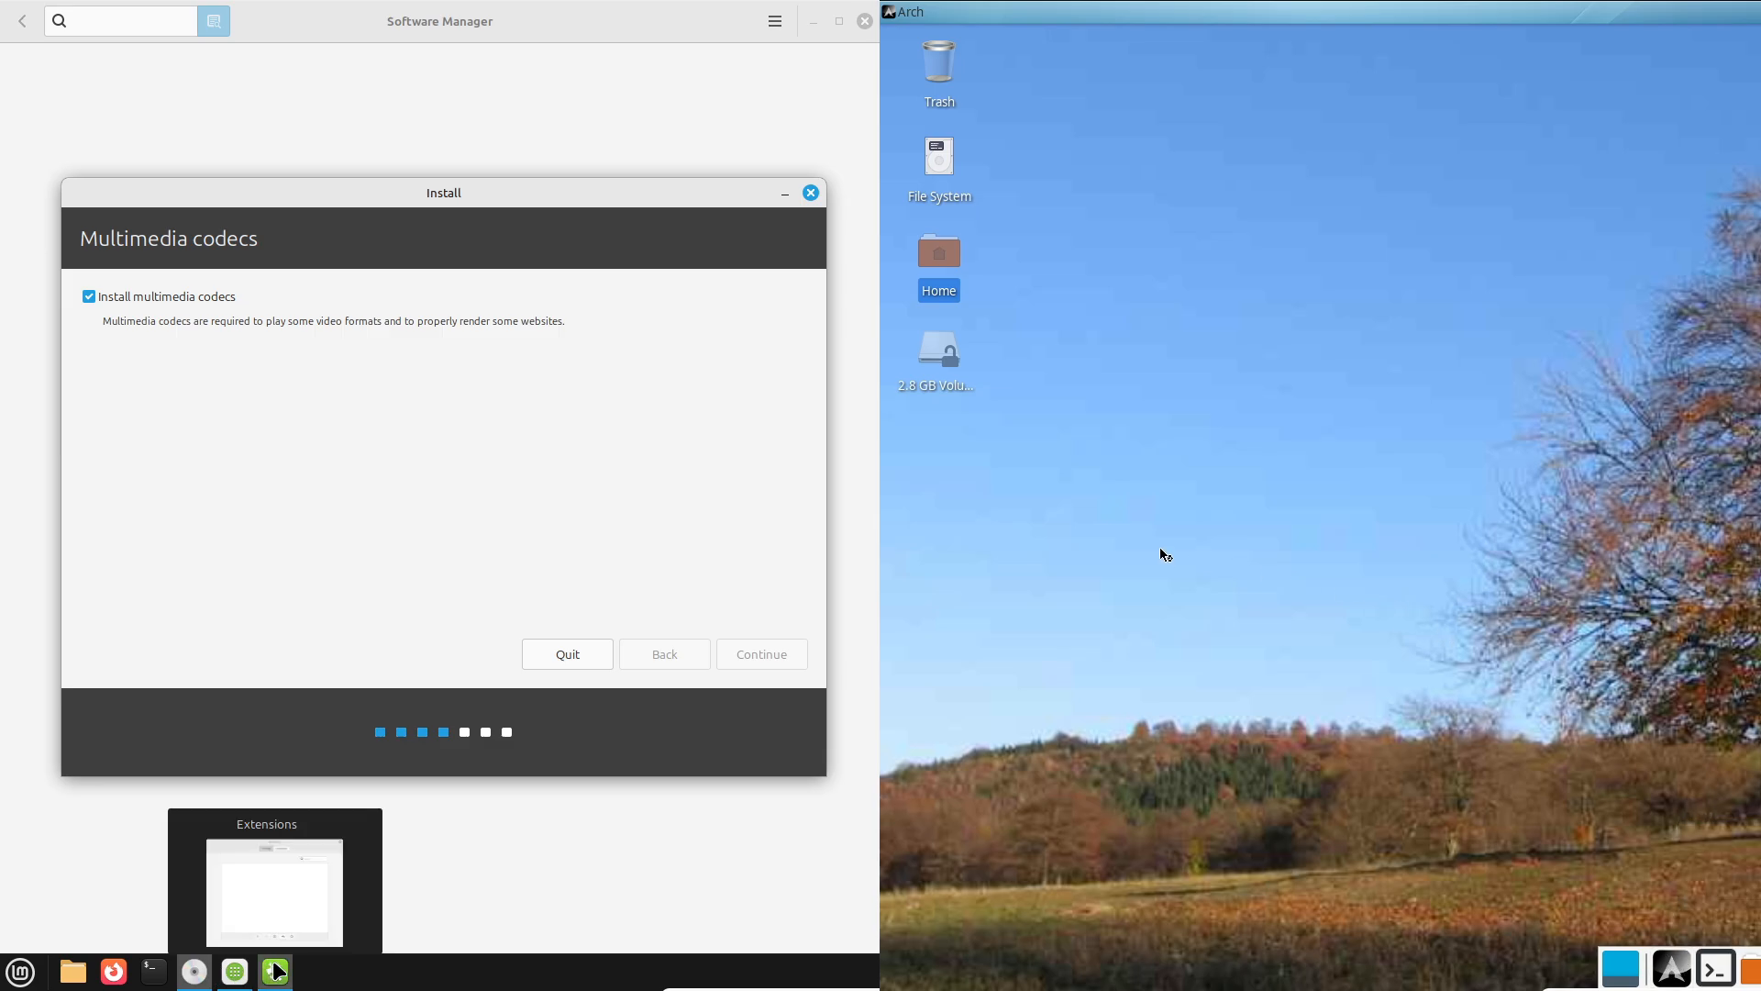
click(759, 653)
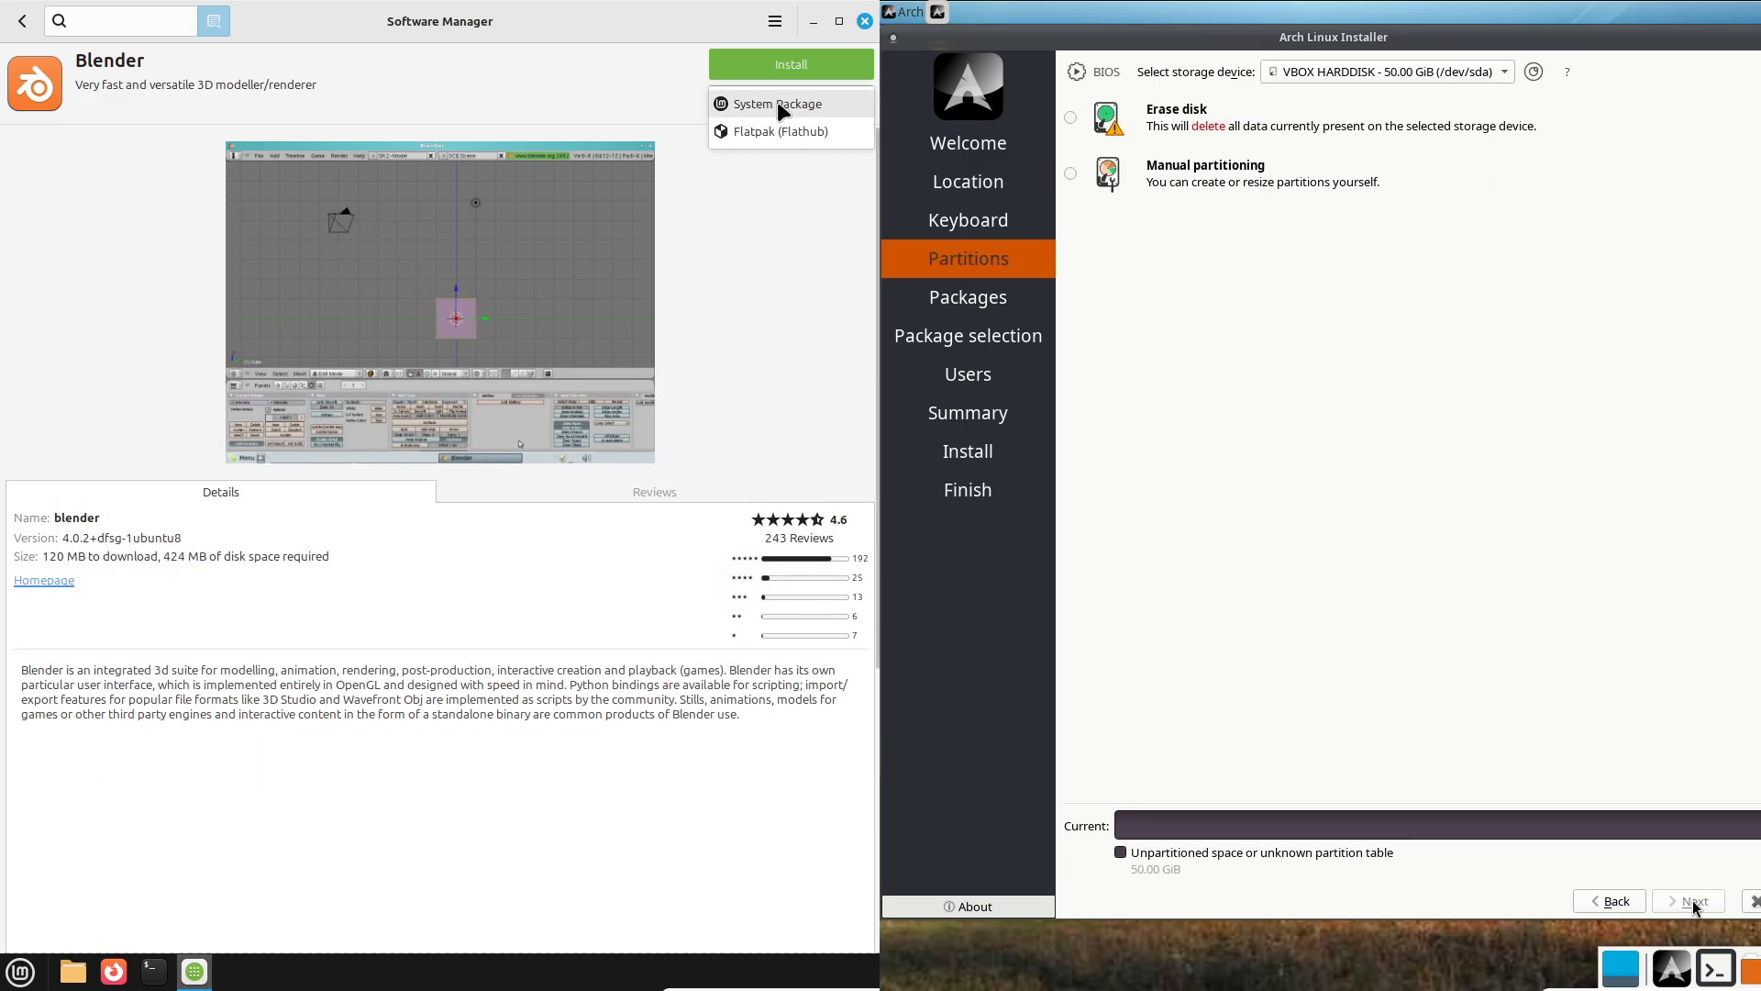
Select Cinnamon as the Arch desktop and advance to Package selection with Cinnamon-Desktop ticked.
click(1070, 118)
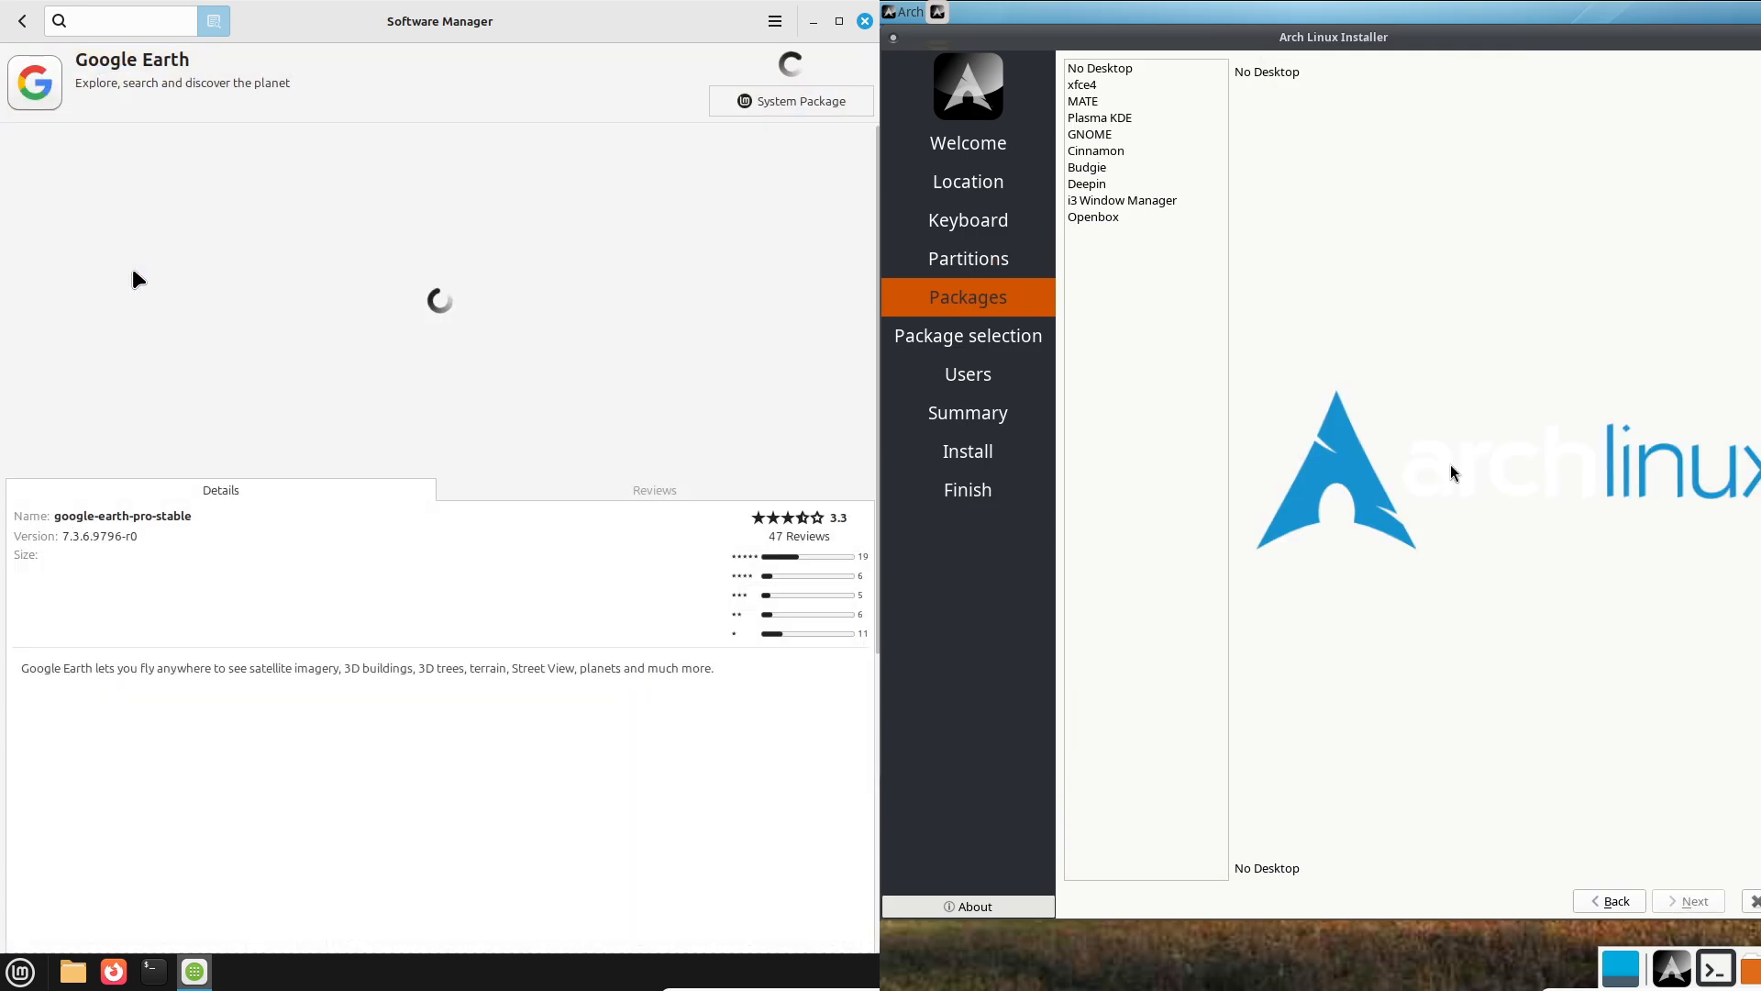
click(1082, 100)
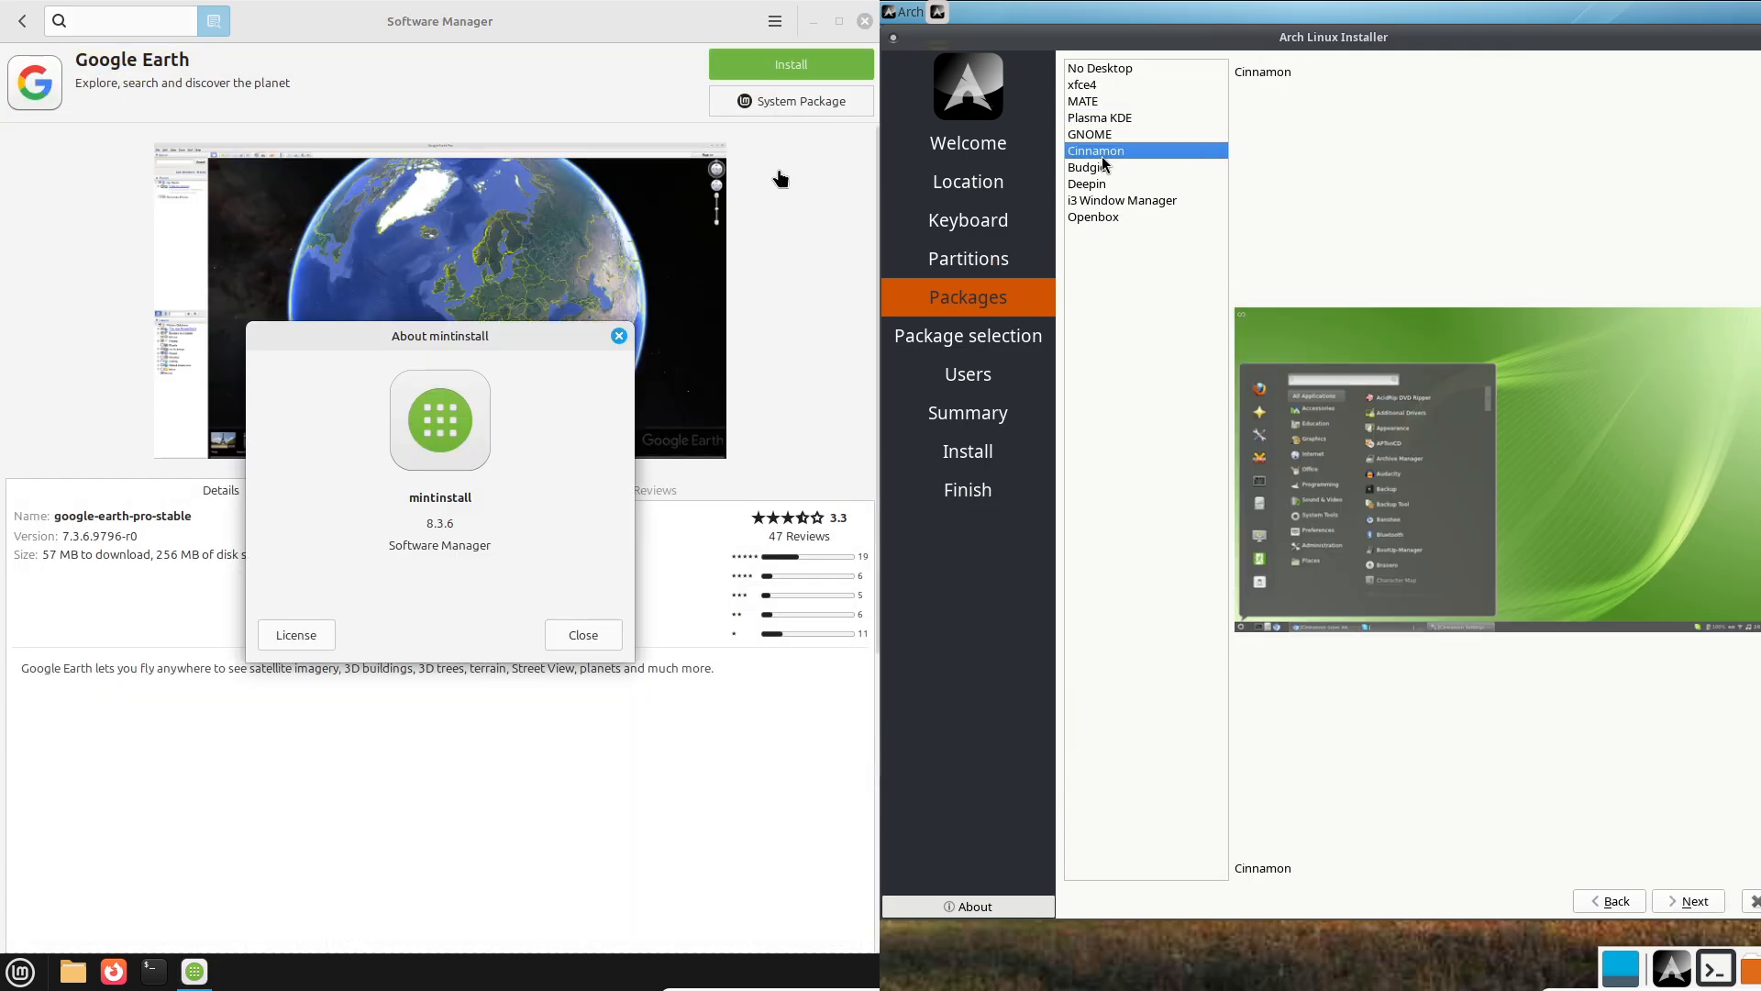
click(1086, 184)
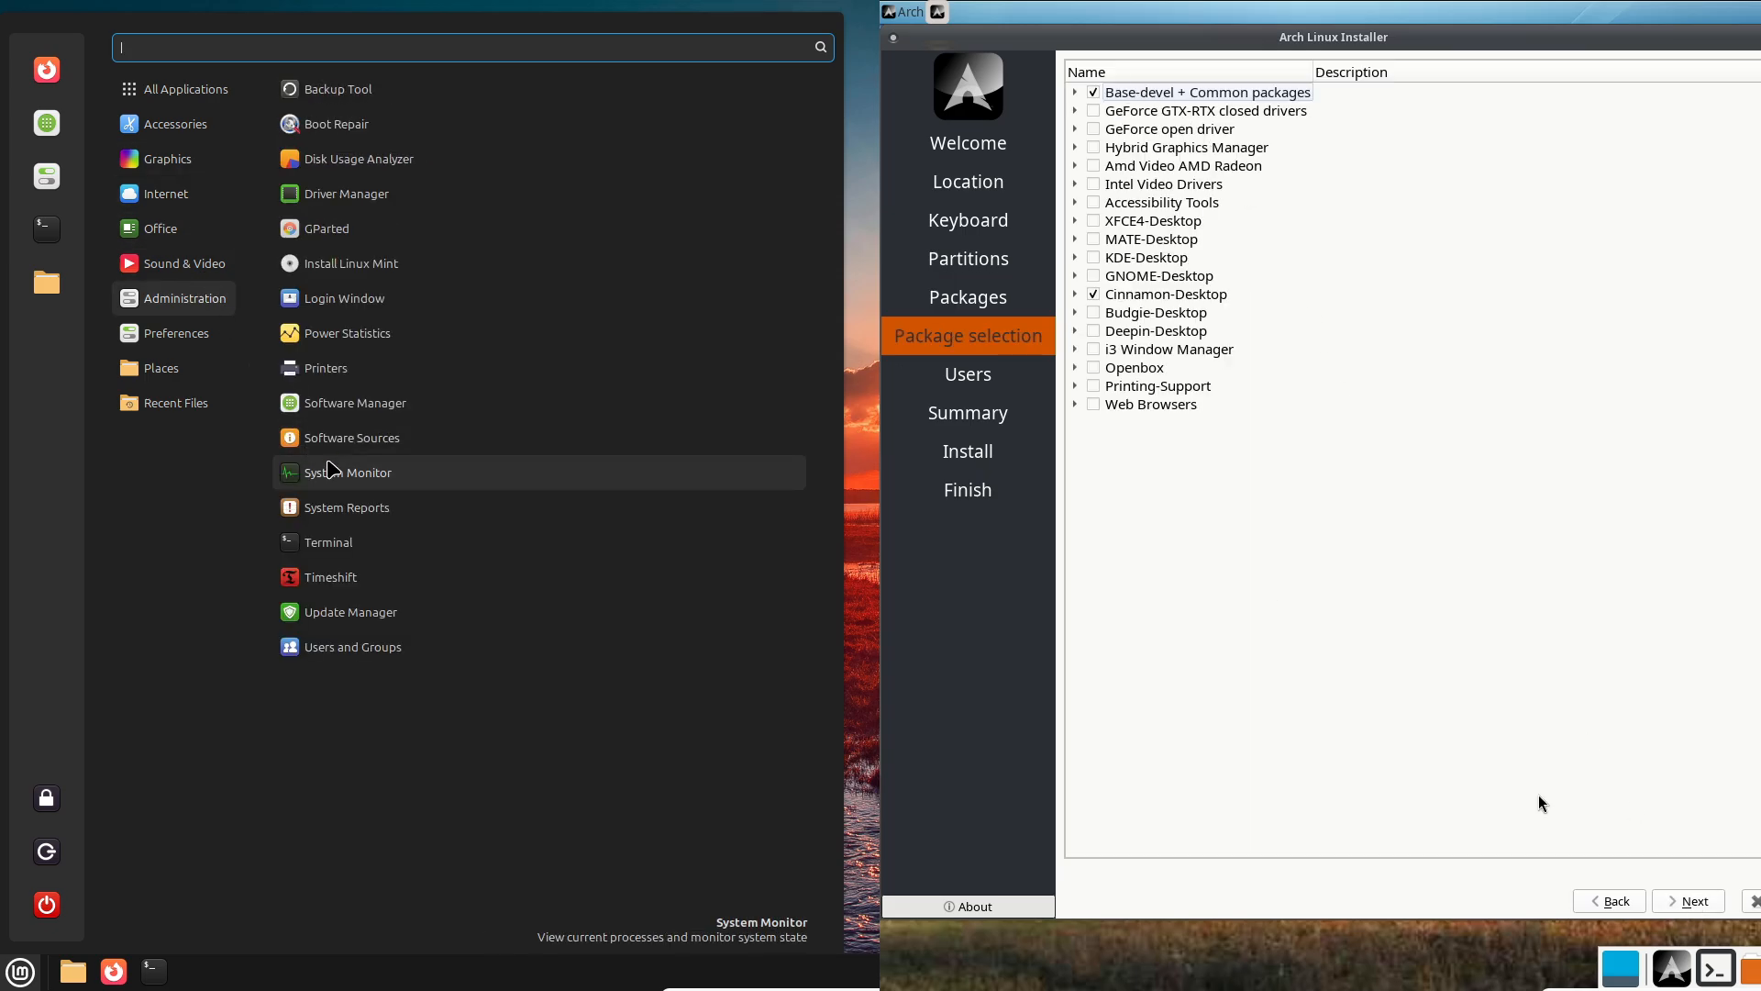
Launch Mint's System Monitor and view its running processes list.
click(365, 472)
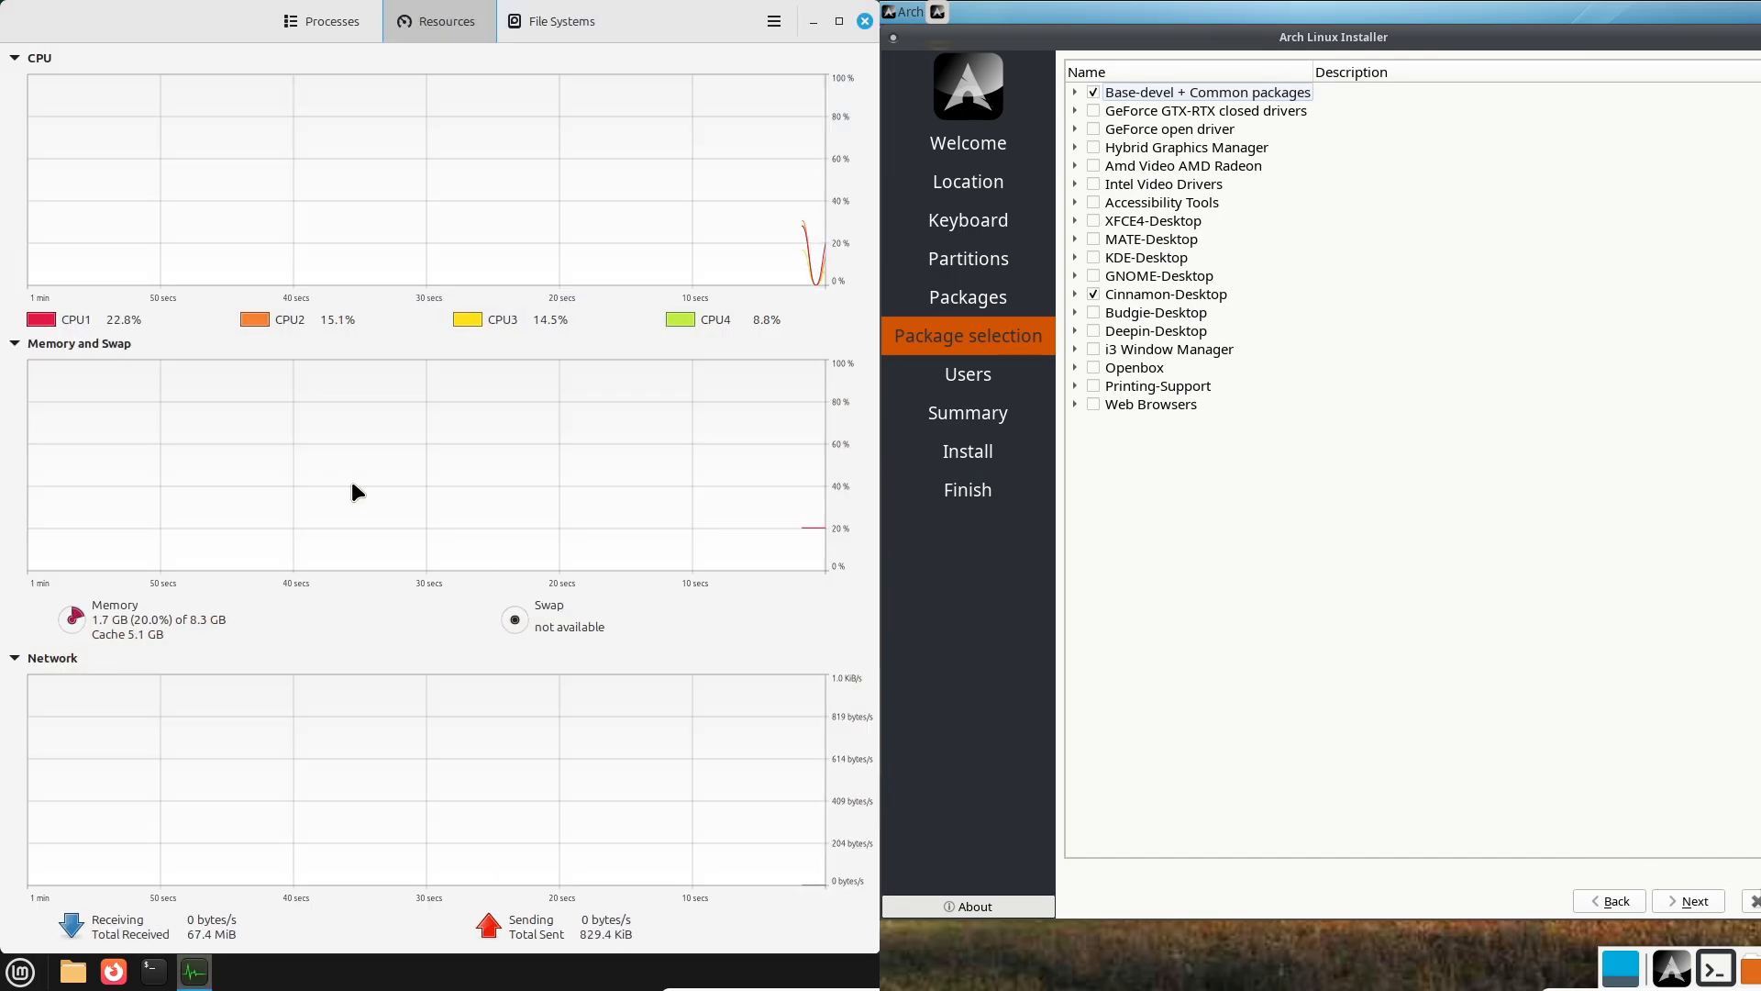
click(330, 20)
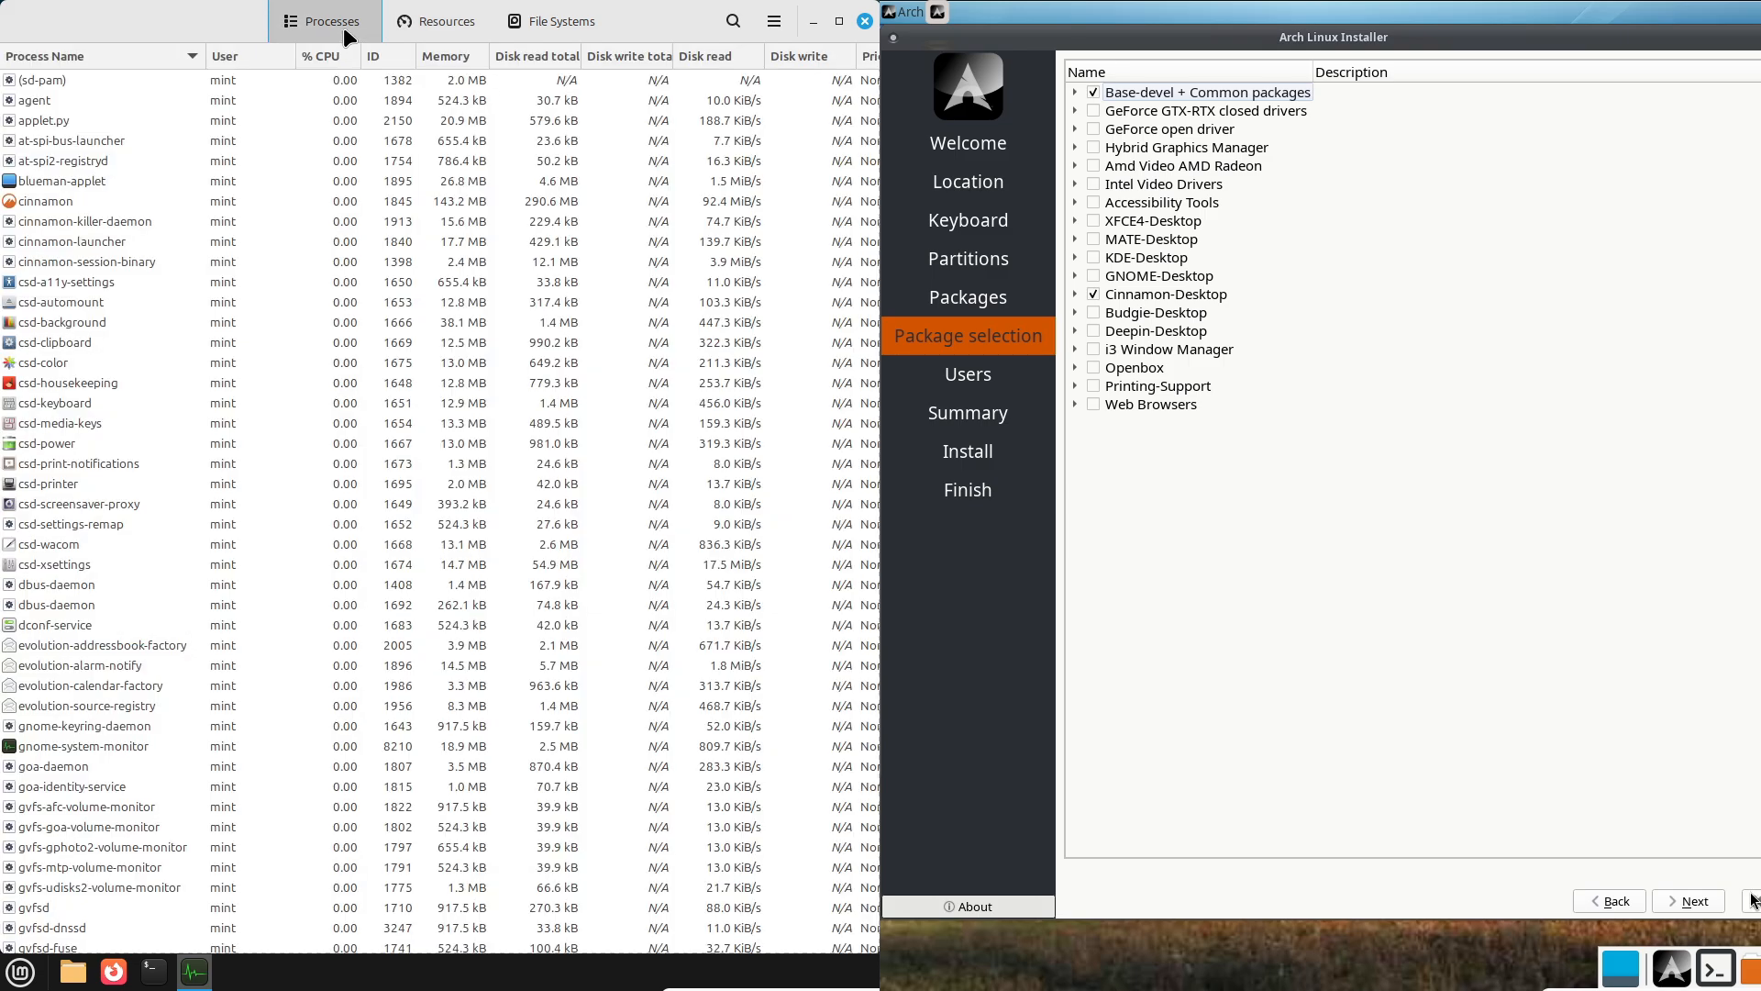